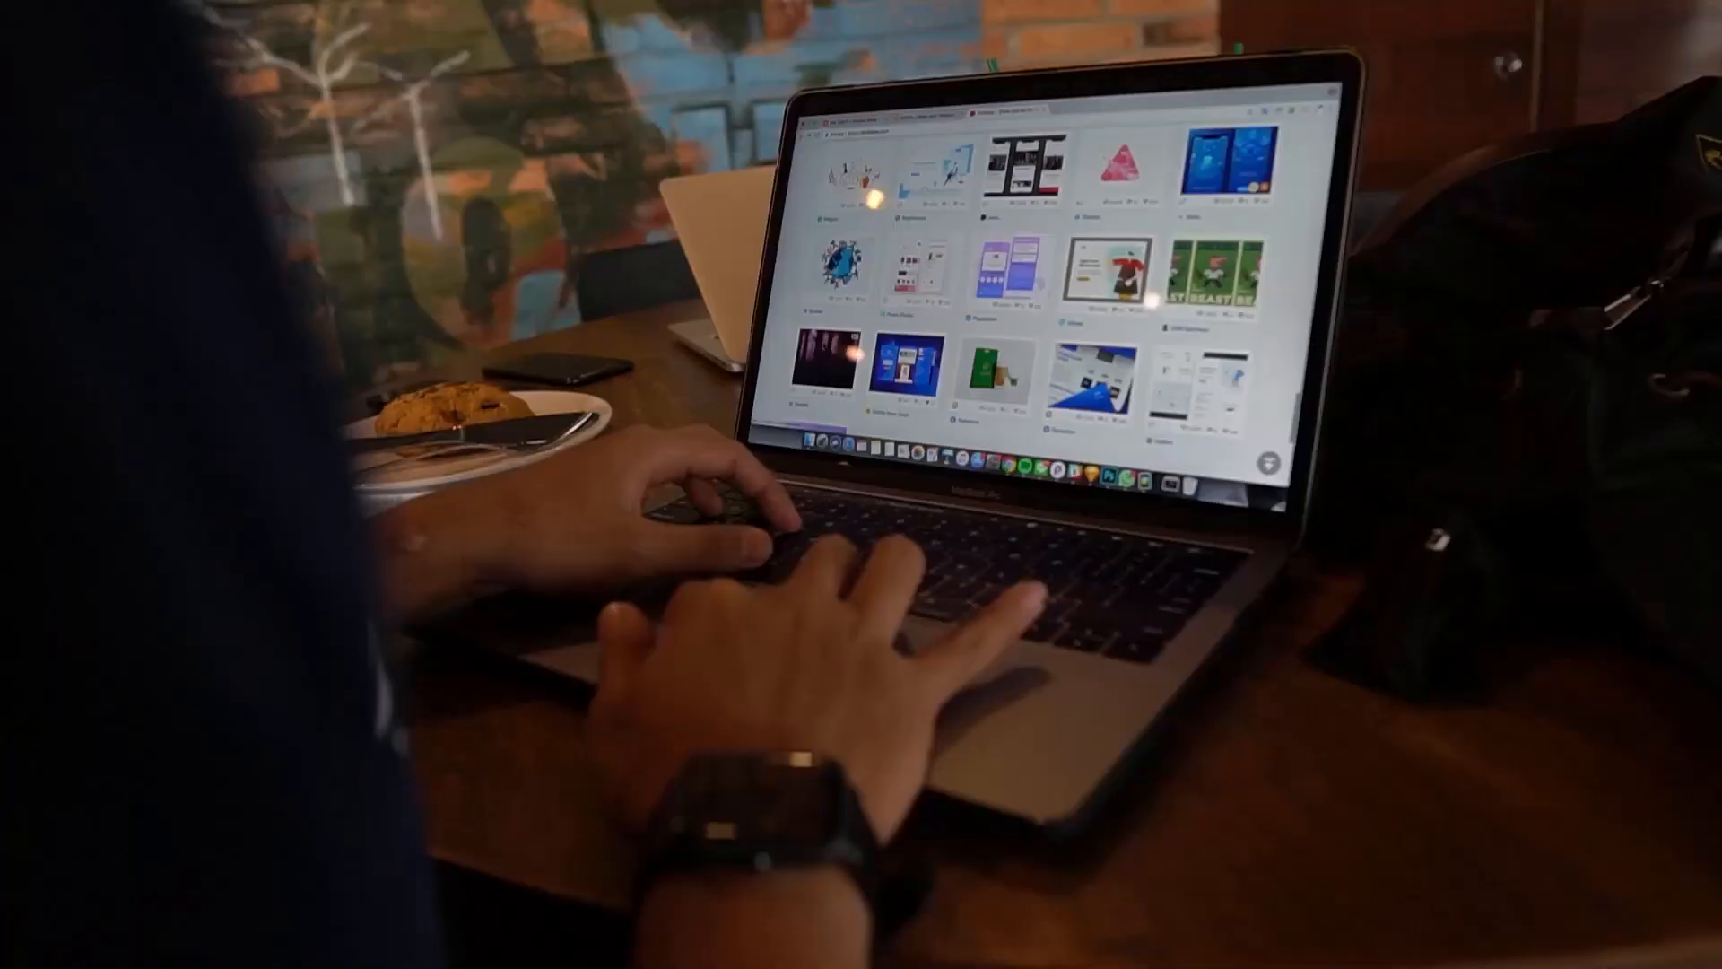
# Launch Brave and go to westpac.com.au to load the Westpac homepage.
pyautogui.scroll(-3)
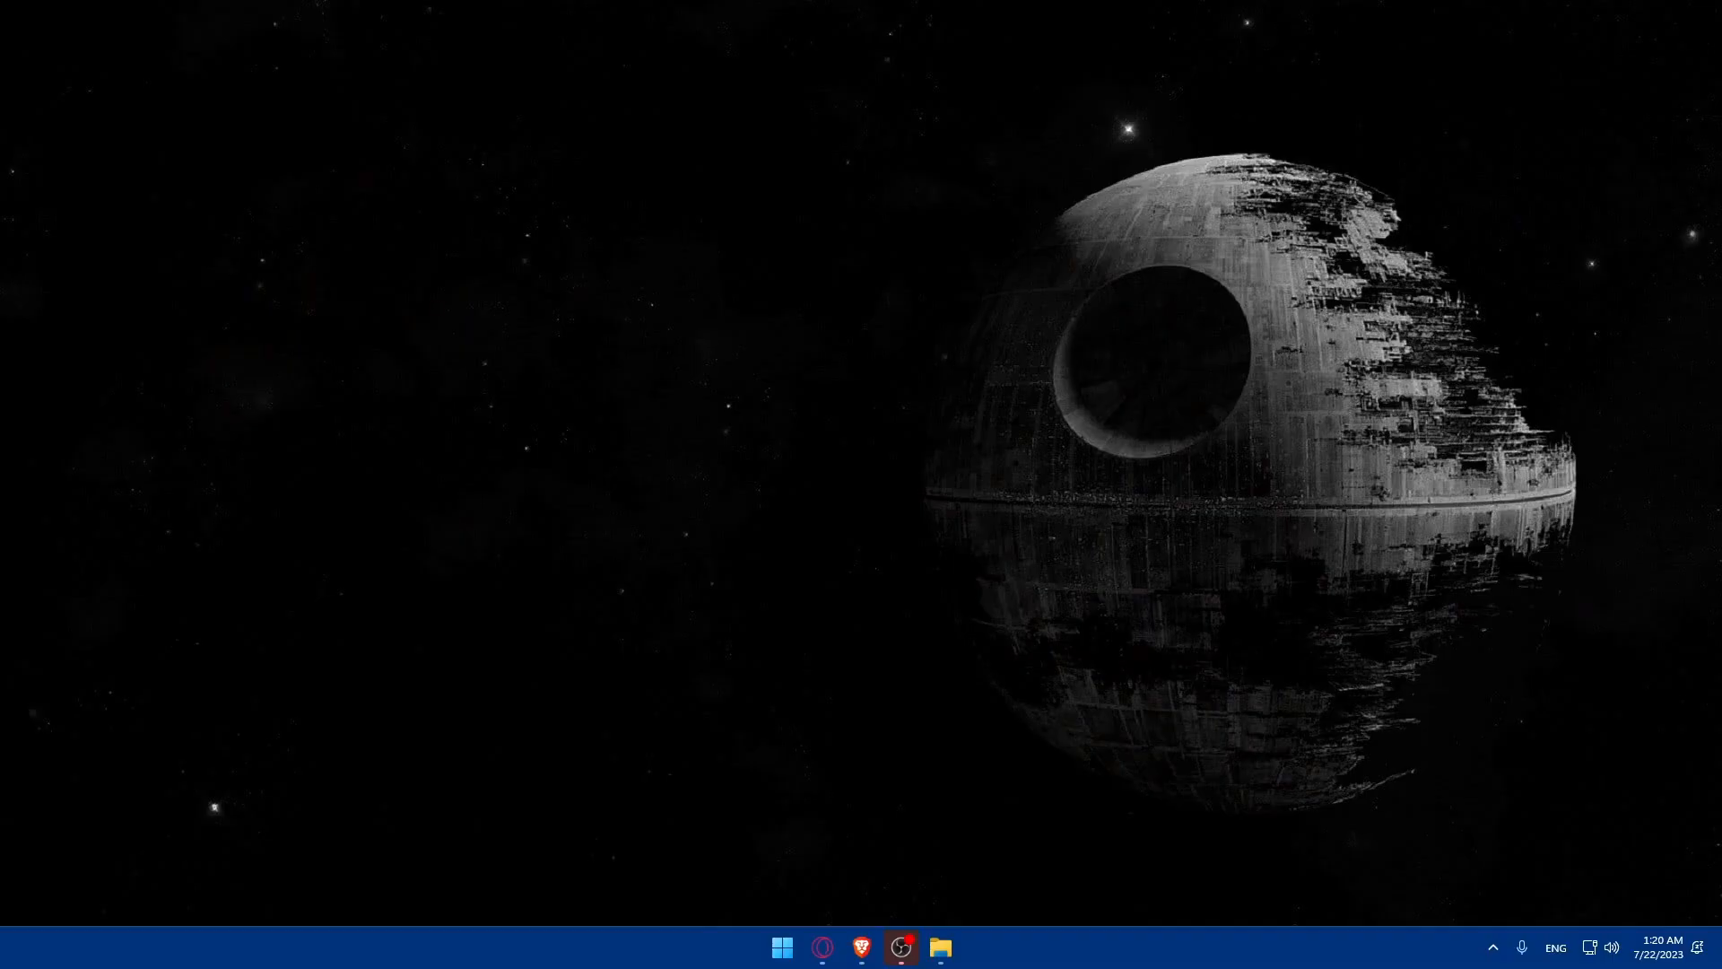
pyautogui.click(861, 947)
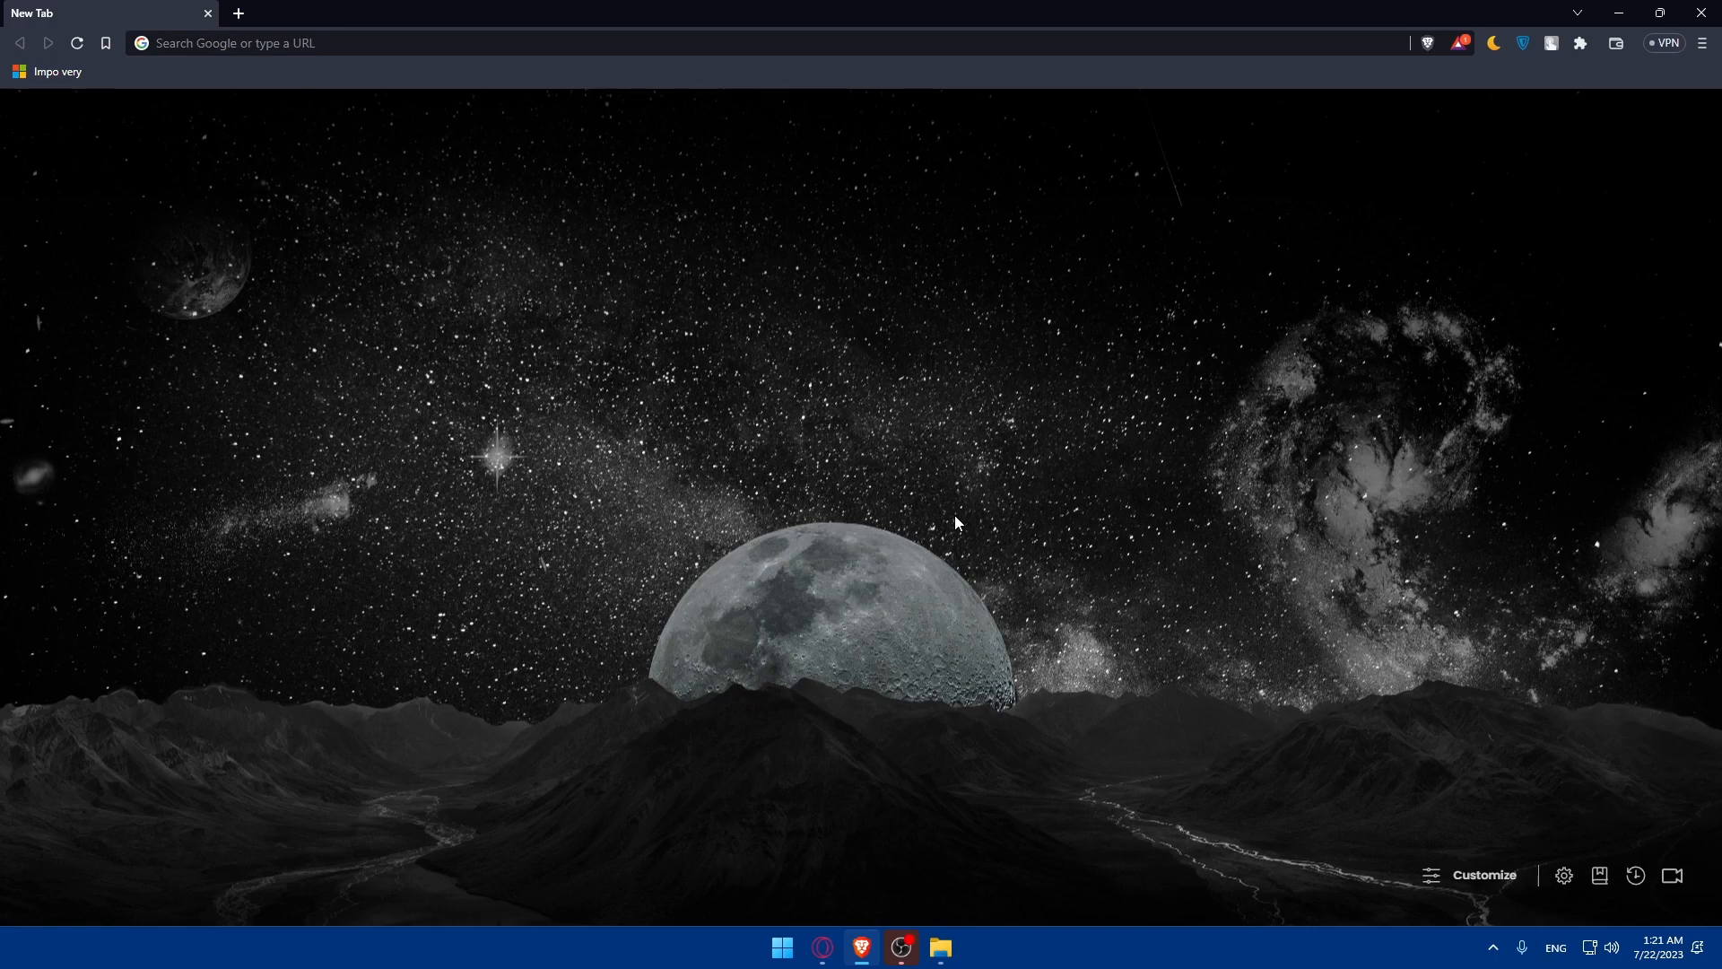
pyautogui.moveTo(884, 490)
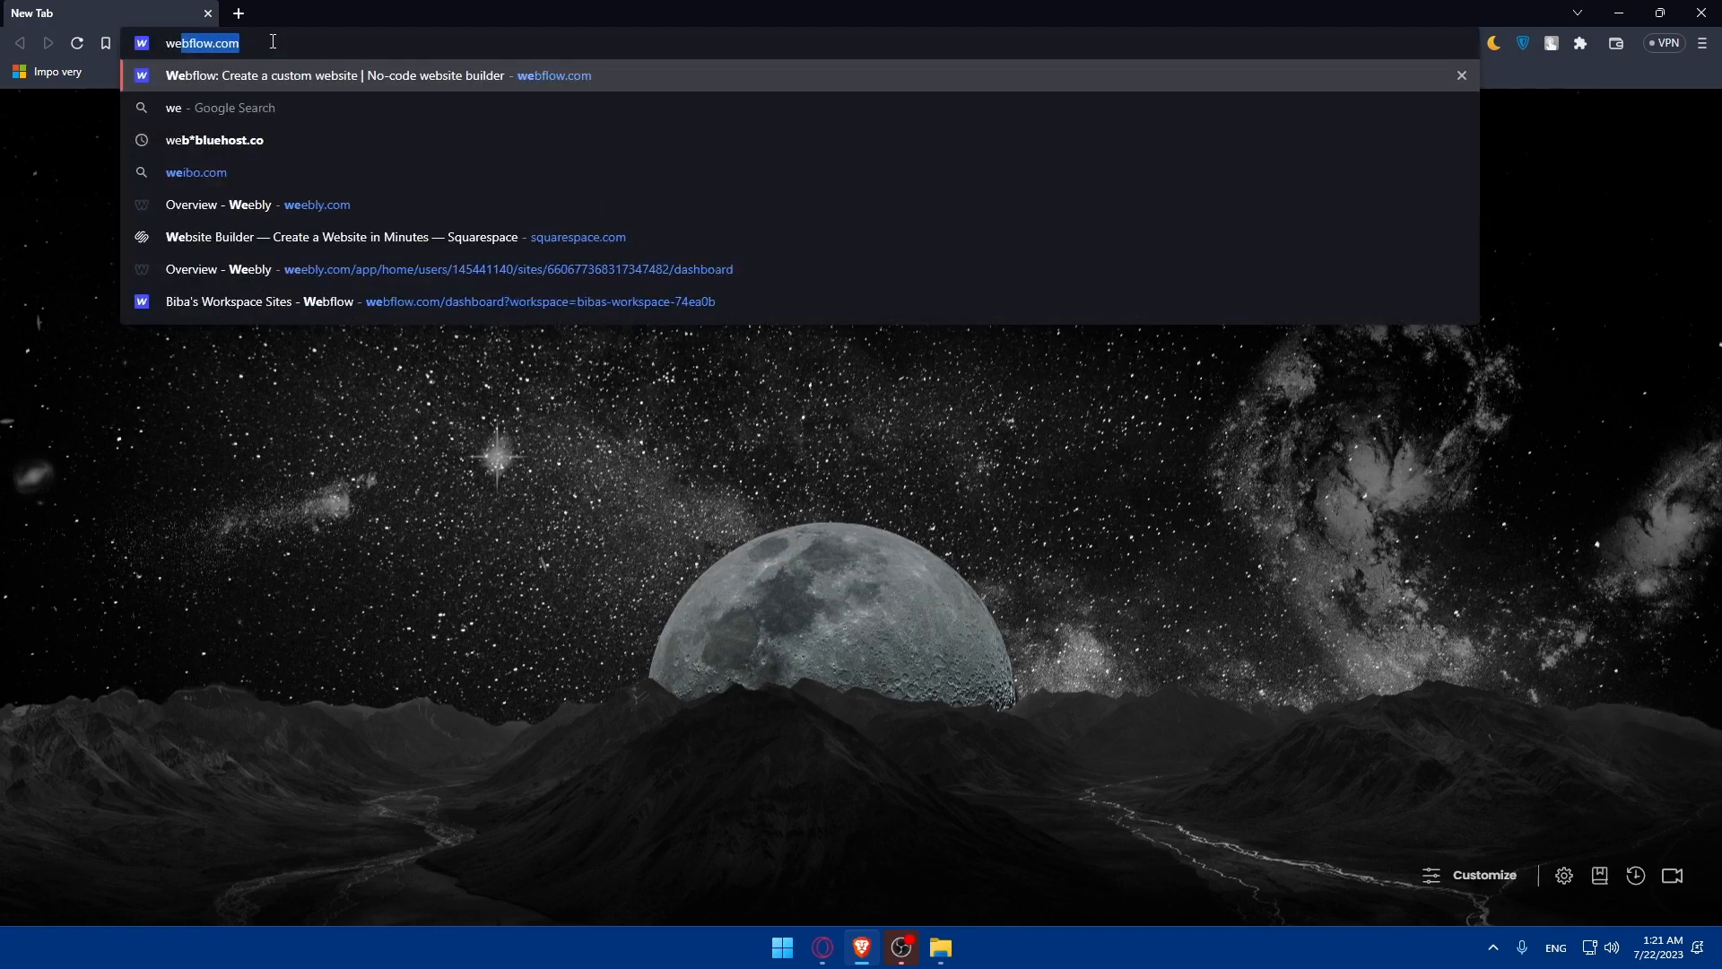
pyautogui.write('westpac.com')
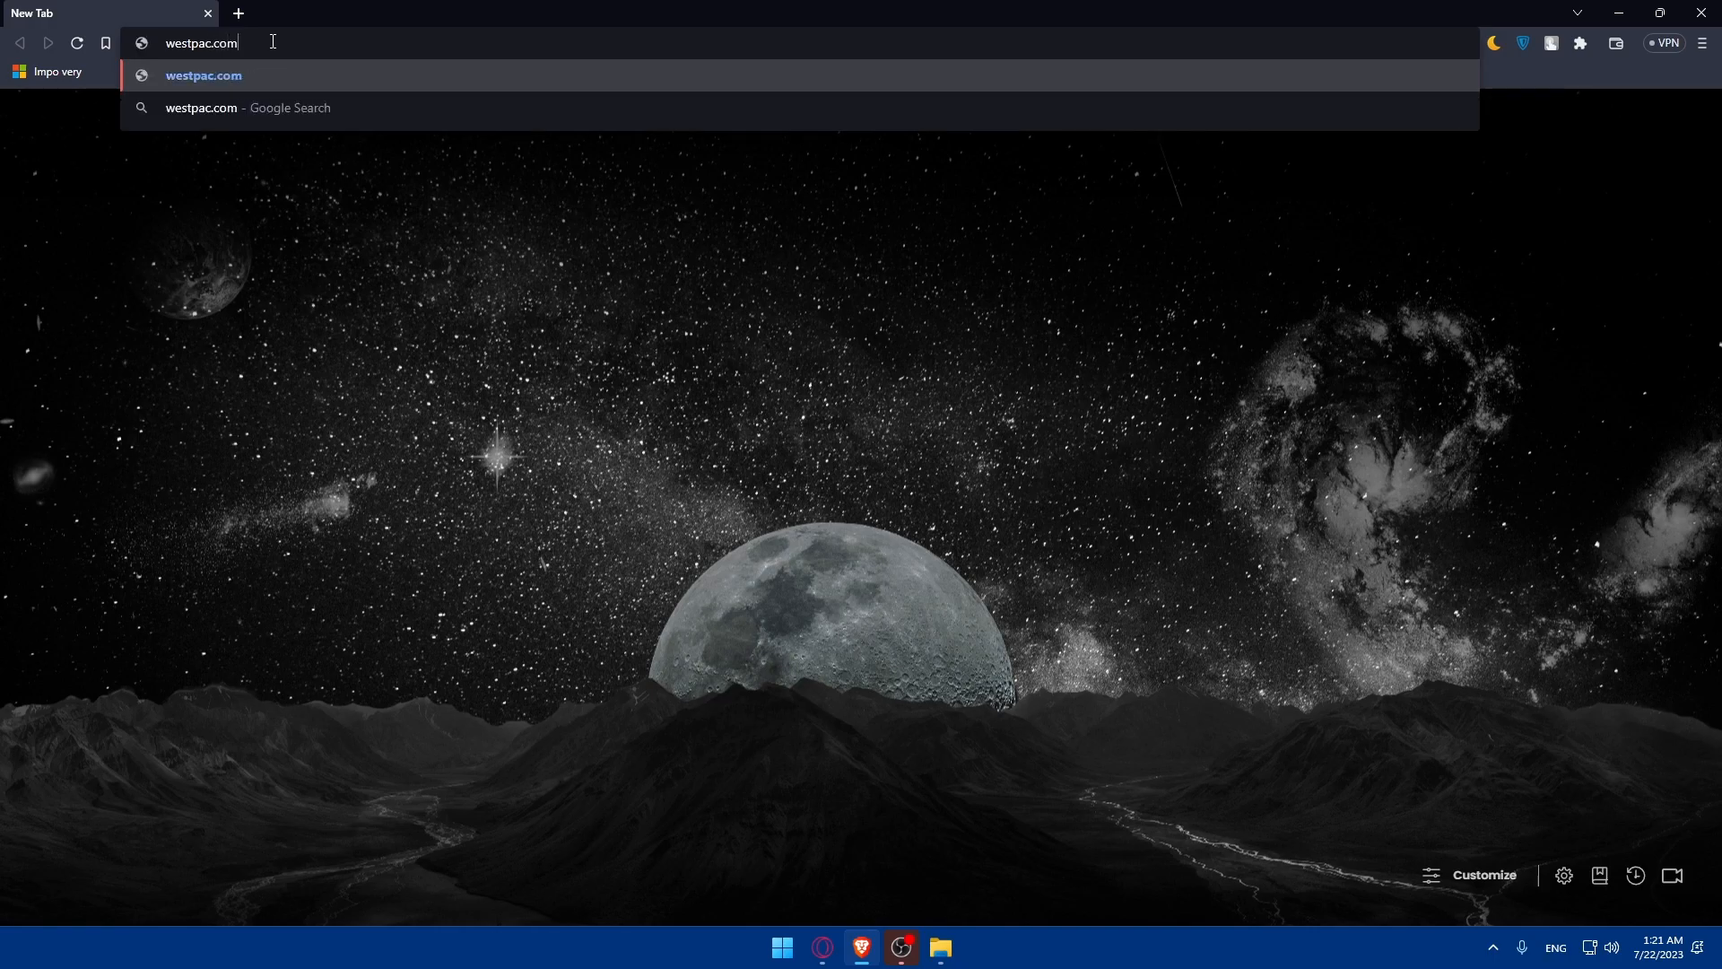
pyautogui.write('.au')
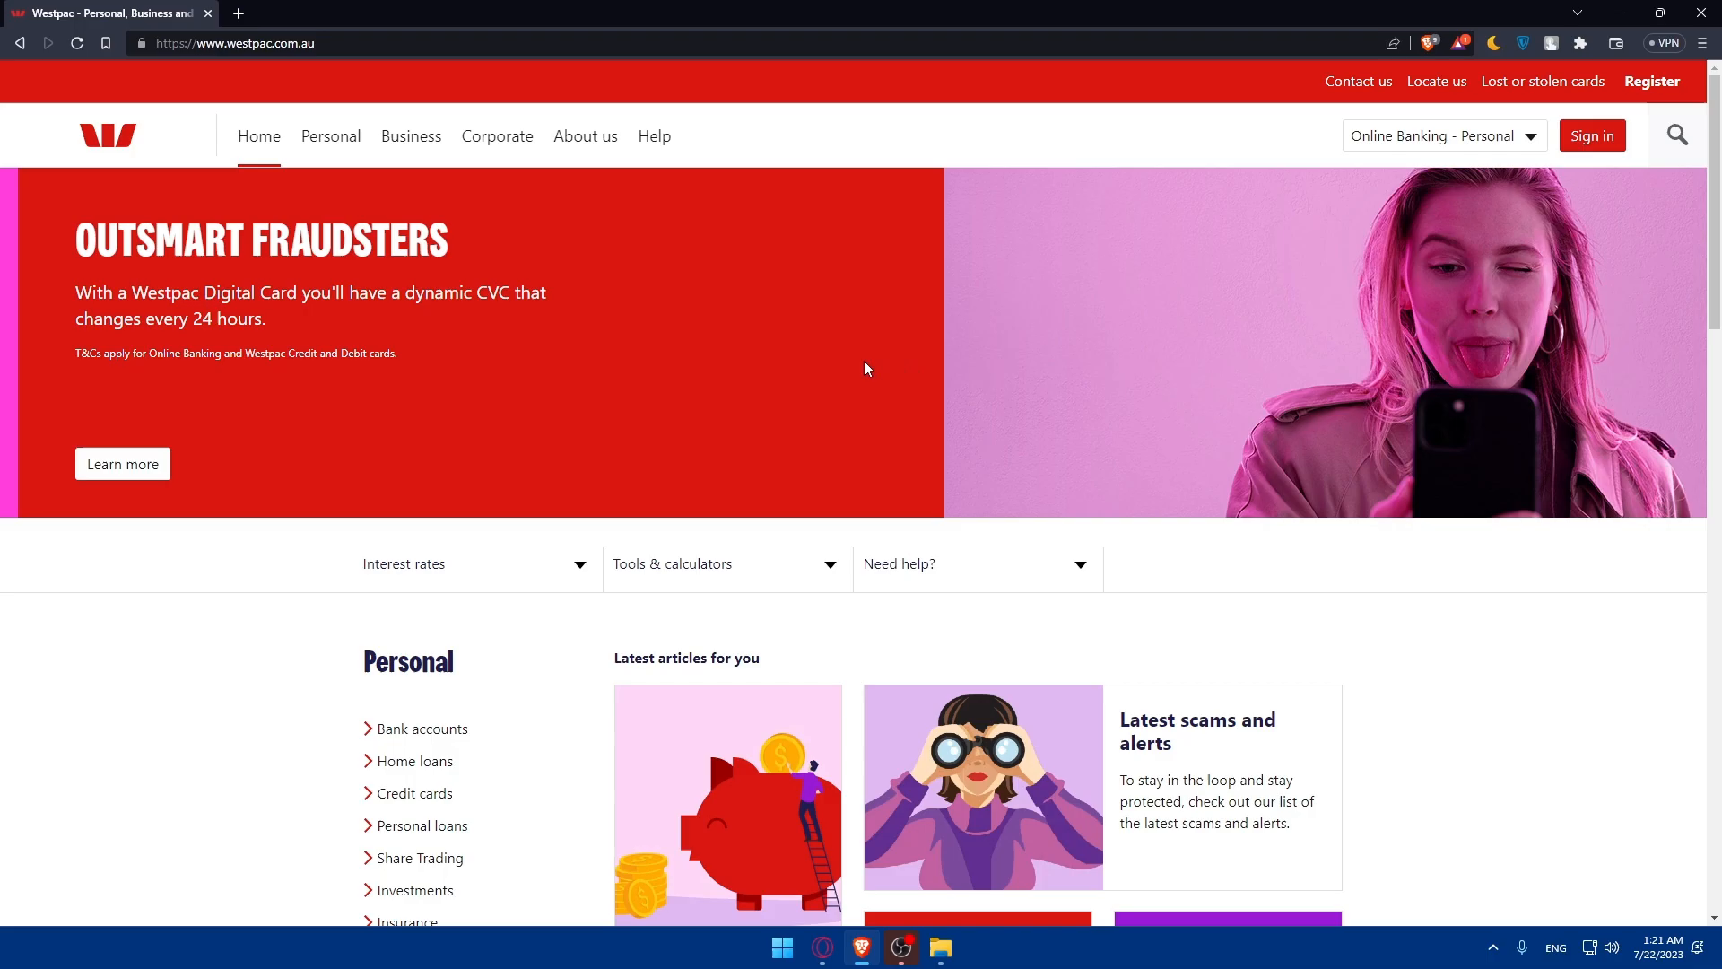
# Scroll the Westpac home page through its Personal and Business link lists.
pyautogui.scroll(-3)
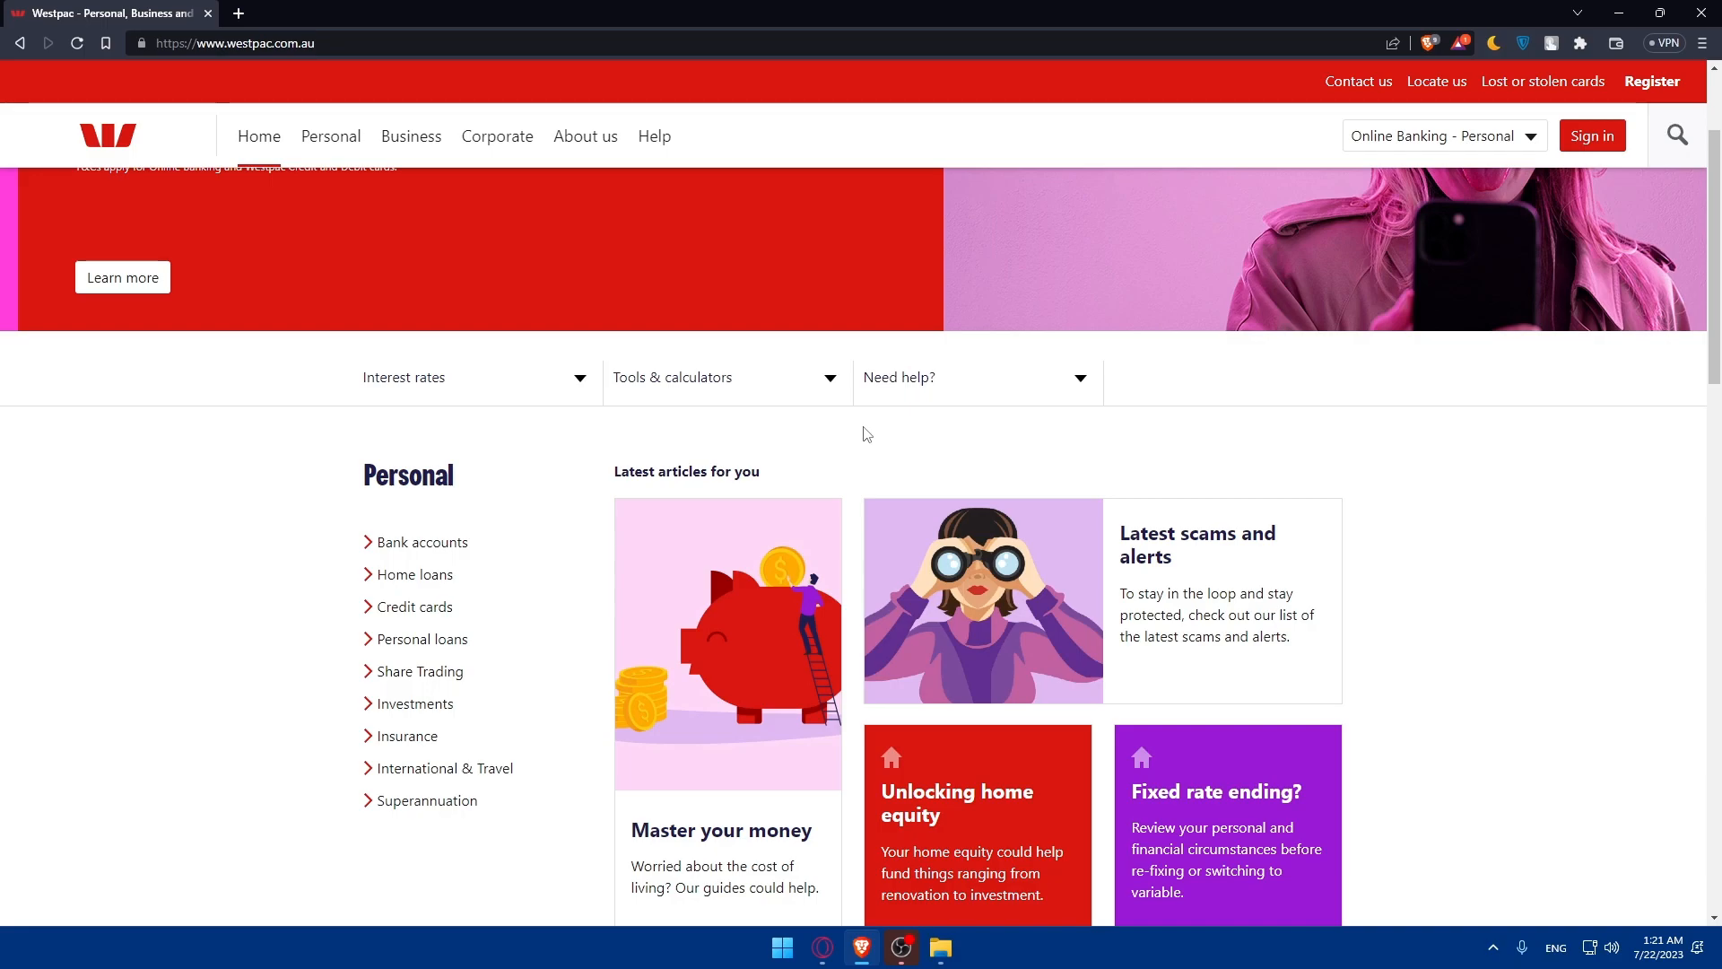
pyautogui.moveTo(937, 438)
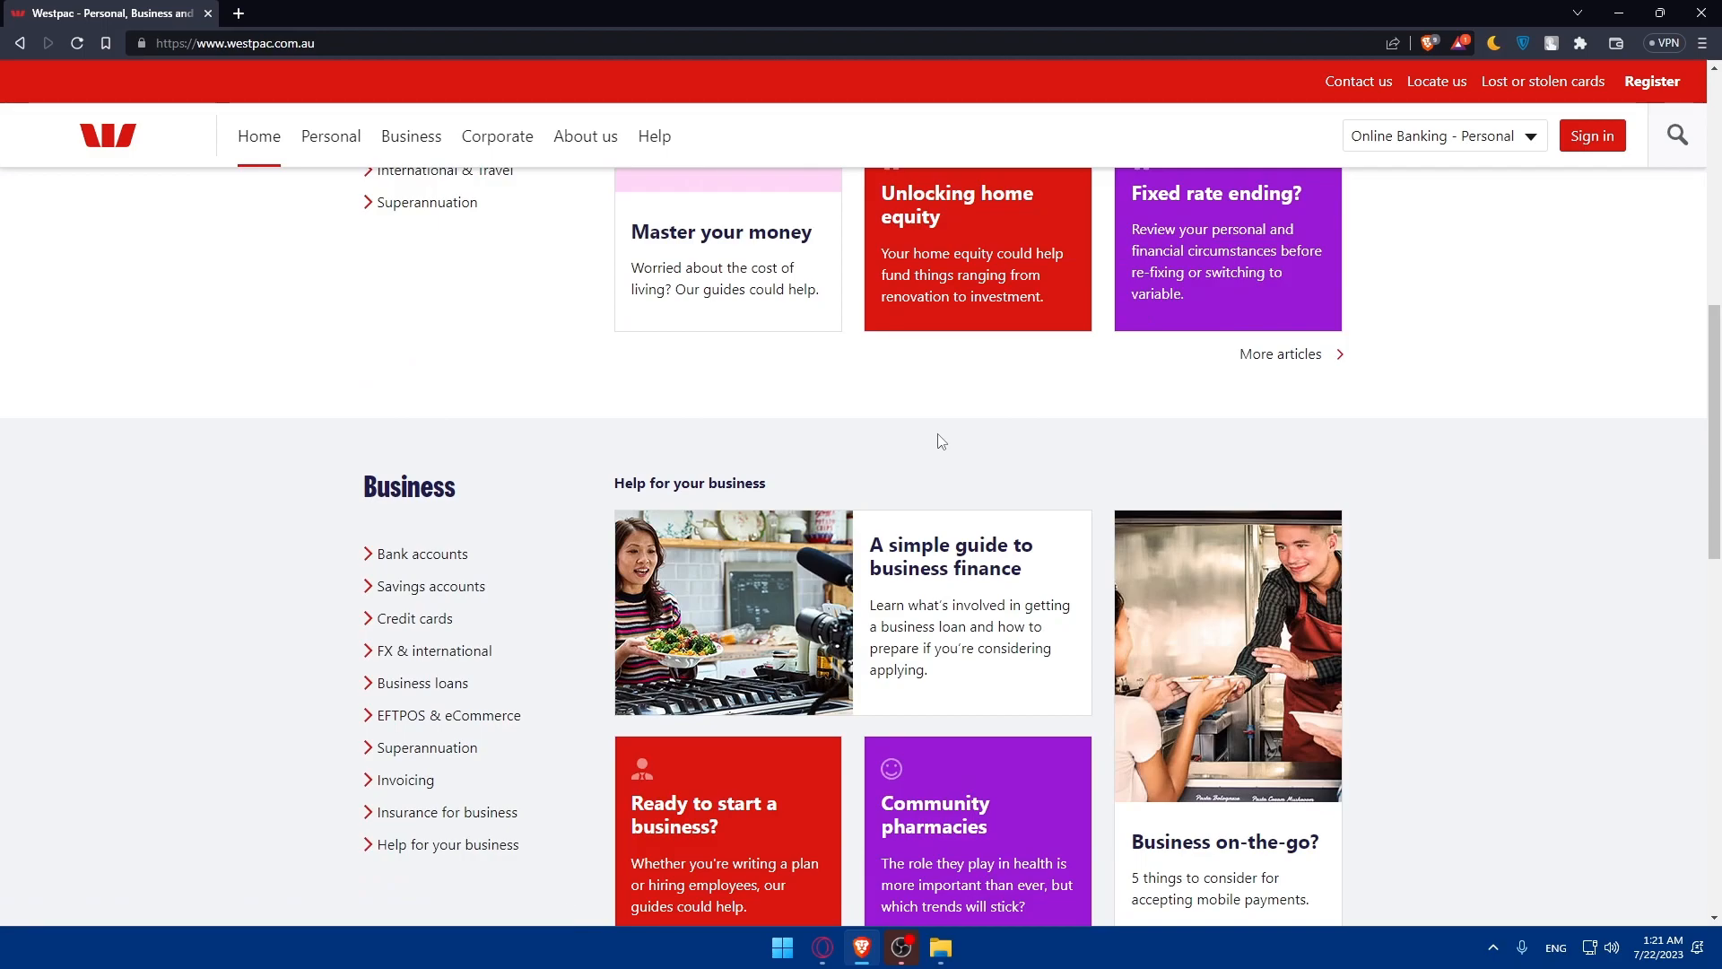
pyautogui.scroll(-3)
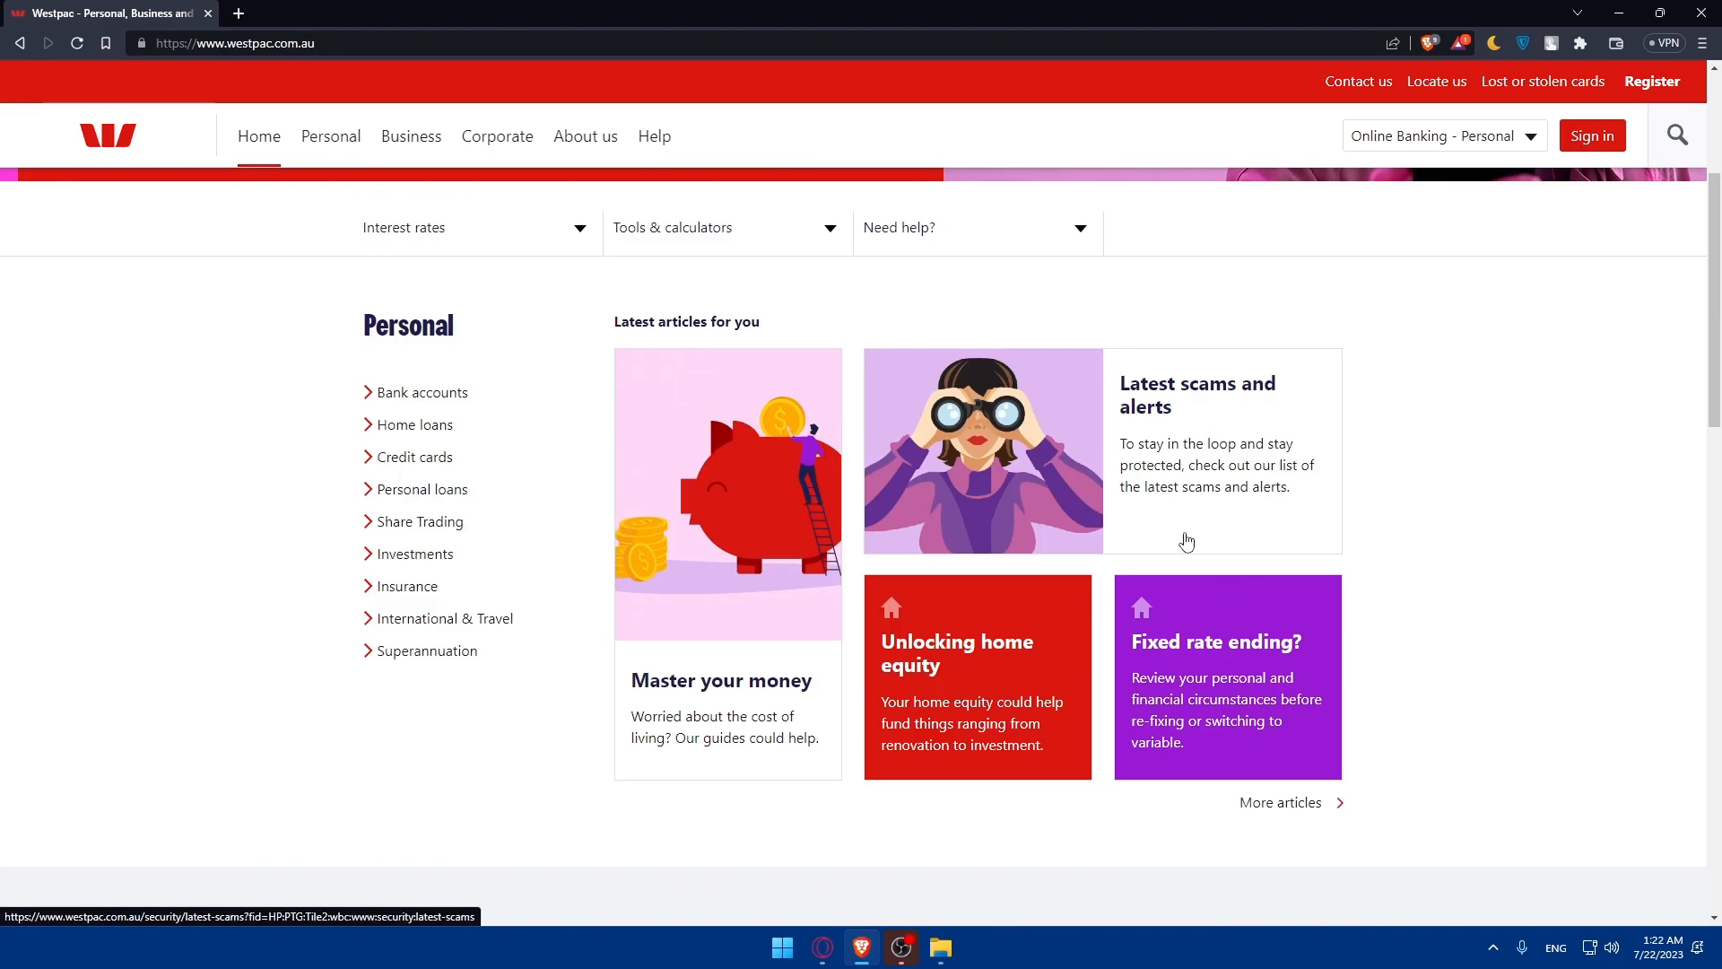
pyautogui.click(1443, 134)
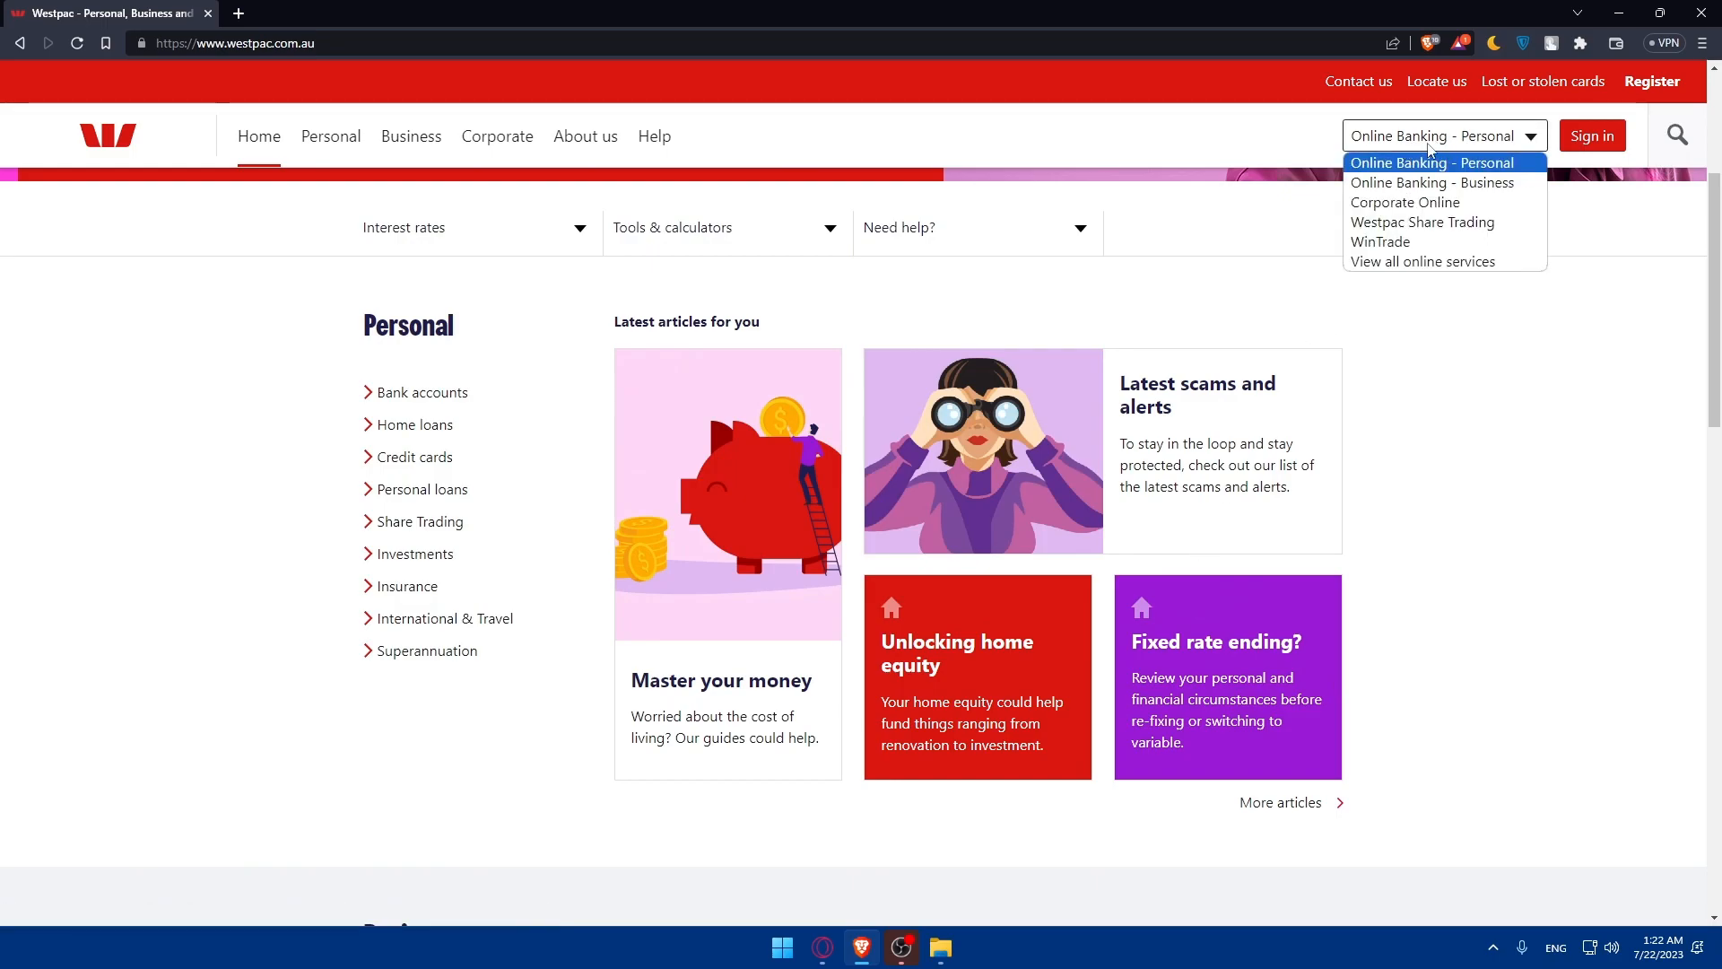
pyautogui.moveTo(1462, 143)
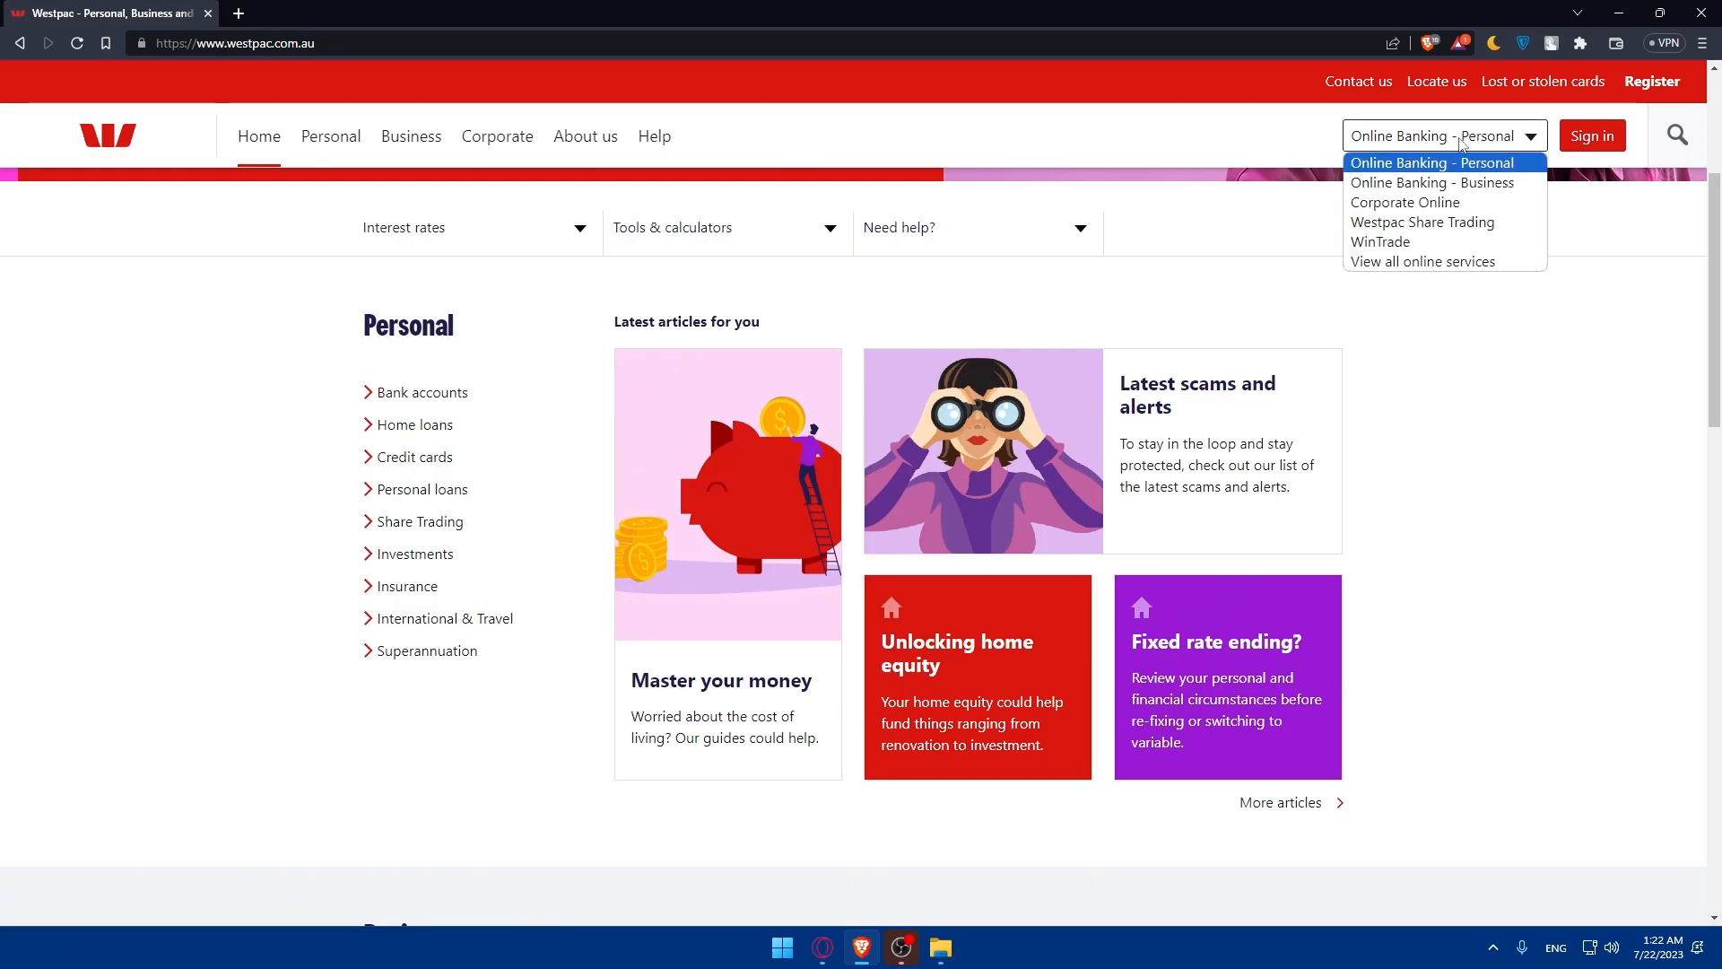
pyautogui.moveTo(1432, 183)
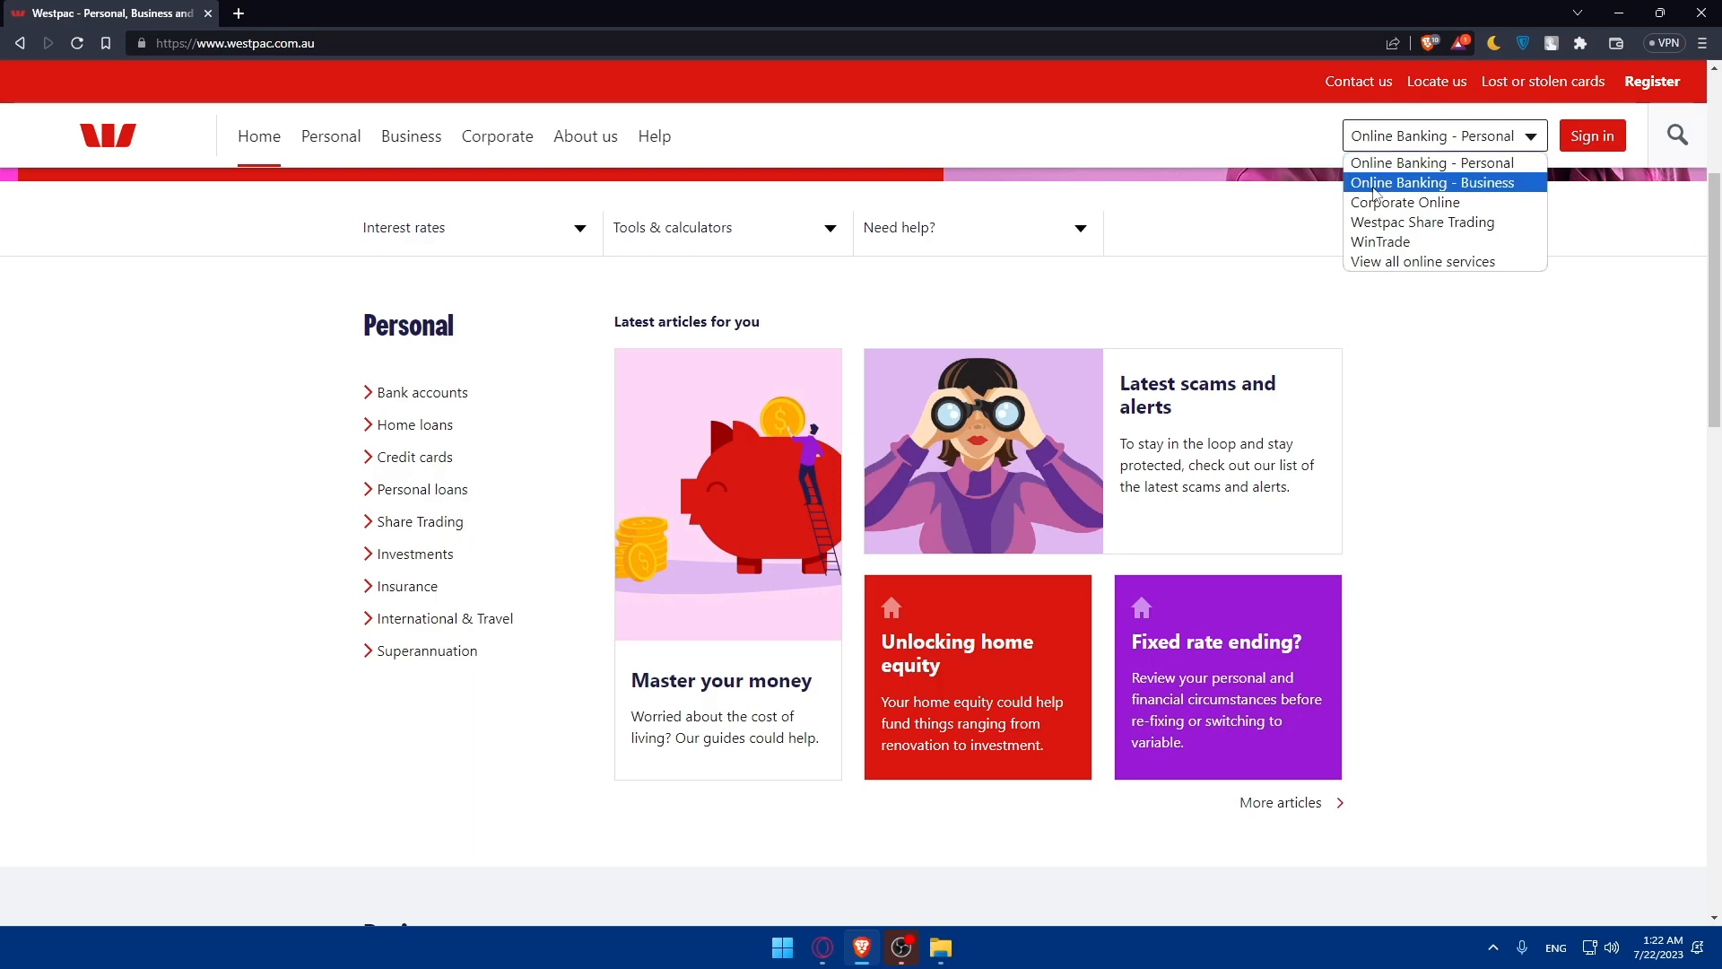
pyautogui.moveTo(1432, 164)
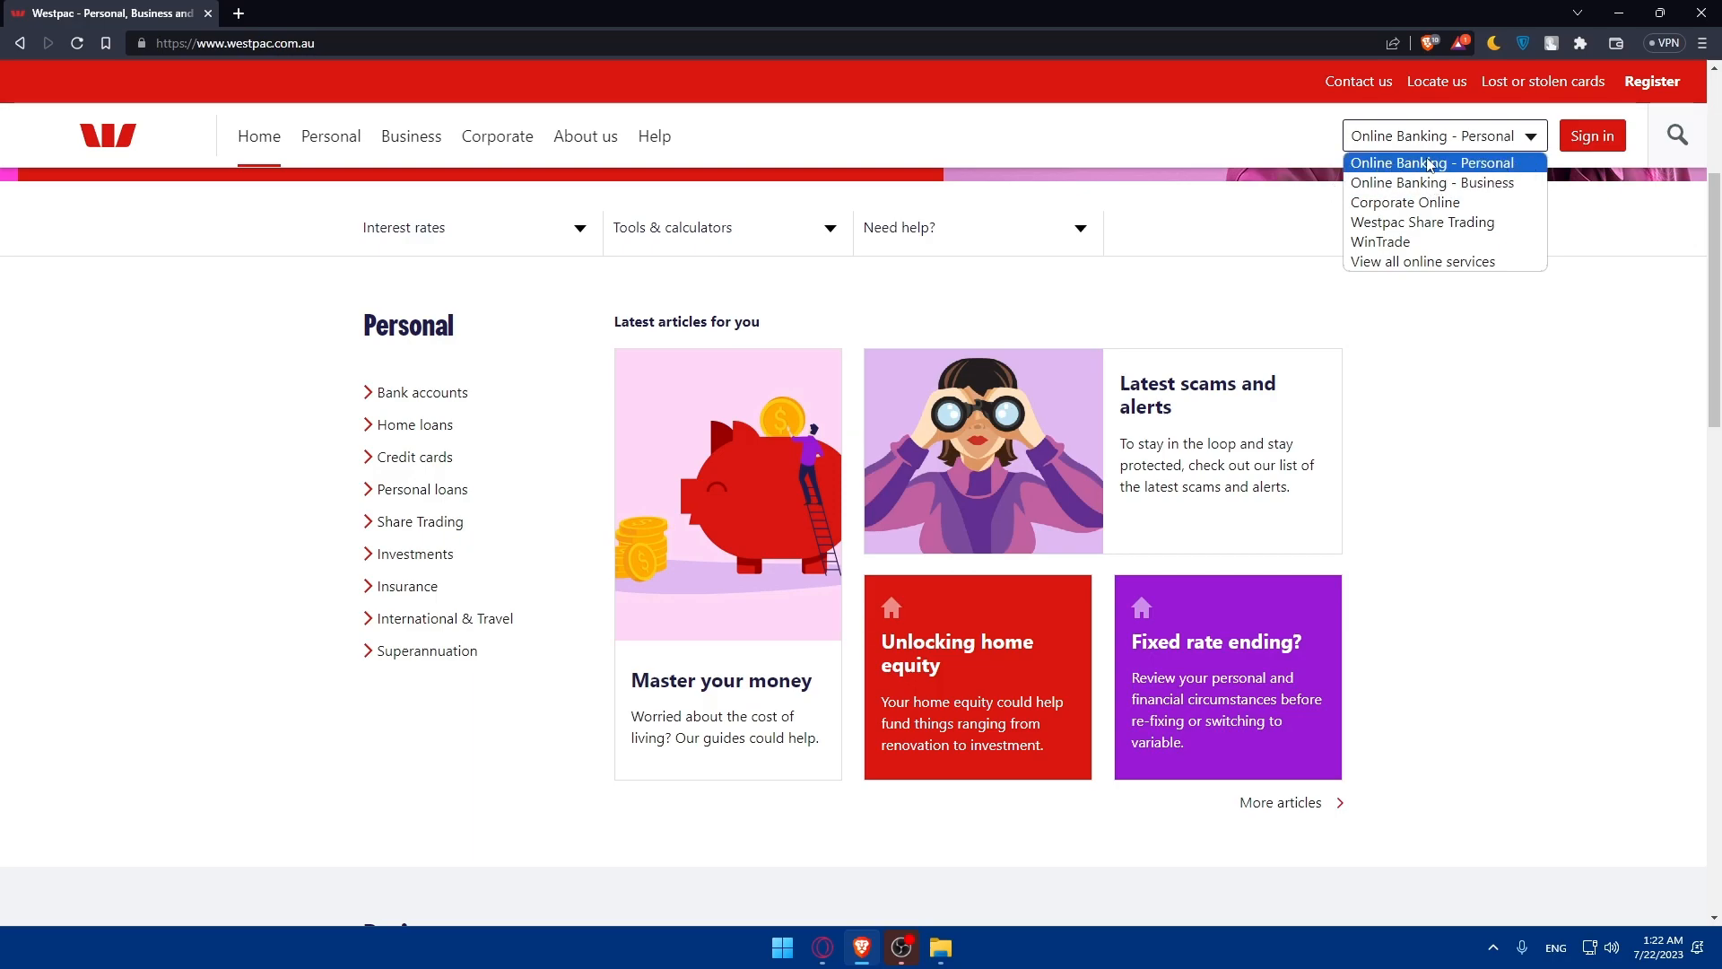
pyautogui.click(1432, 163)
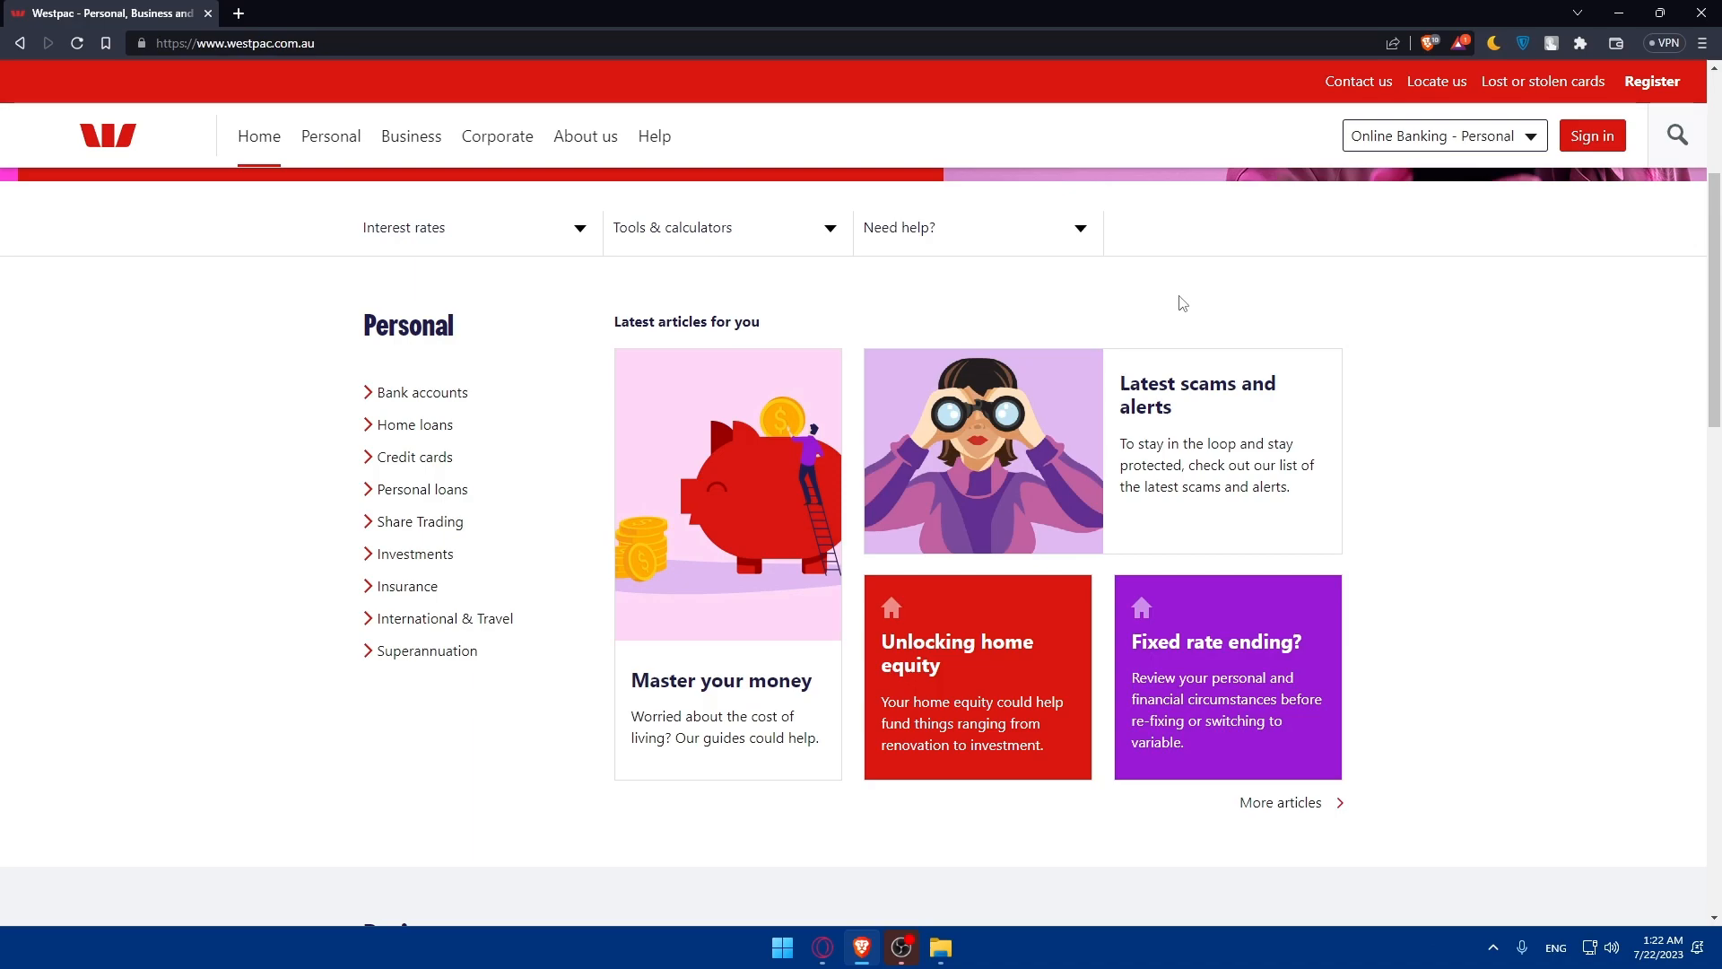
pyautogui.moveTo(1195, 294)
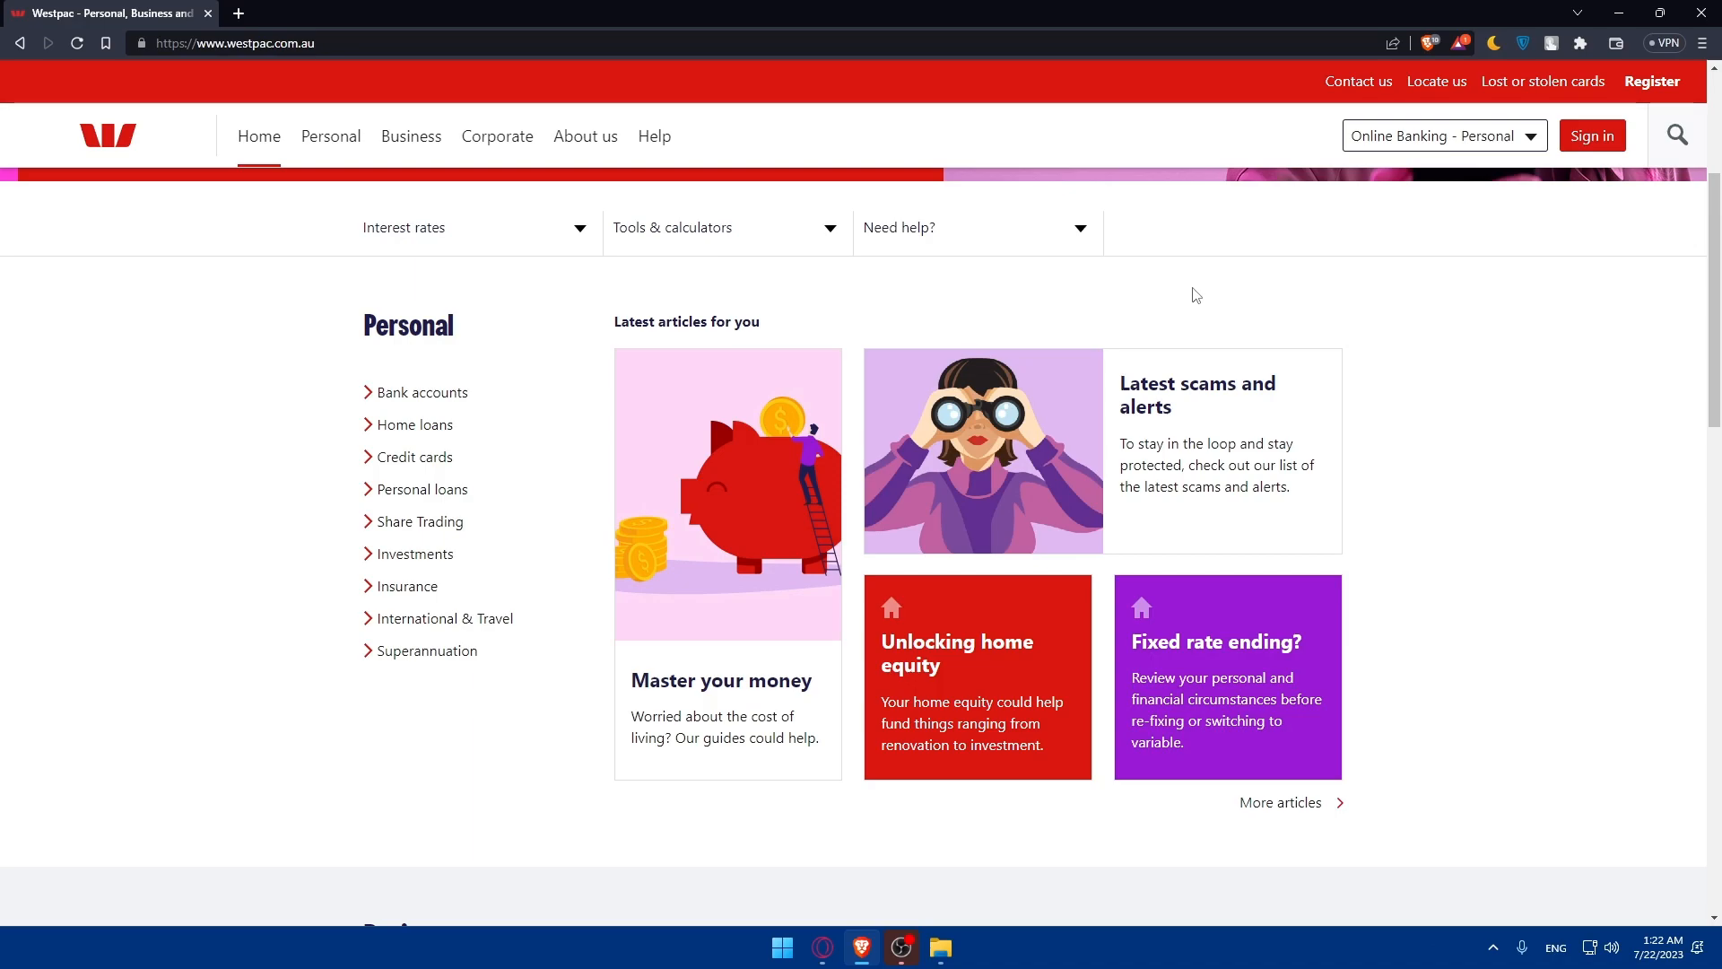
pyautogui.moveTo(1471, 282)
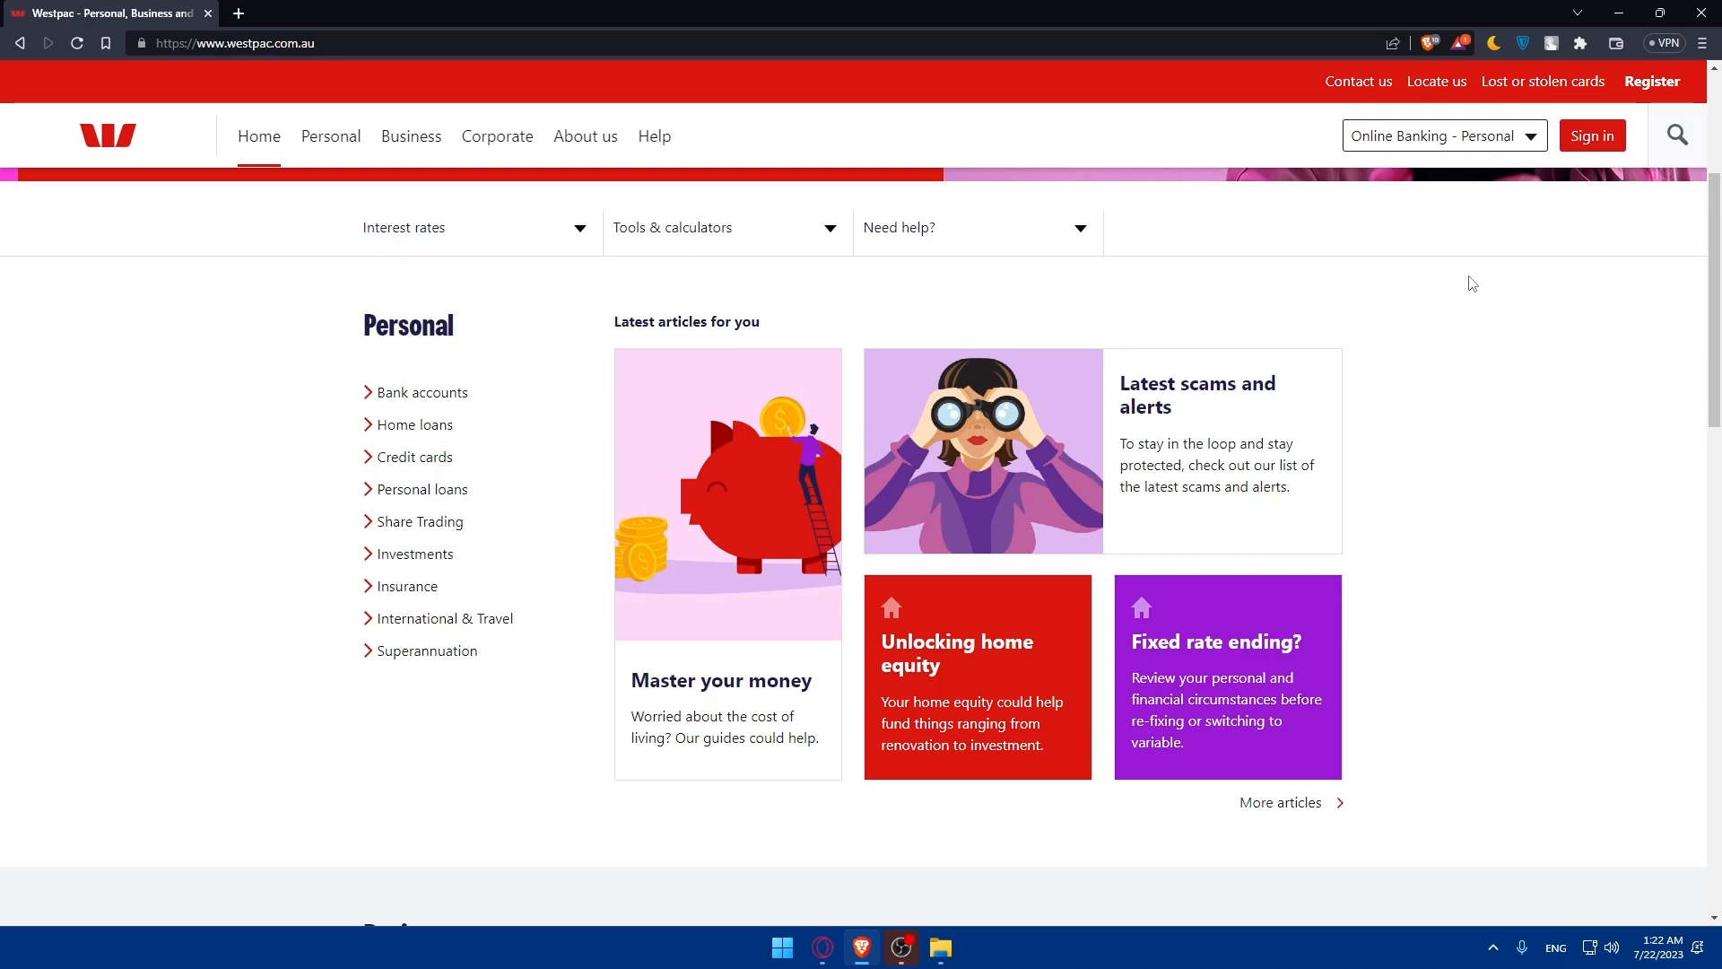
pyautogui.moveTo(776, 481)
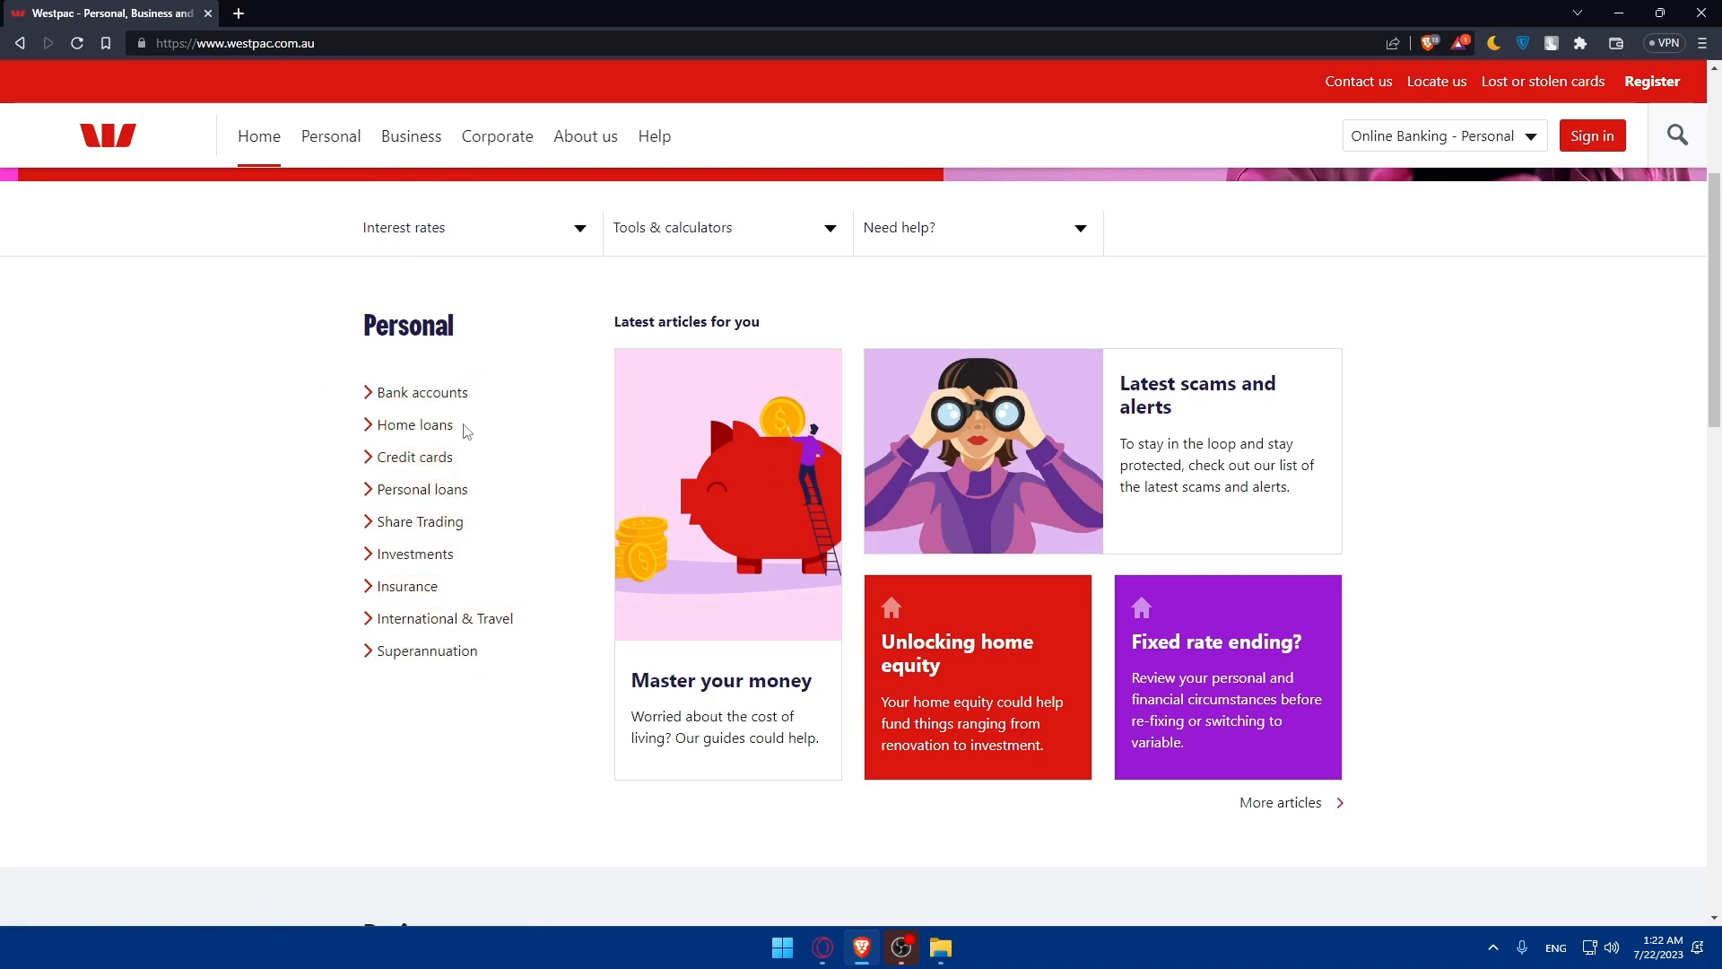
pyautogui.moveTo(374, 466)
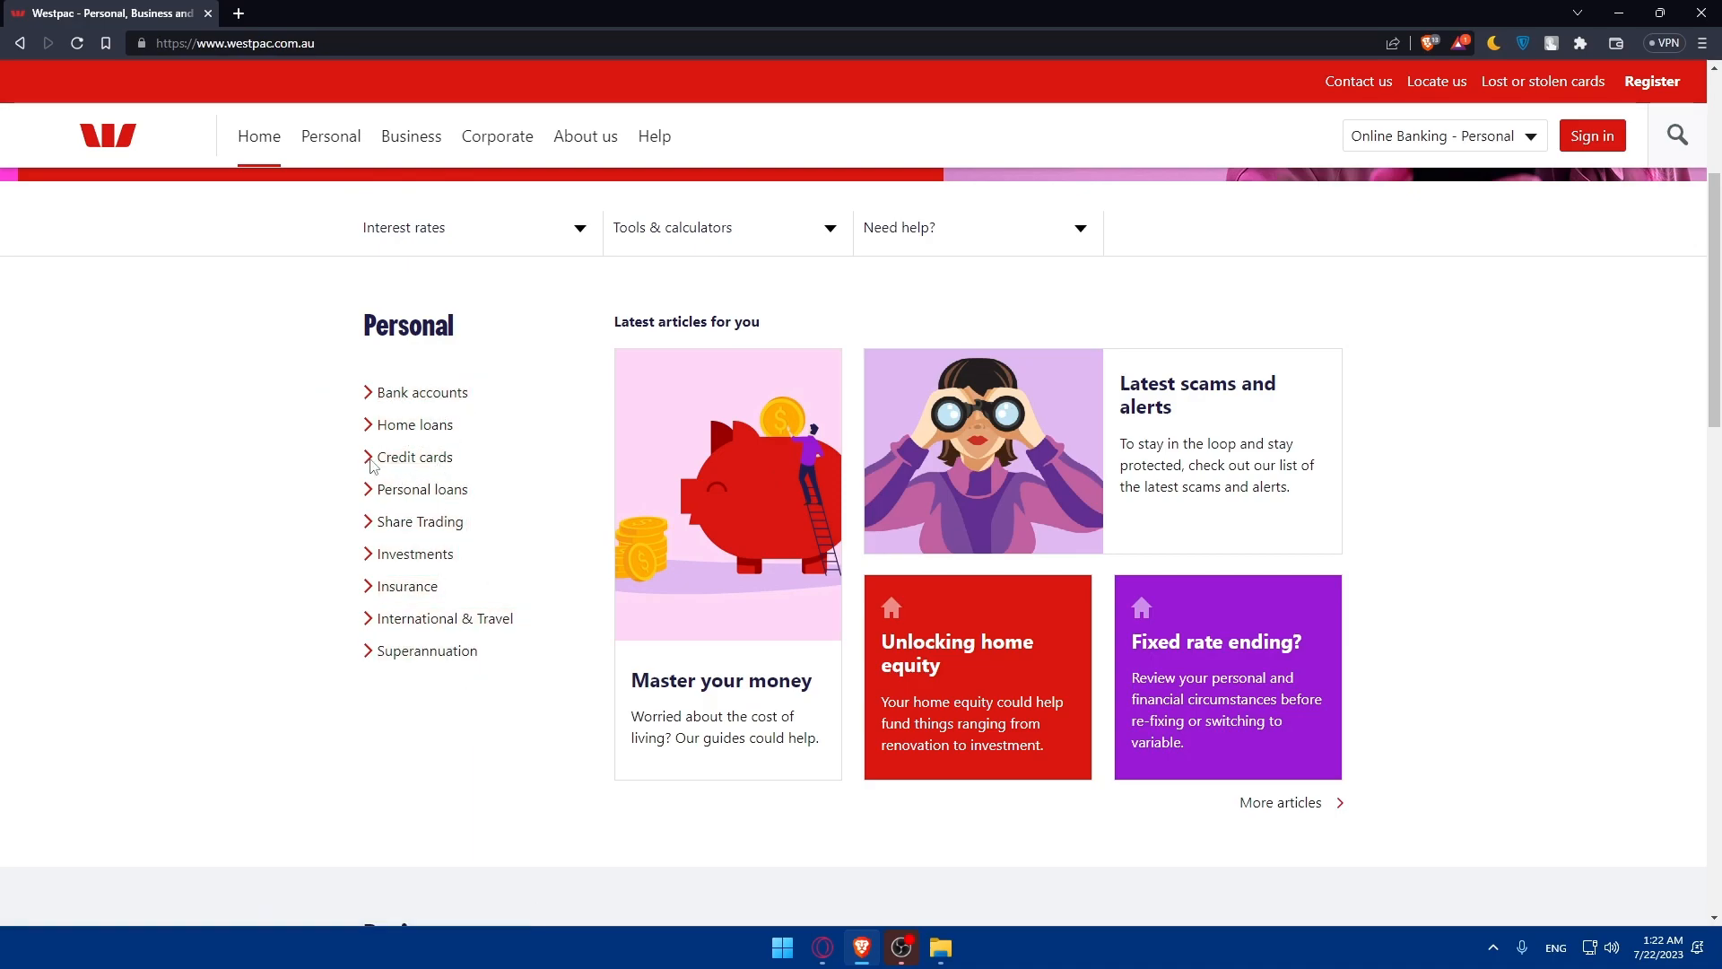
pyautogui.moveTo(436, 515)
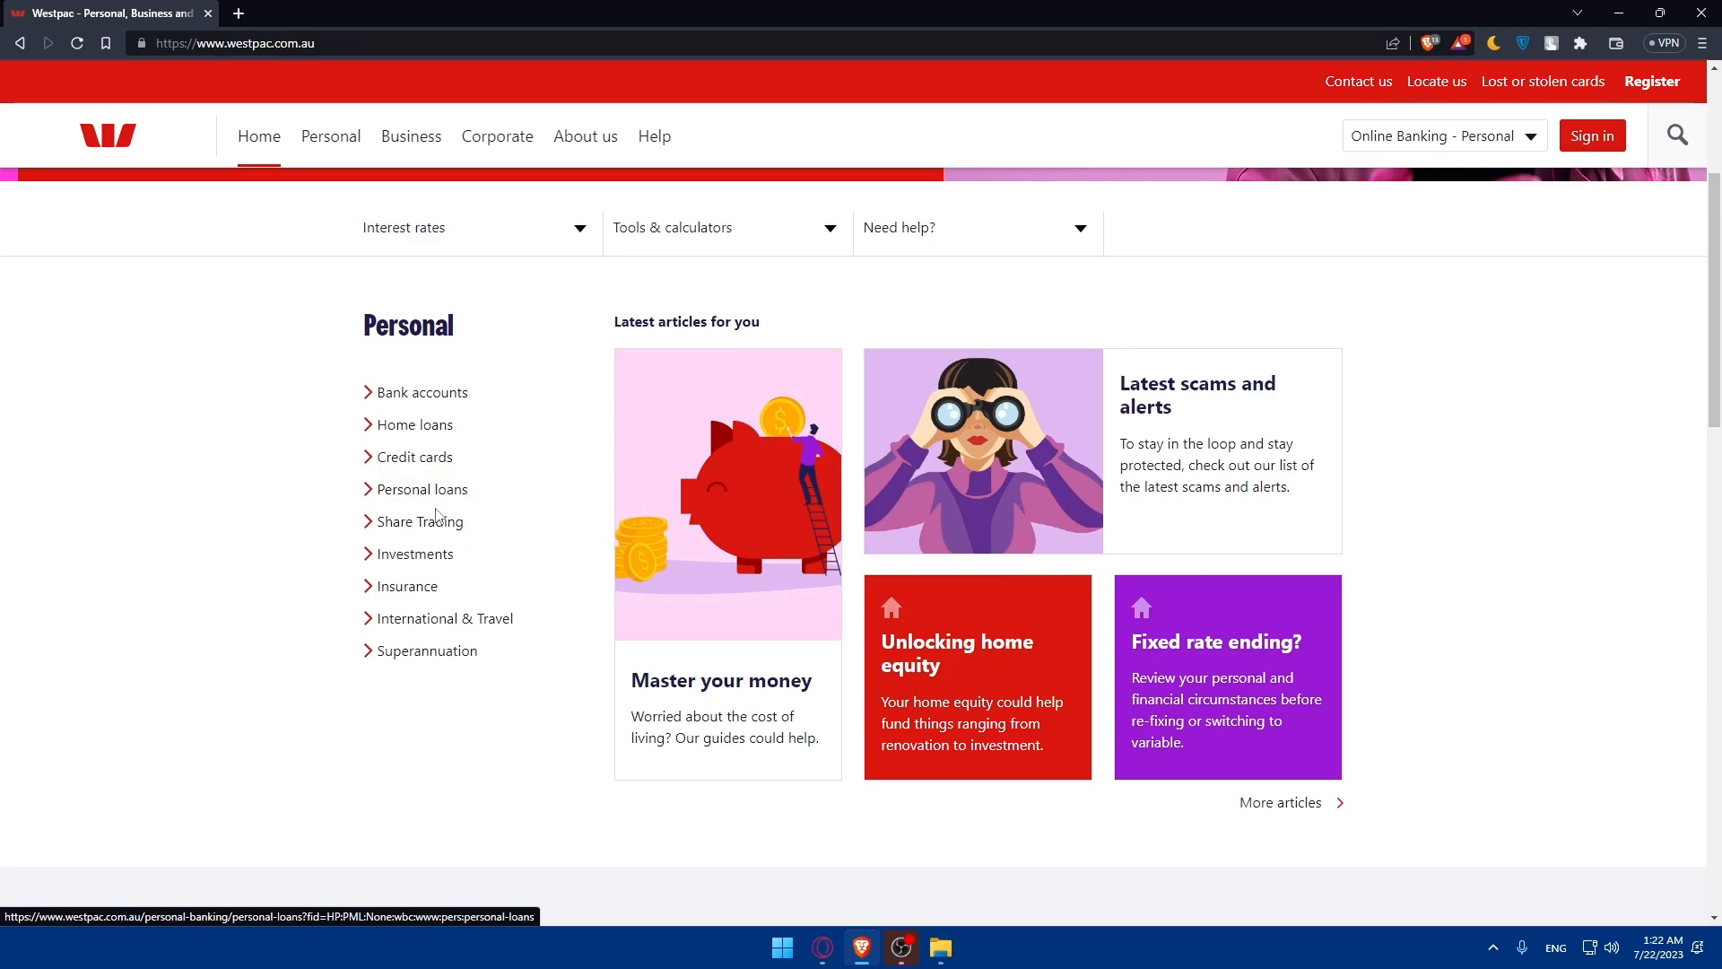
pyautogui.moveTo(445, 617)
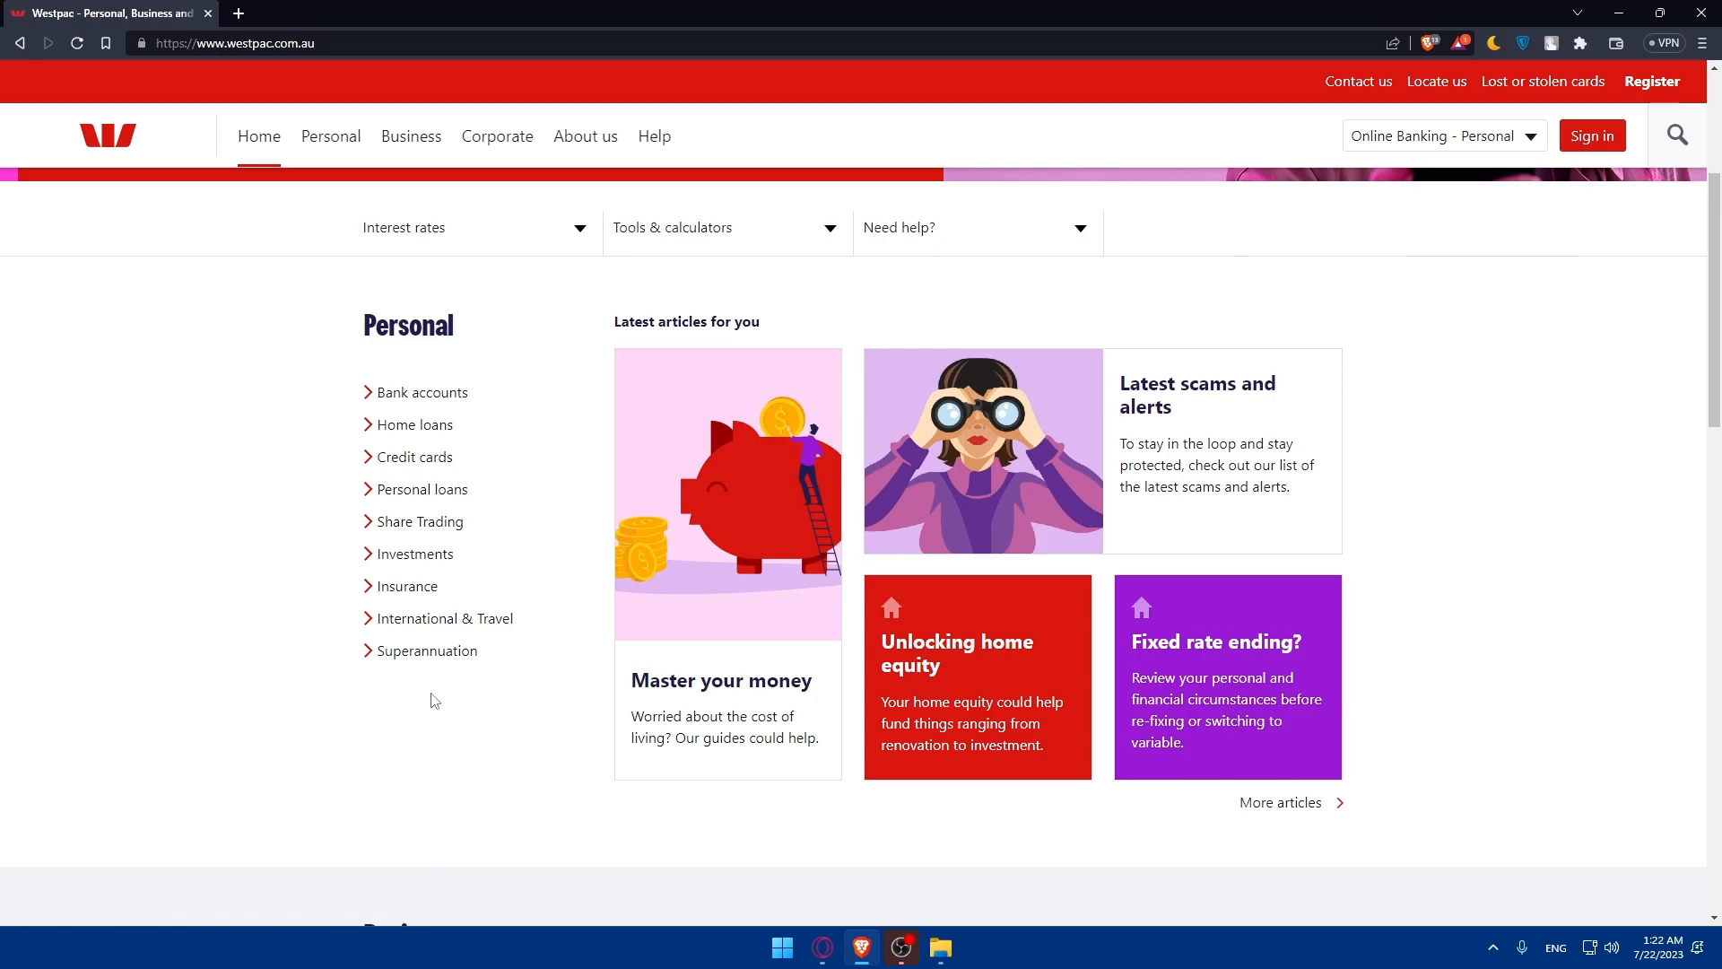
pyautogui.moveTo(420, 521)
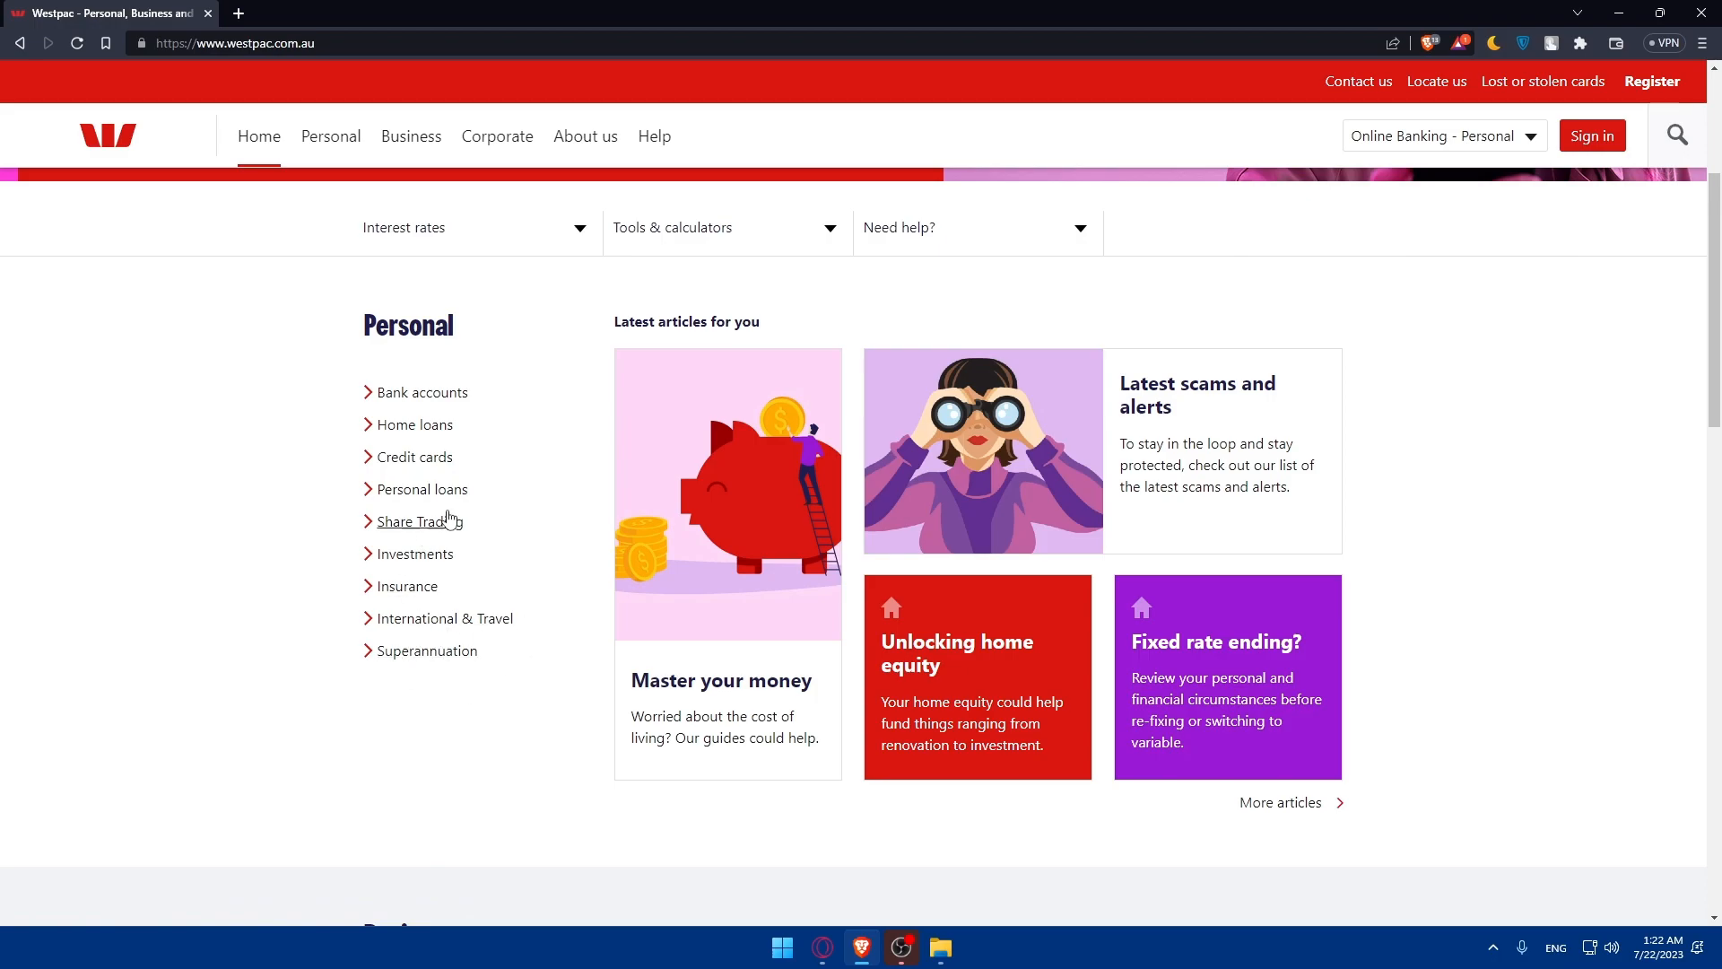
# Go to the personal Bank accounts page from the Personal menu.
pyautogui.click(421, 393)
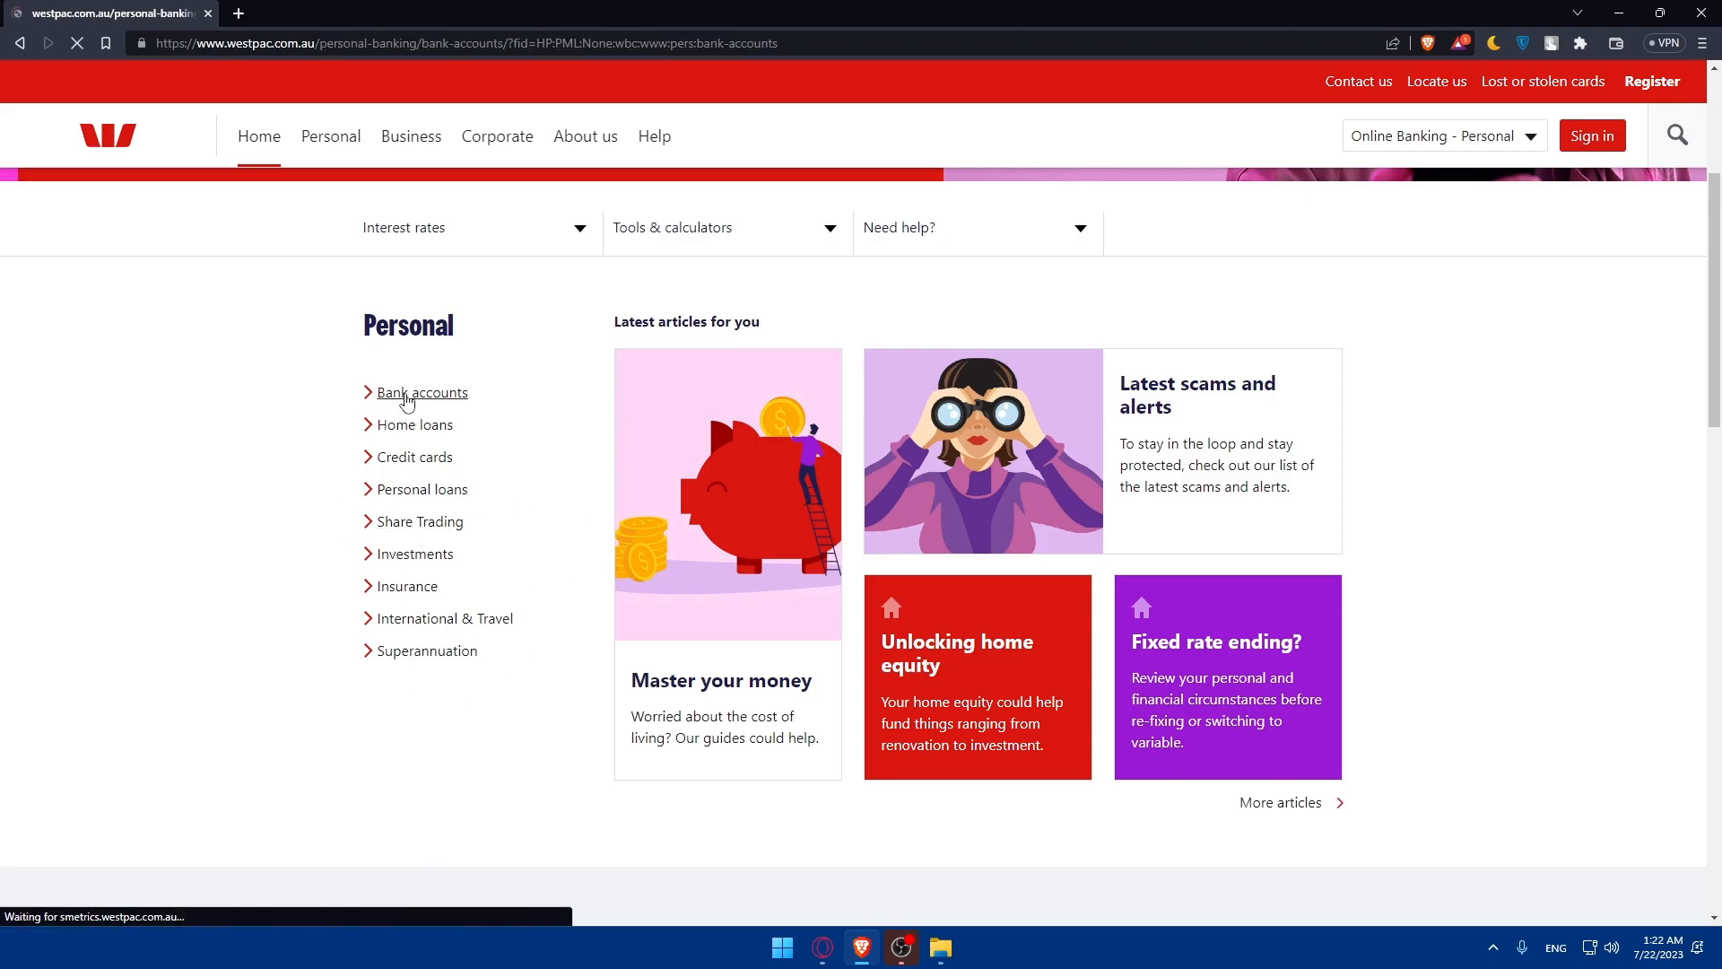
pyautogui.click(421, 393)
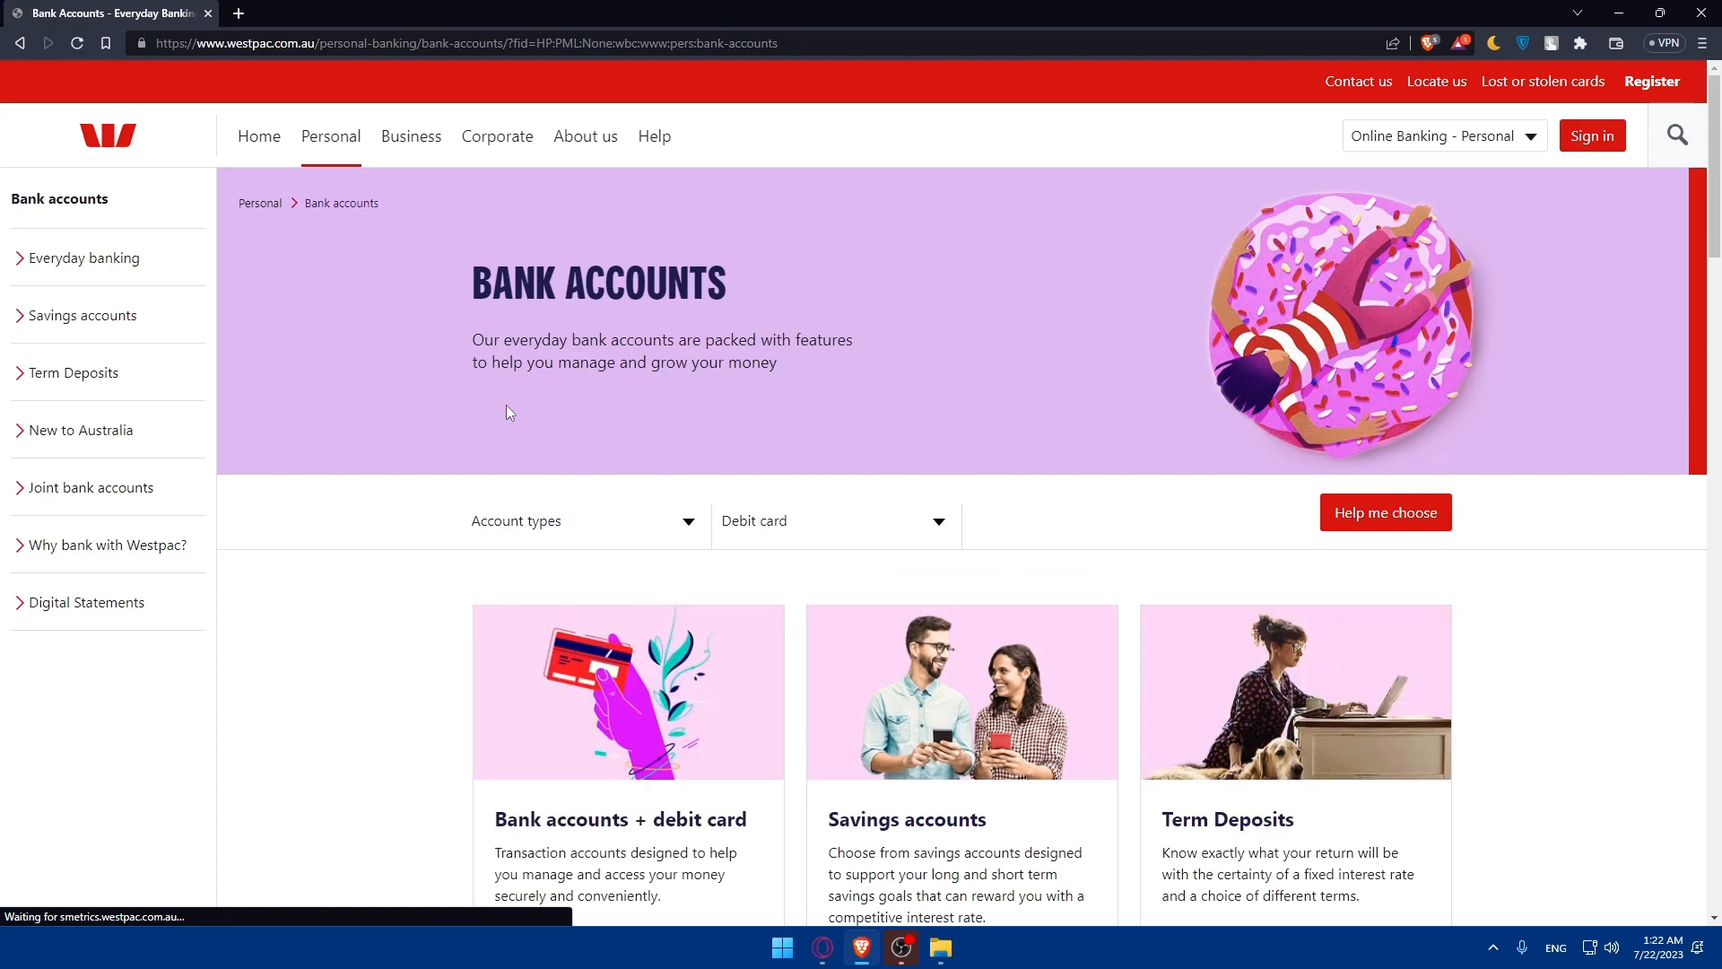
pyautogui.scroll(-3)
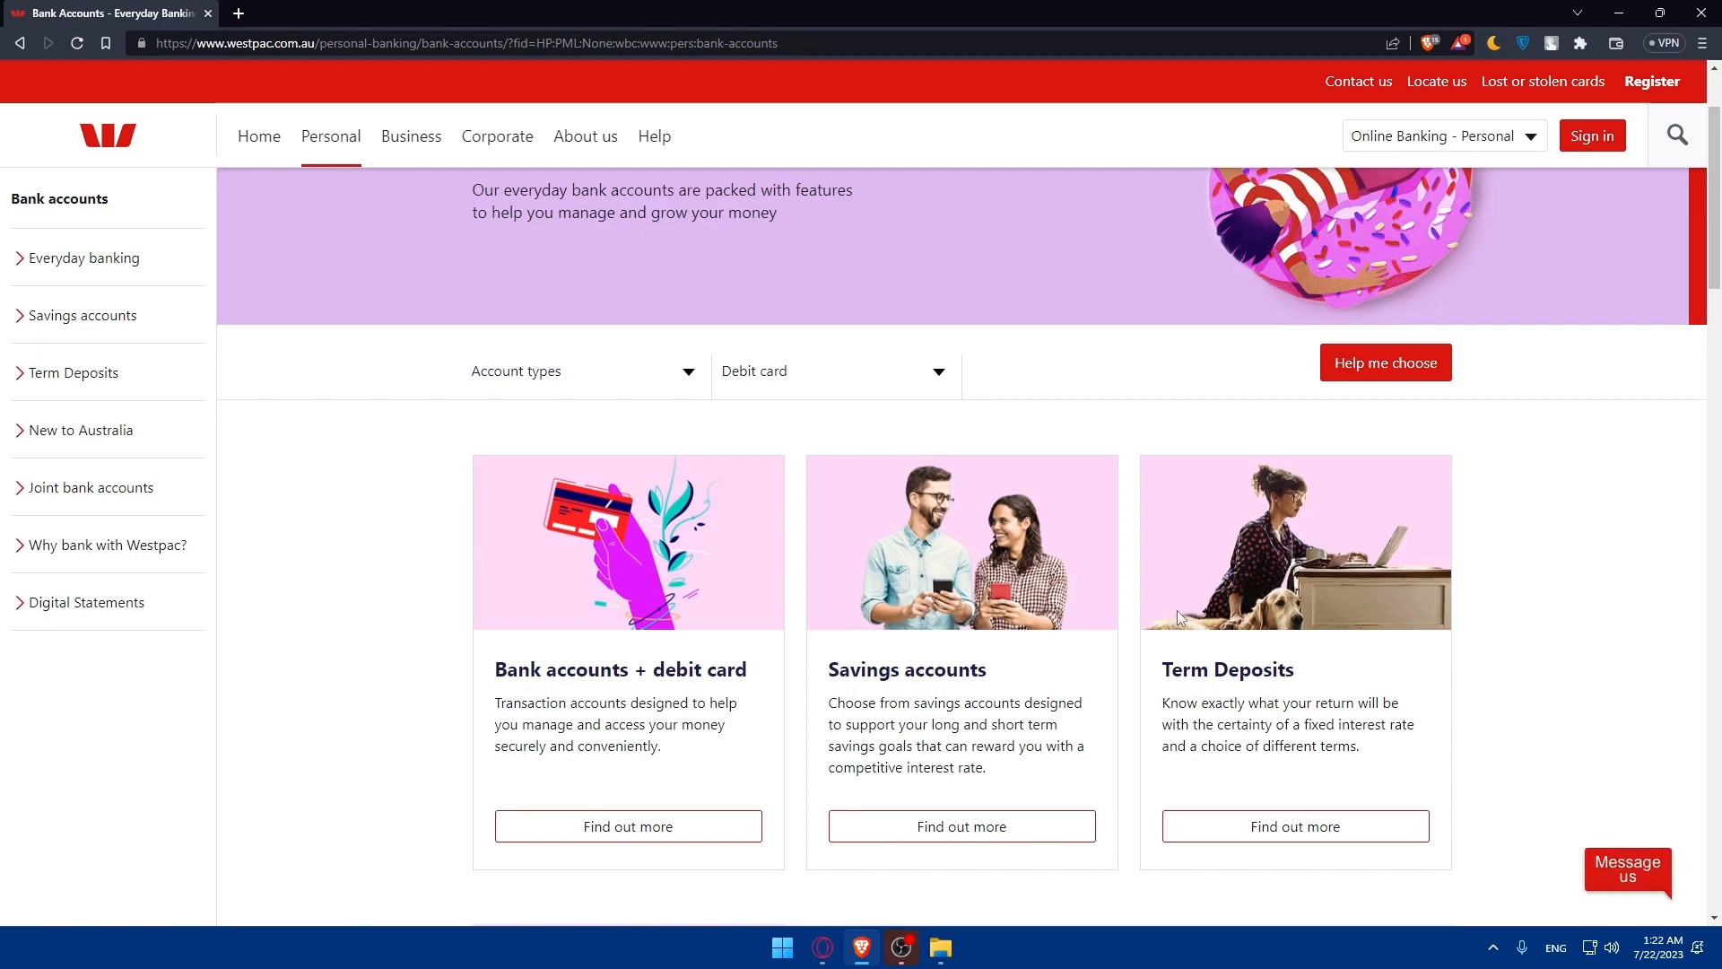
# Bring up the Savings accounts and everyday debit card accounts pages in new tabs.
pyautogui.rightClick(905, 669)
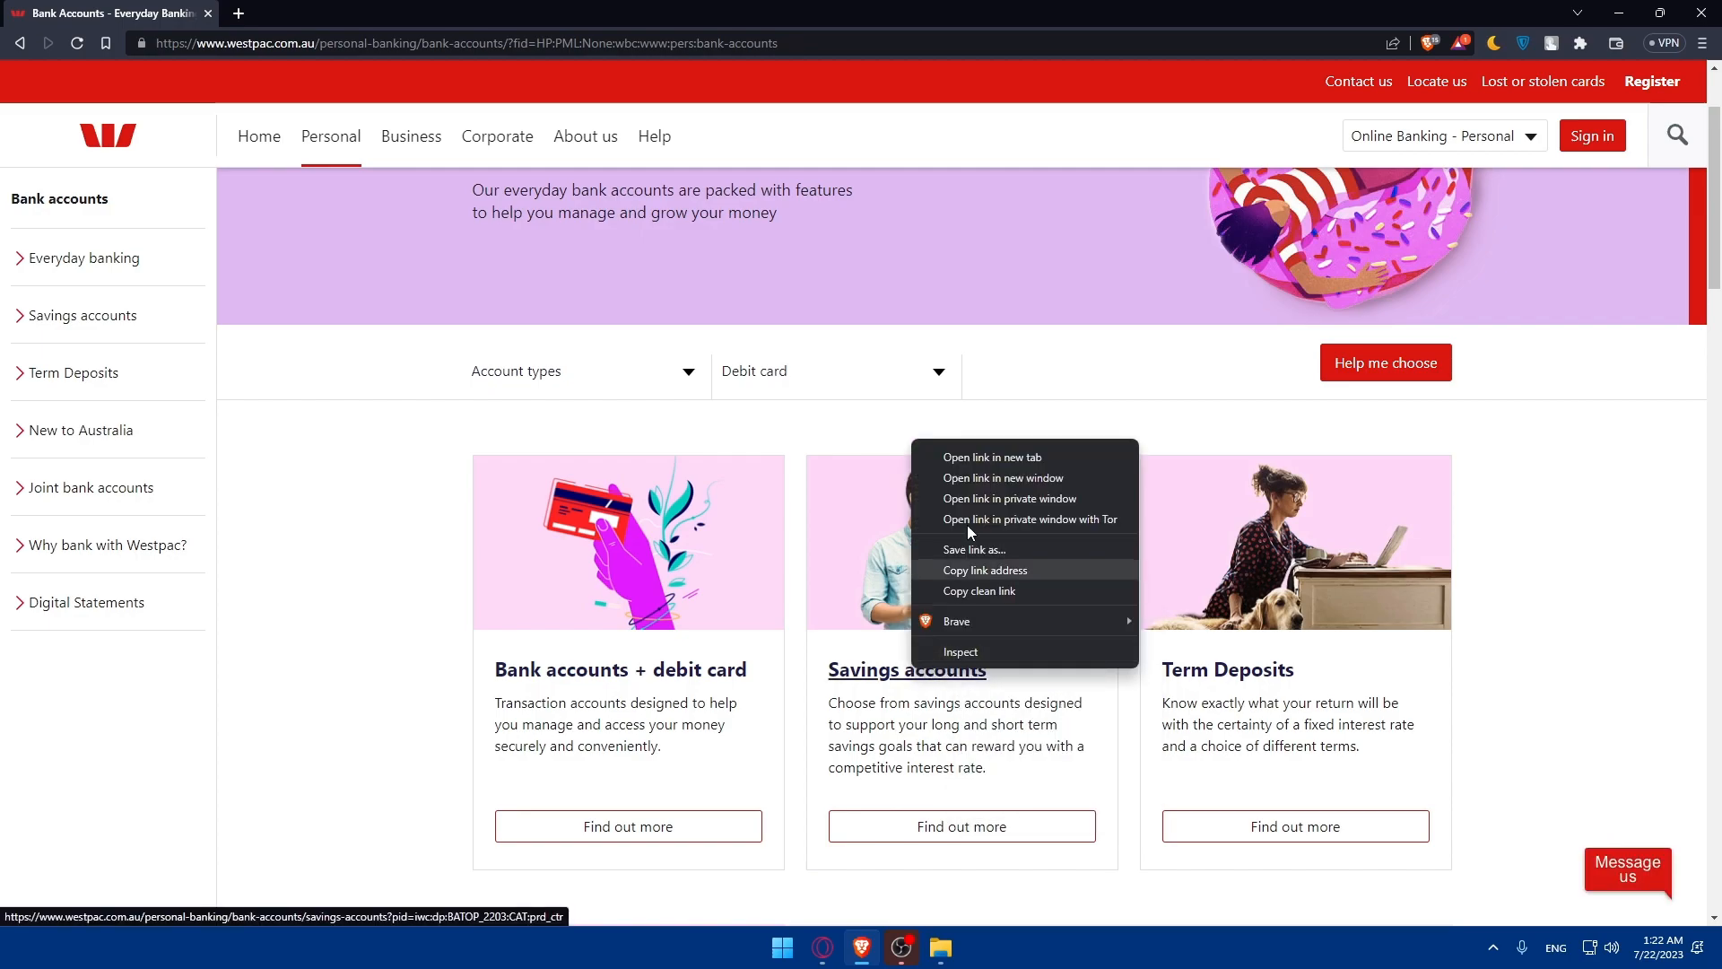
pyautogui.click(990, 457)
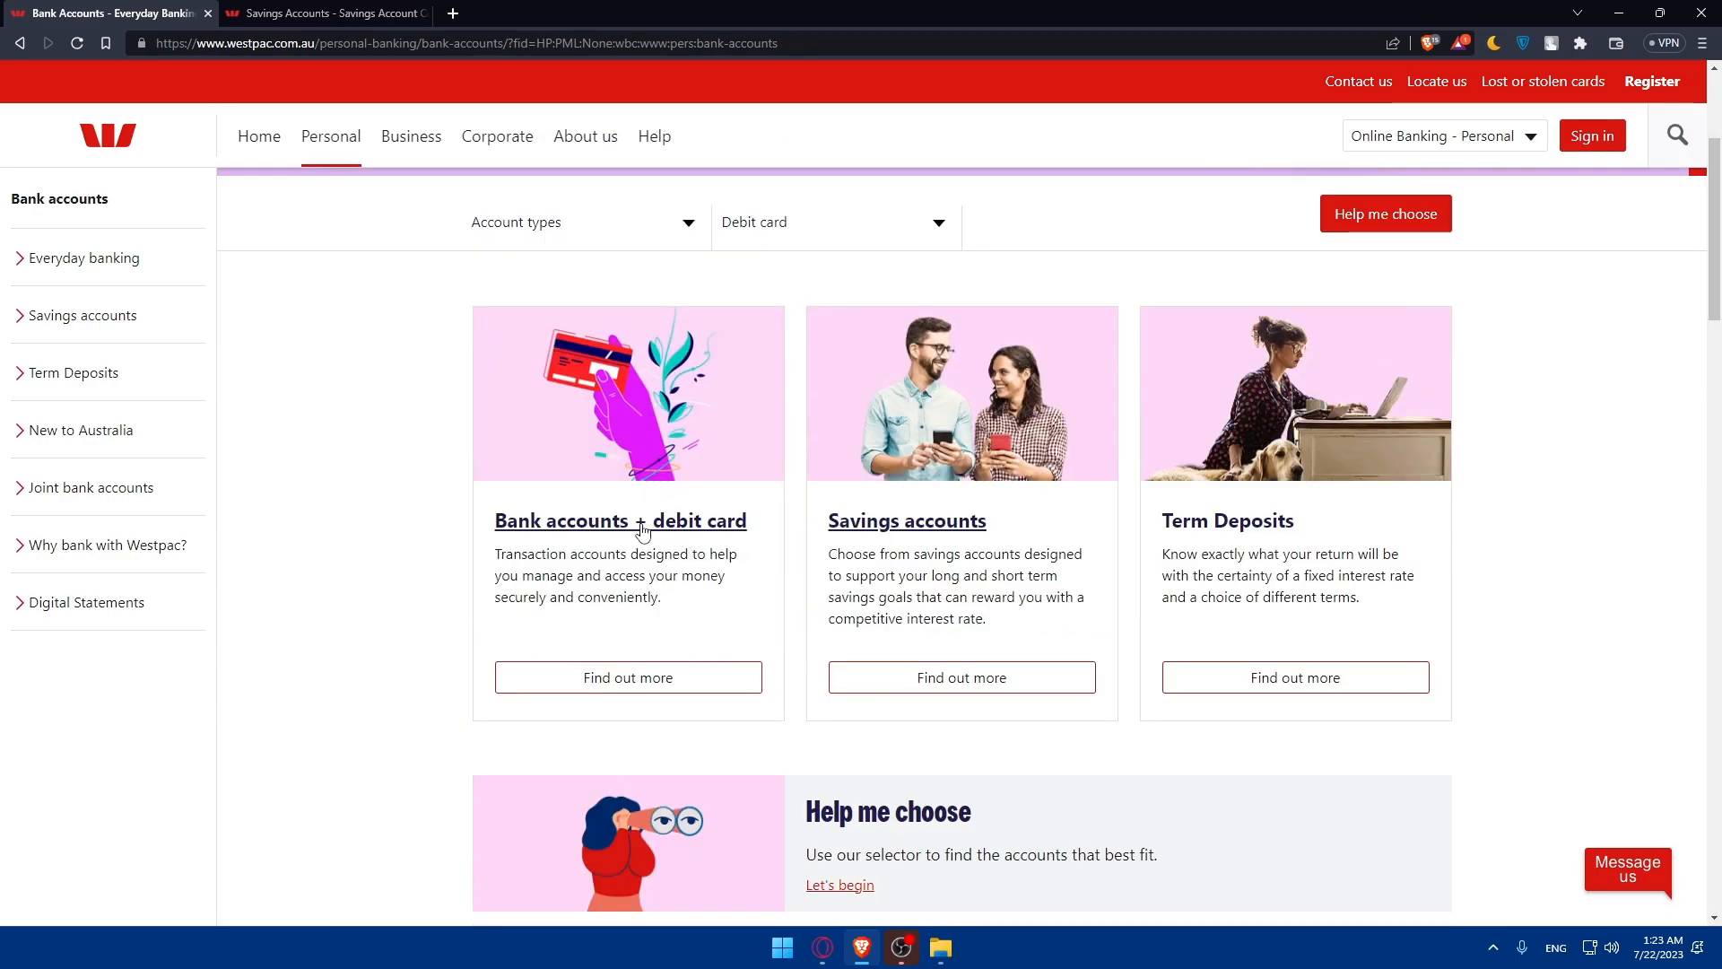
pyautogui.click(619, 520)
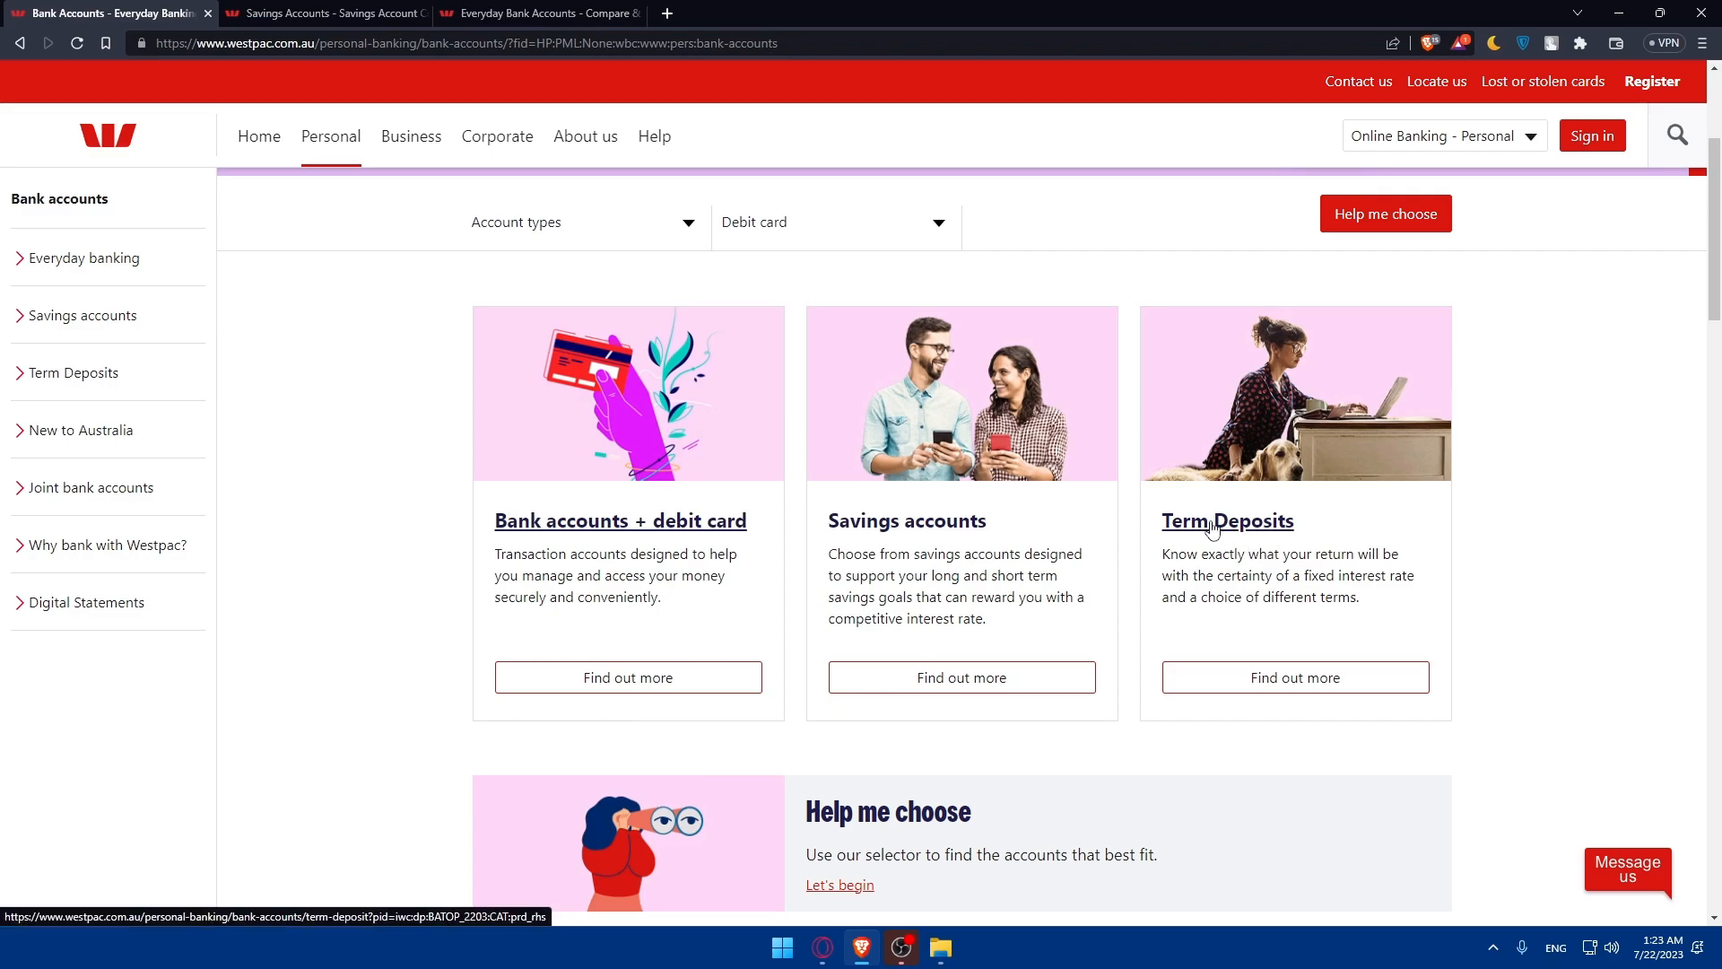
pyautogui.moveTo(1163, 491)
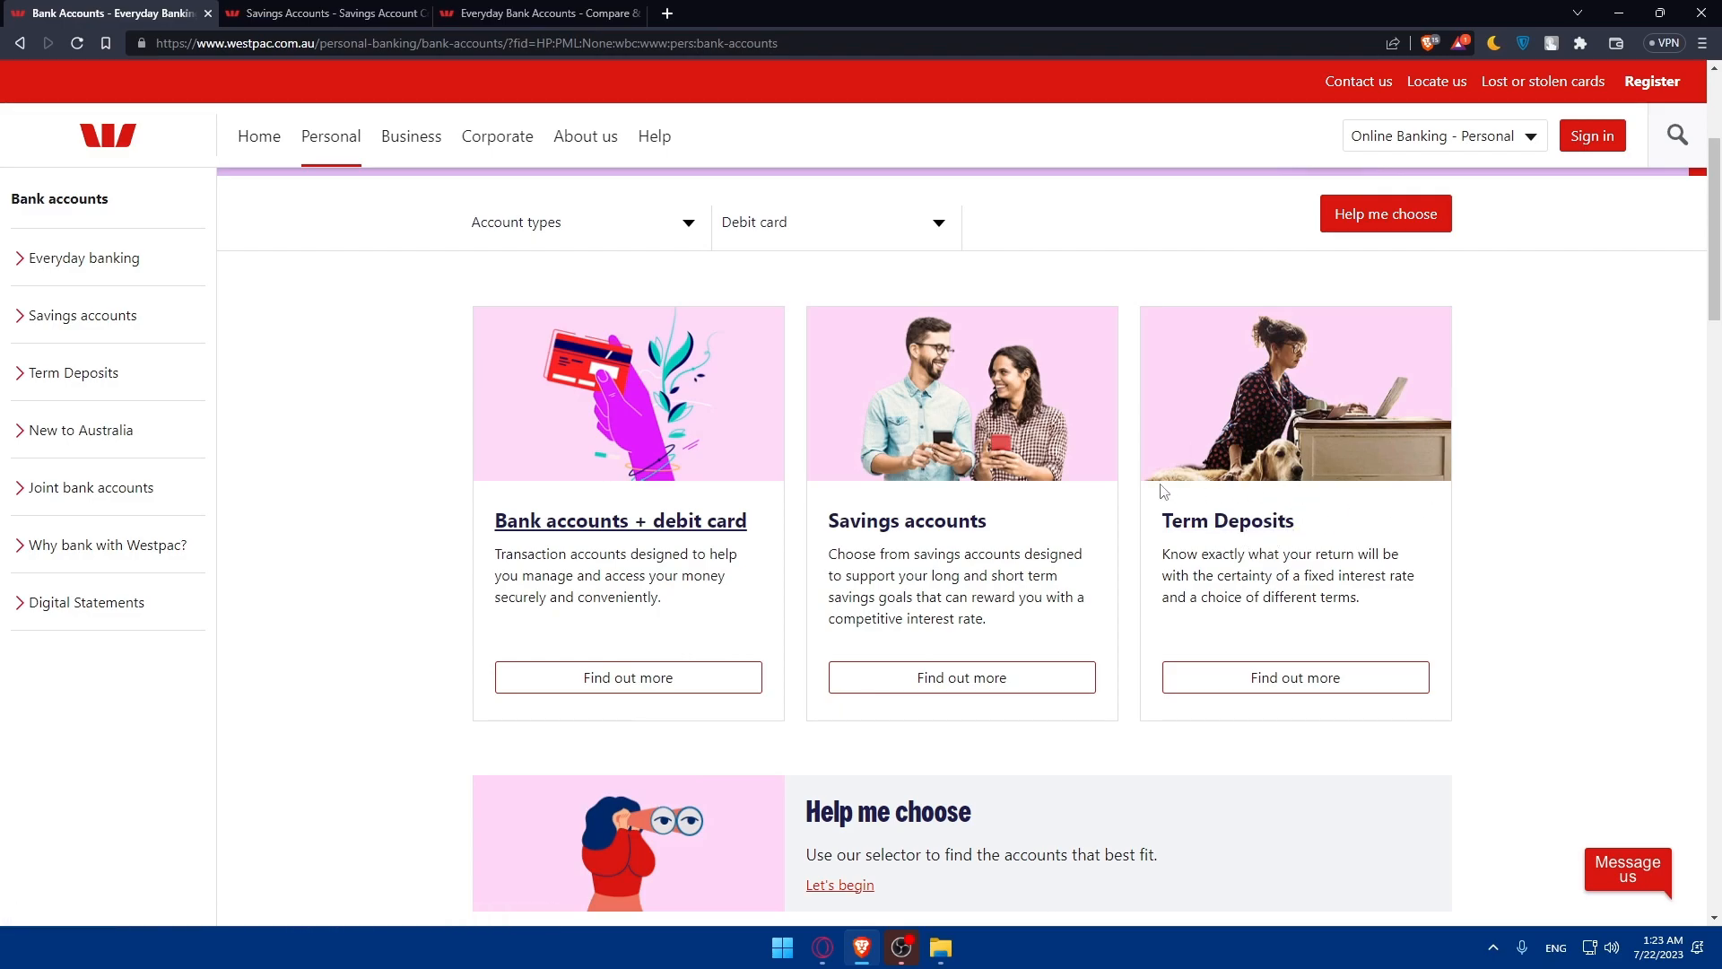
pyautogui.scroll(-3)
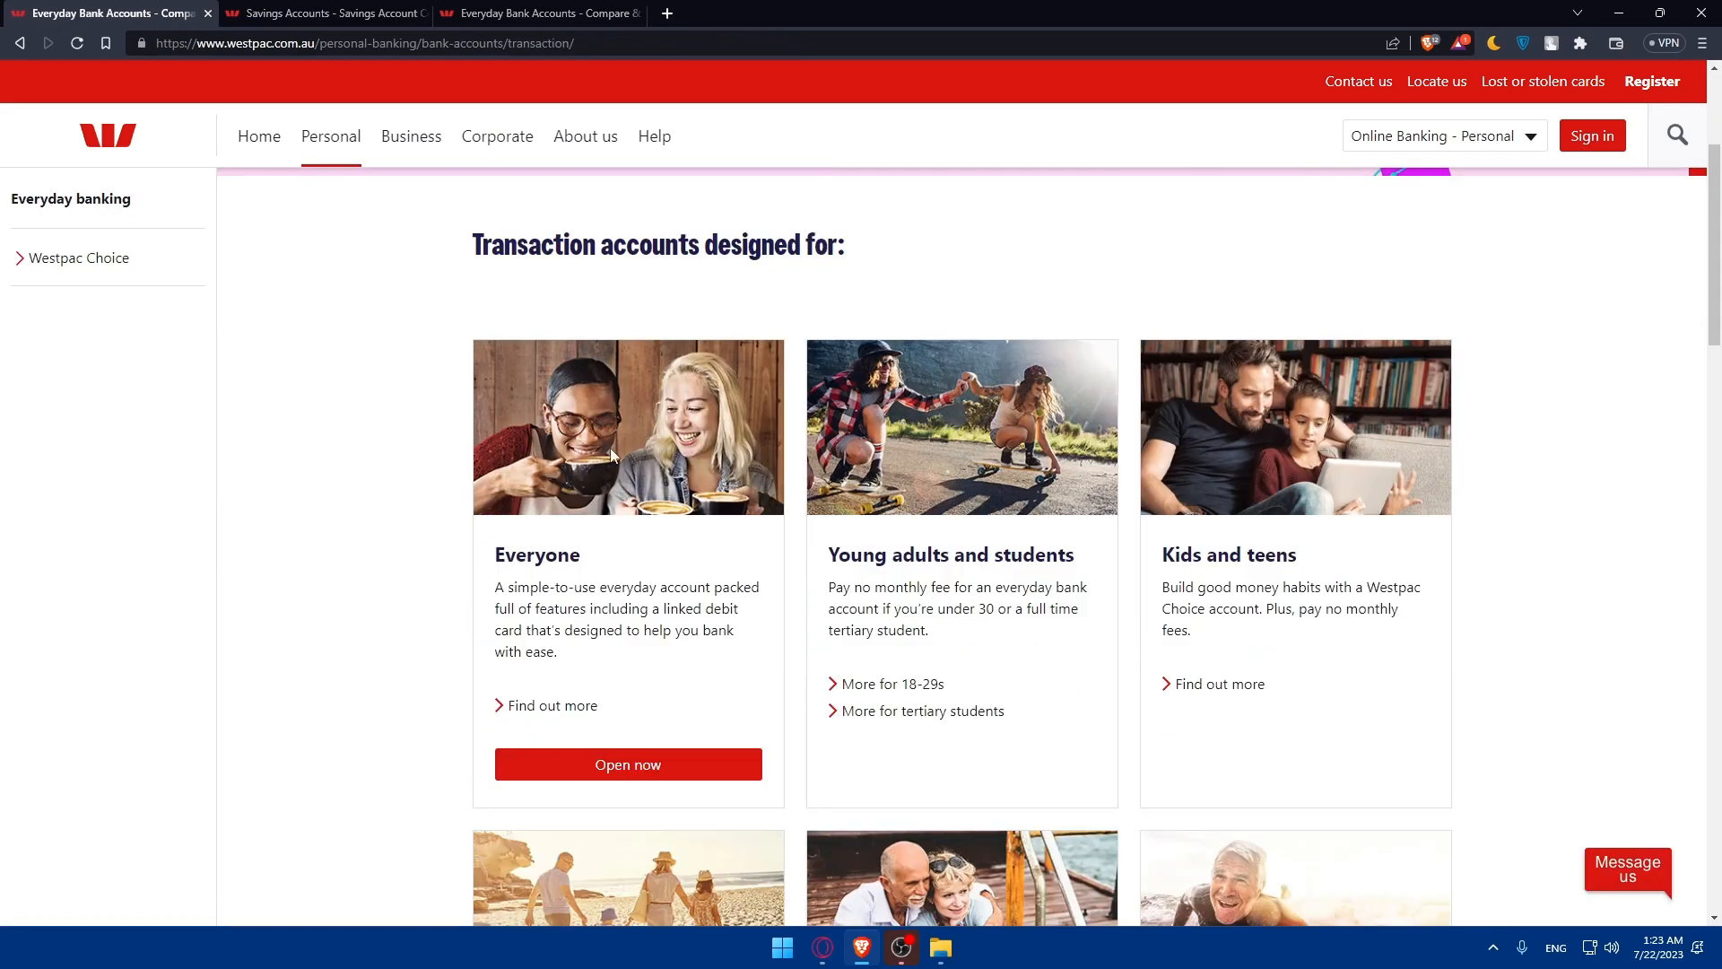
pyautogui.scroll(-3)
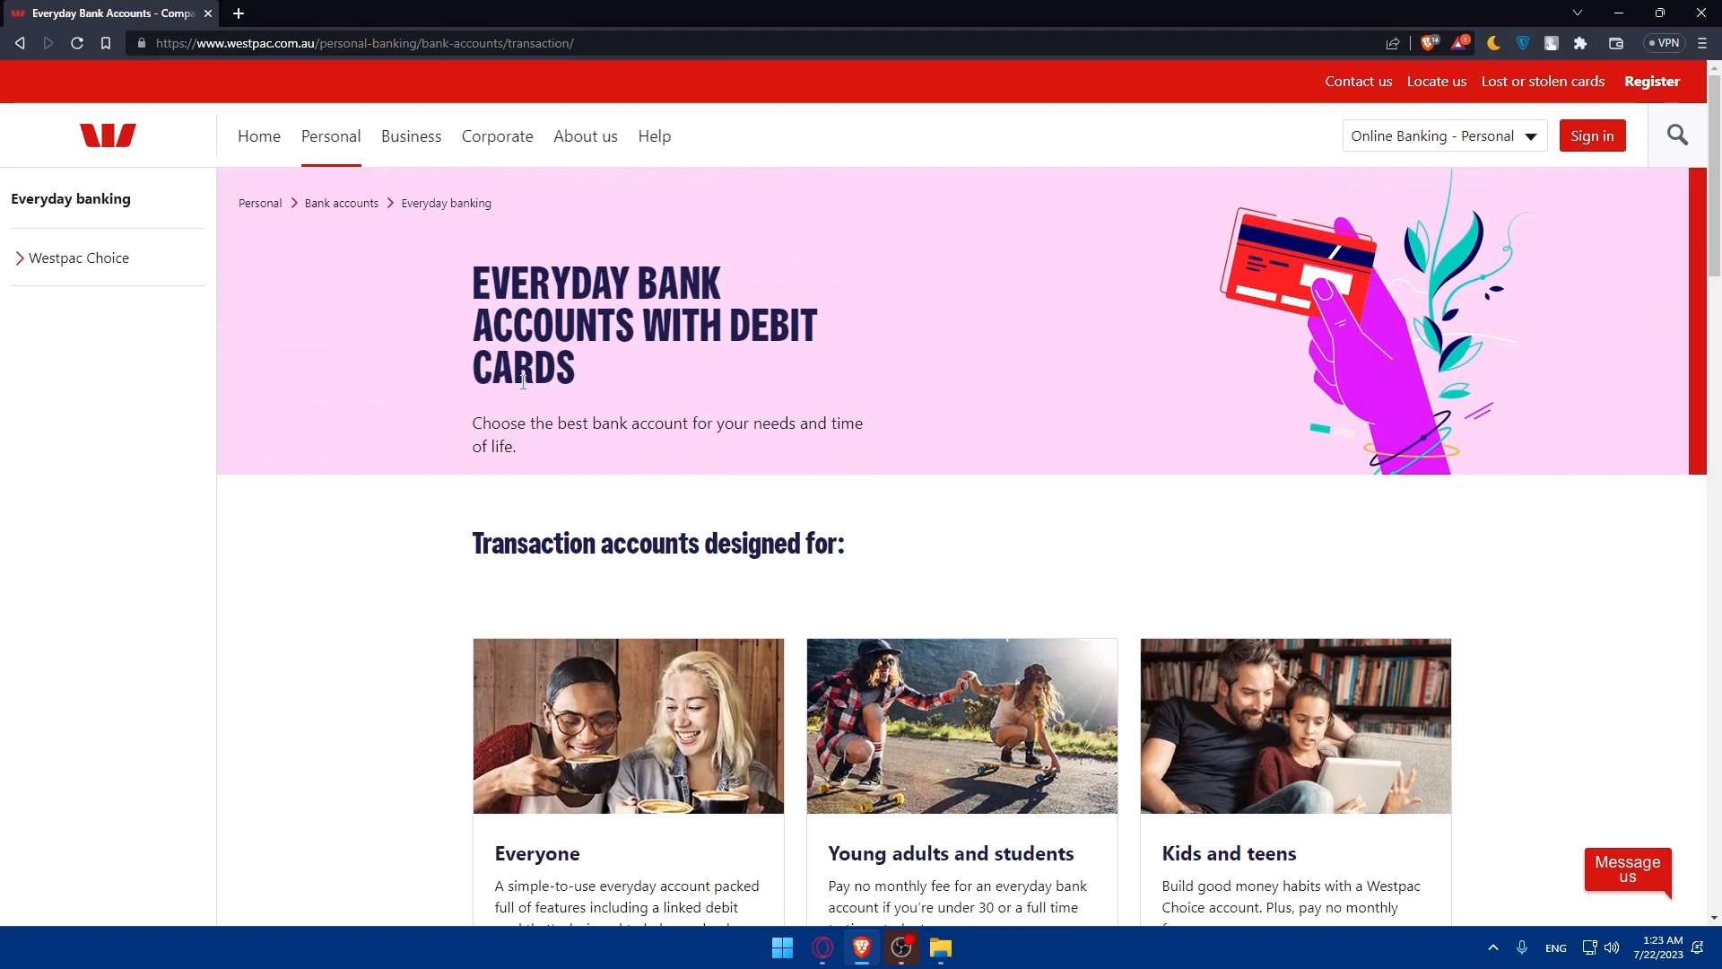
pyautogui.scroll(-3)
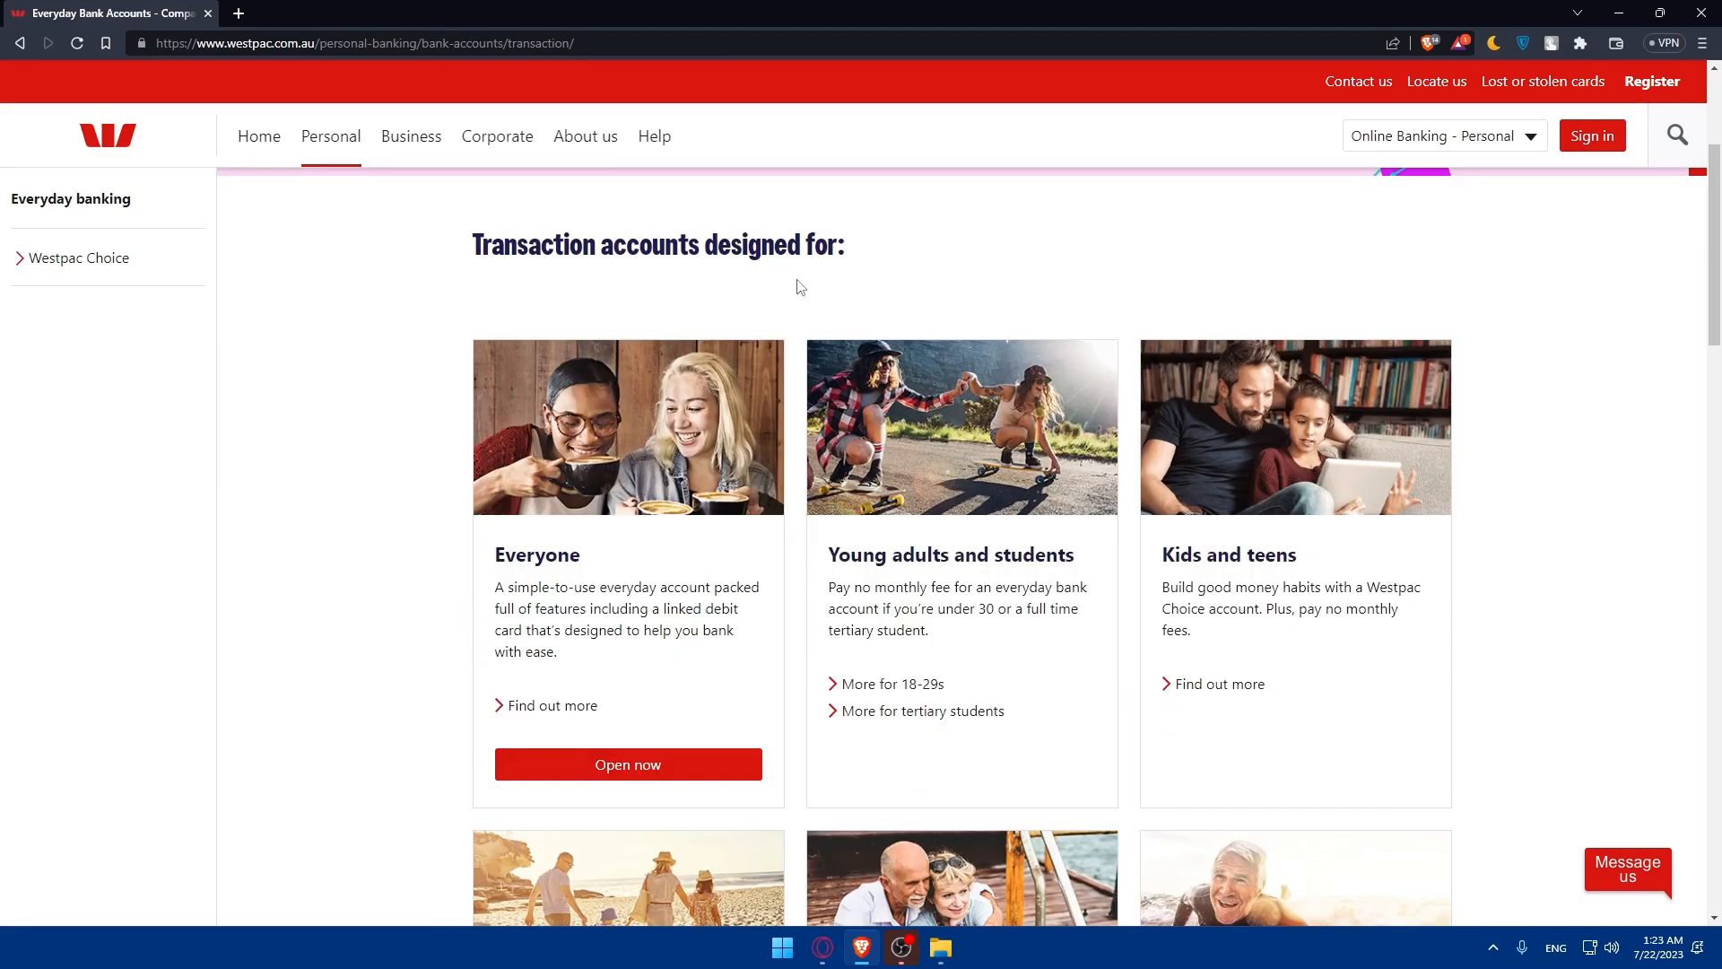
pyautogui.moveTo(570, 605)
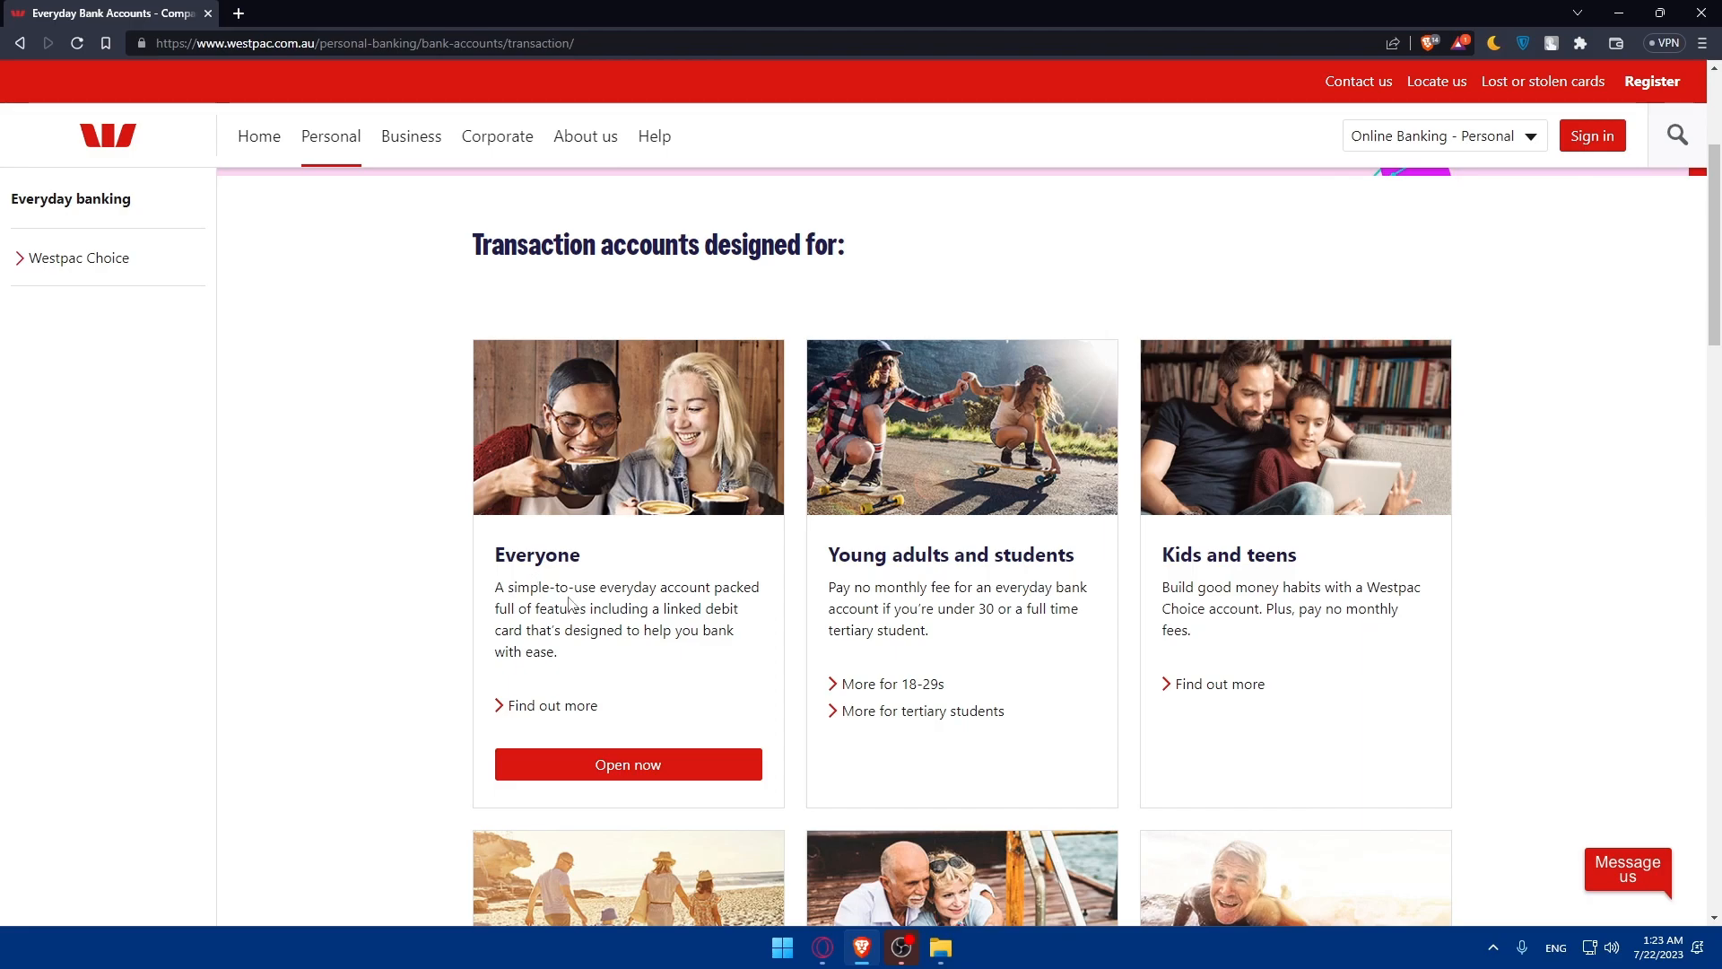
pyautogui.moveTo(651, 637)
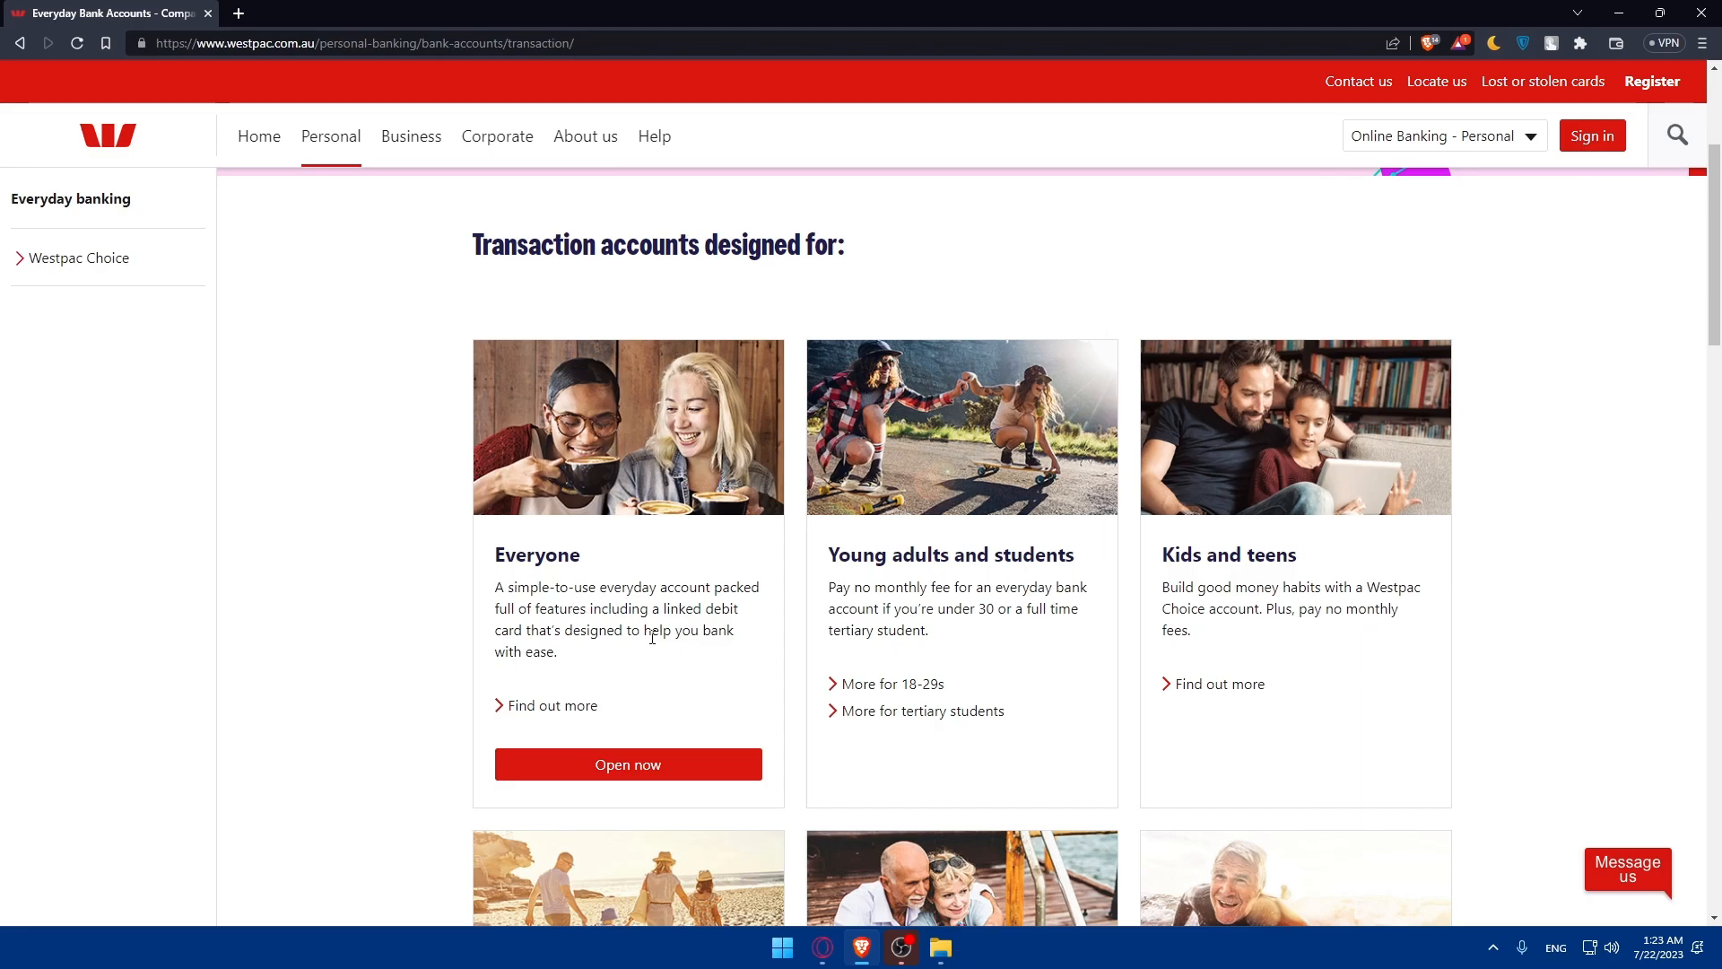
pyautogui.moveTo(596, 657)
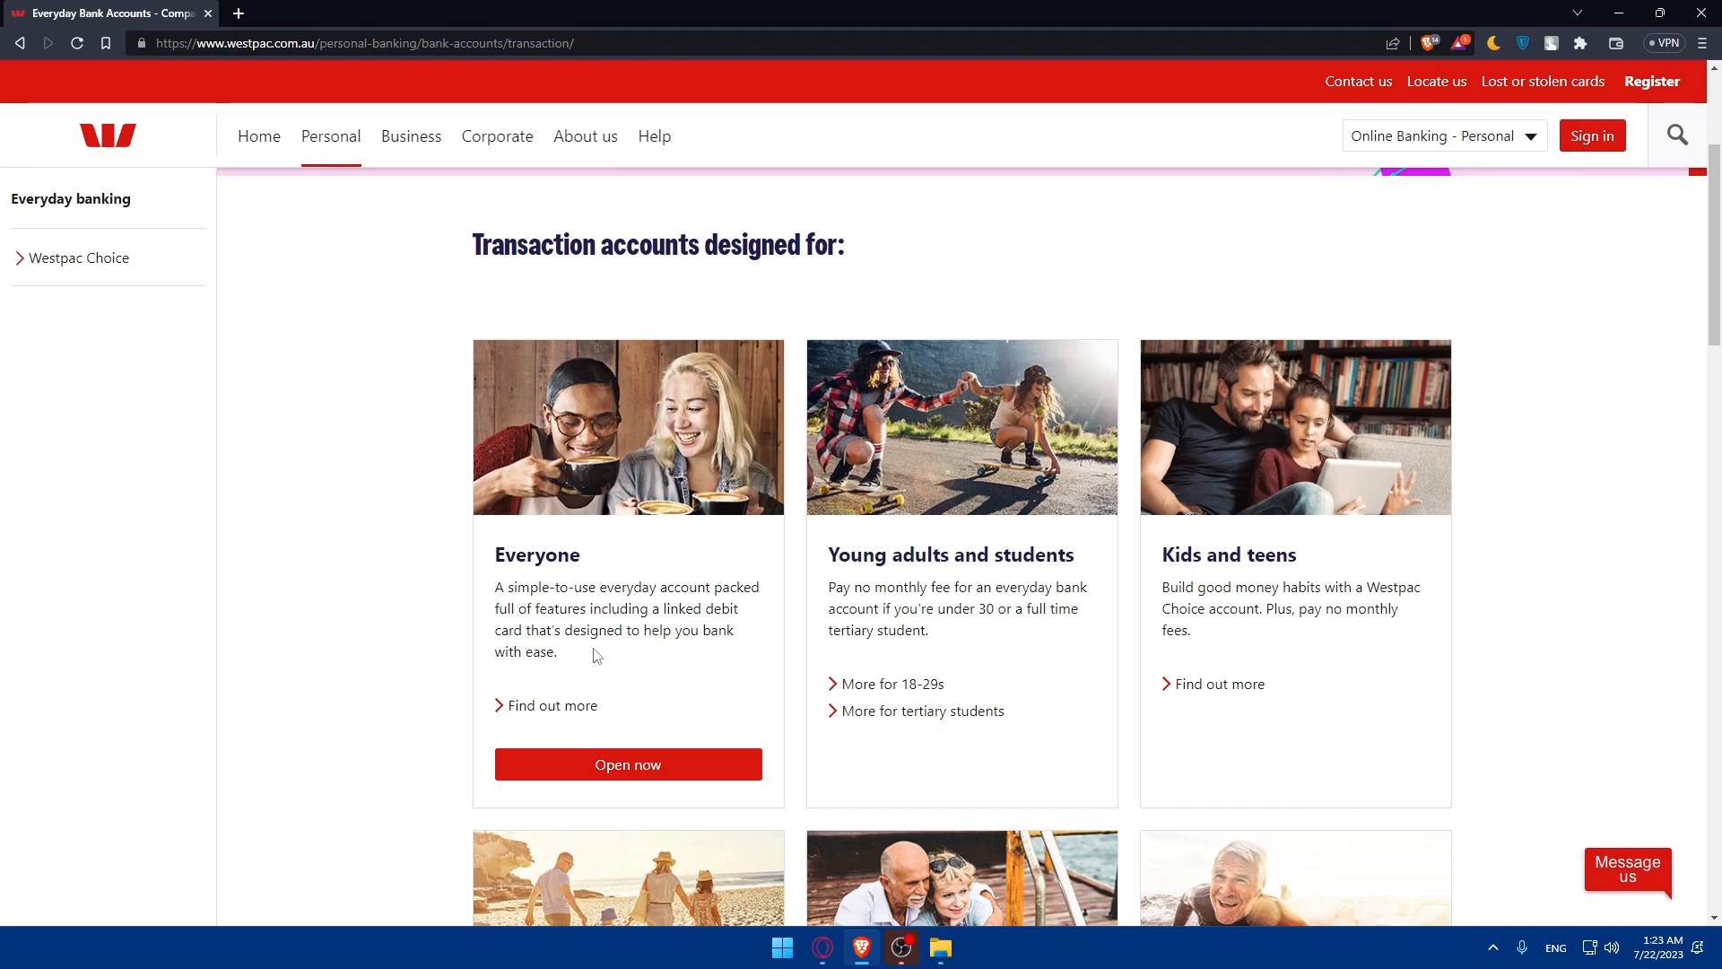
pyautogui.rightClick(552, 705)
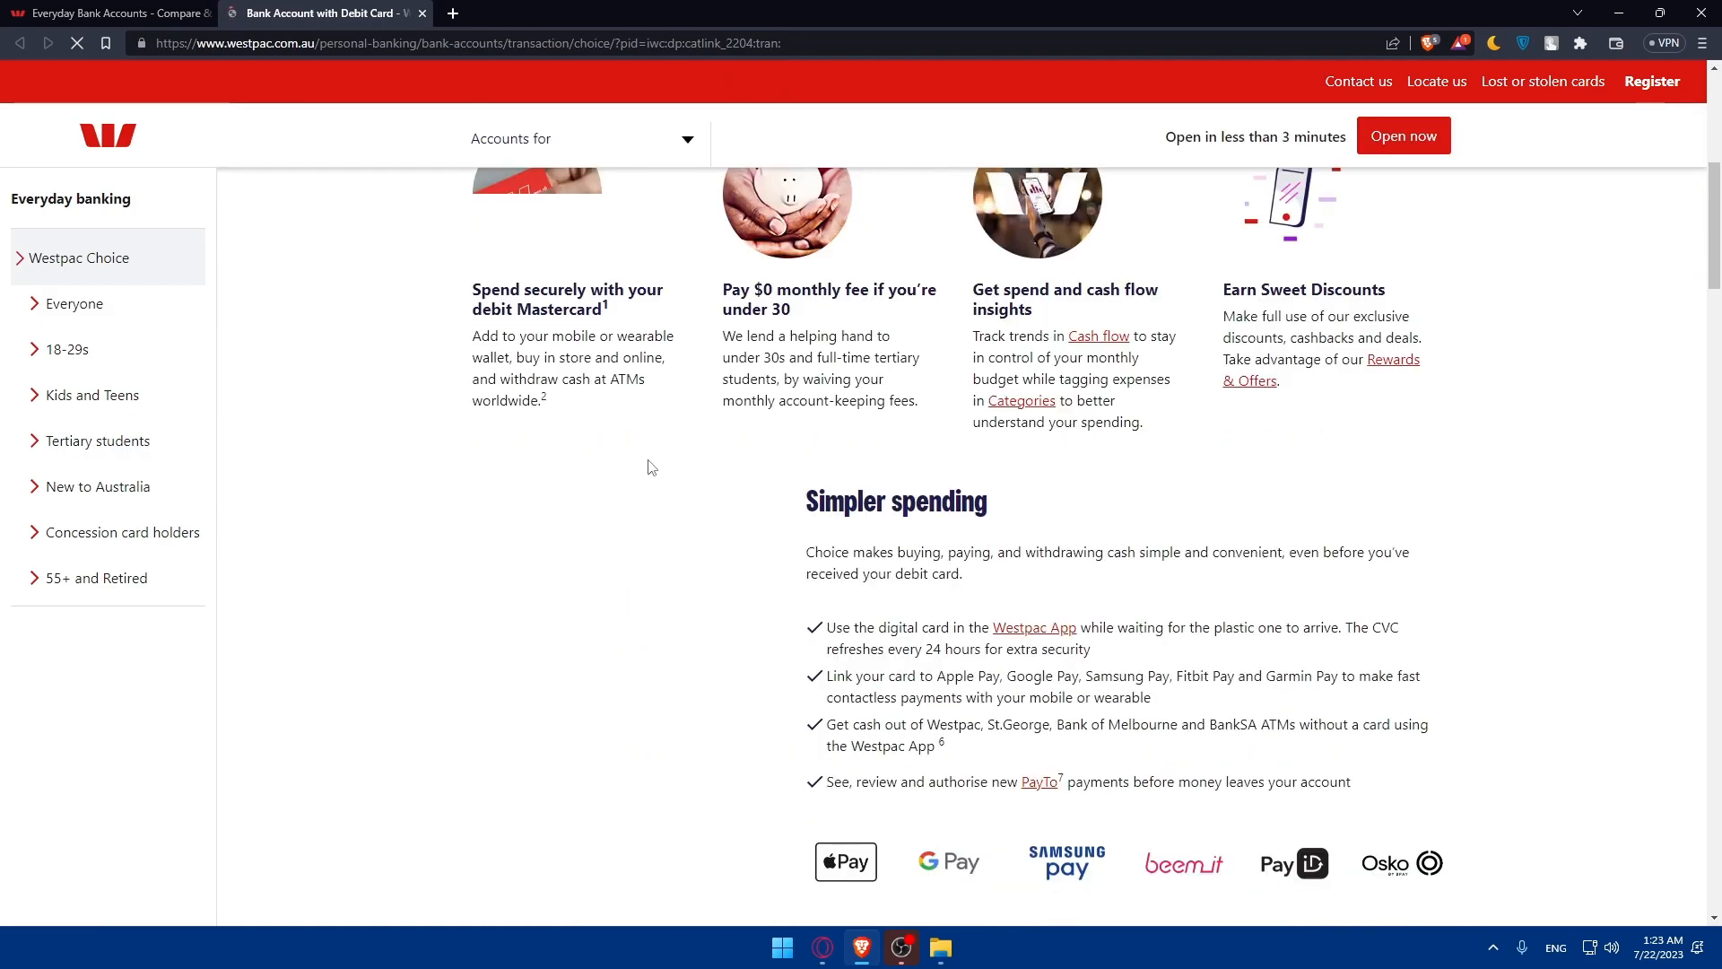
pyautogui.scroll(-3)
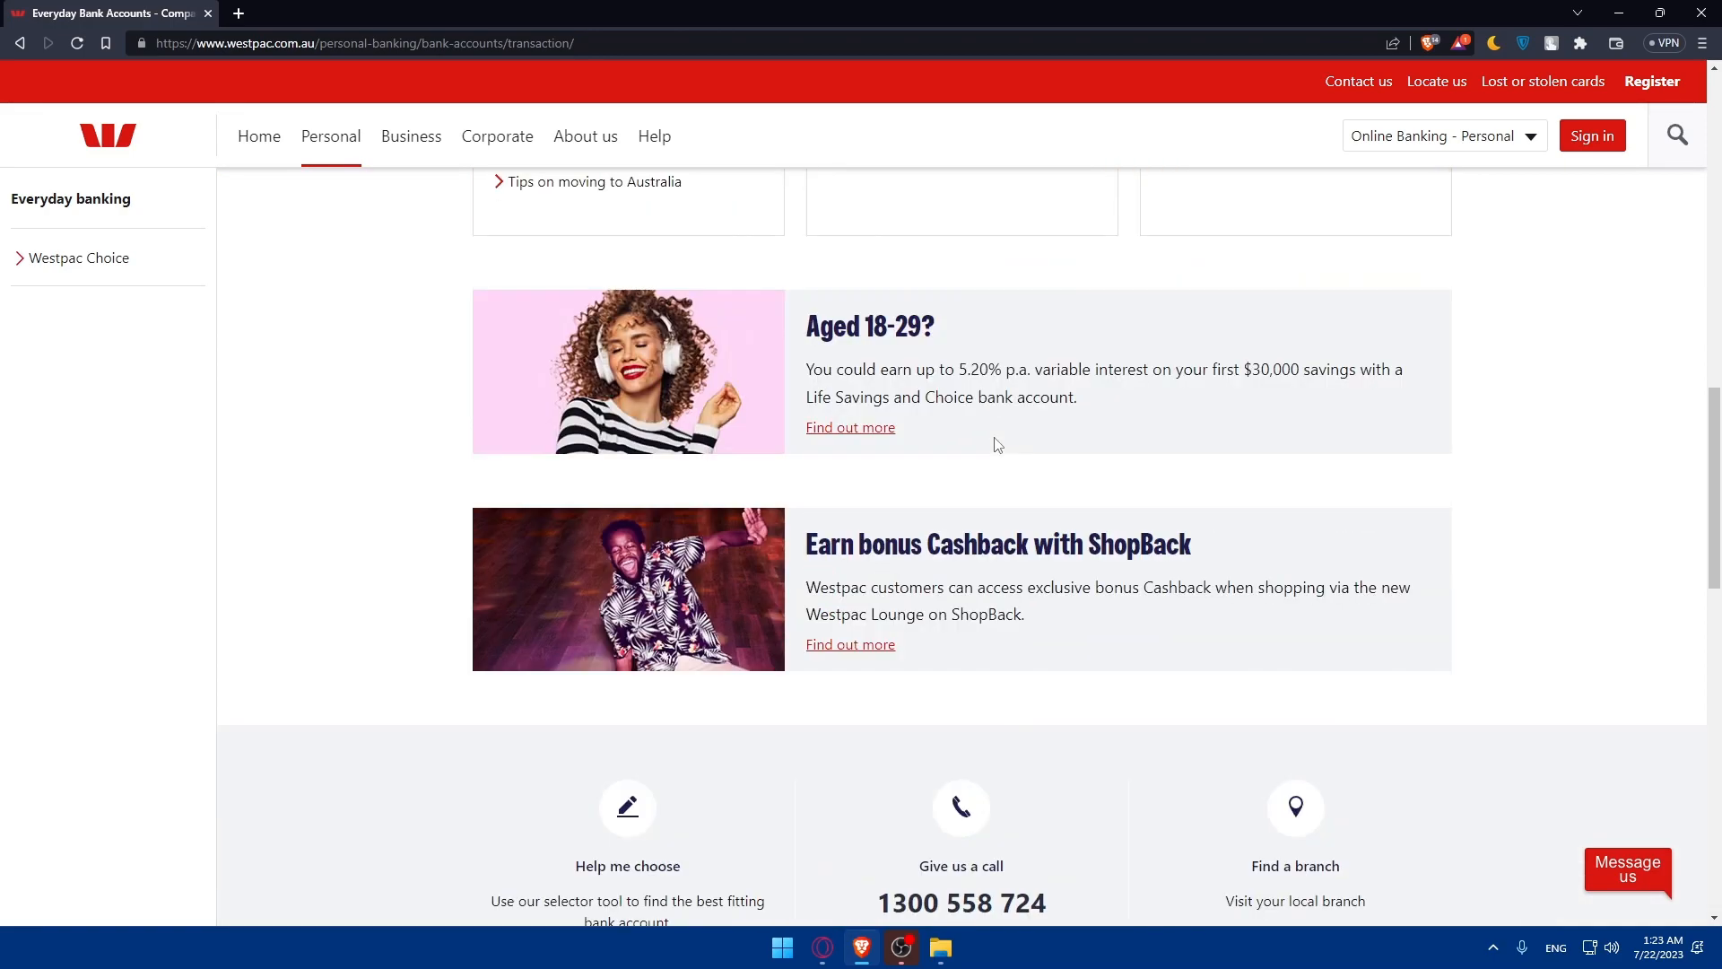
pyautogui.scroll(3)
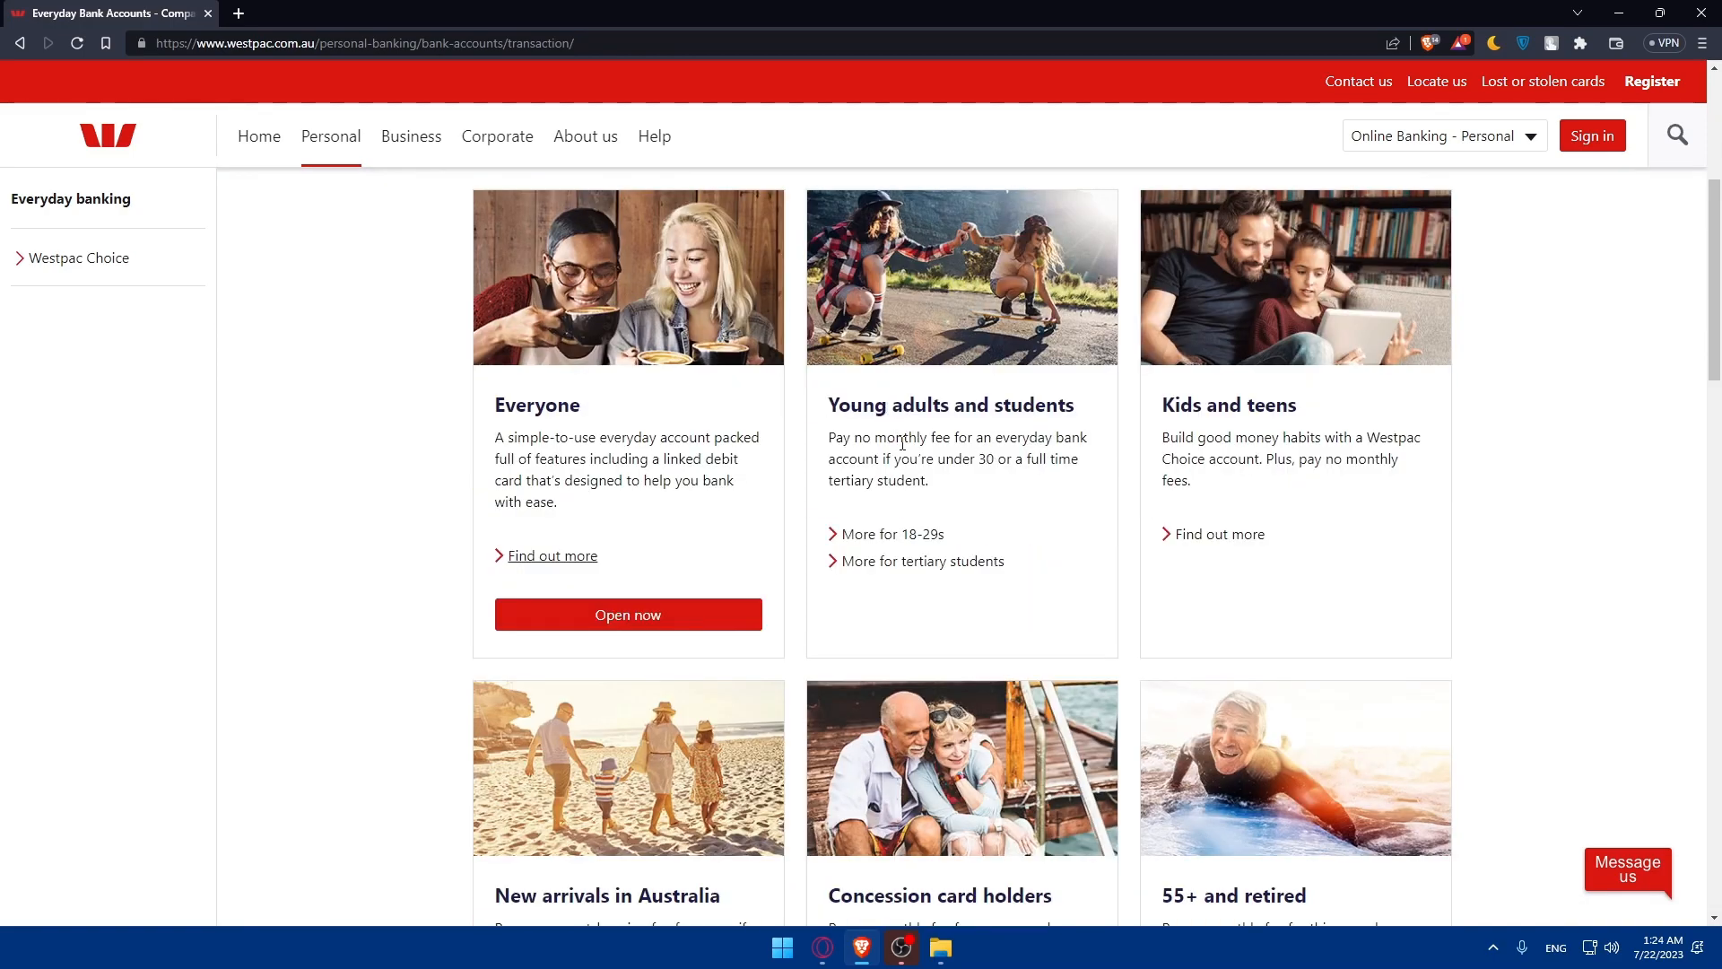
pyautogui.moveTo(917, 442)
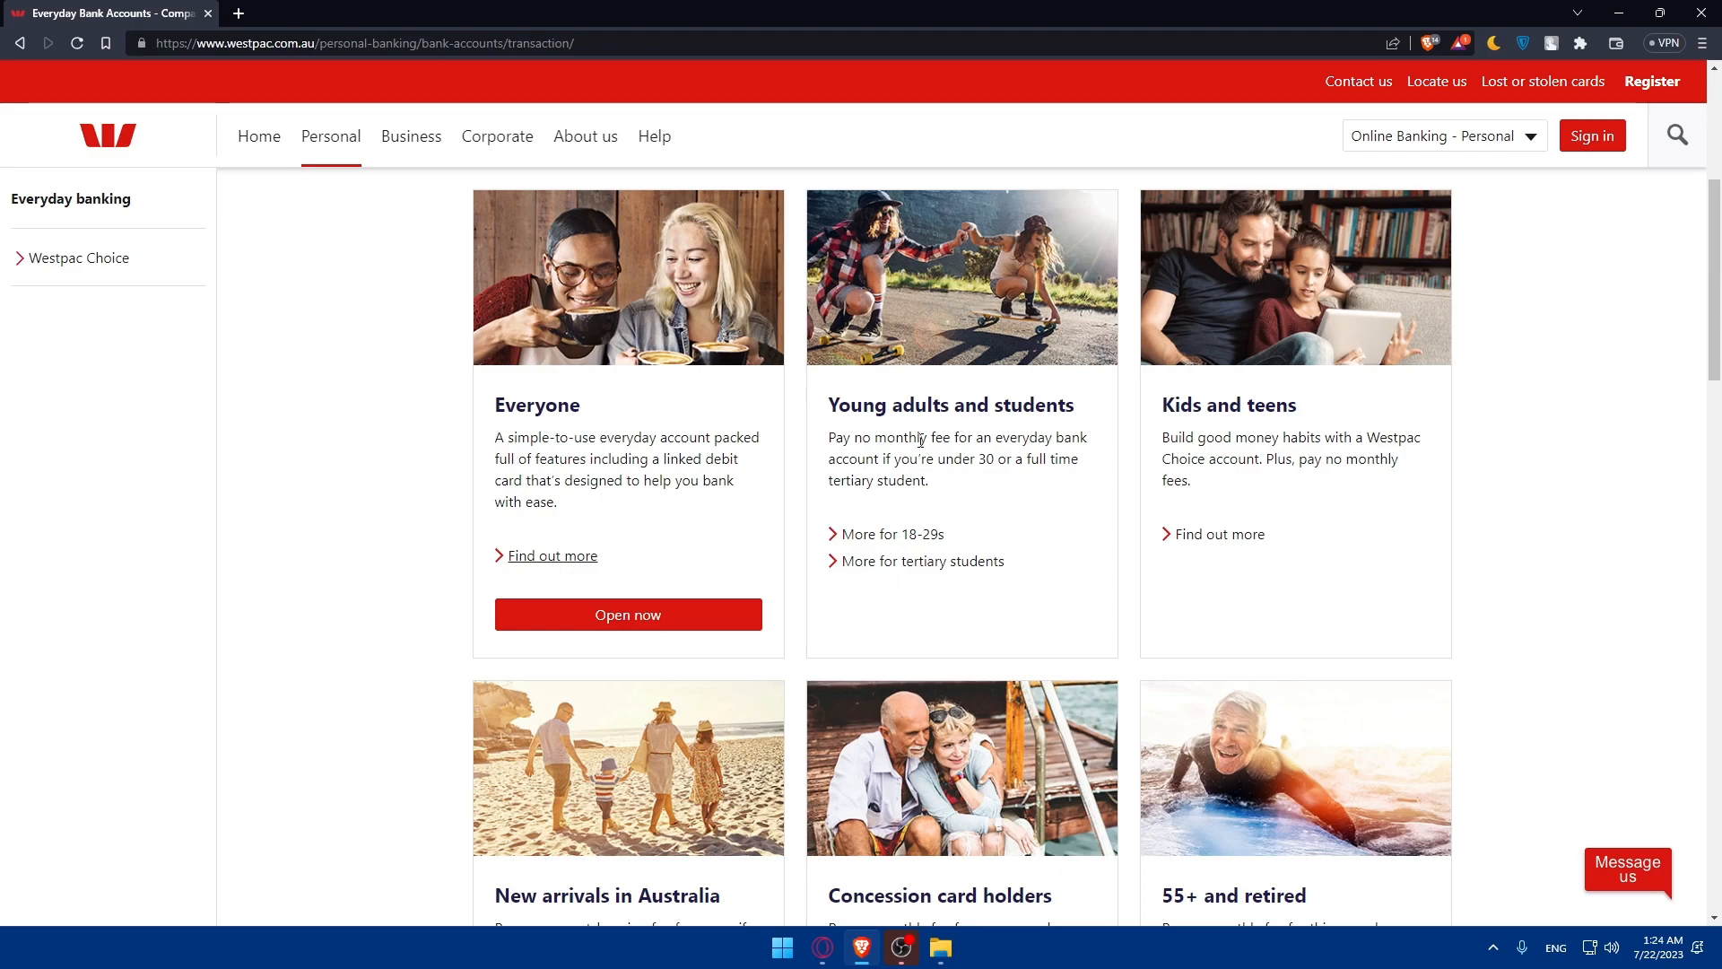
pyautogui.moveTo(894, 534)
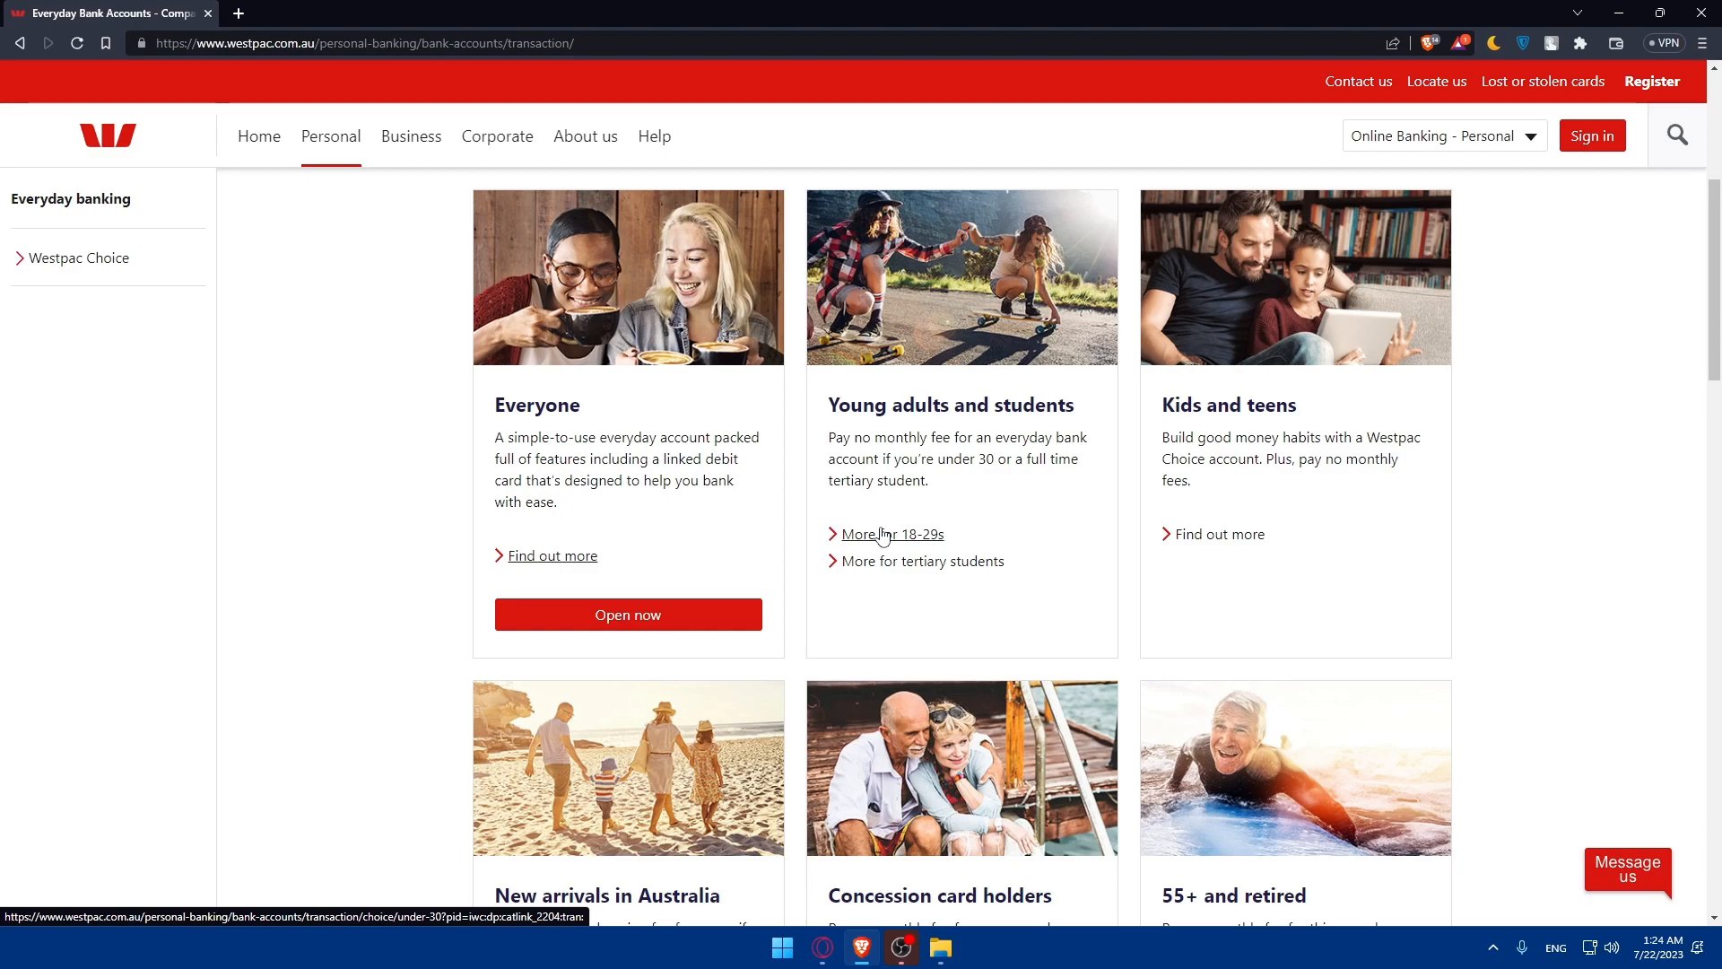
pyautogui.moveTo(922, 562)
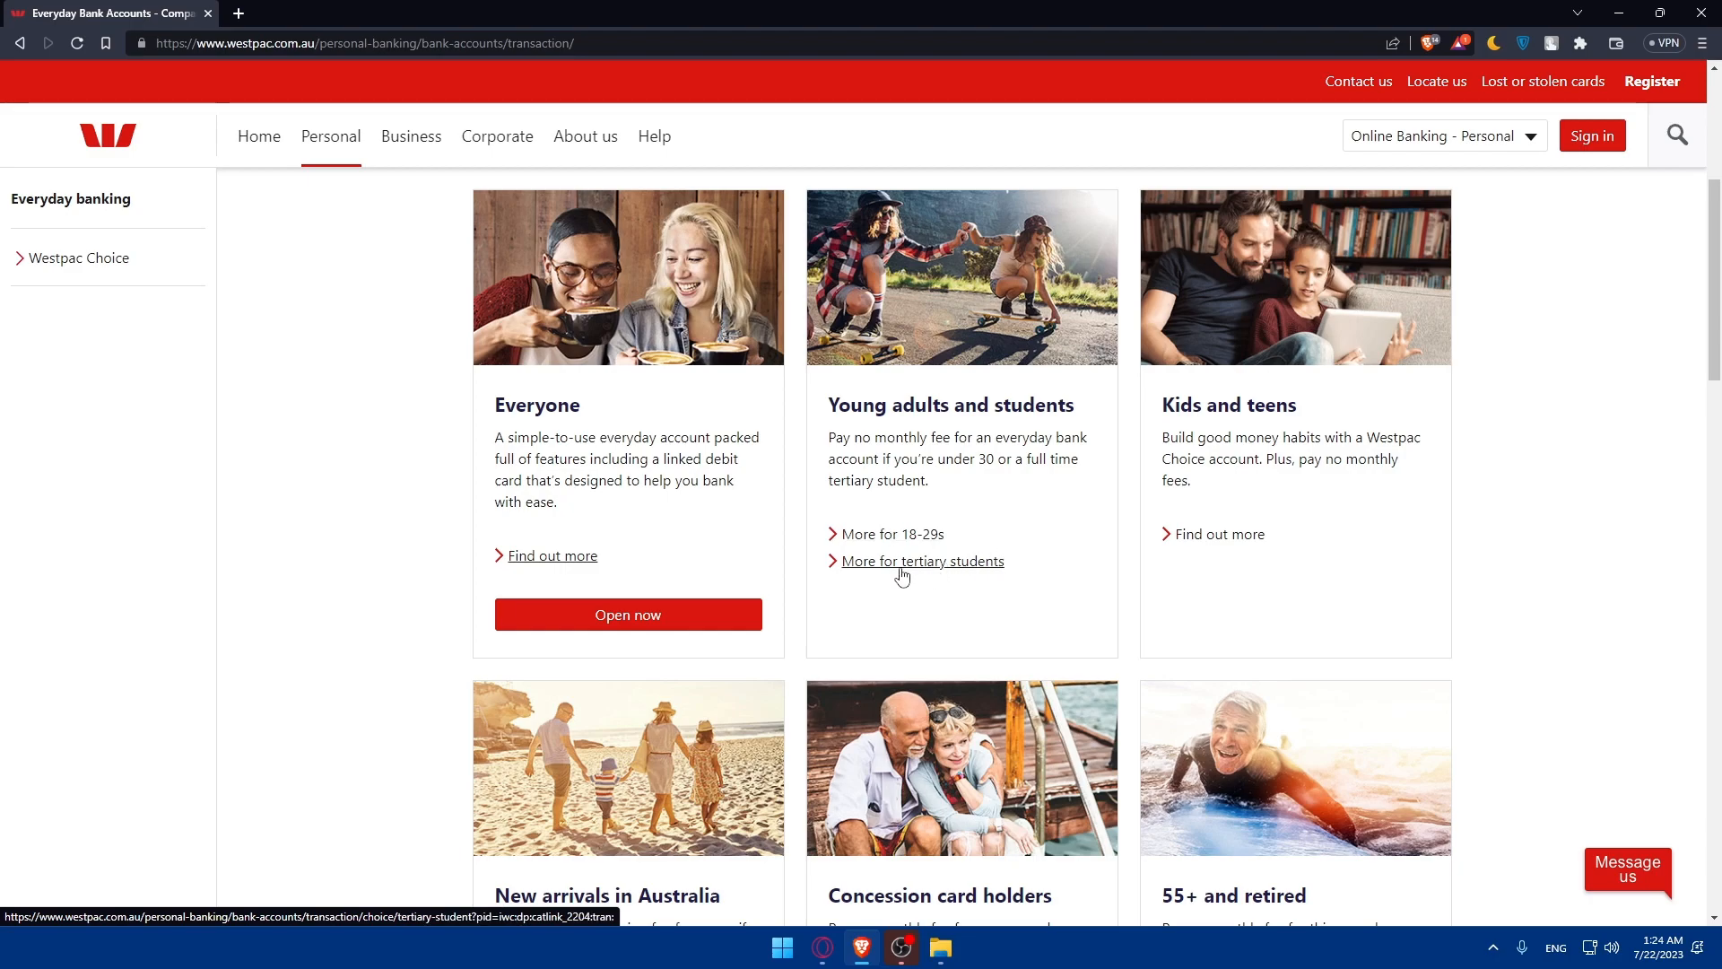
pyautogui.moveTo(894, 535)
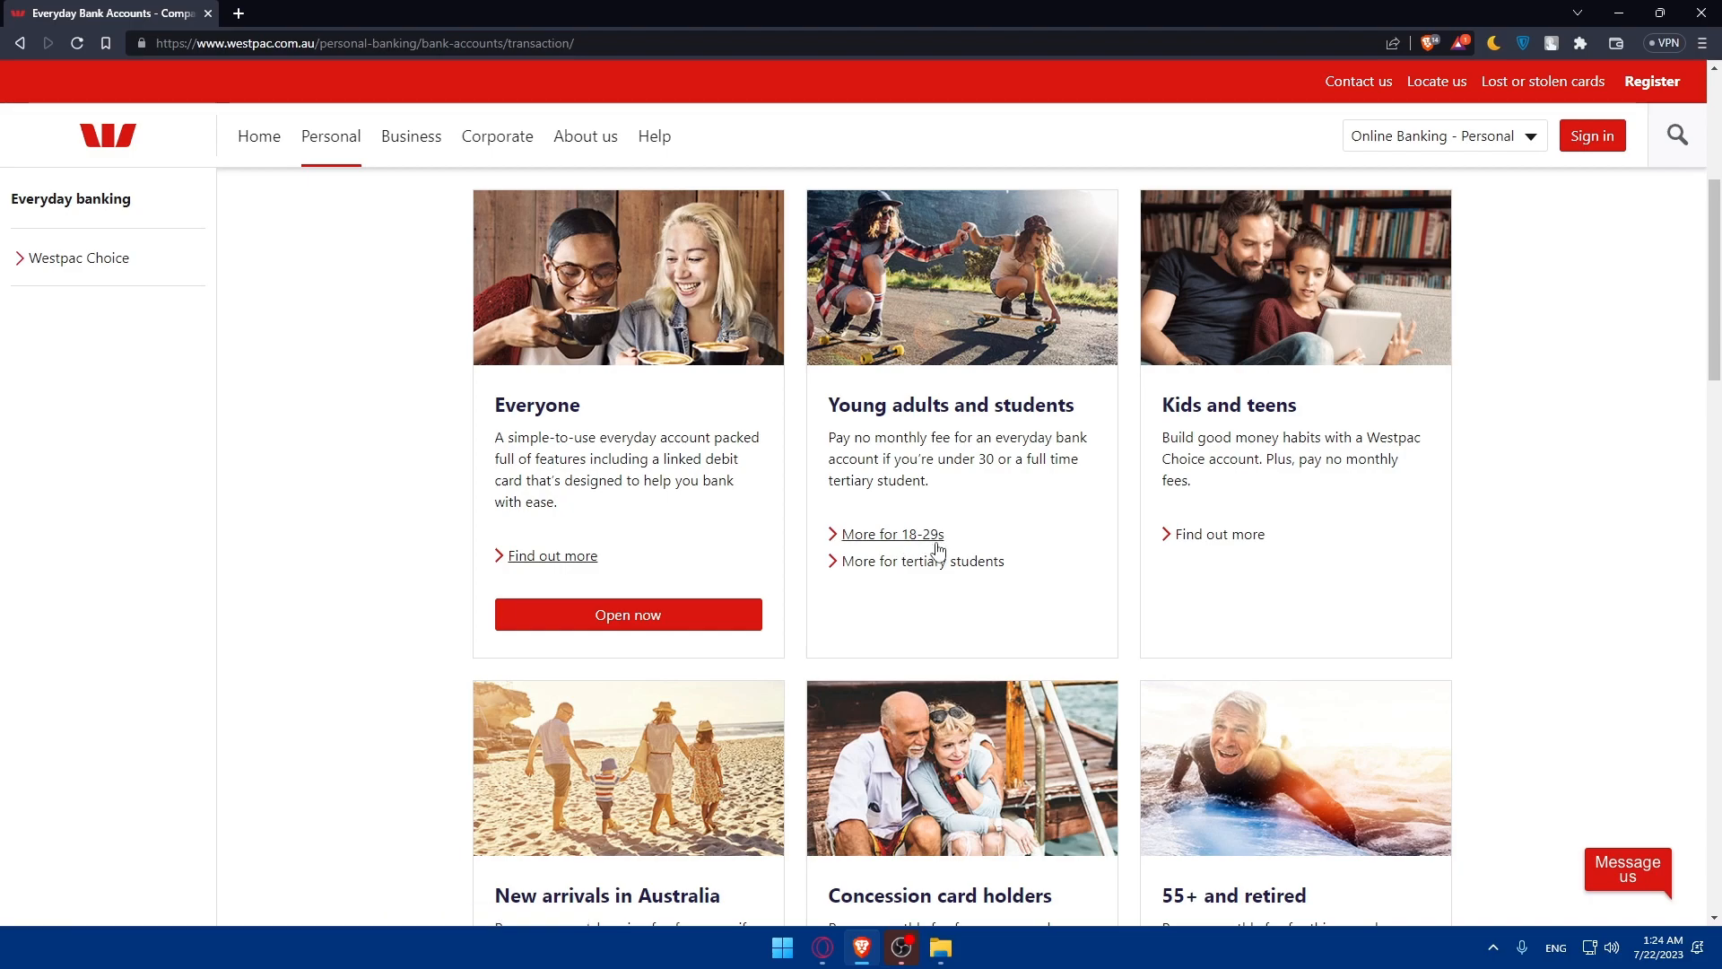
pyautogui.moveTo(922, 559)
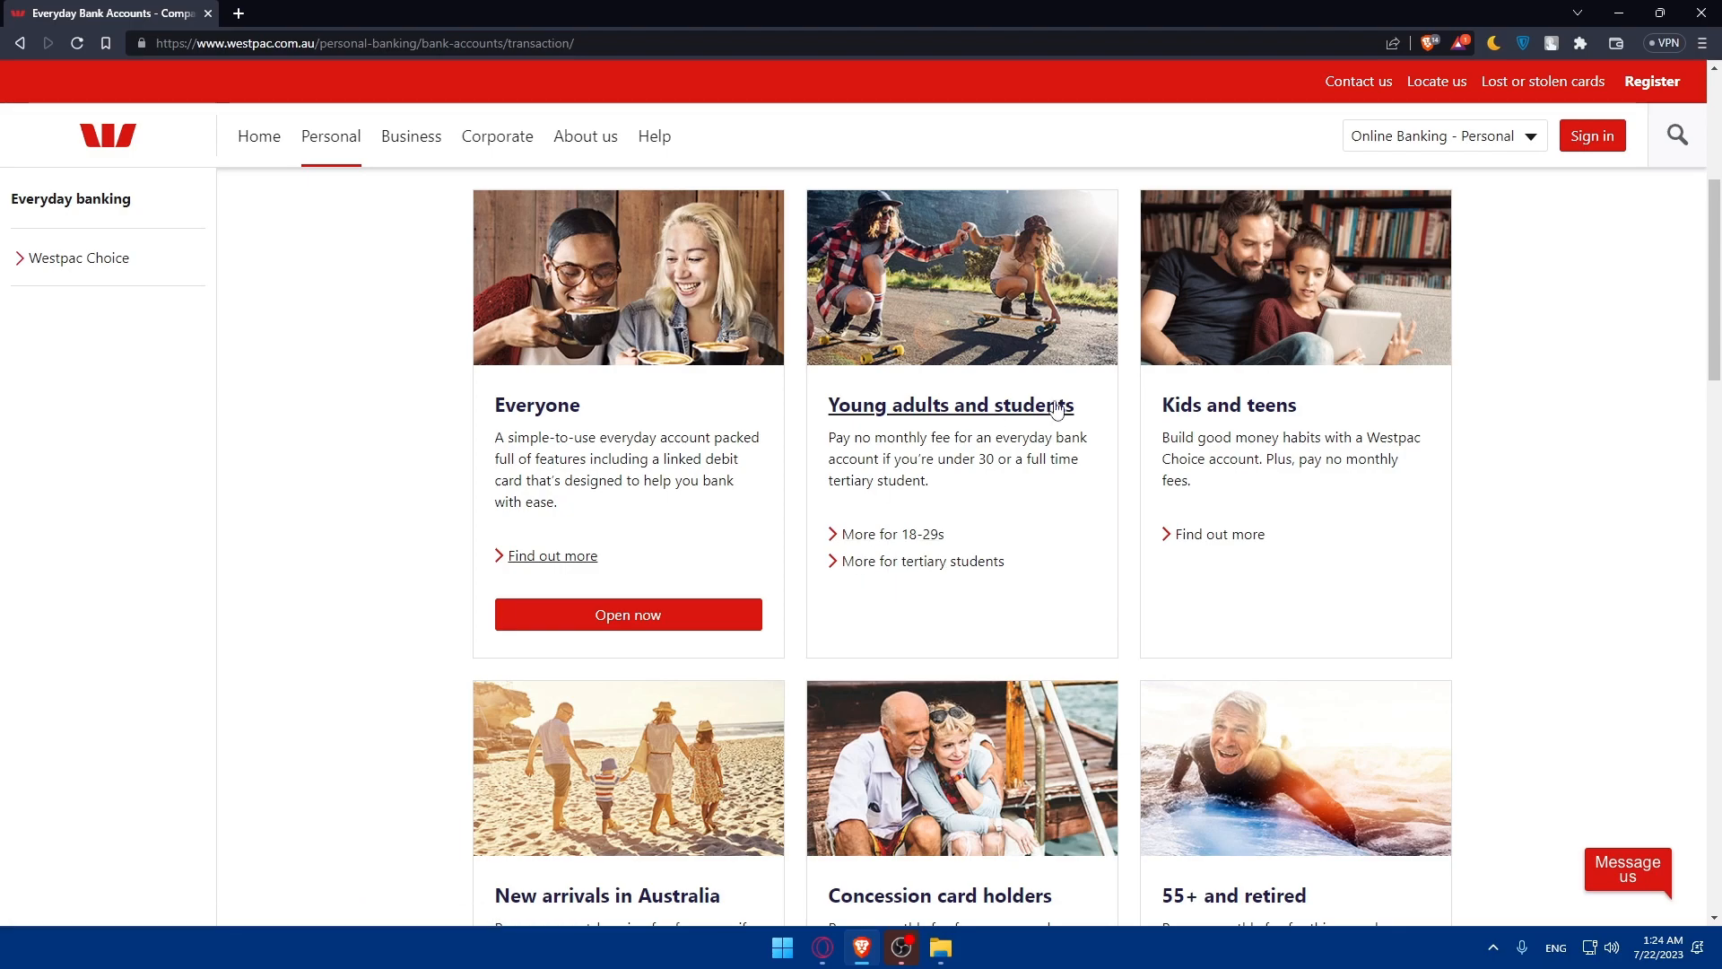
pyautogui.moveTo(1192, 466)
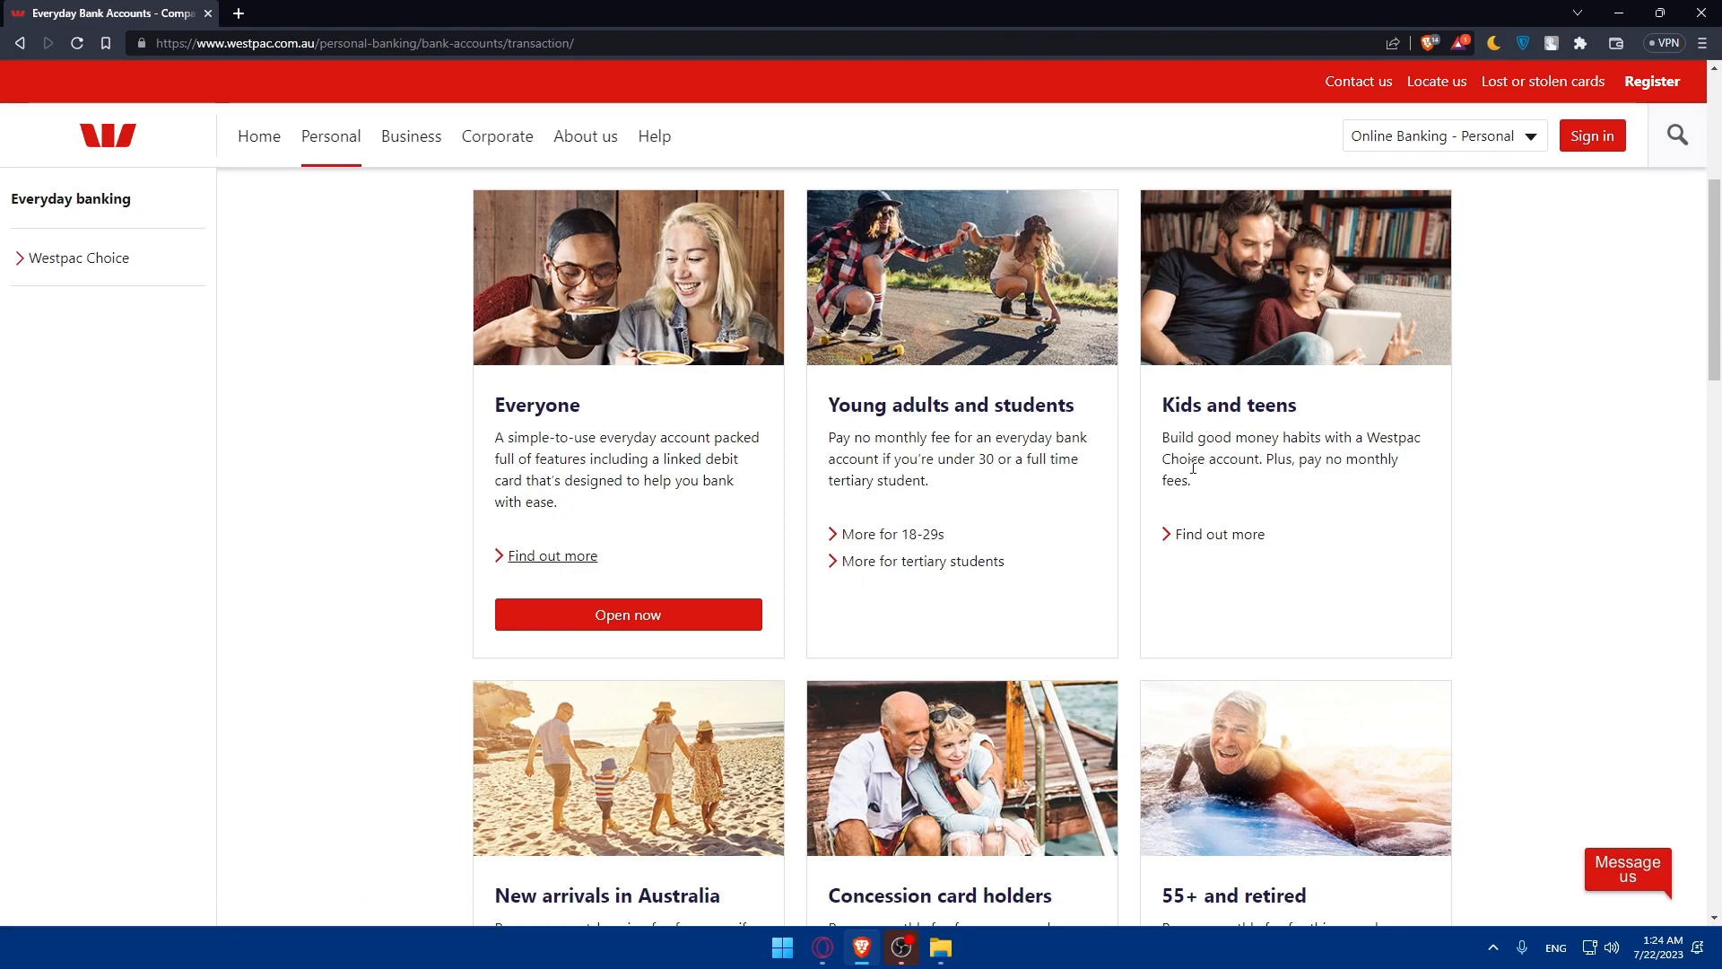
pyautogui.moveTo(1330, 465)
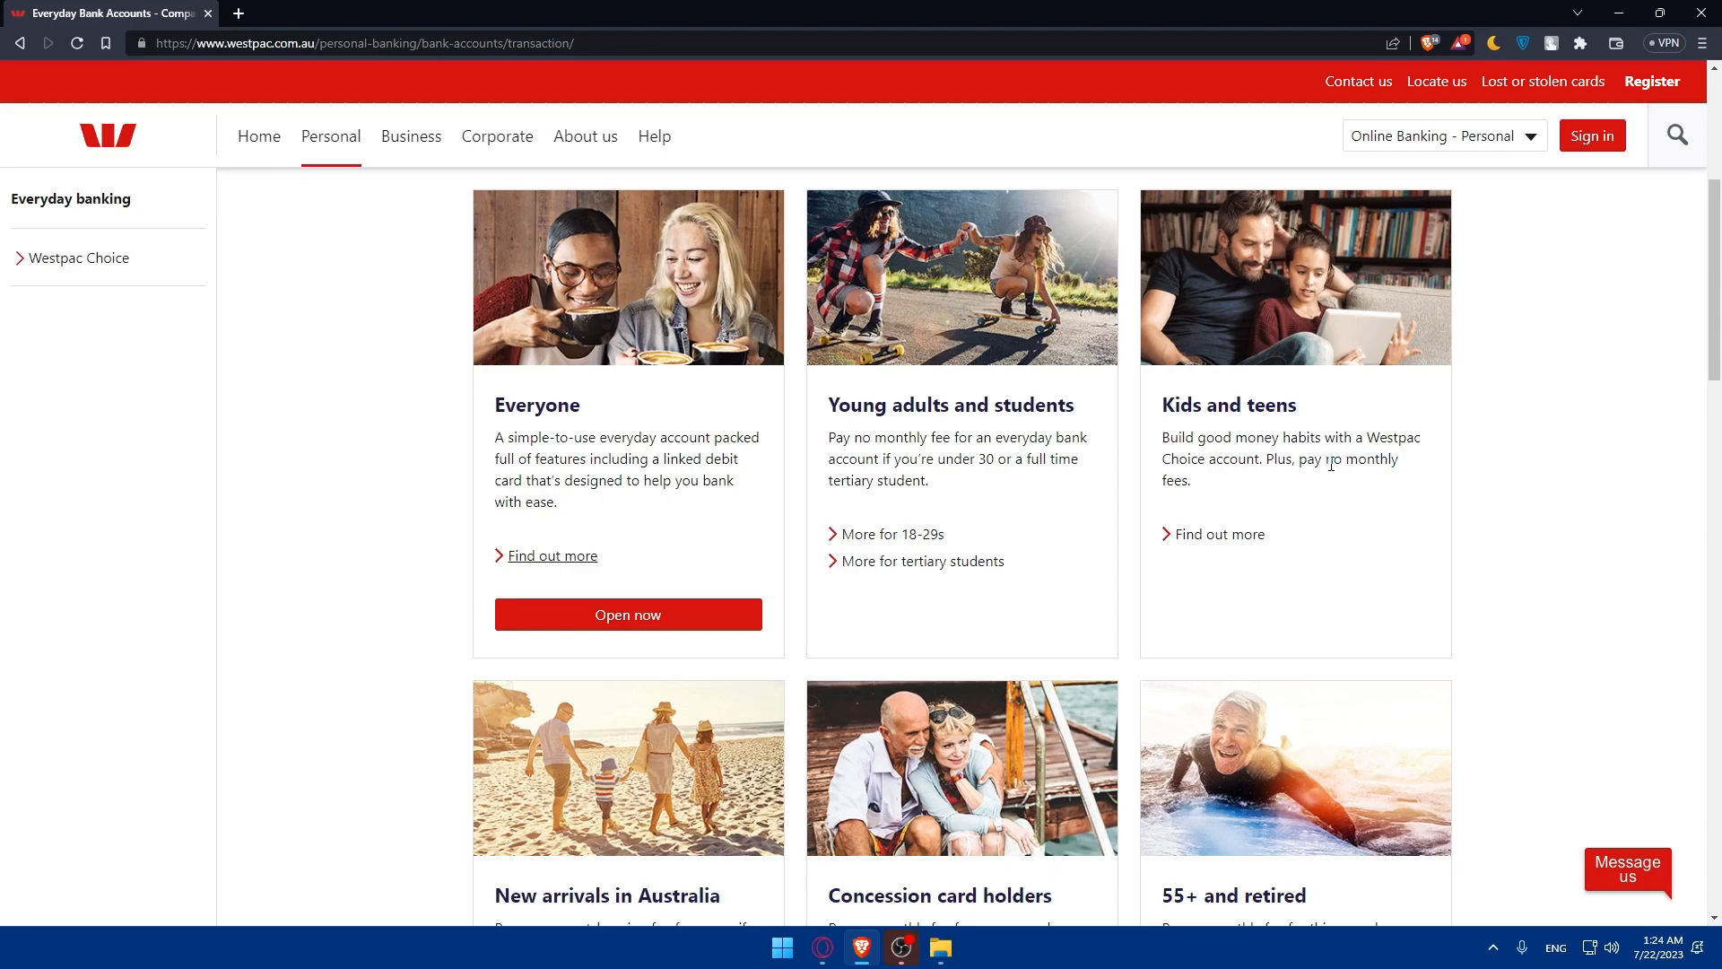
pyautogui.moveTo(1295, 482)
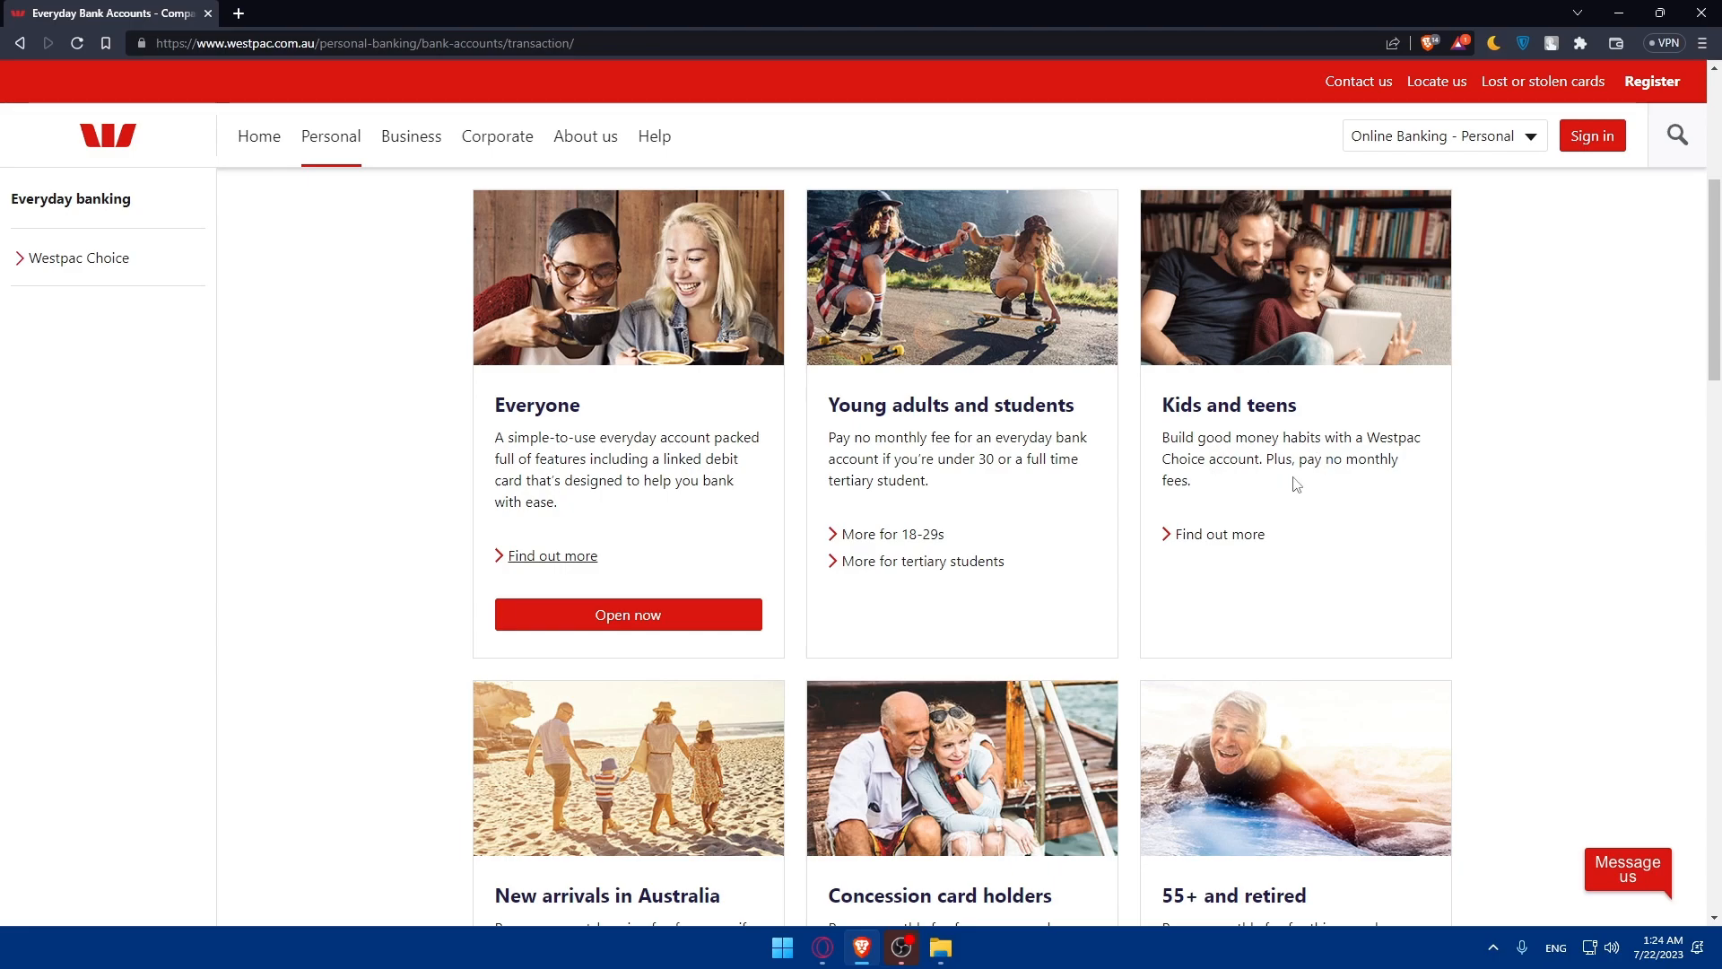
pyautogui.moveTo(1253, 585)
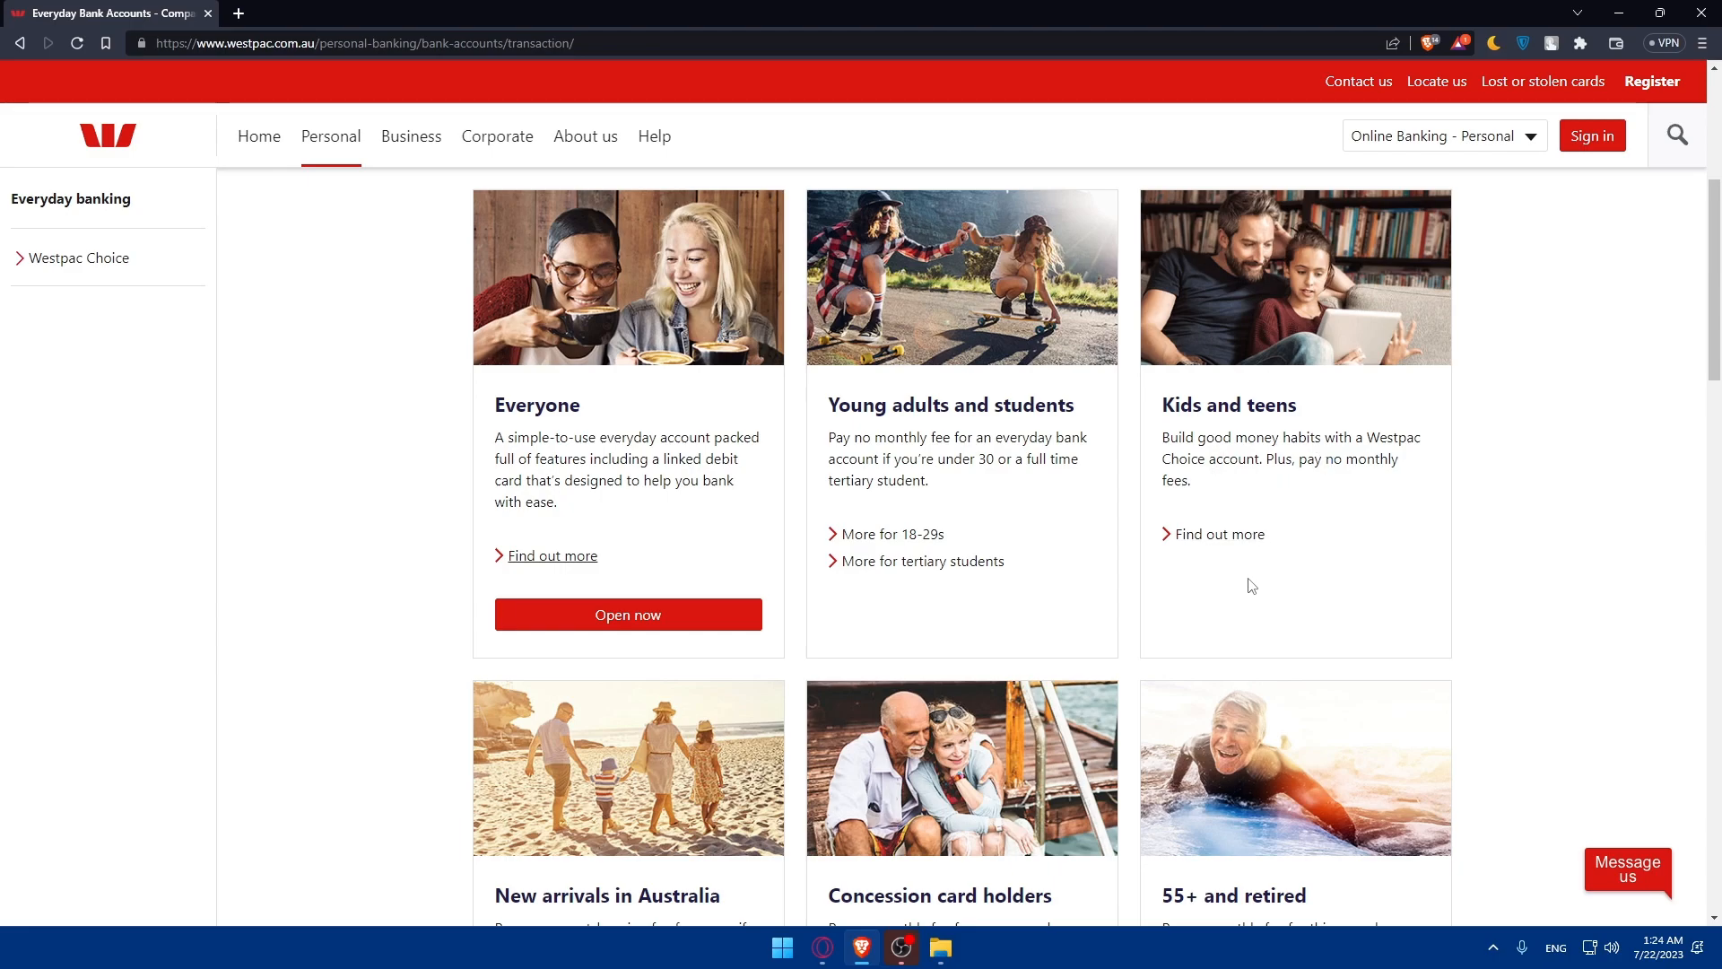
pyautogui.scroll(-3)
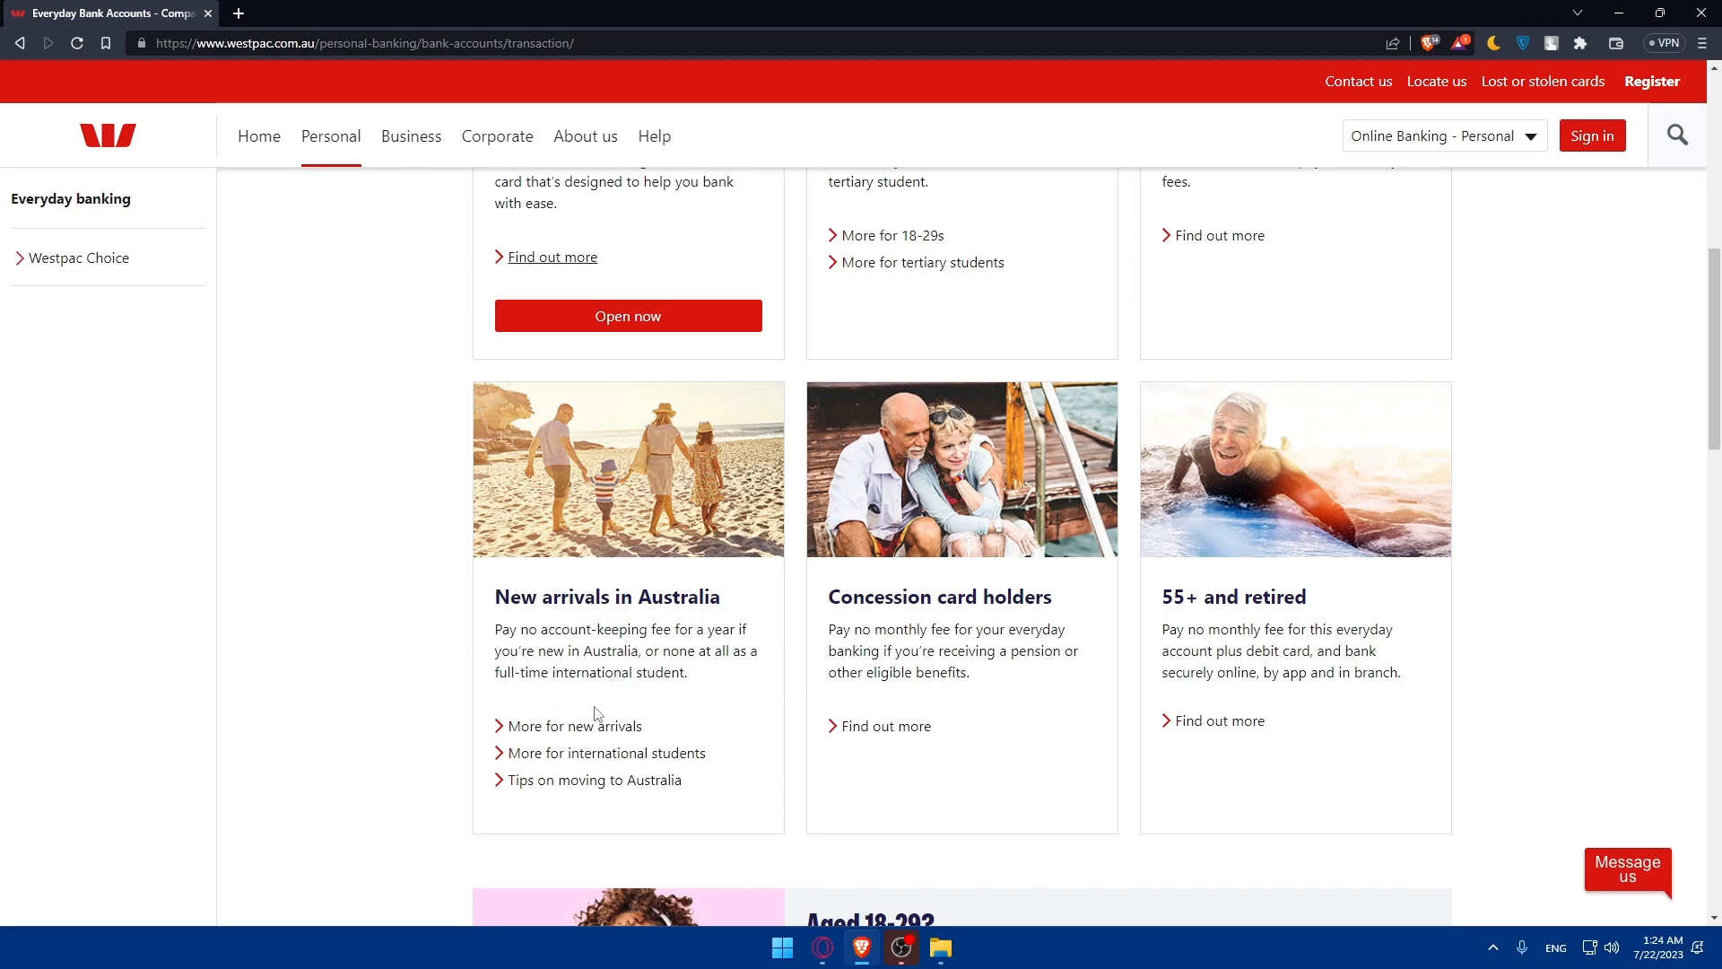
pyautogui.moveTo(662, 678)
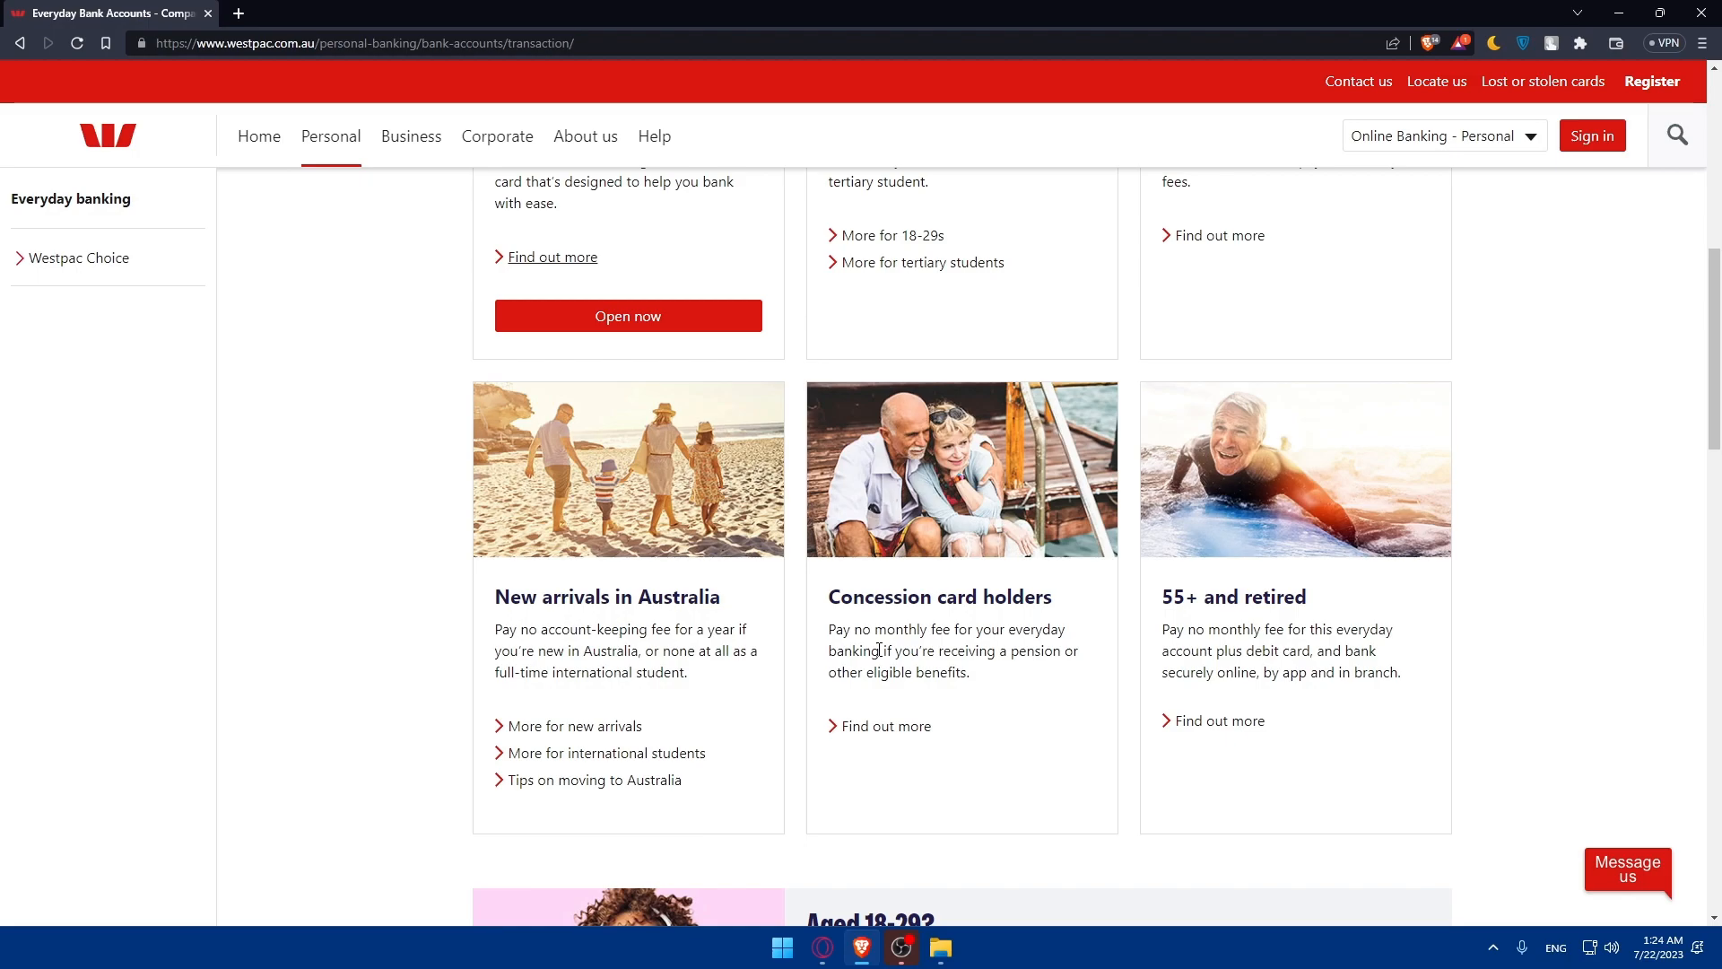
pyautogui.moveTo(942, 646)
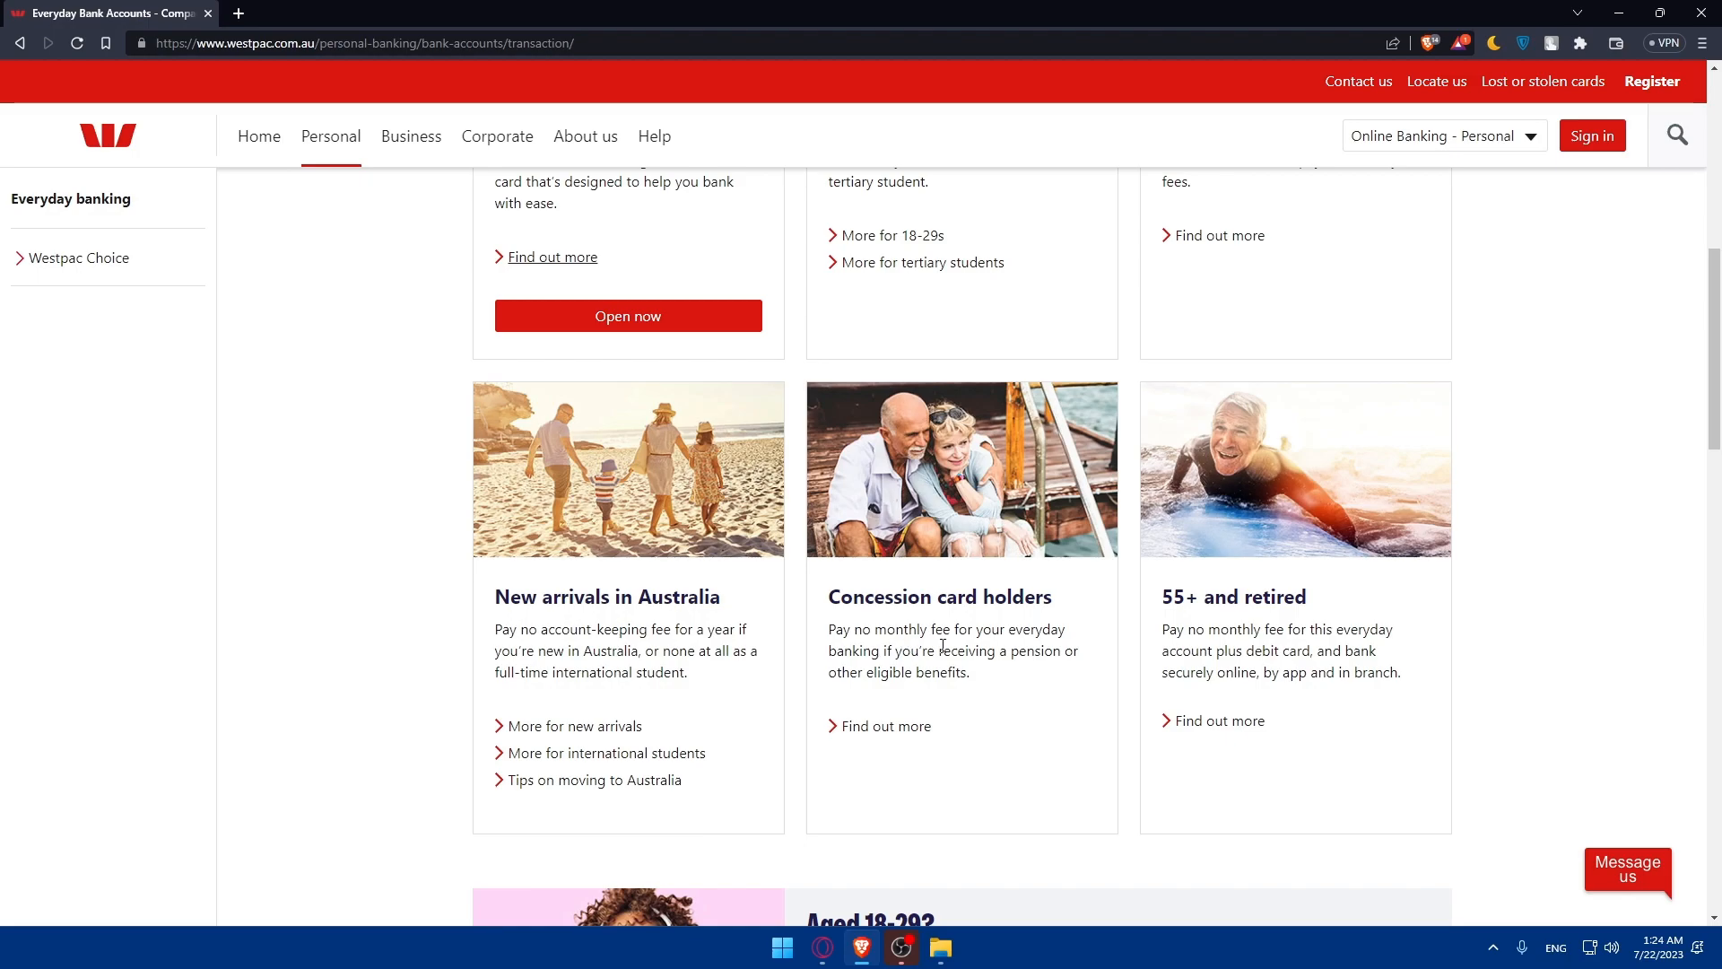
pyautogui.moveTo(1062, 684)
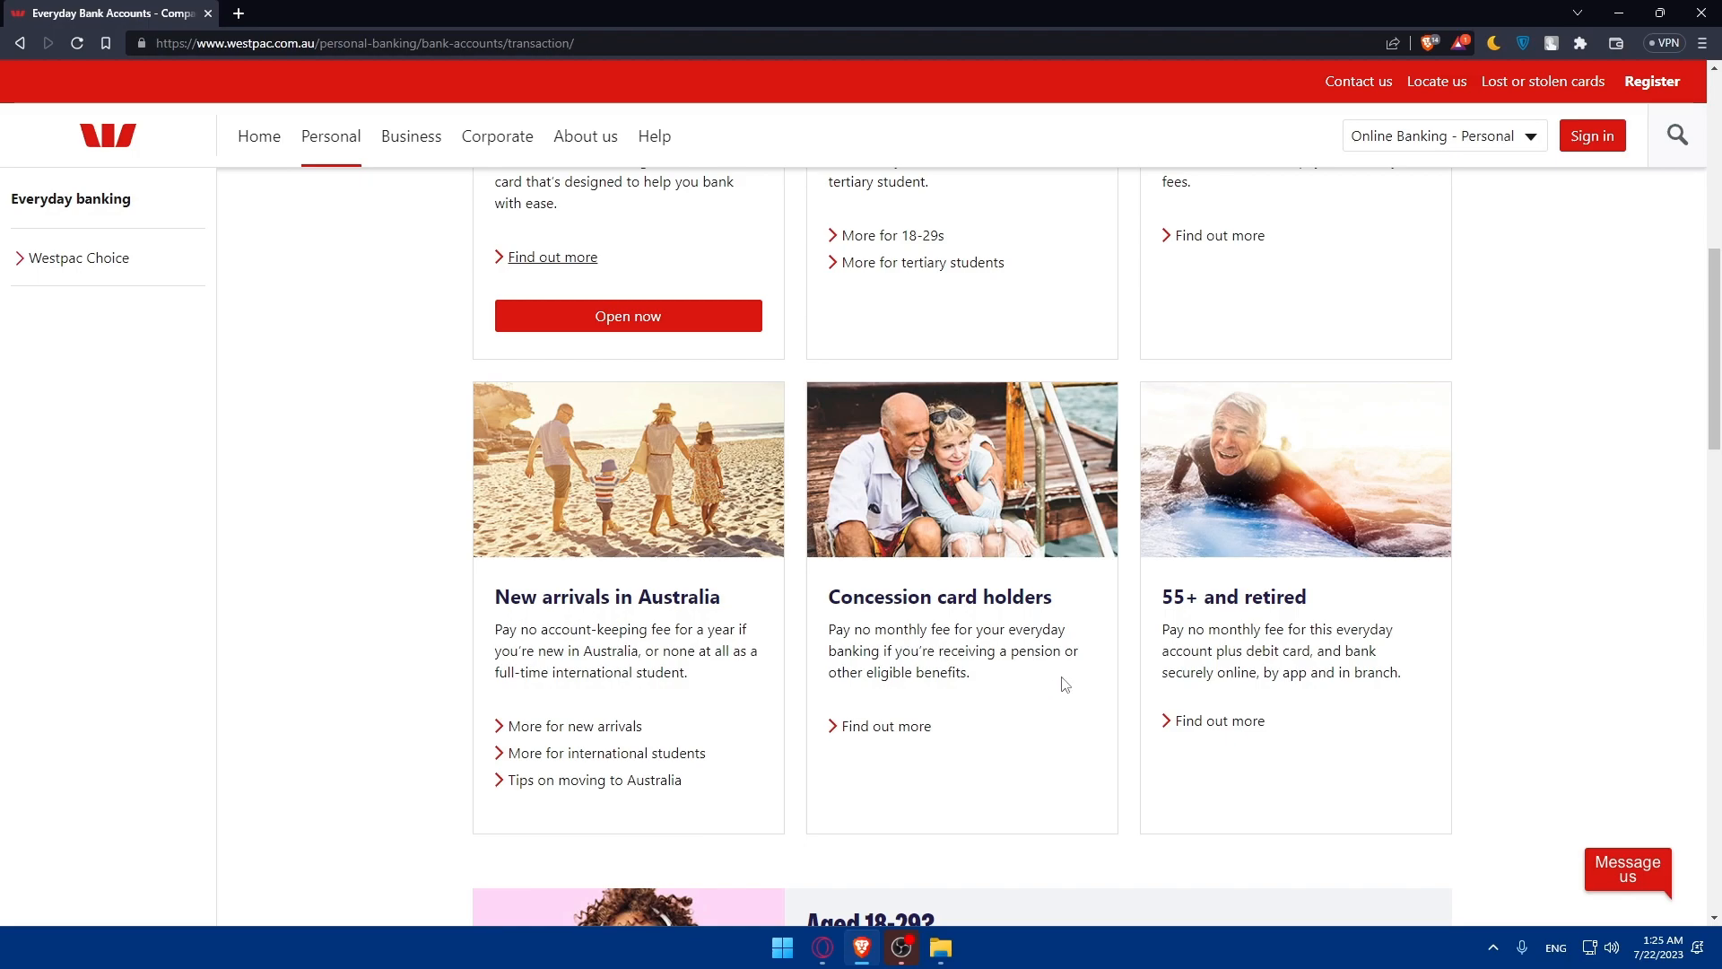
pyautogui.moveTo(1241, 622)
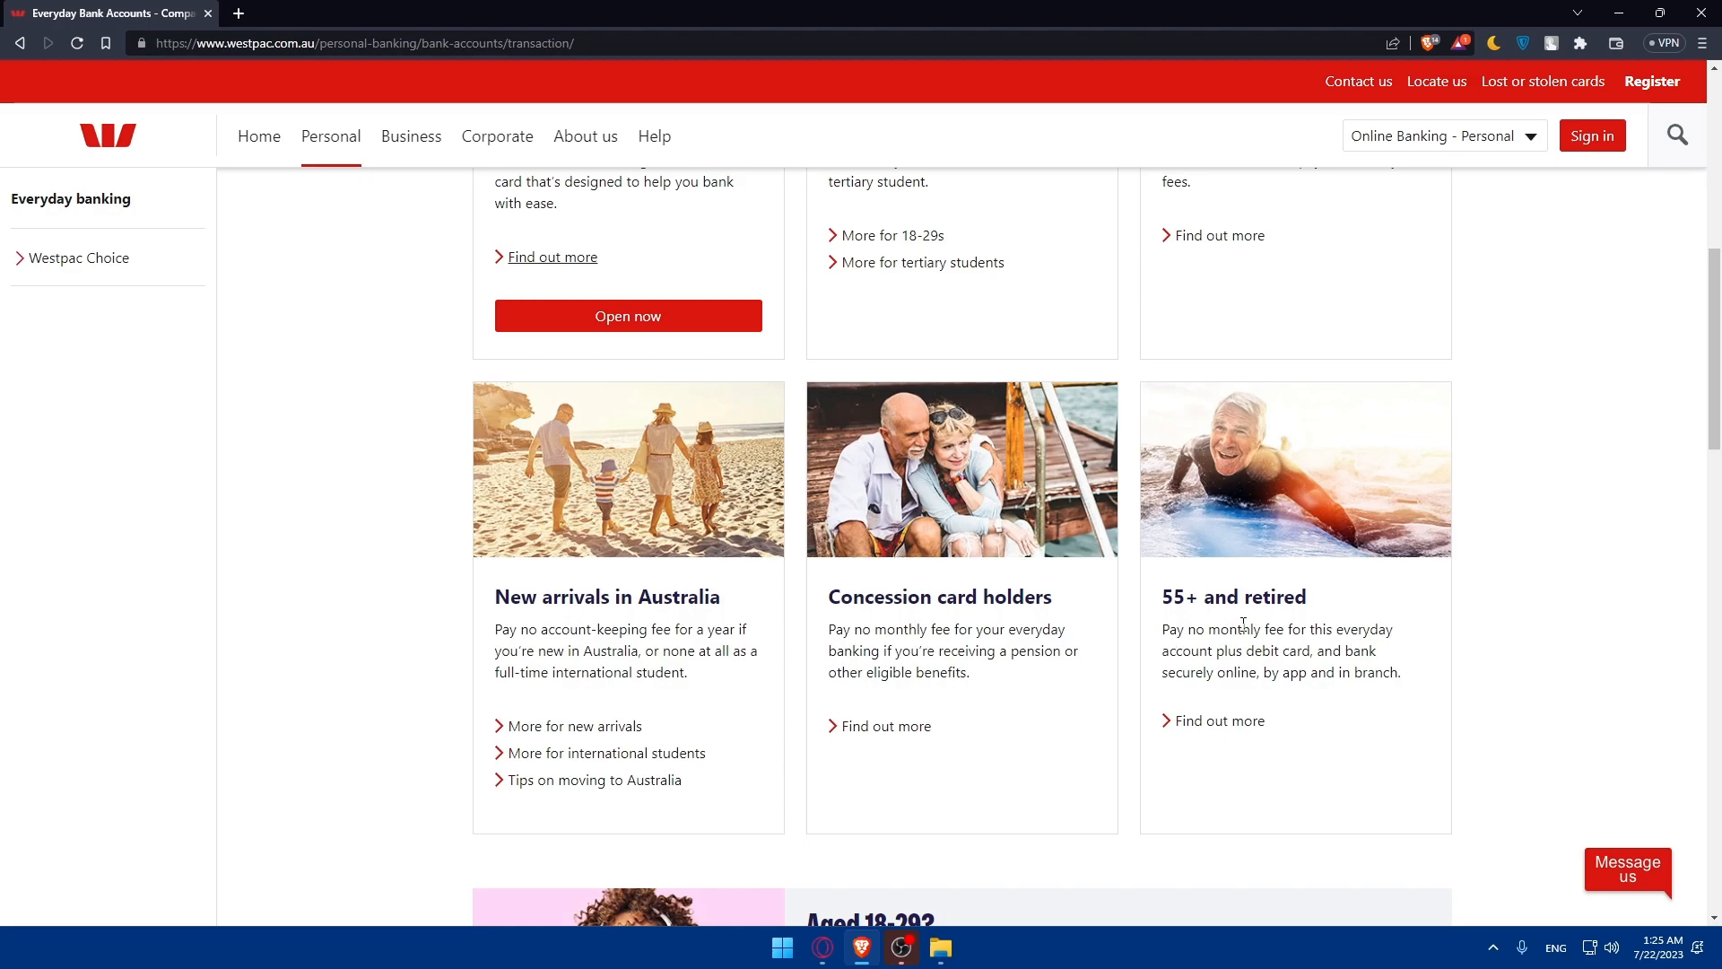
pyautogui.moveTo(1234, 596)
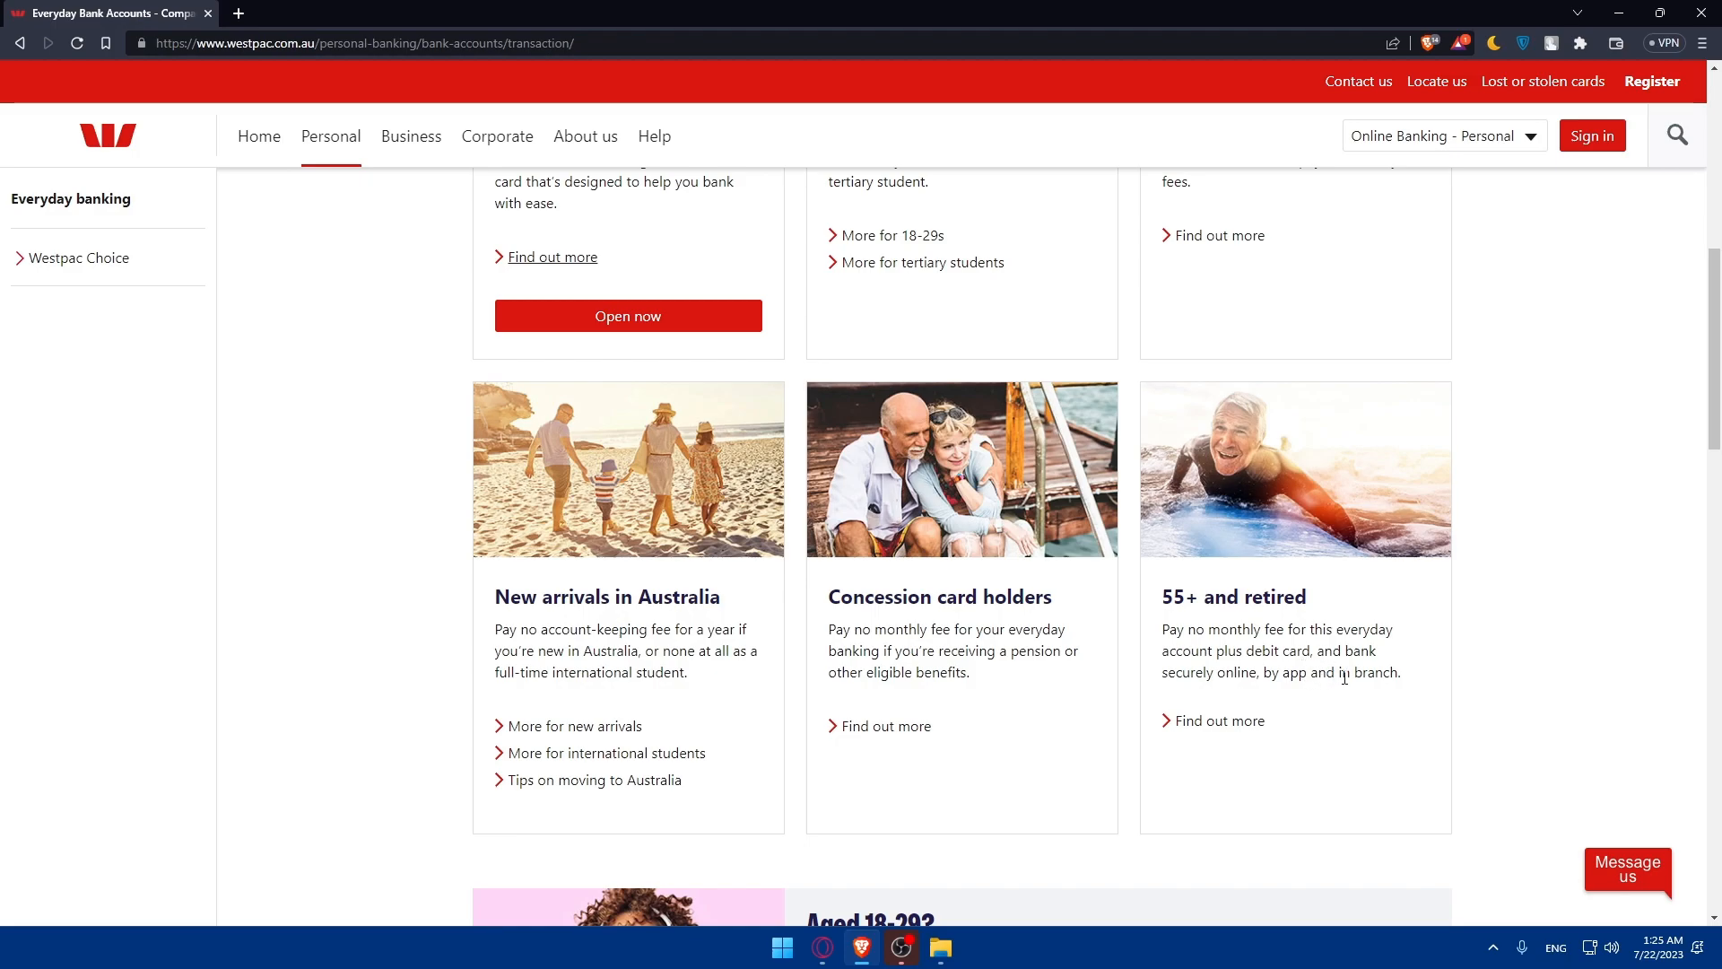
pyautogui.scroll(-3)
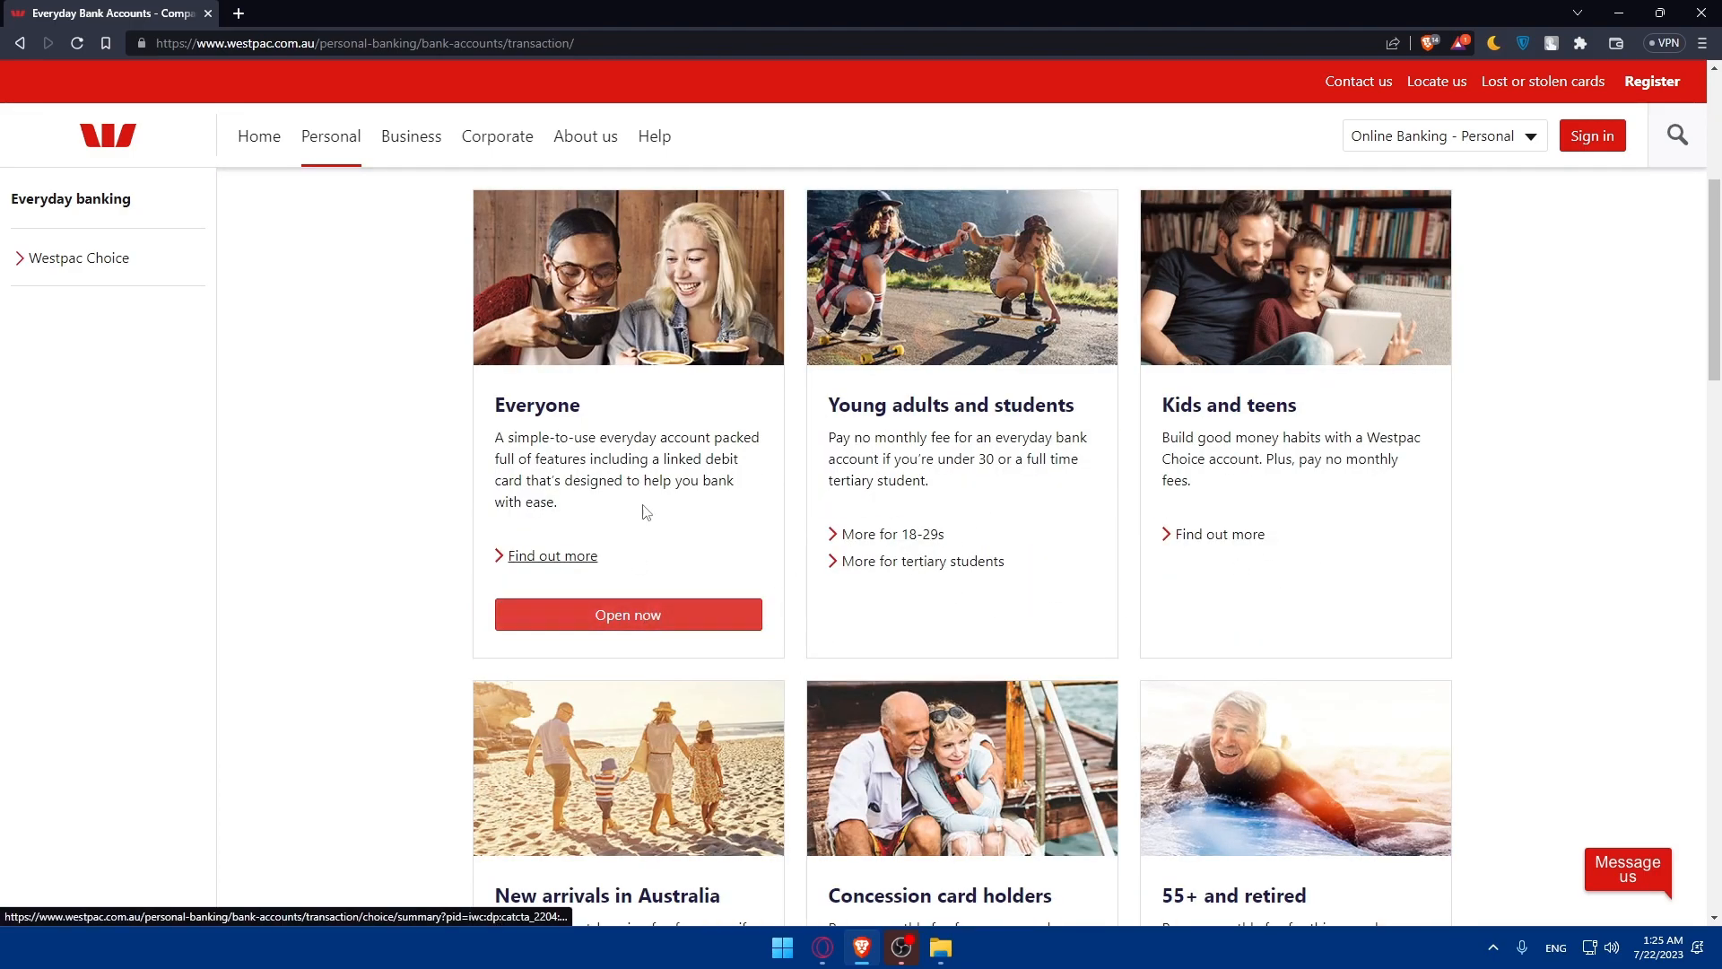
pyautogui.moveTo(892, 535)
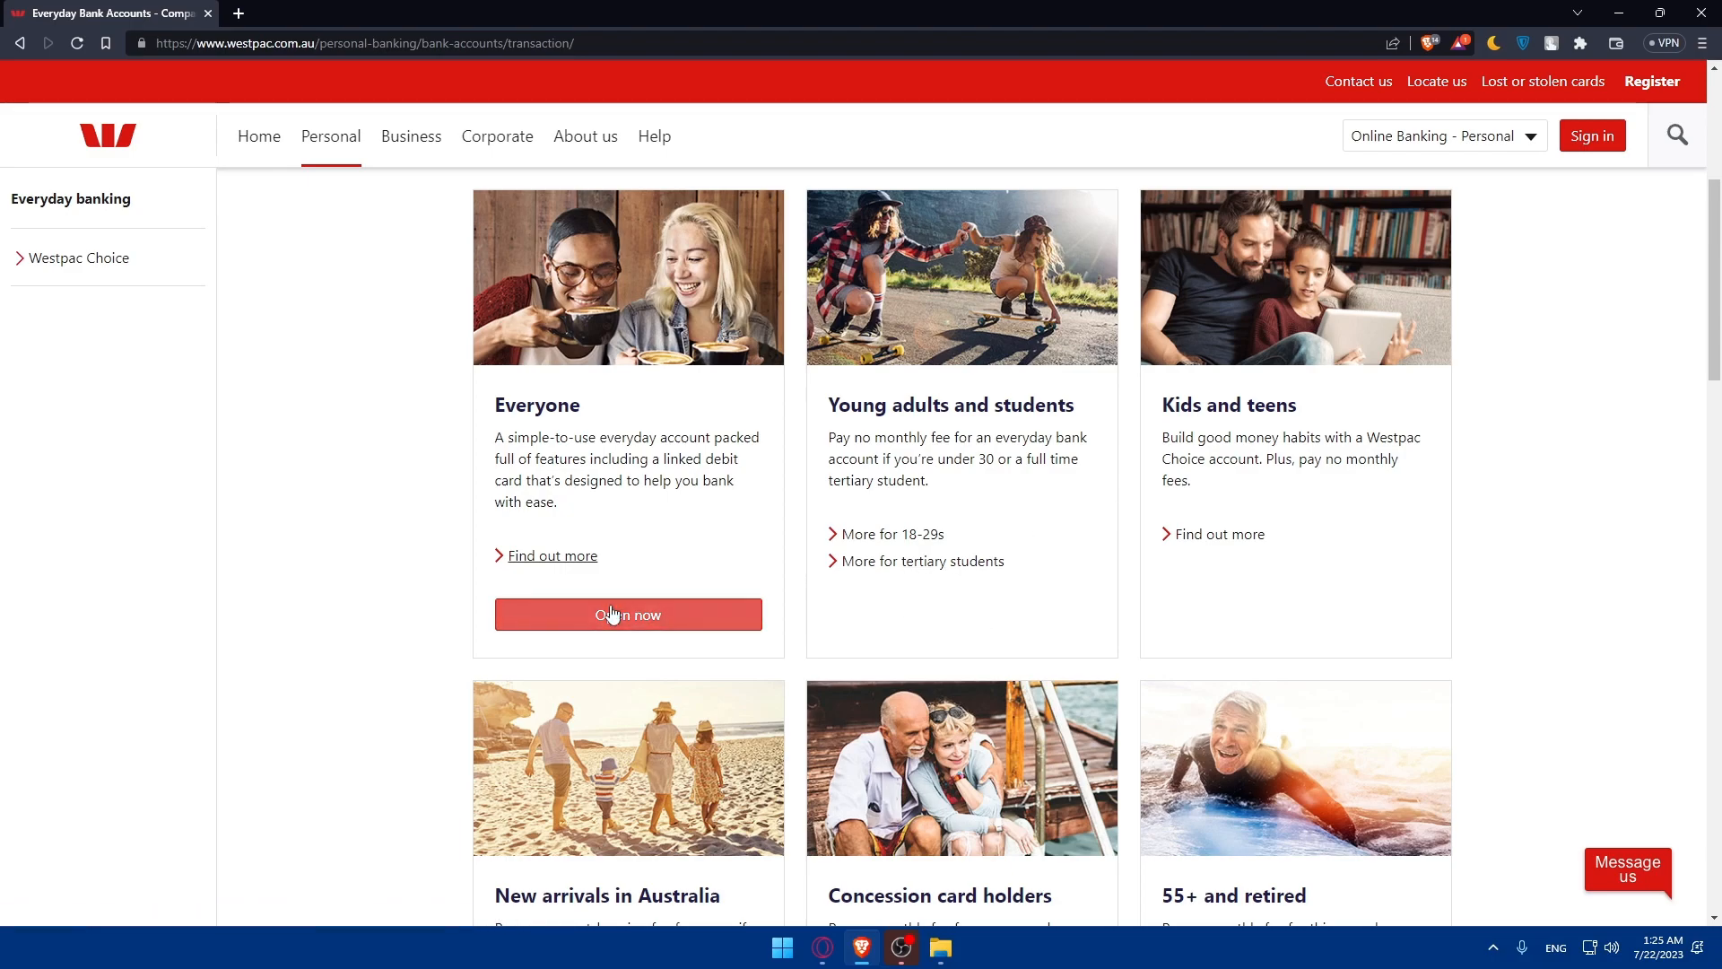
# Start the Westpac Choice account for Everyone and tick 'Yes, this is what I'm looking for'.
pyautogui.click(628, 613)
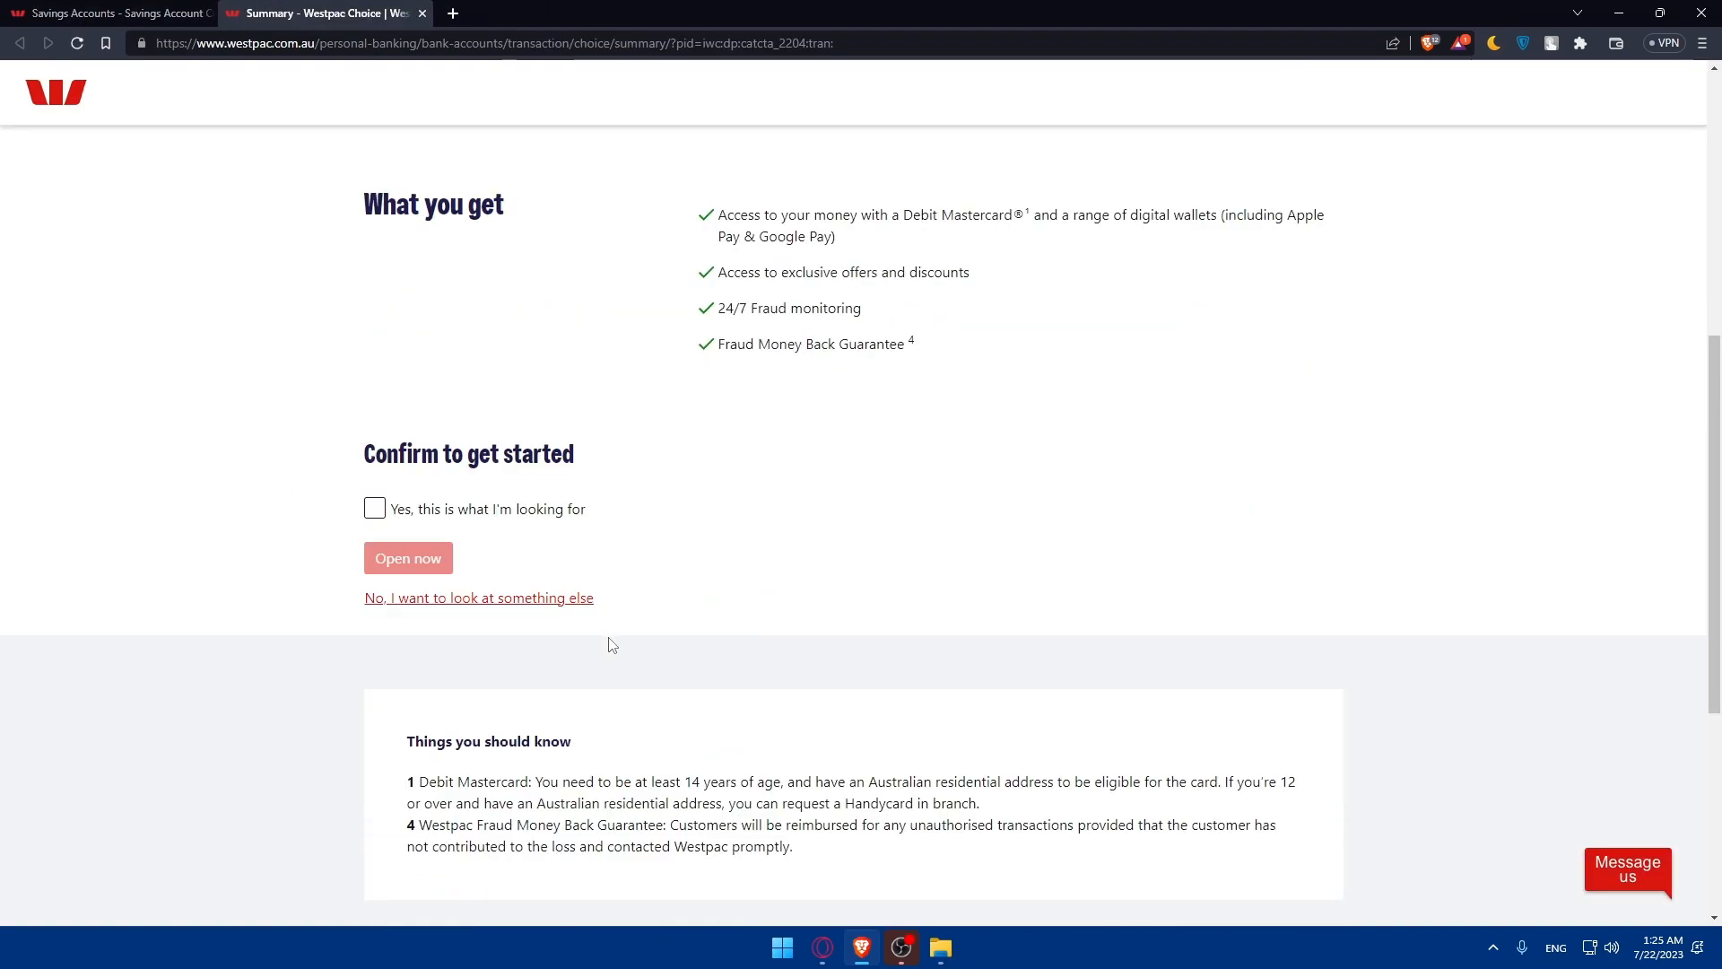
pyautogui.scroll(3)
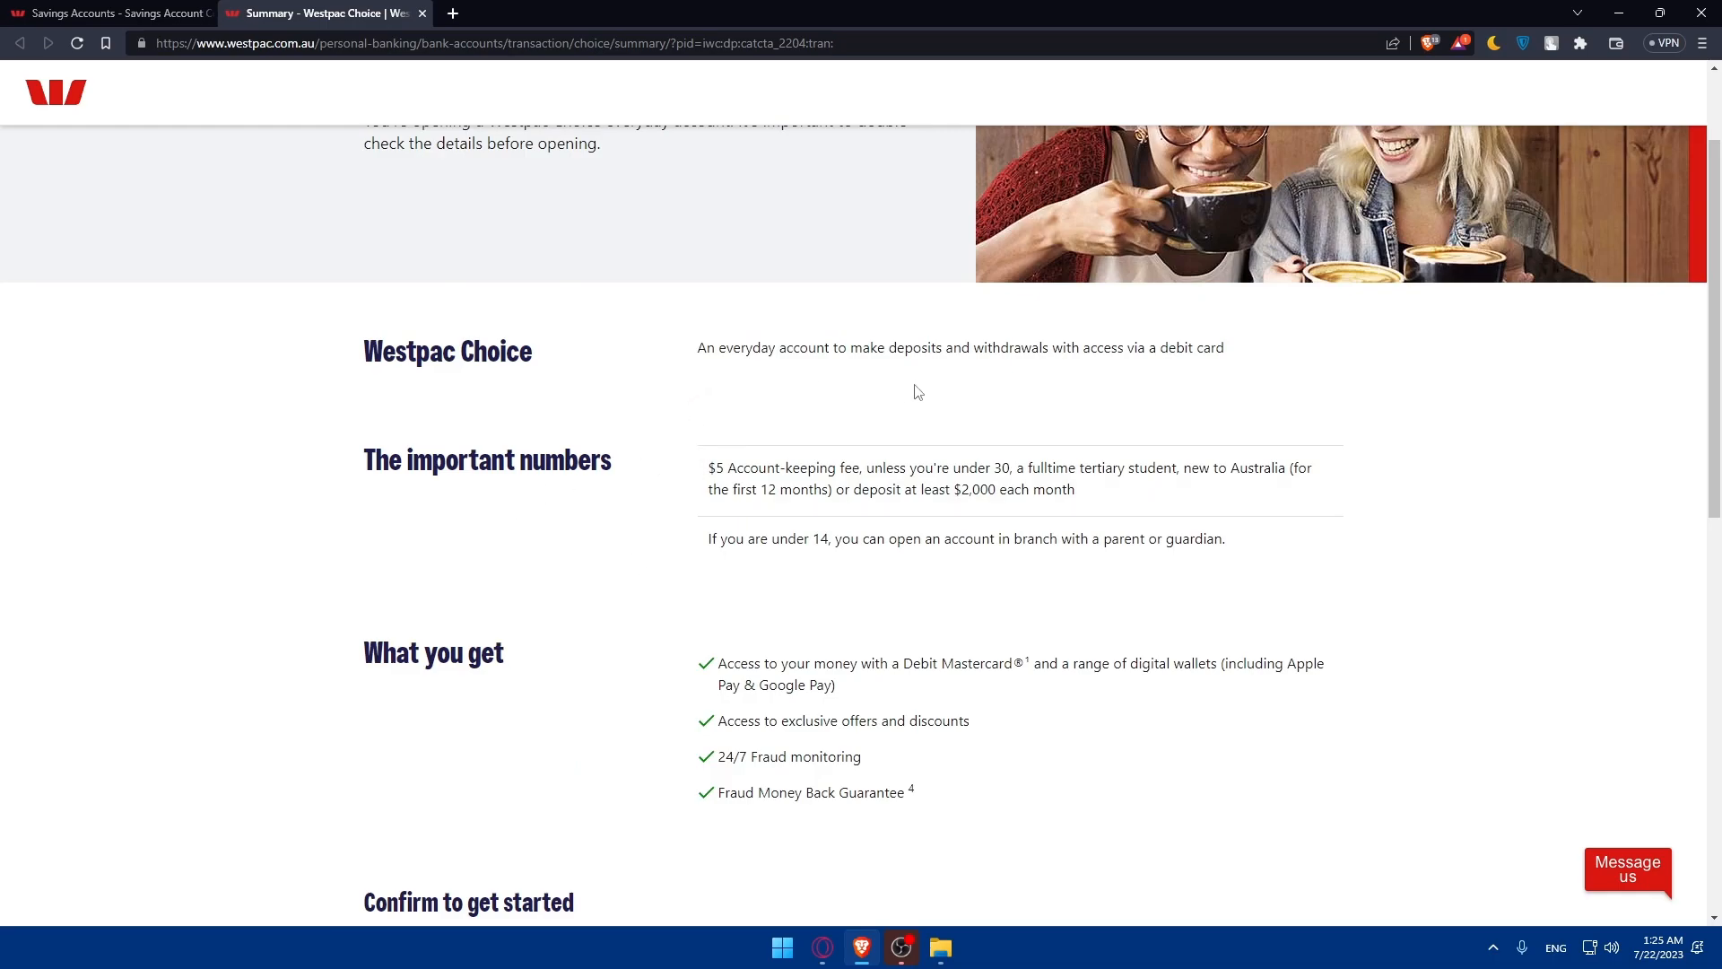
pyautogui.moveTo(1029, 382)
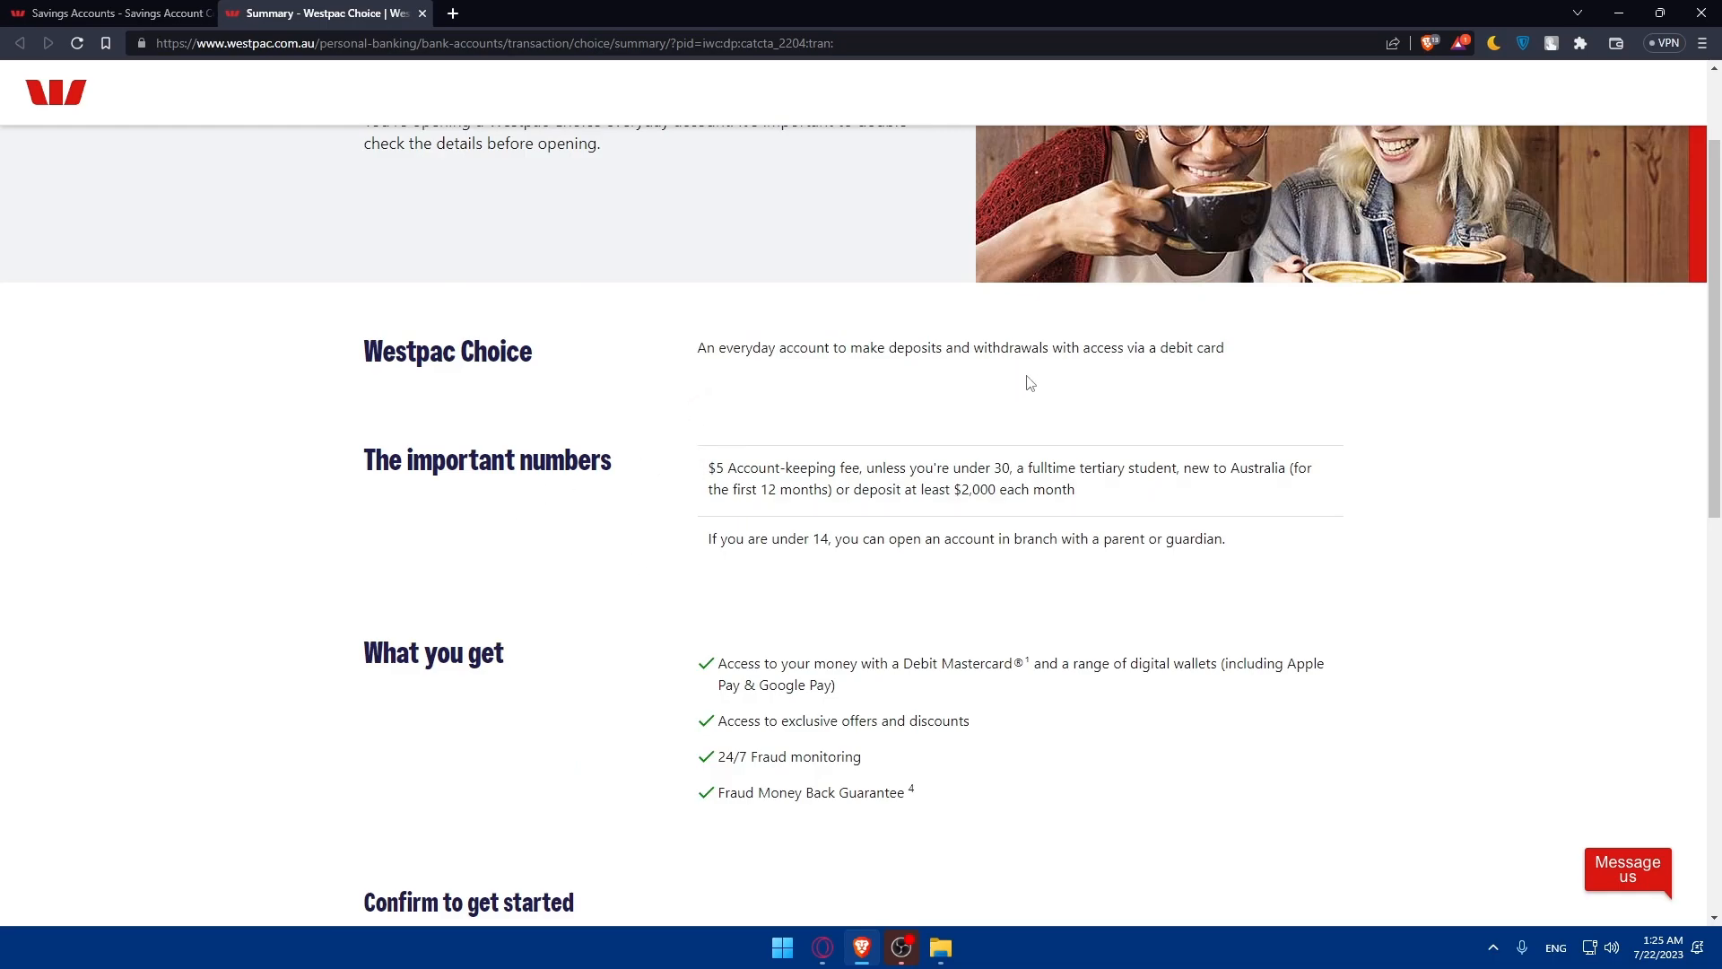
pyautogui.moveTo(554, 339)
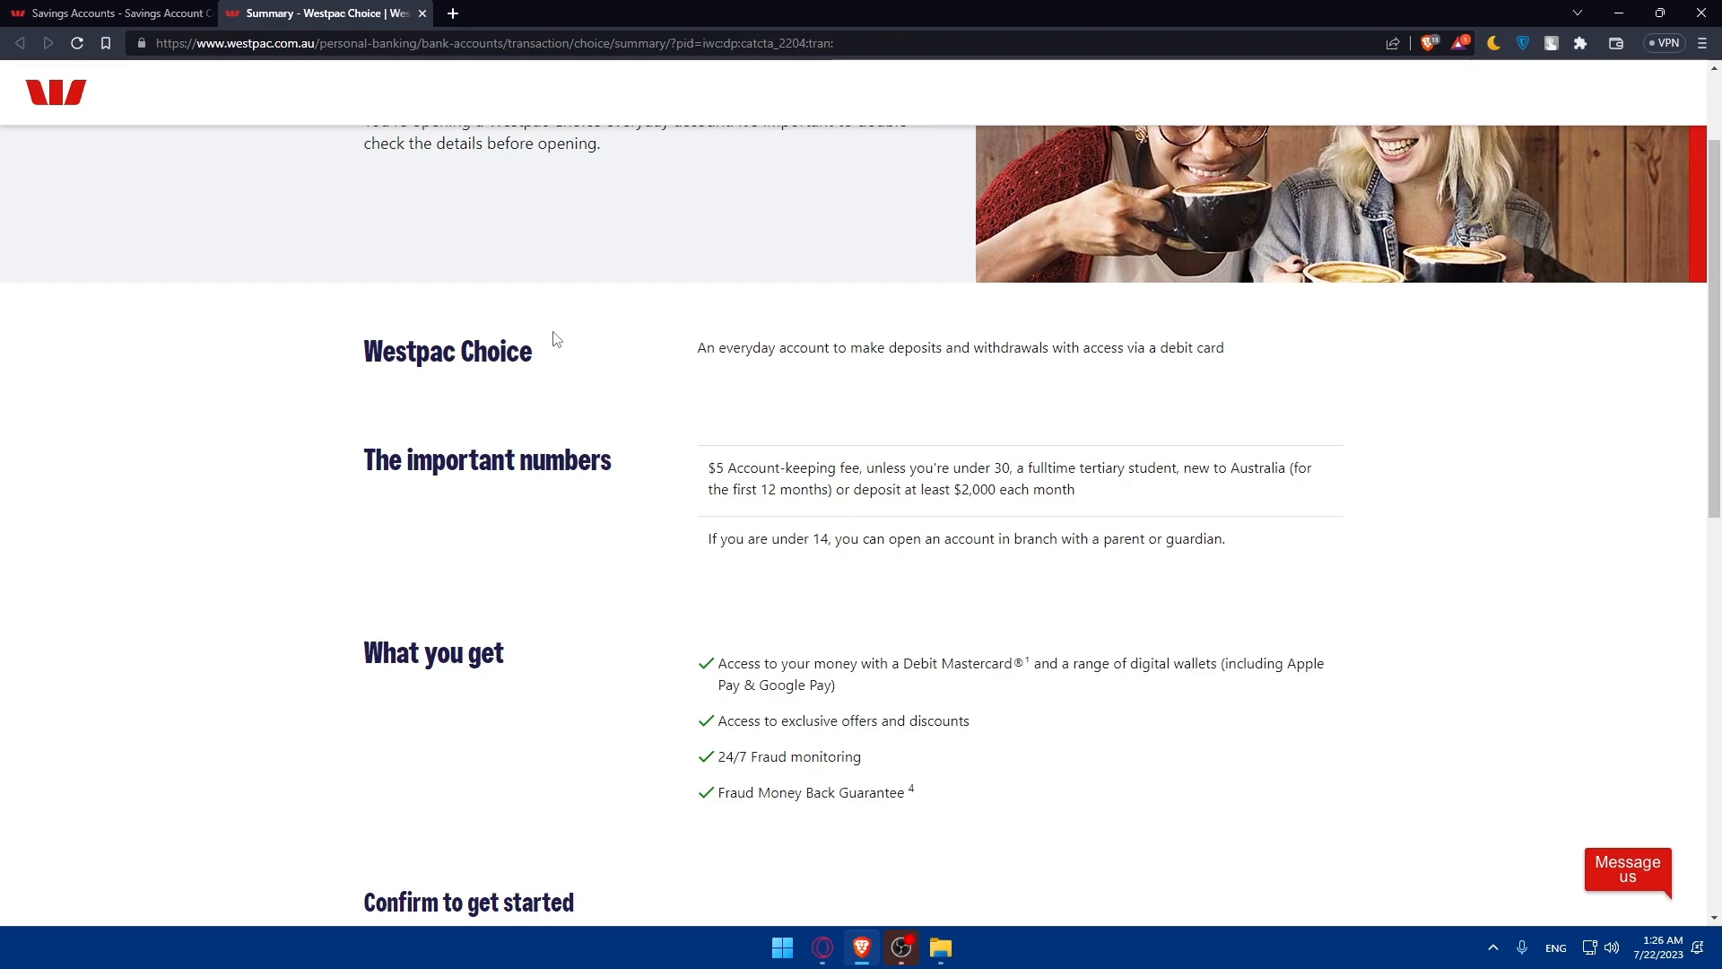
pyautogui.moveTo(459, 411)
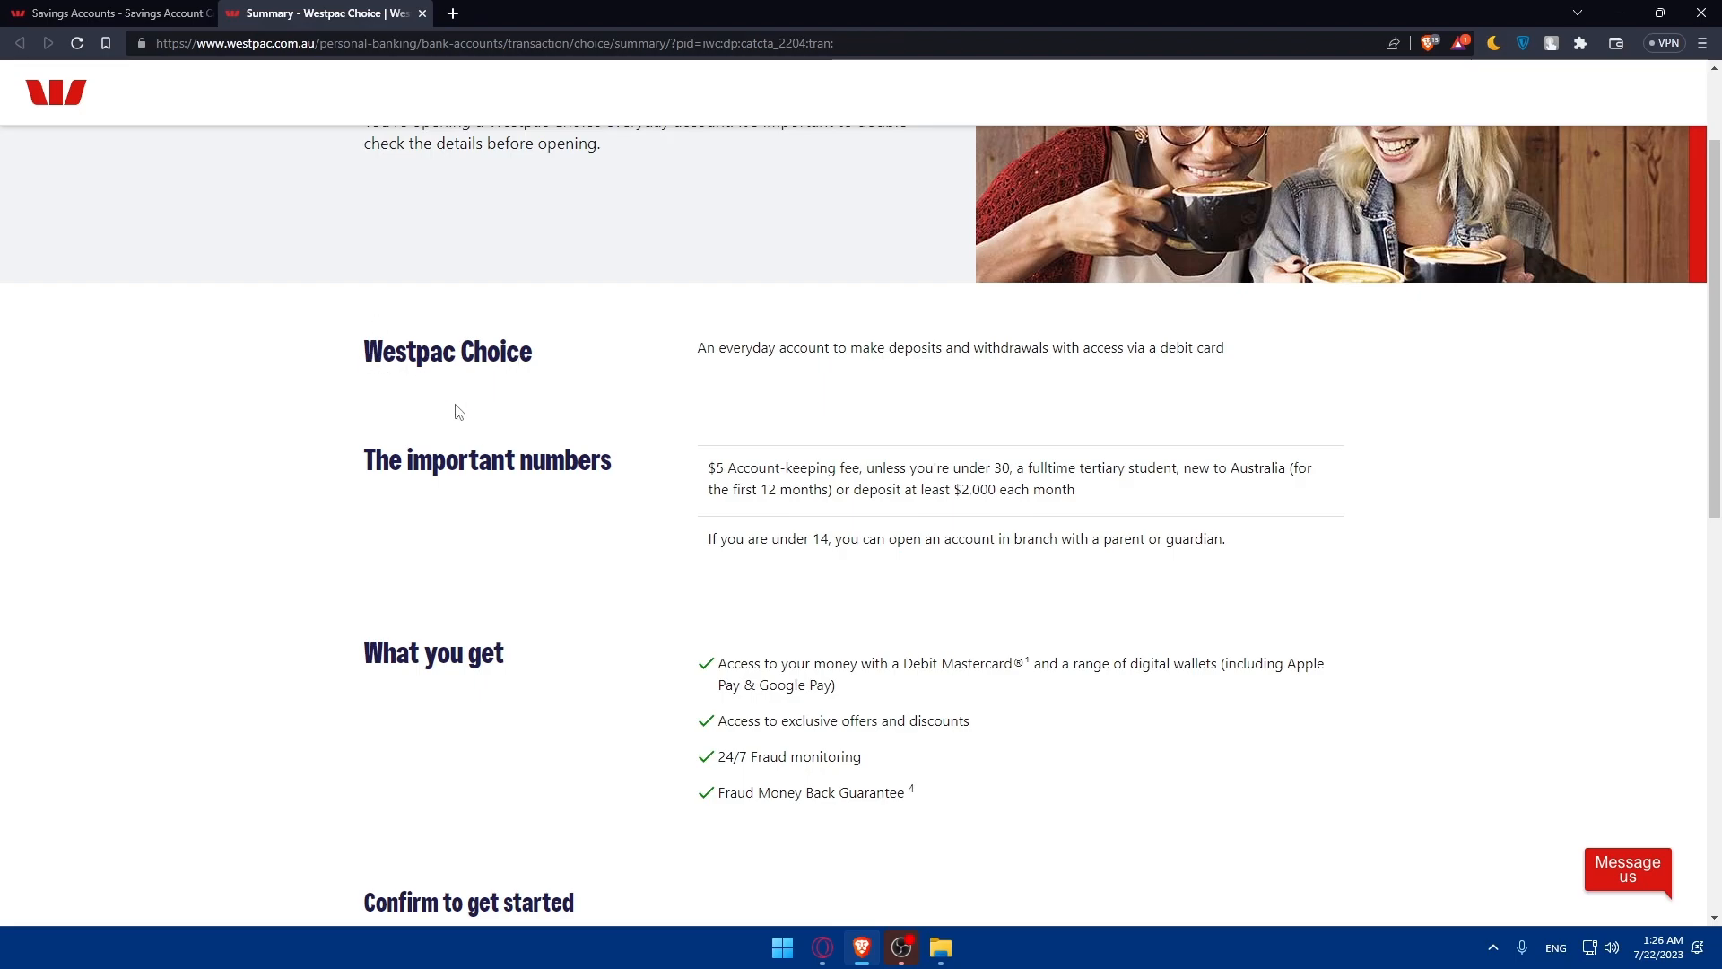
pyautogui.scroll(-3)
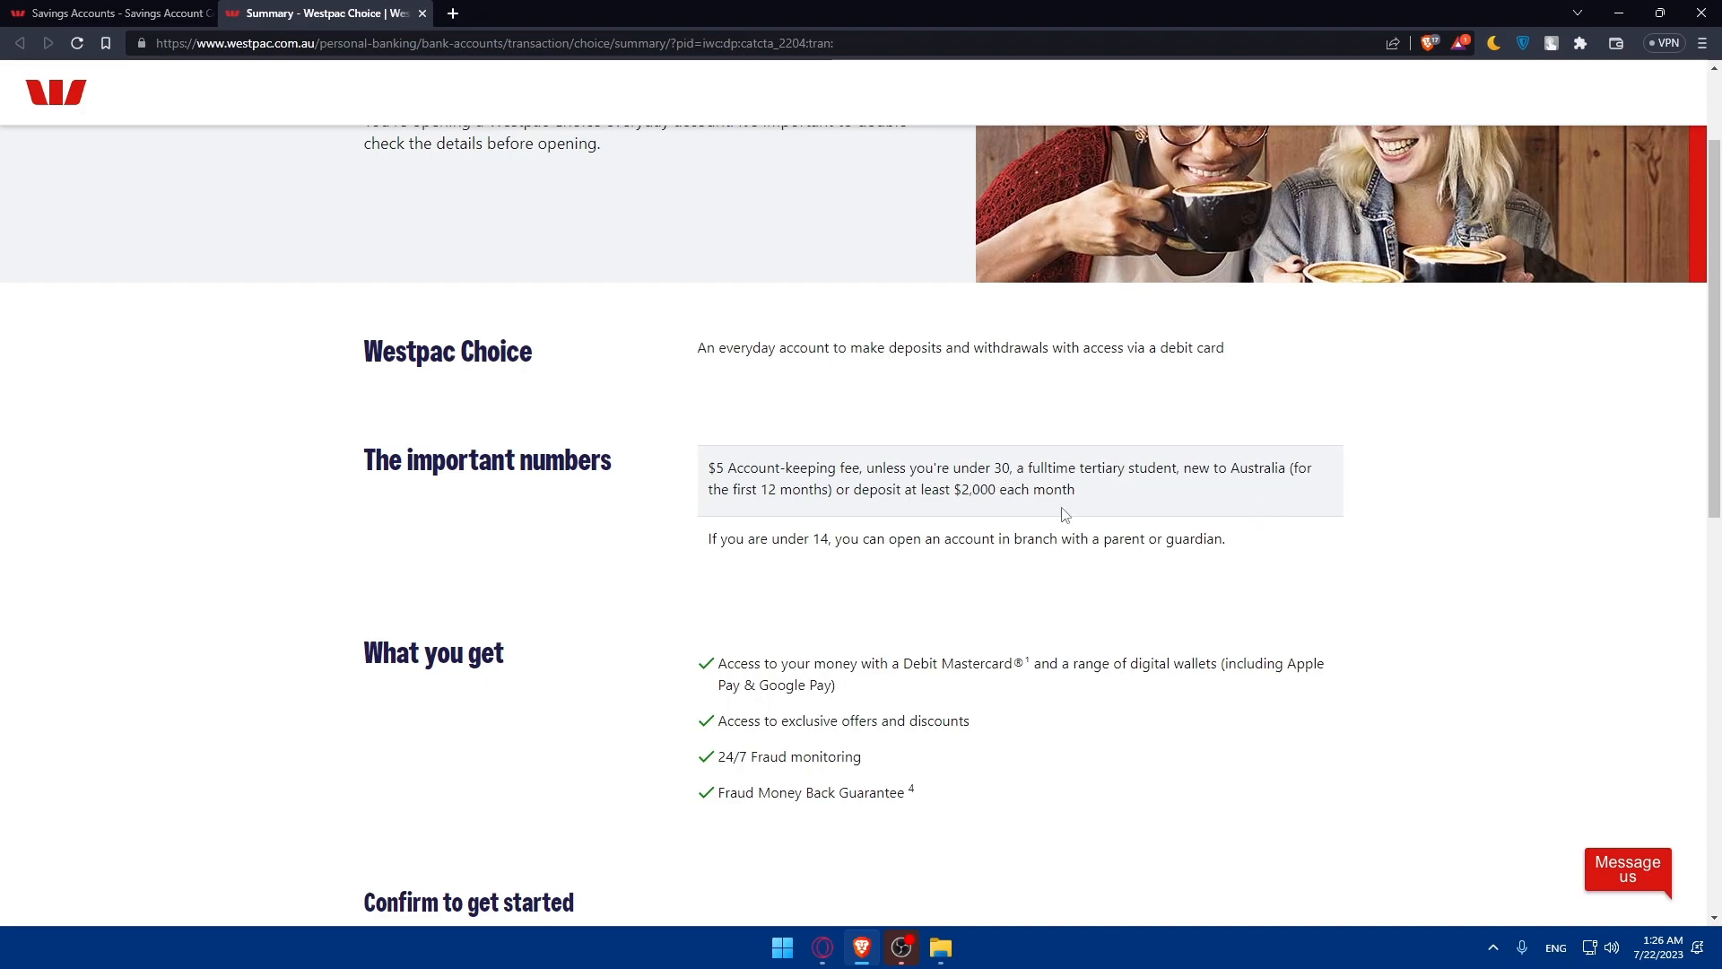
pyautogui.moveTo(932, 522)
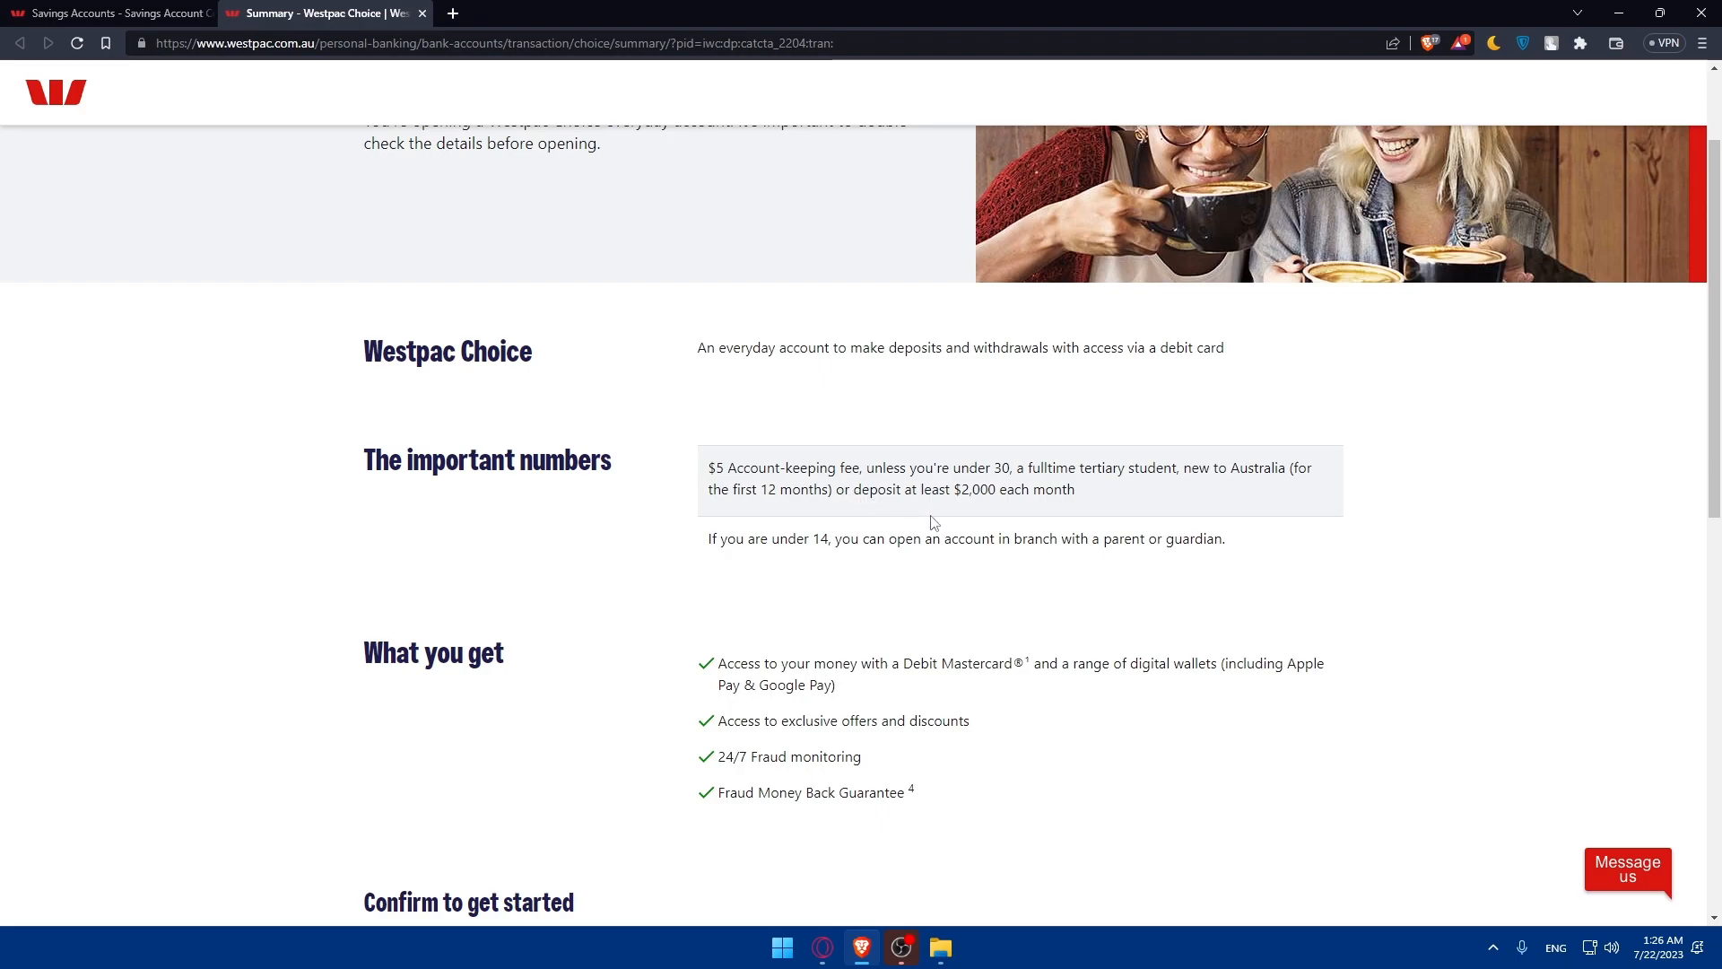
pyautogui.moveTo(965, 520)
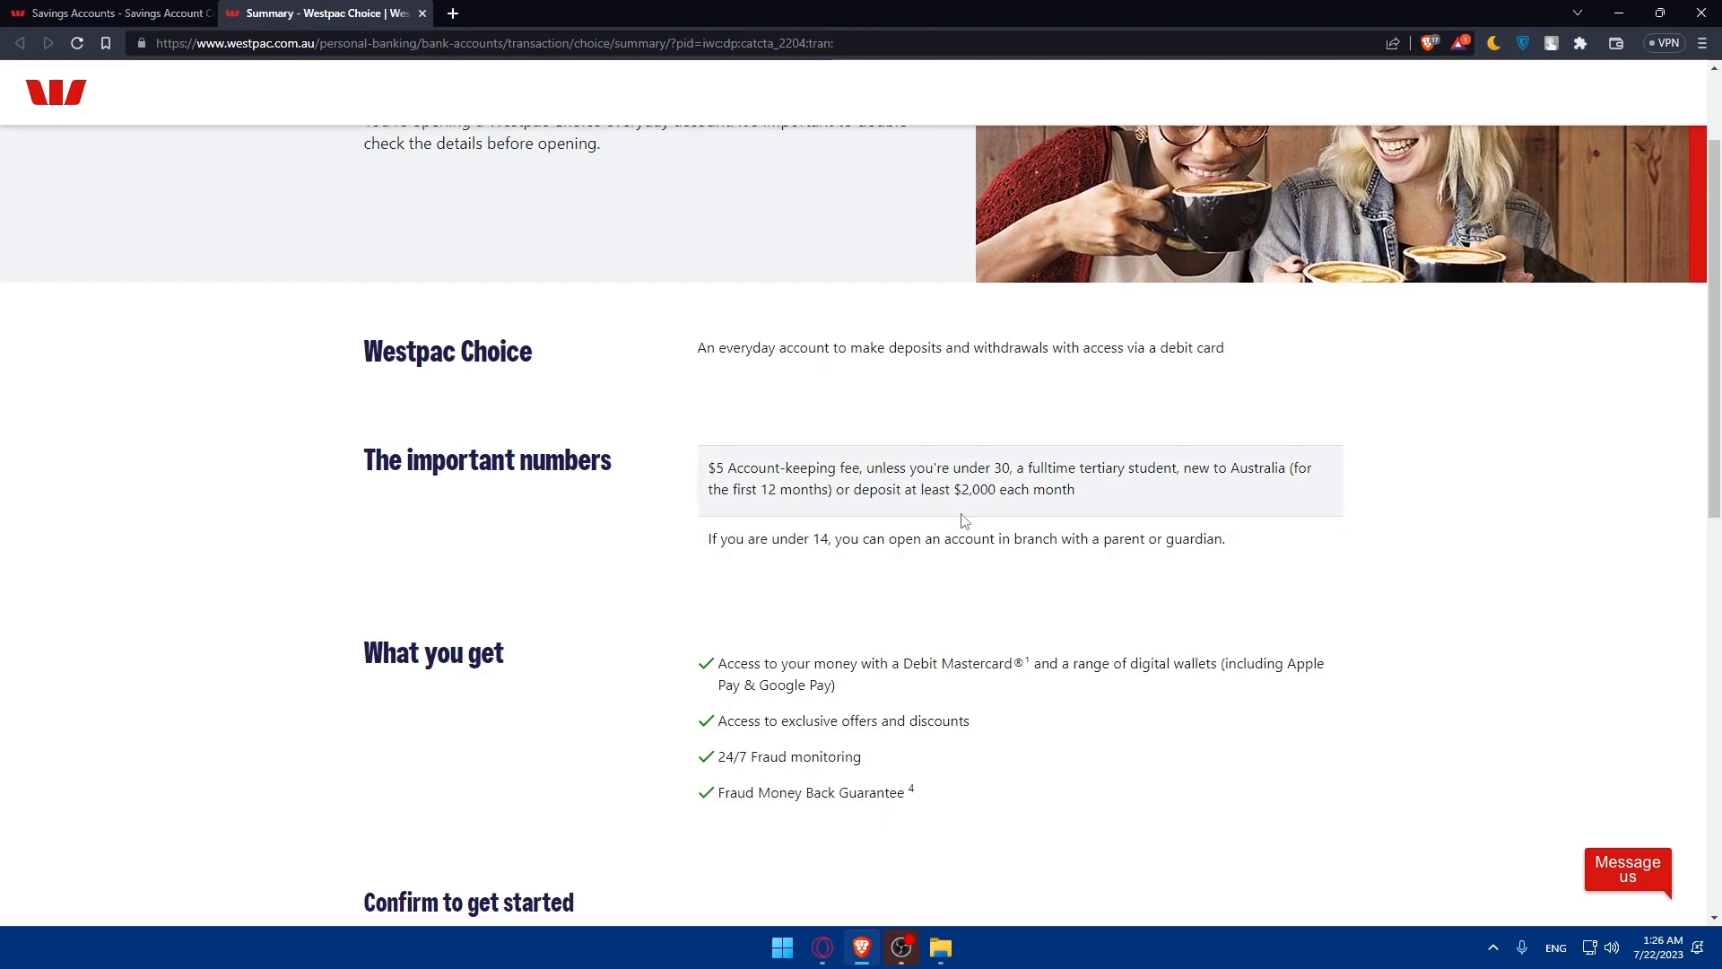
pyautogui.moveTo(845, 576)
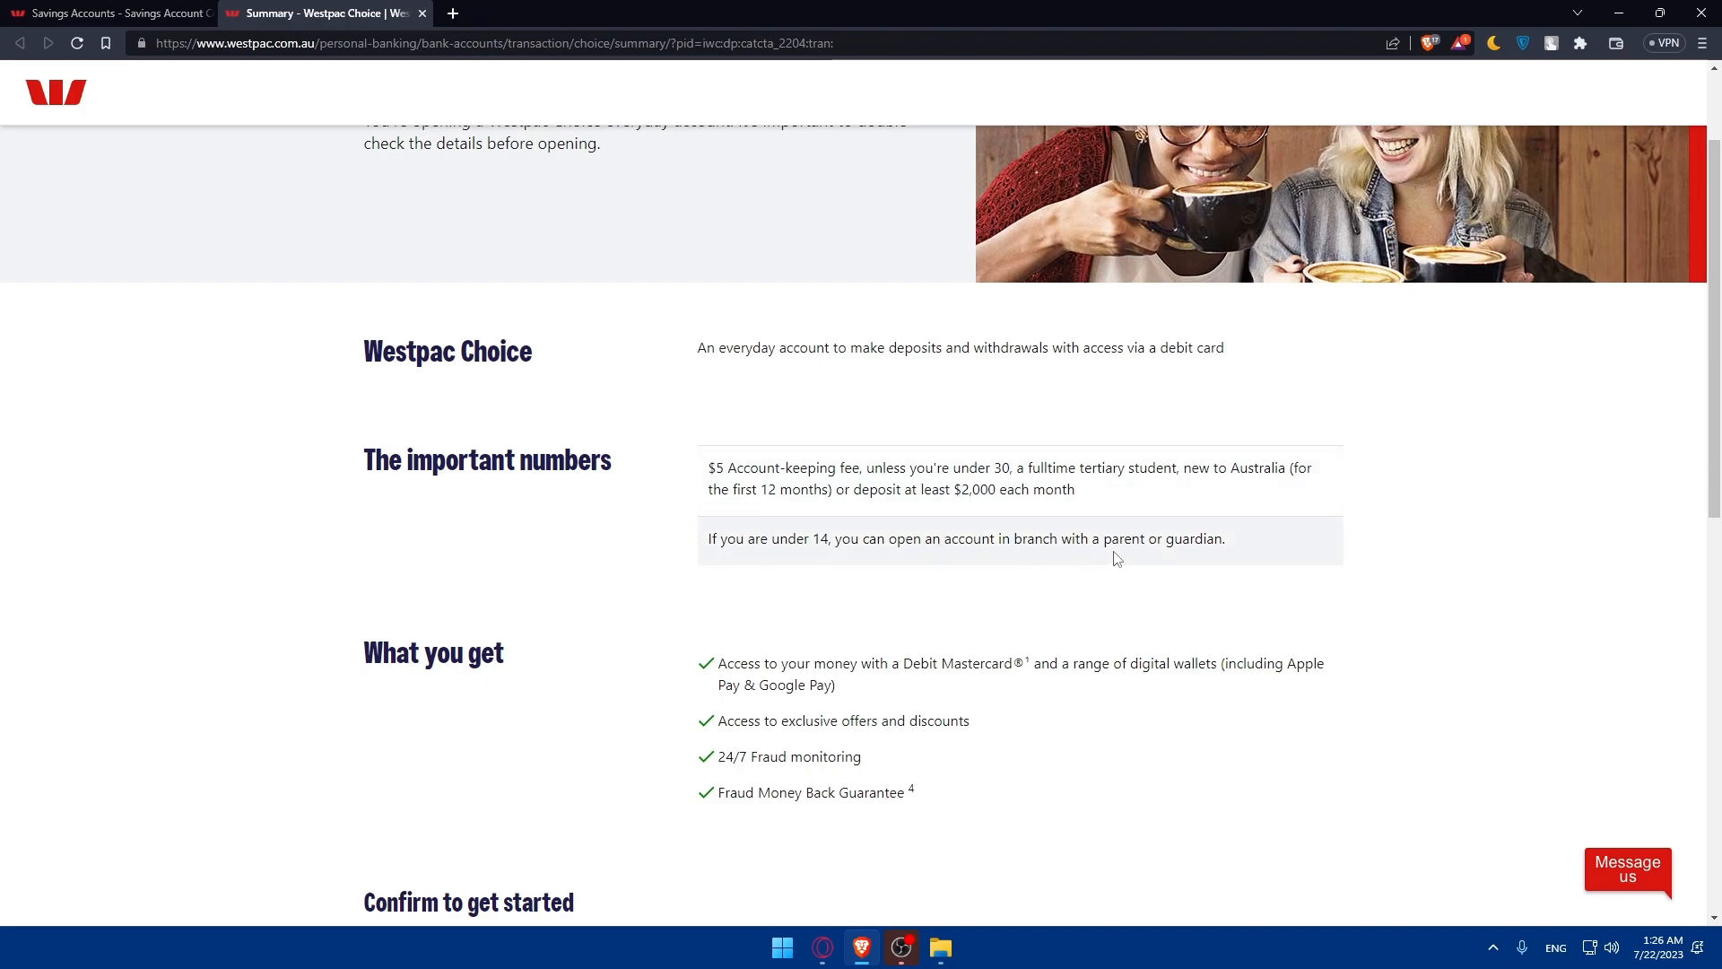
pyautogui.scroll(-3)
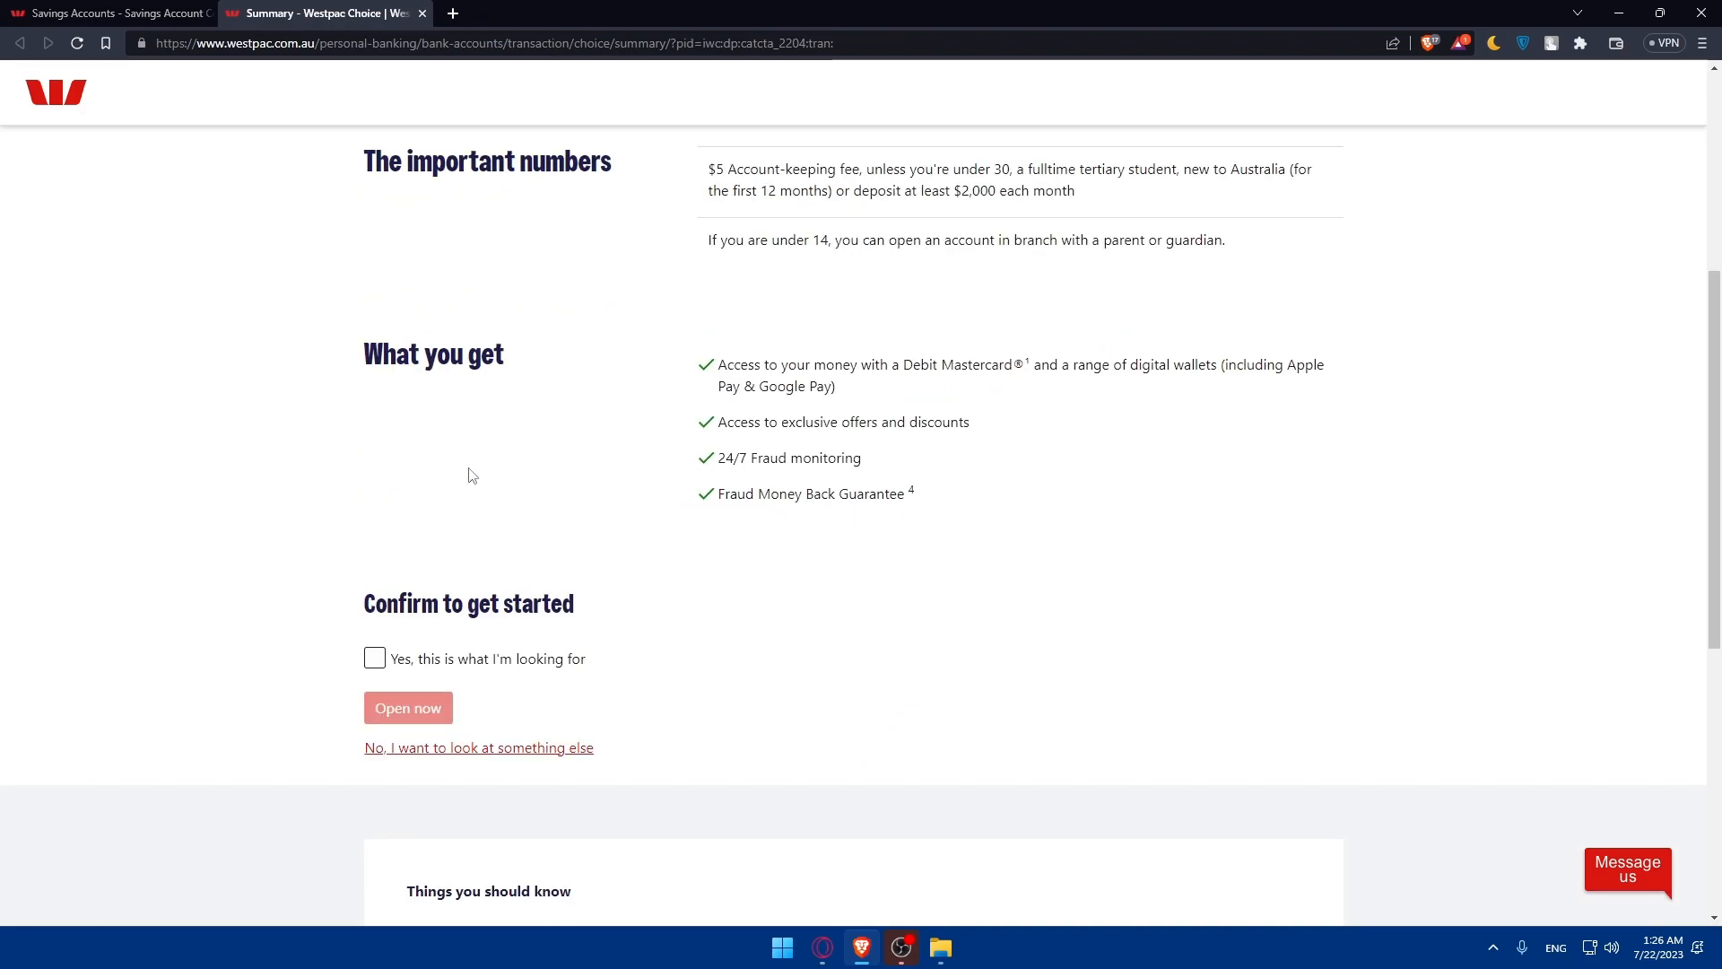
pyautogui.scroll(-3)
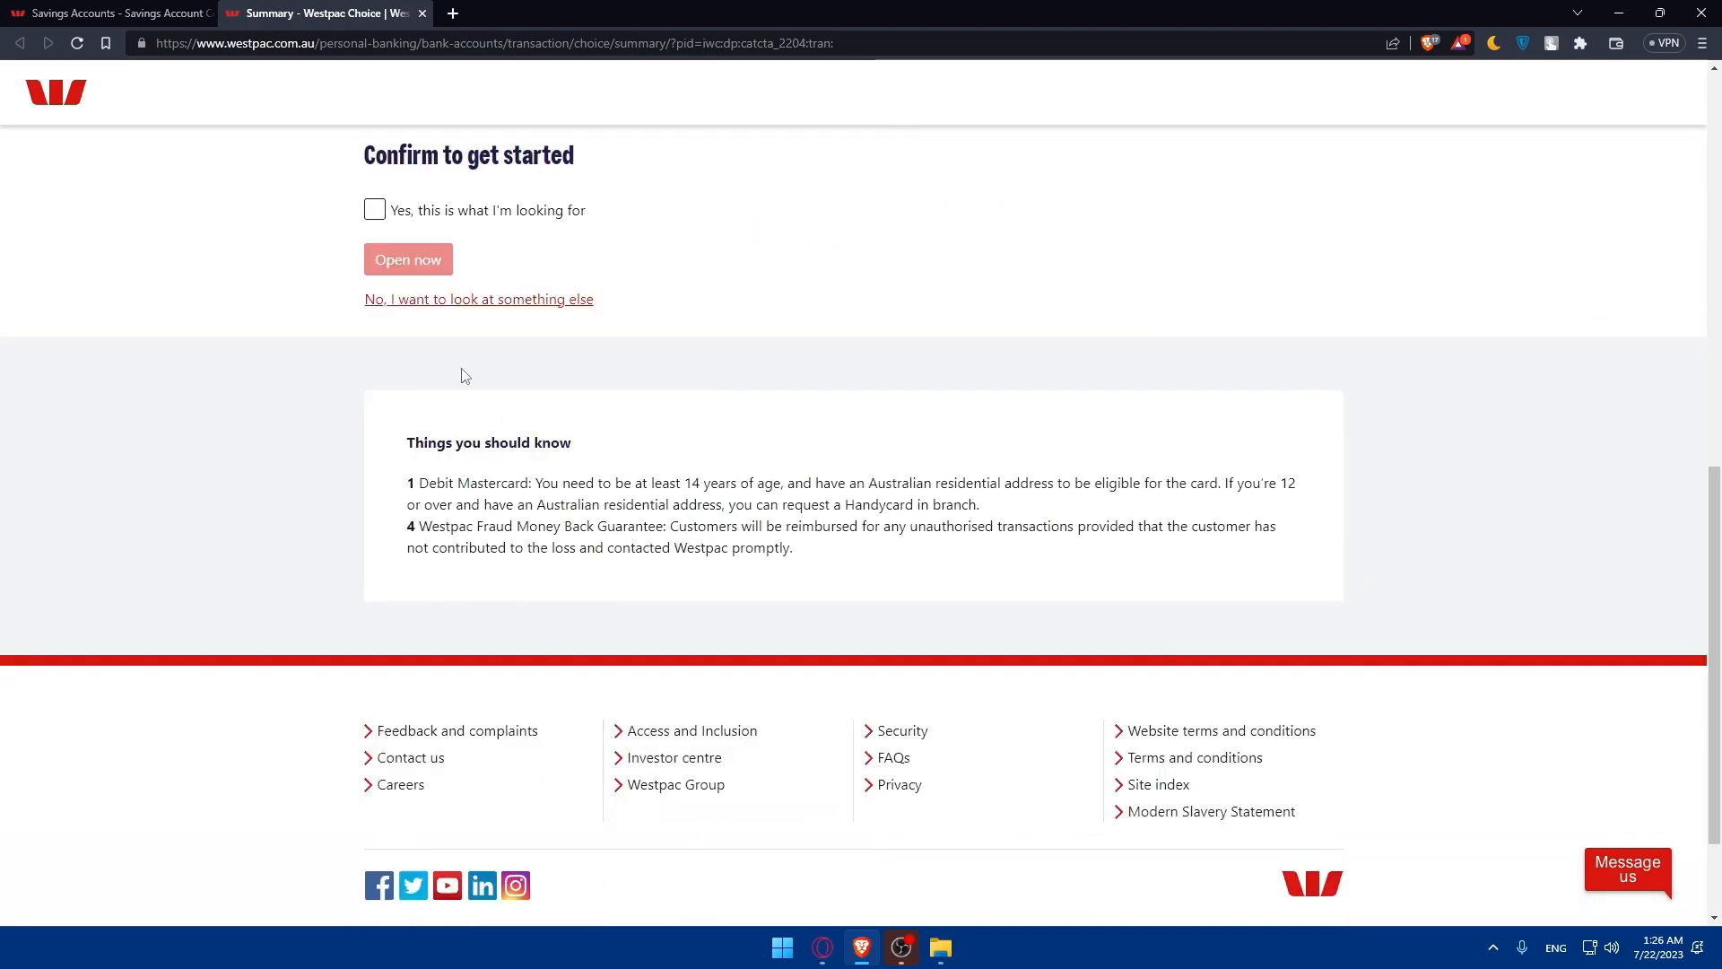
pyautogui.click(375, 210)
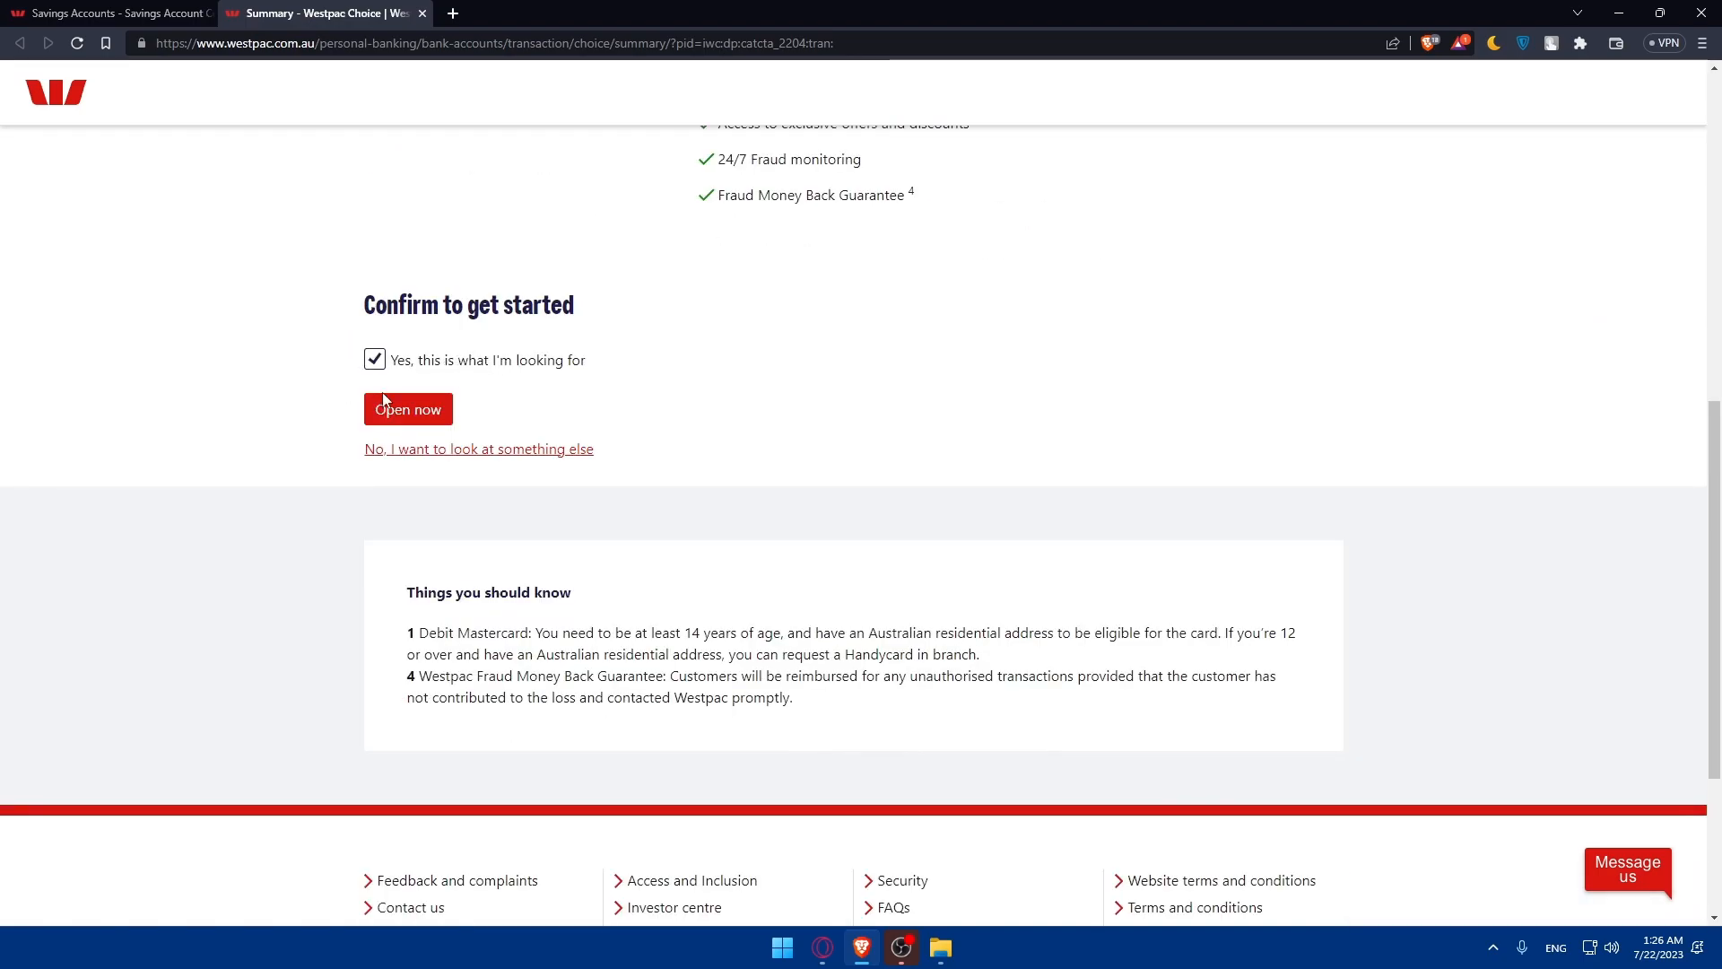
pyautogui.moveTo(317, 393)
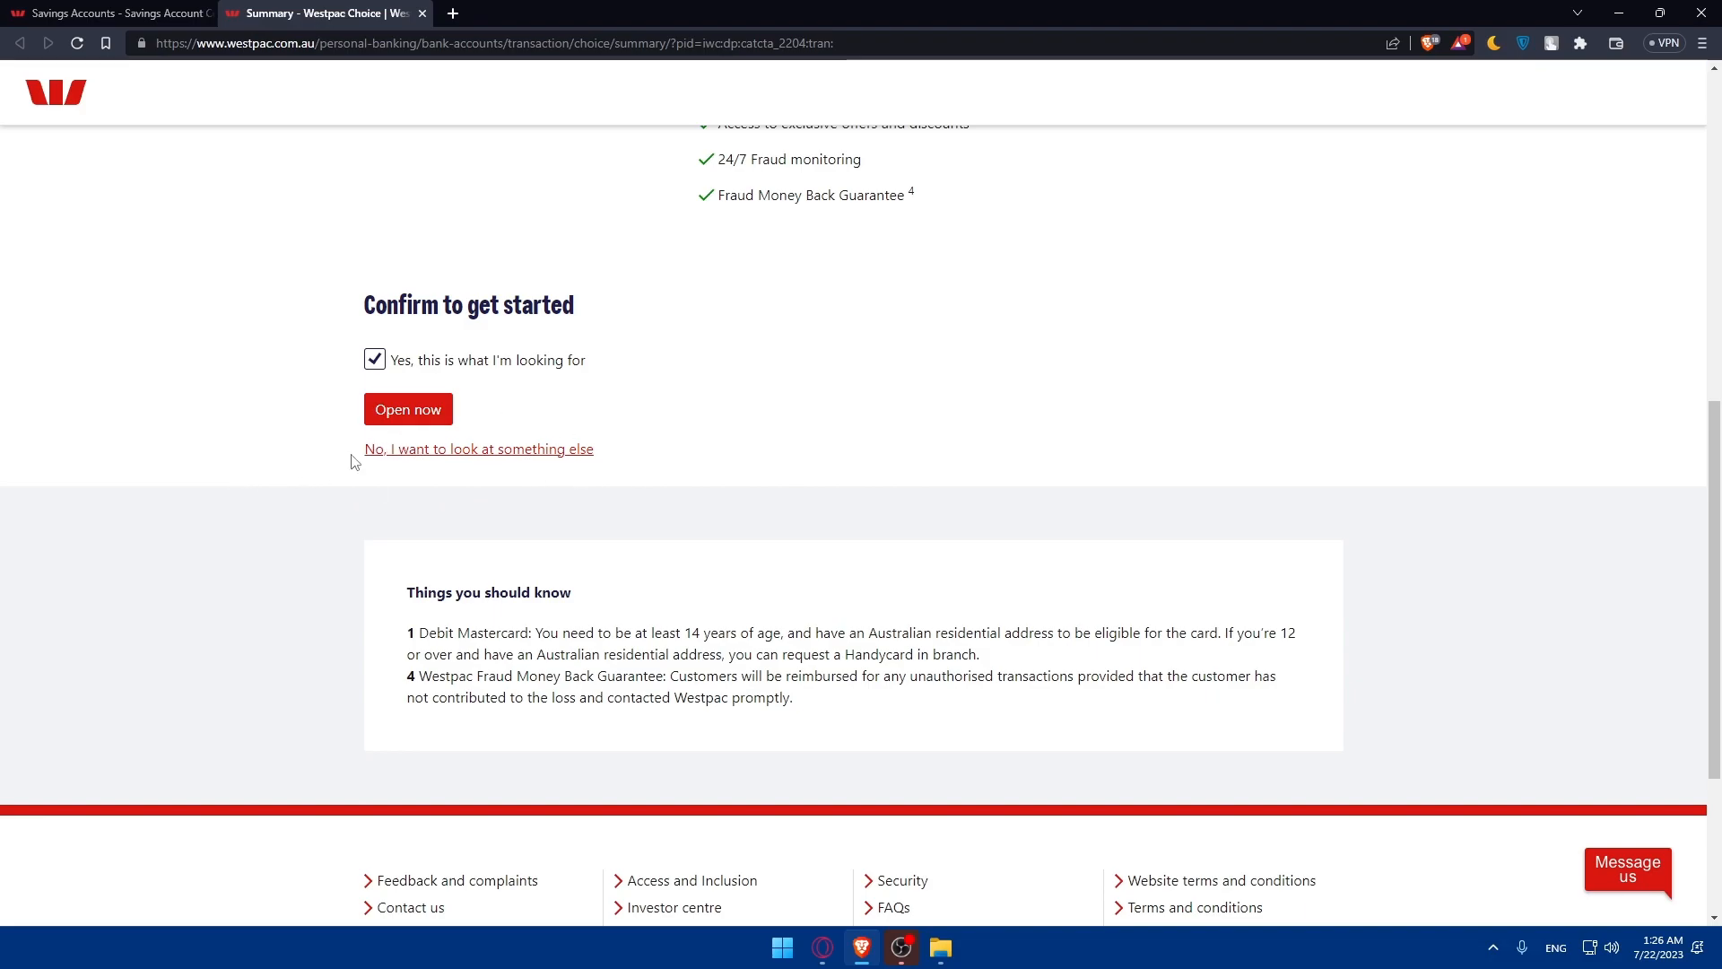
pyautogui.moveTo(486, 454)
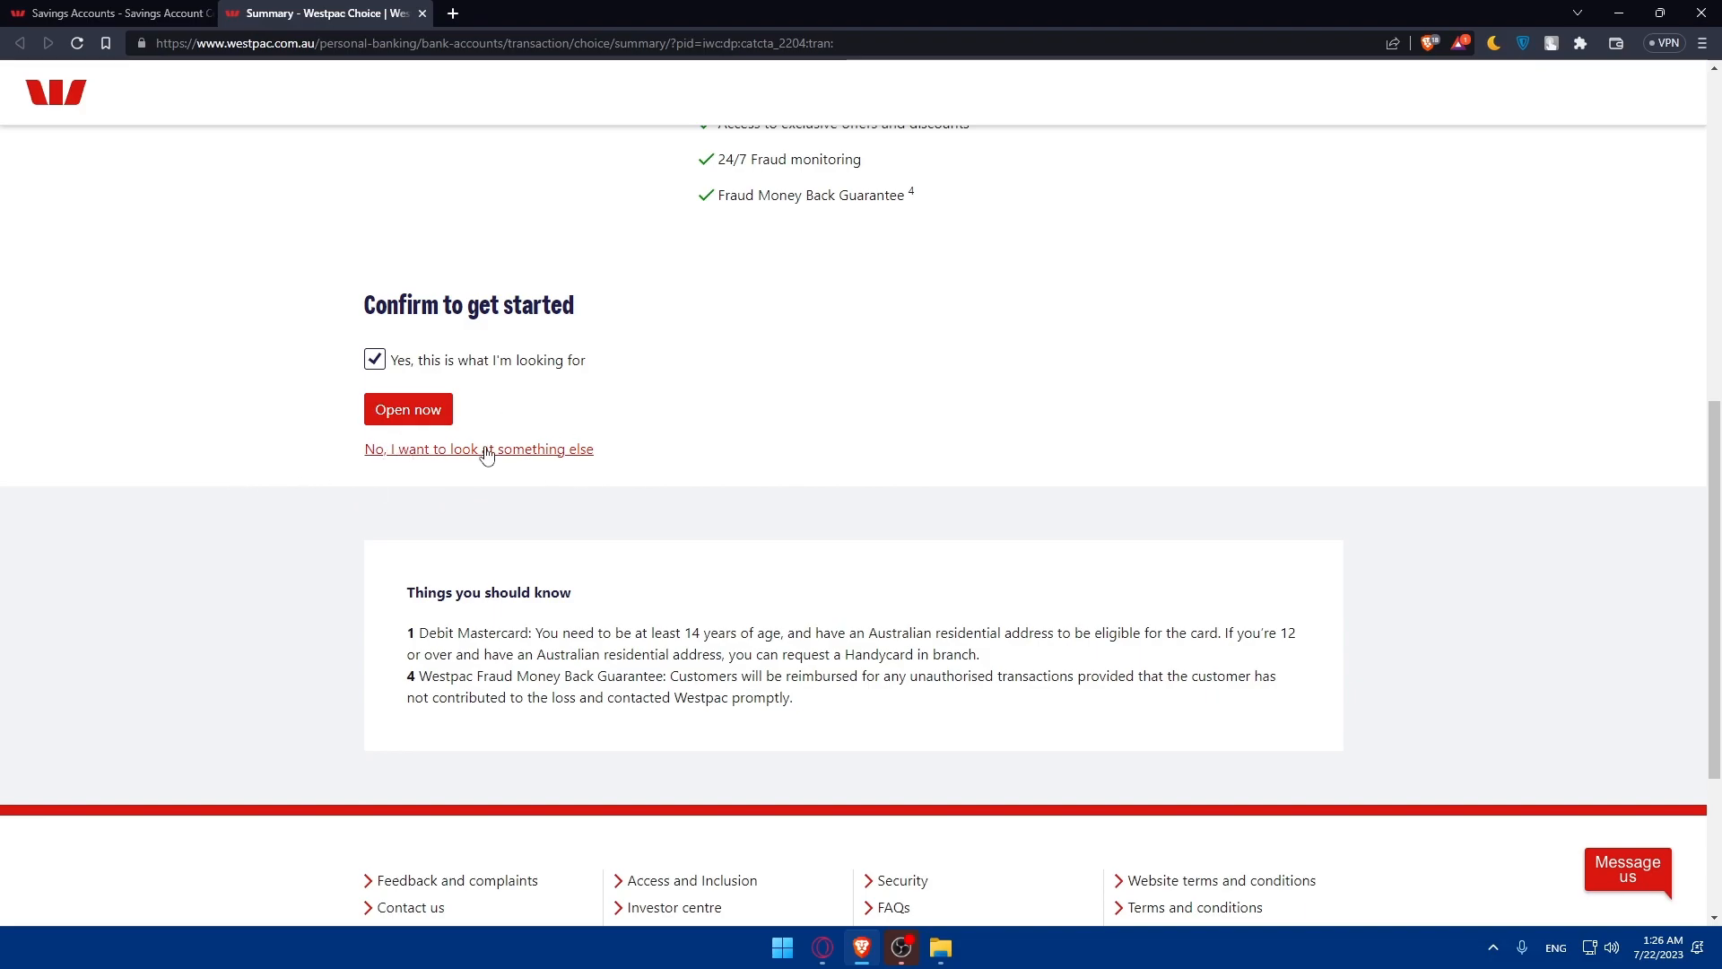
# Proceed via 'Open now', keeping Single and answering 'No' to existing Westpac customer.
pyautogui.click(407, 409)
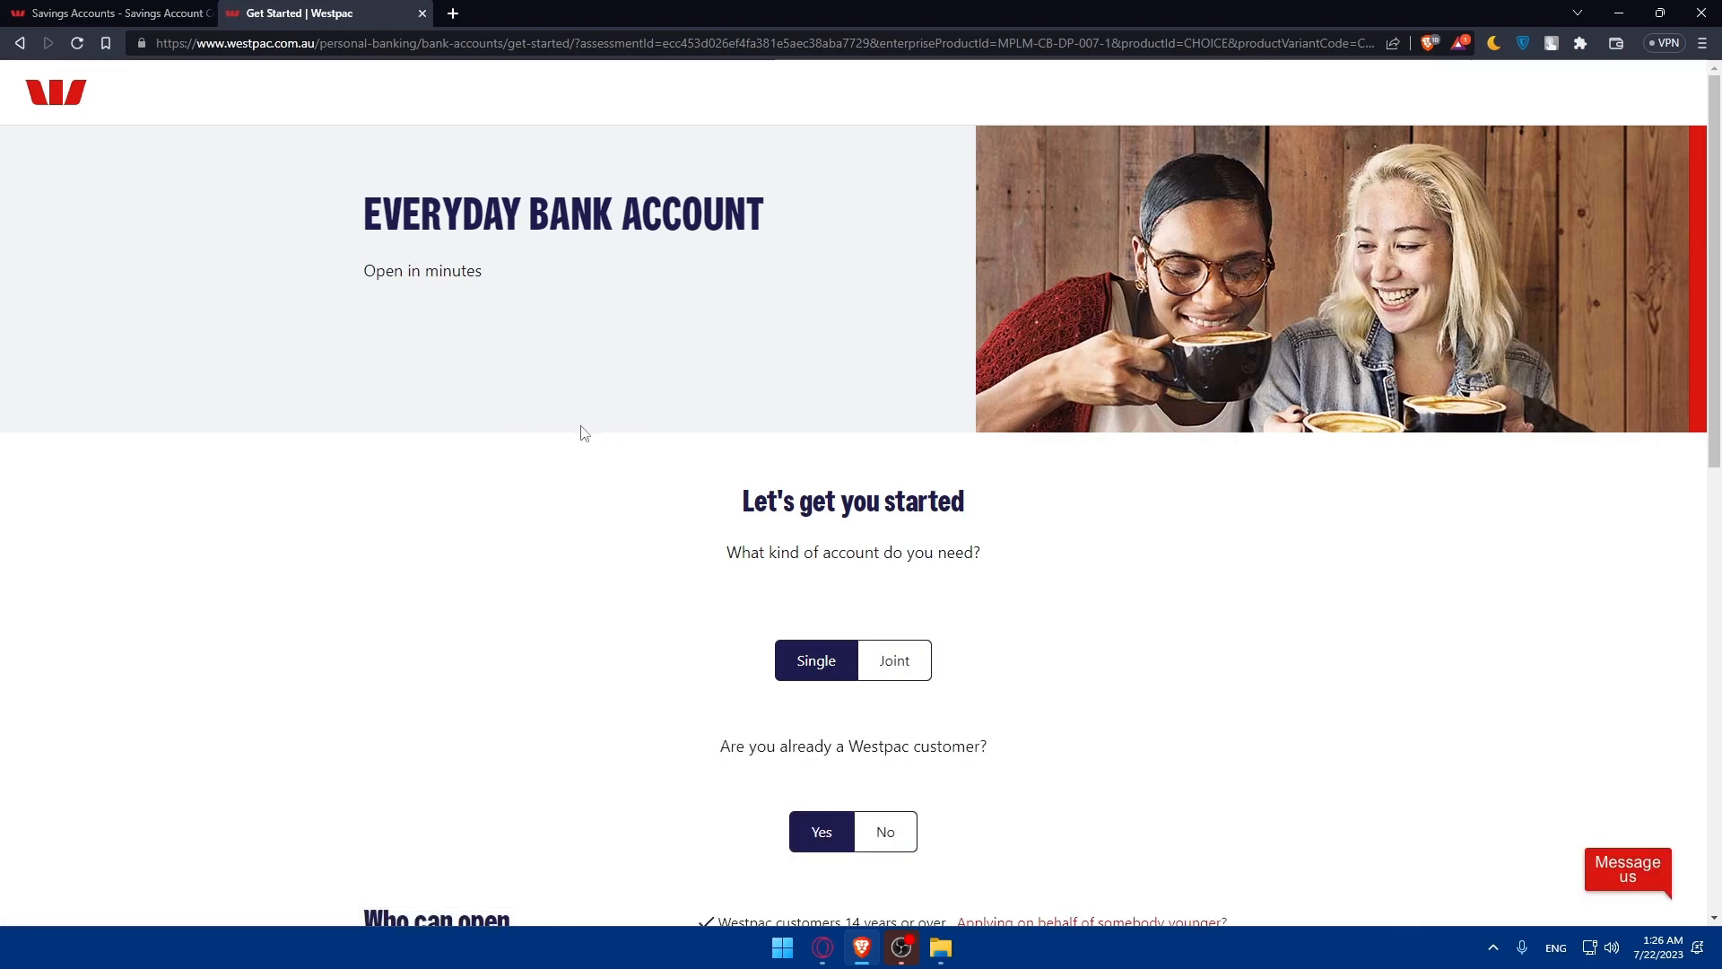
pyautogui.moveTo(704, 557)
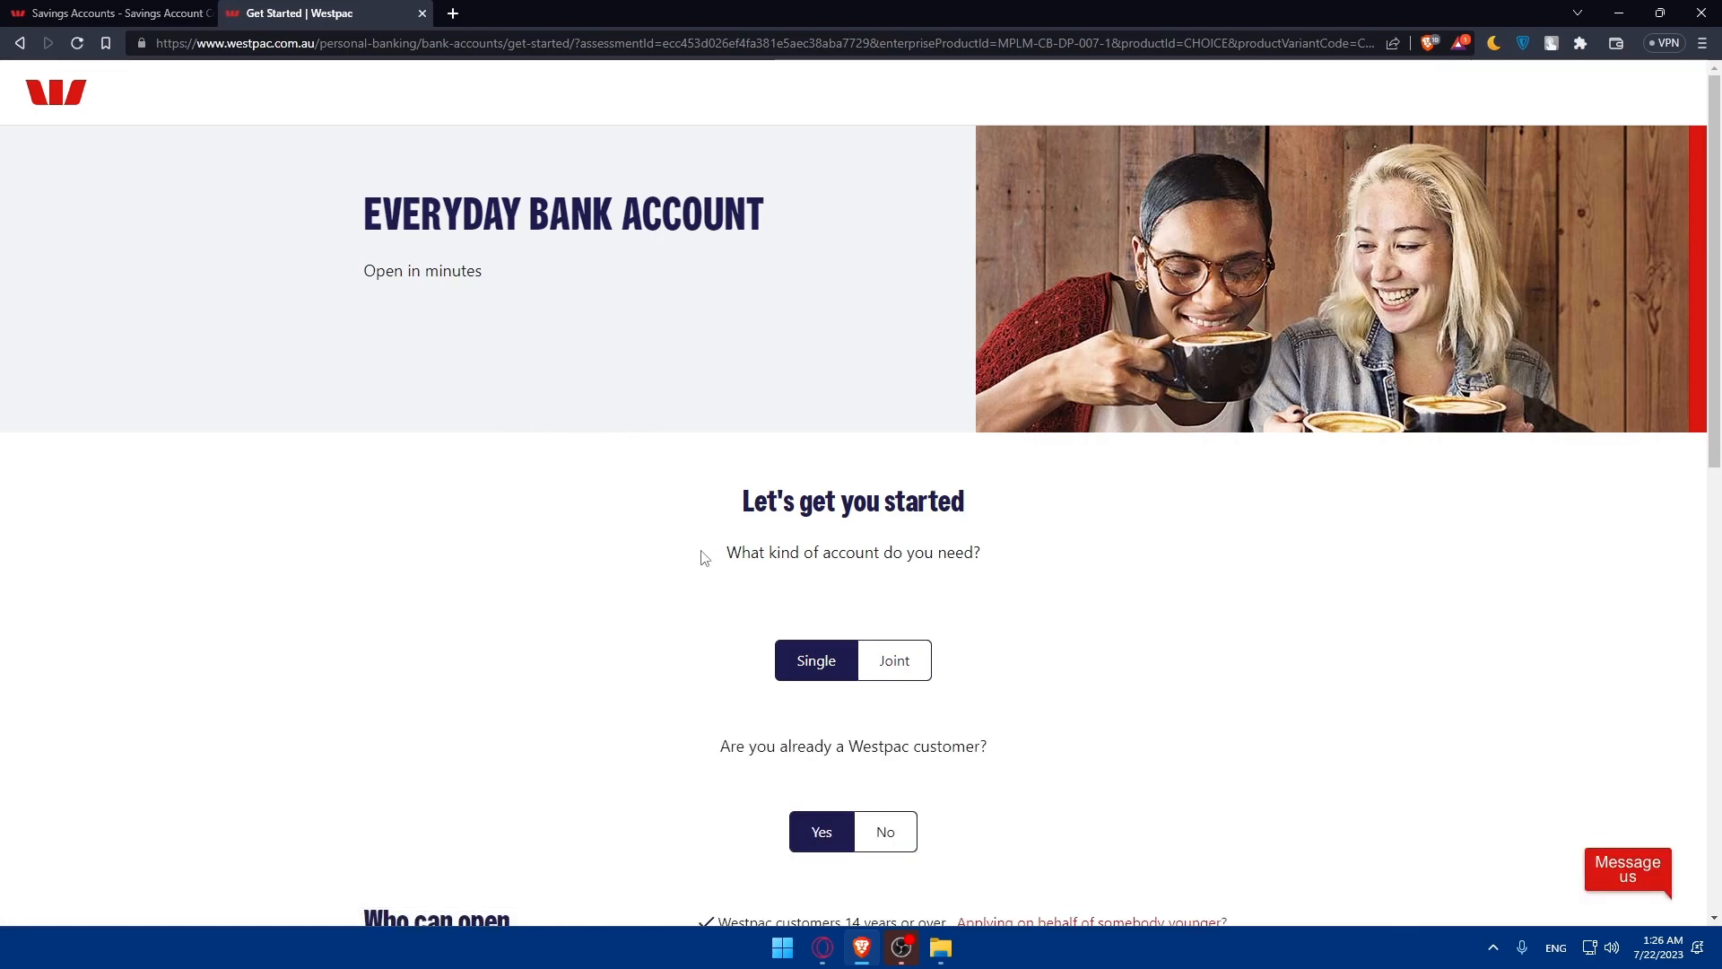
pyautogui.moveTo(838, 668)
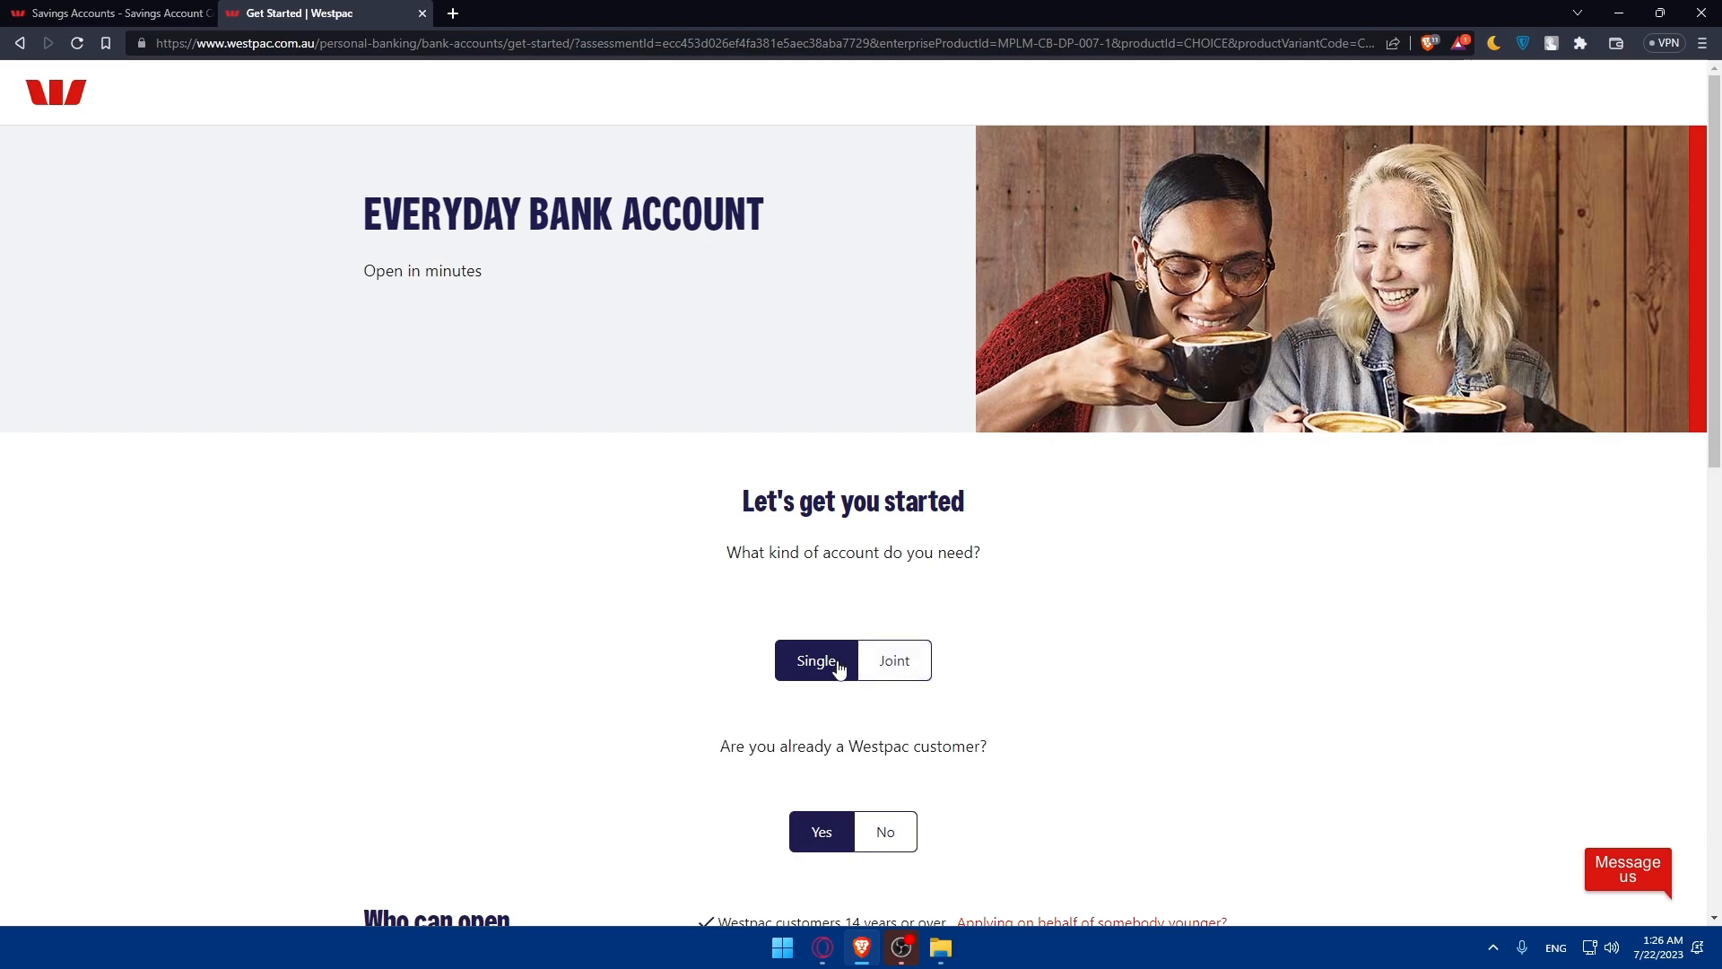
pyautogui.scroll(-3)
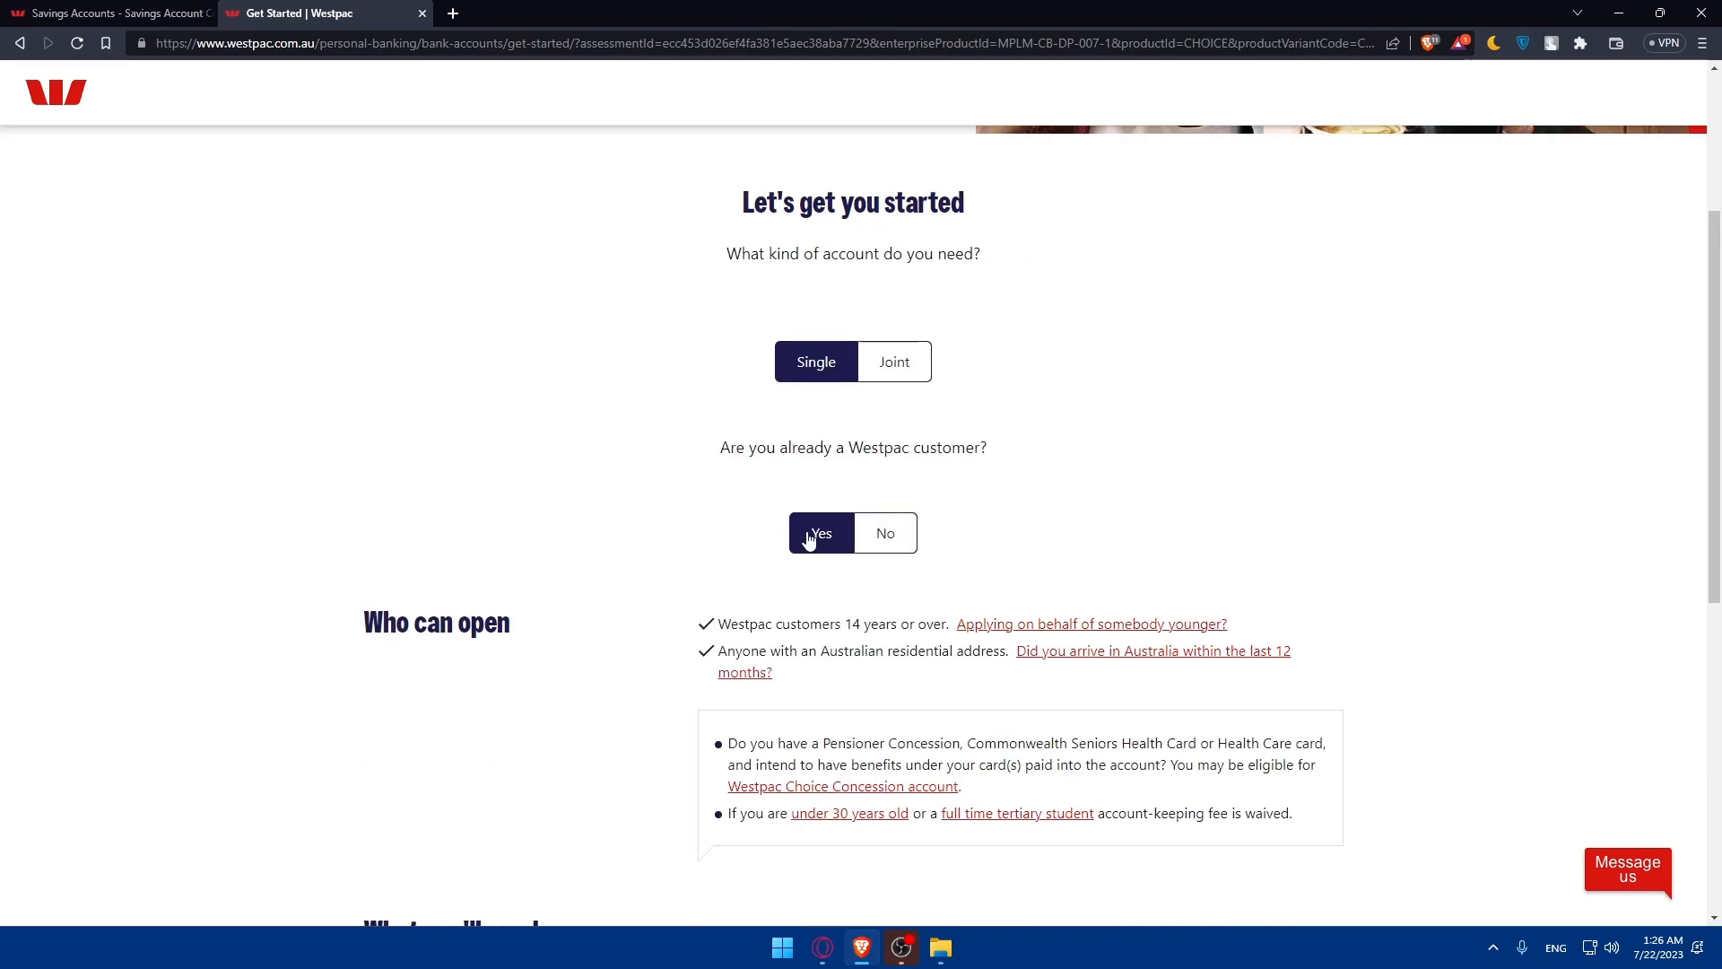
pyautogui.click(884, 533)
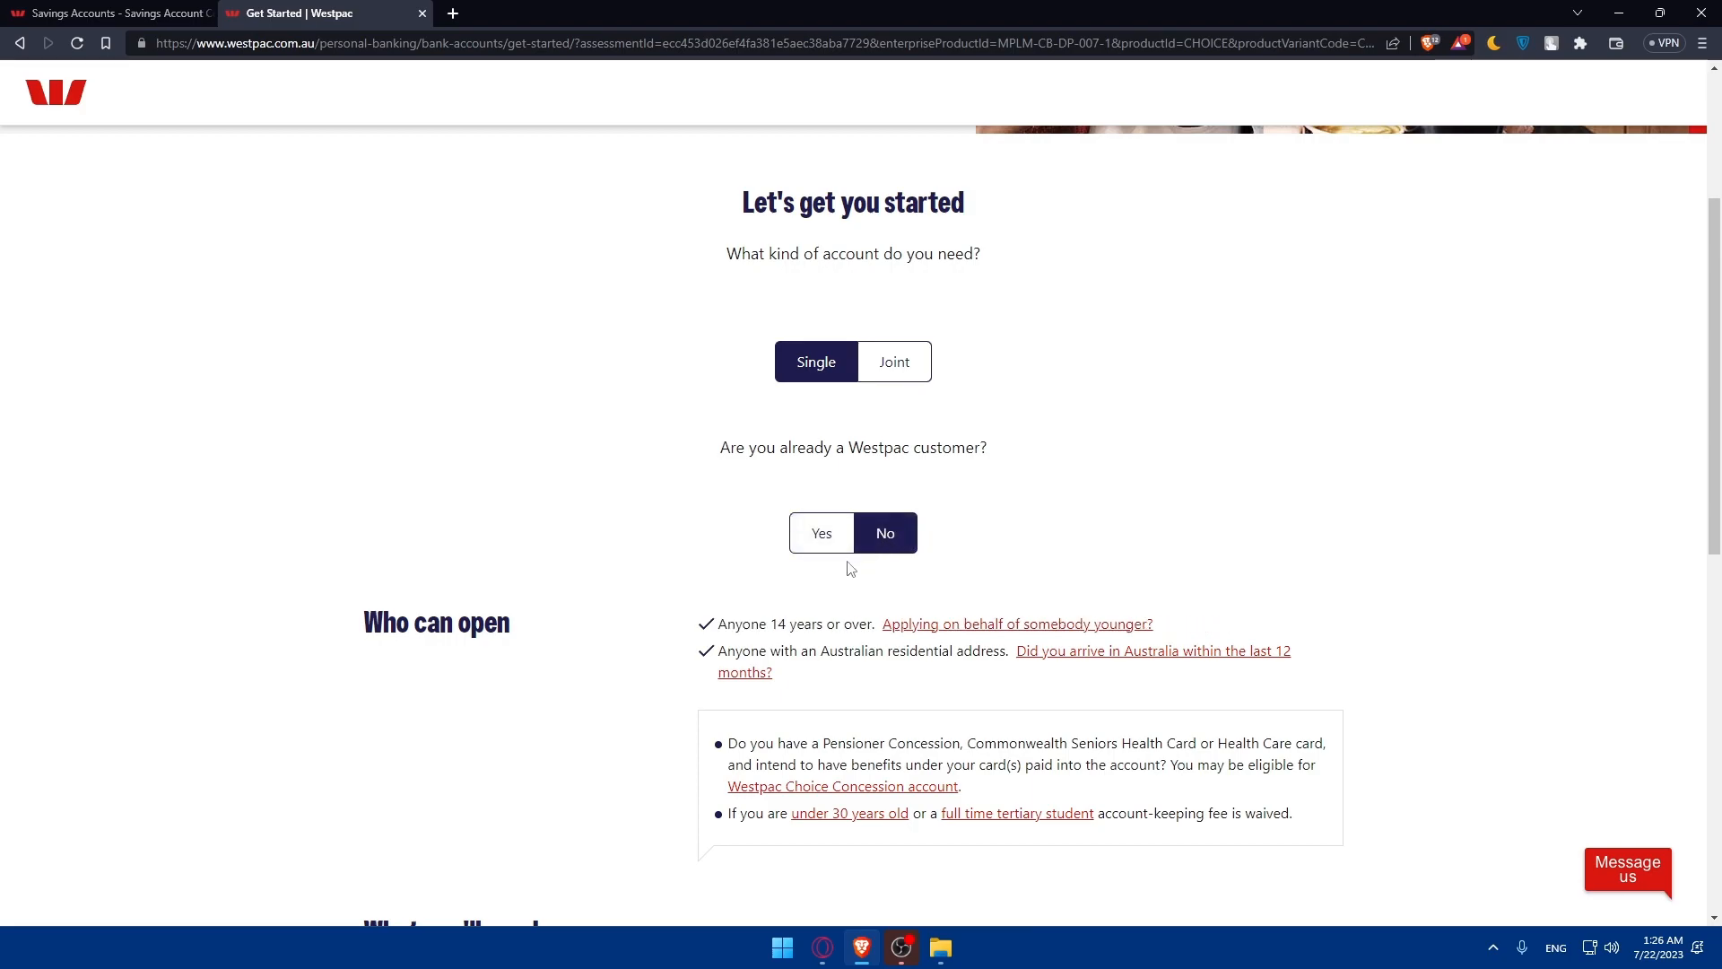
pyautogui.scroll(-3)
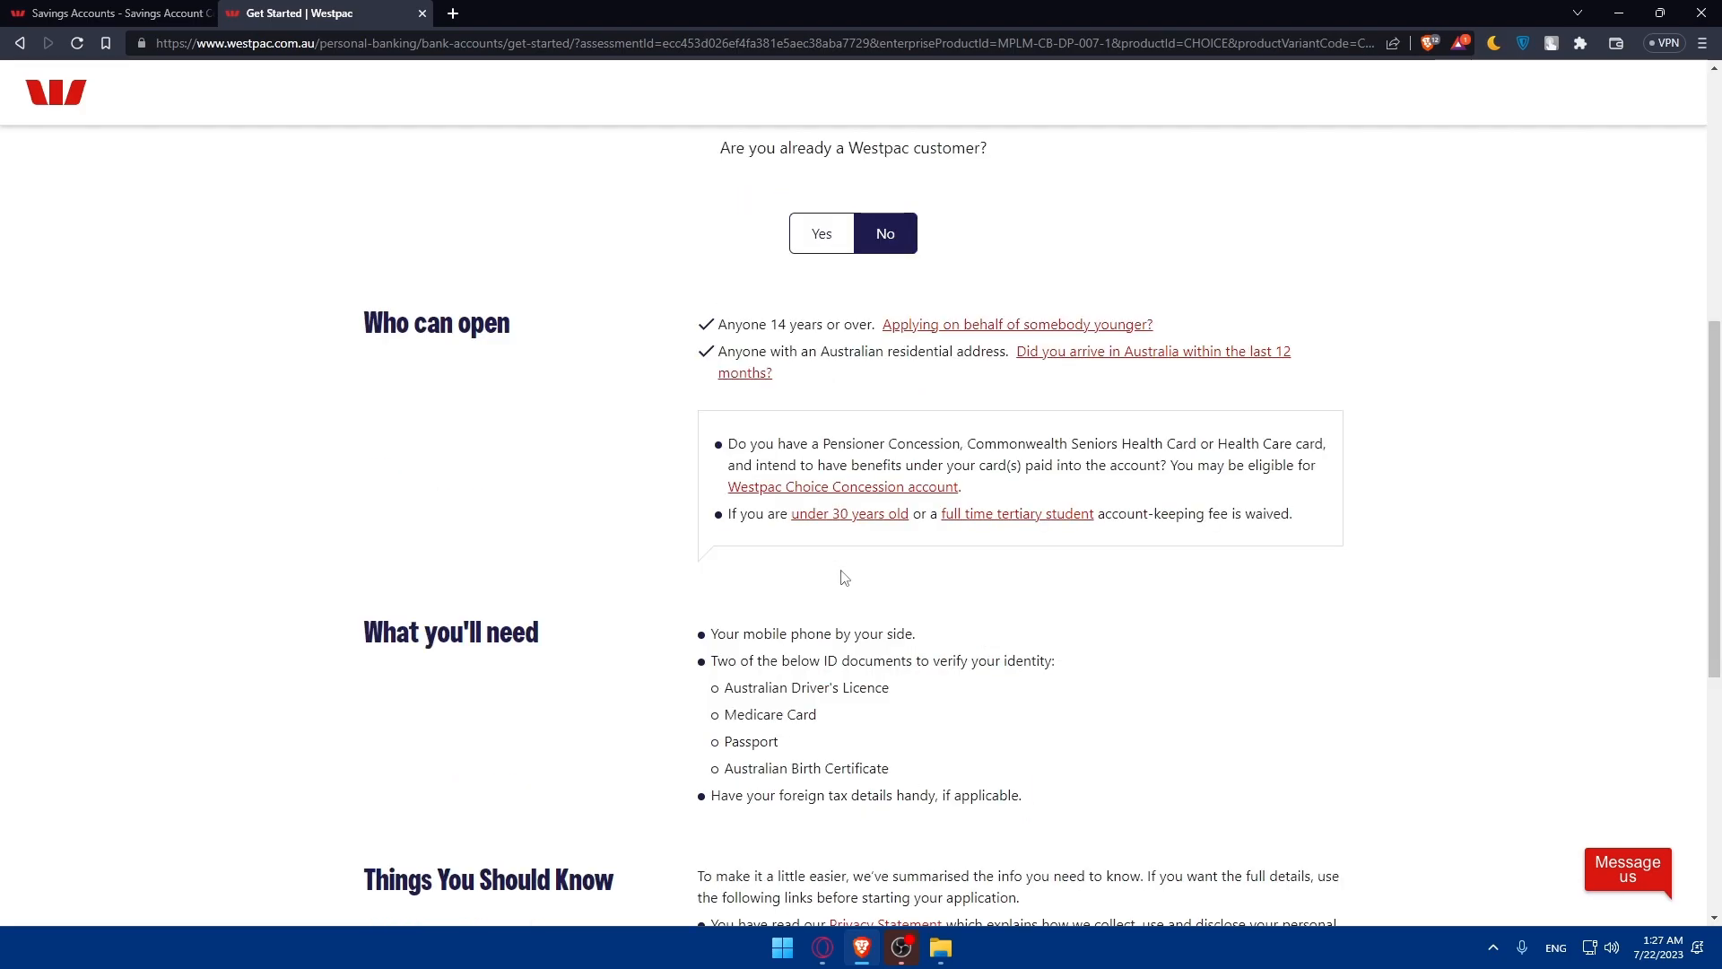
pyautogui.scroll(-3)
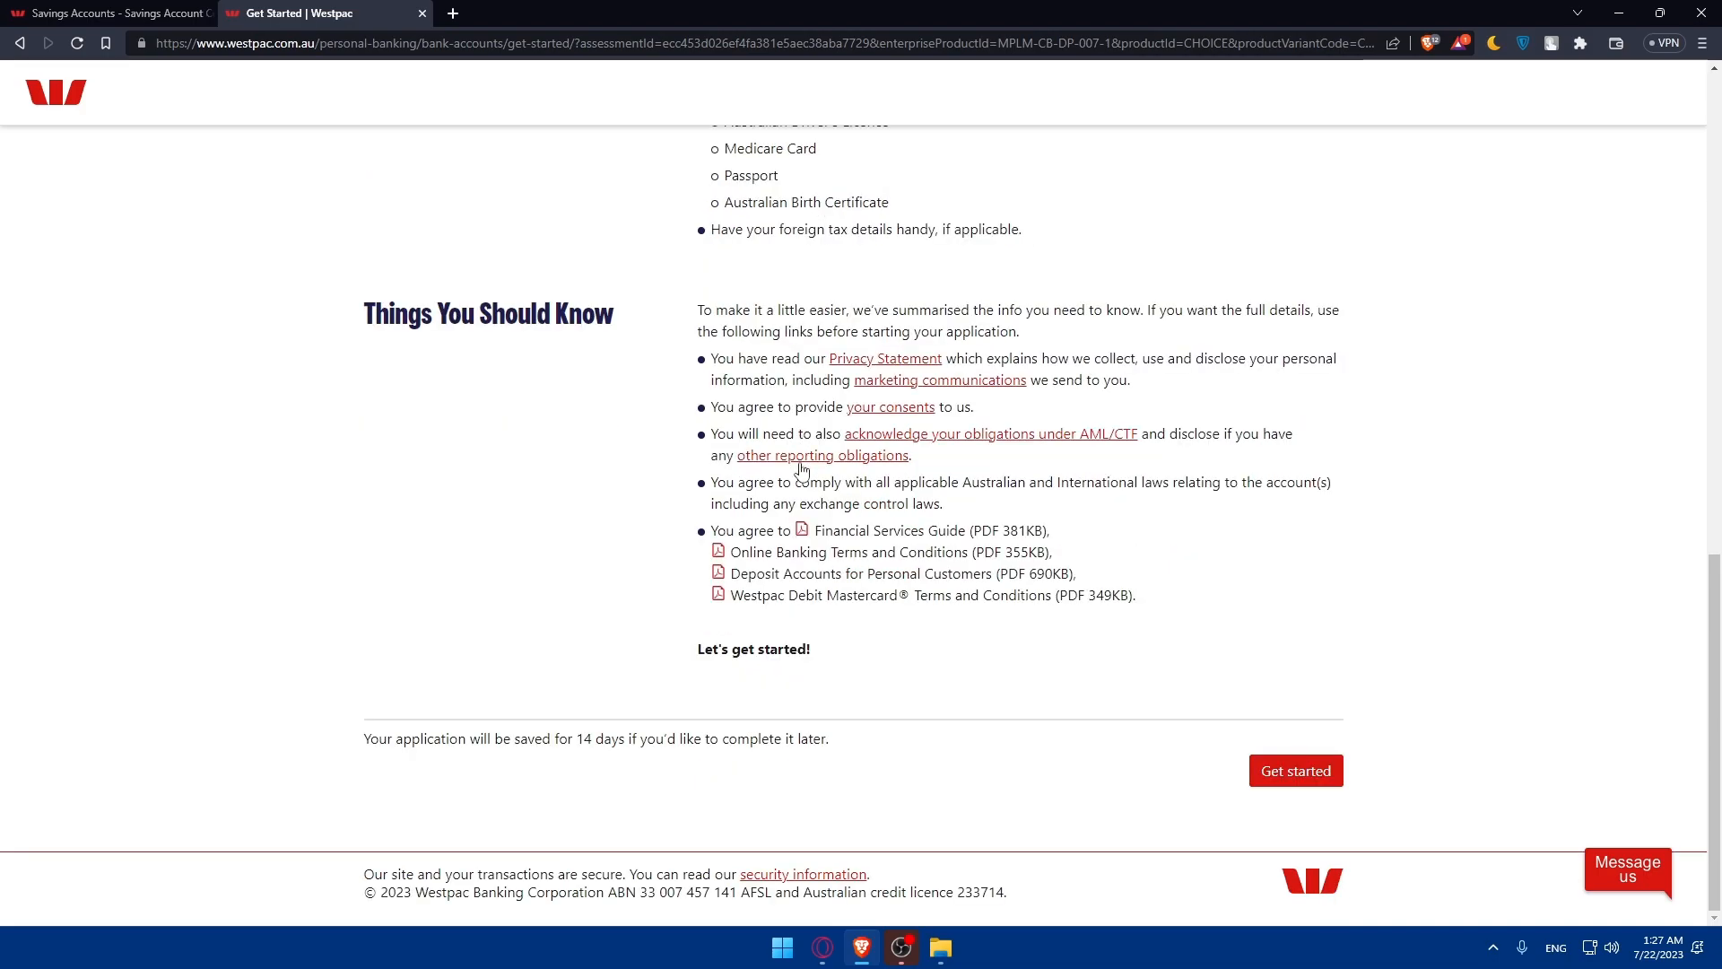
pyautogui.moveTo(899, 529)
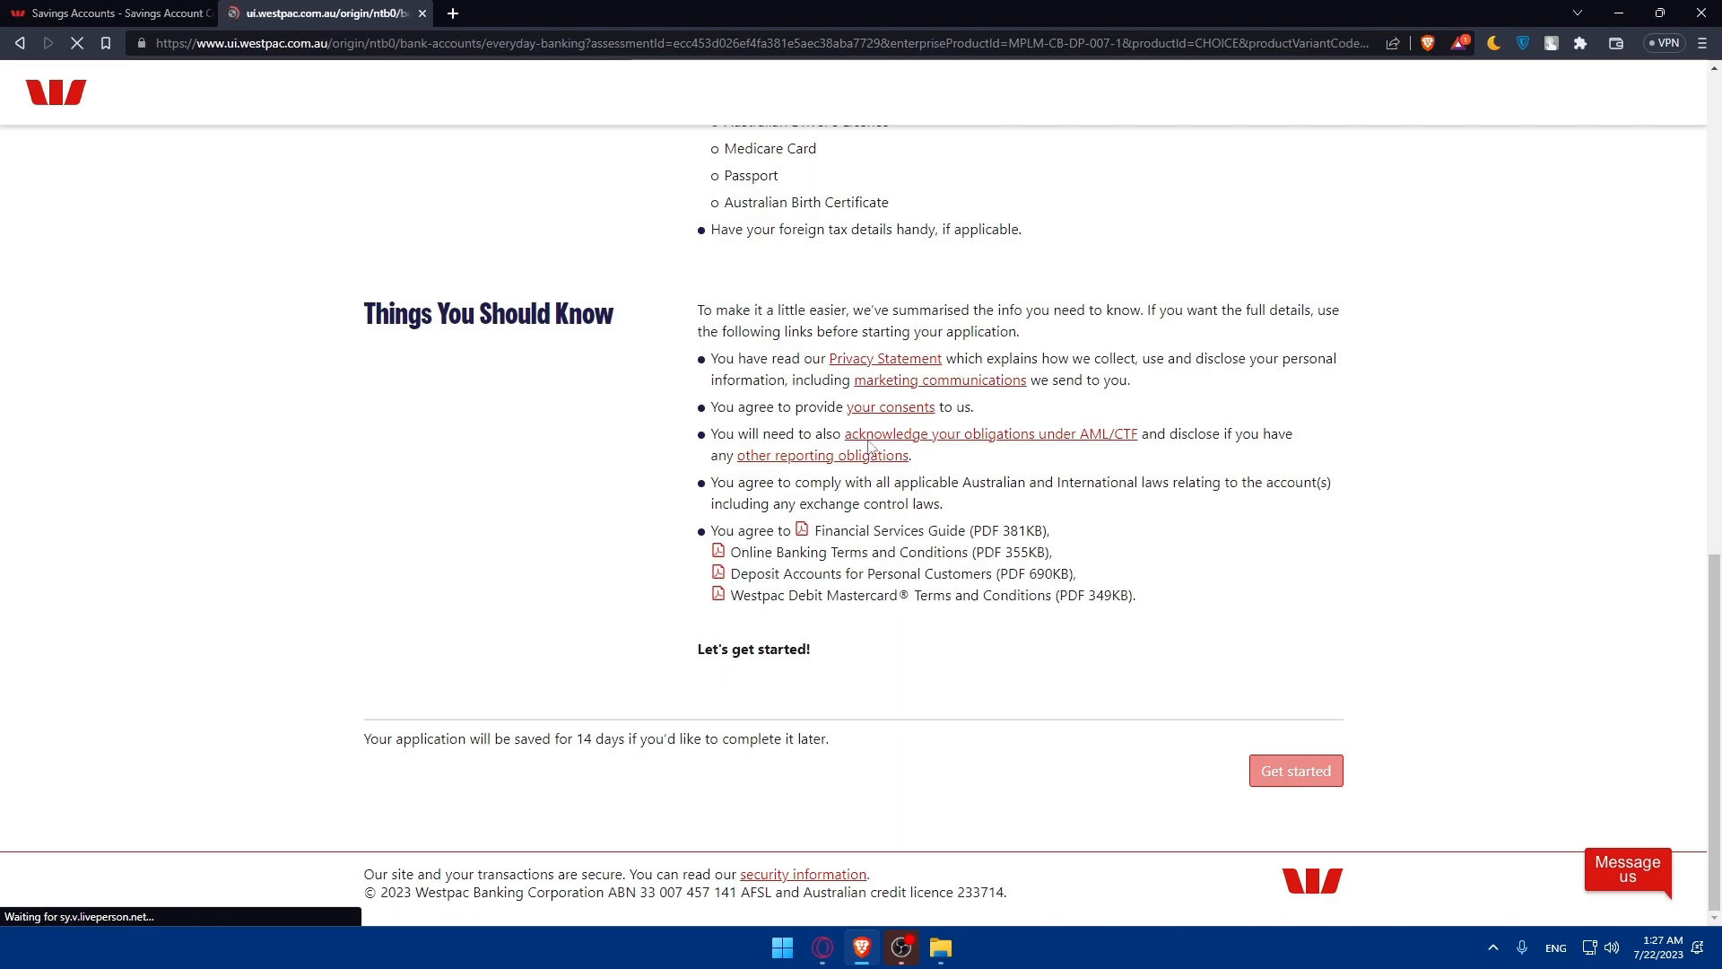
# Get started on the everyday account application and look over the empty Your details form.
pyautogui.click(1293, 770)
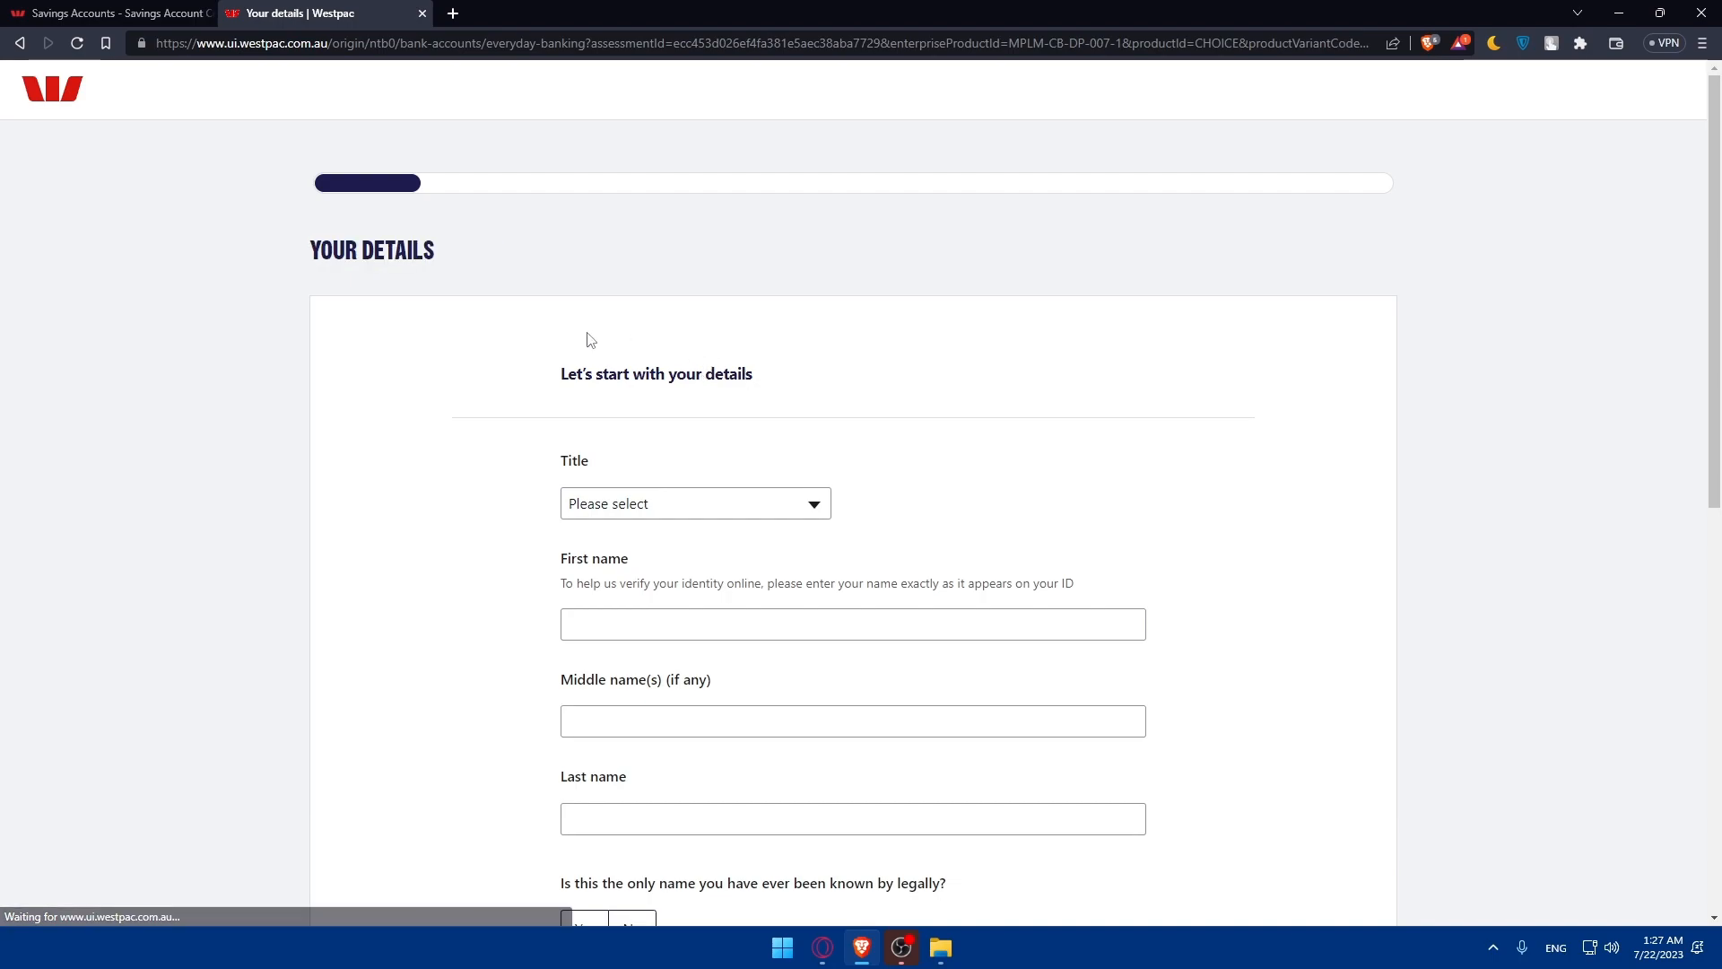
pyautogui.moveTo(1263, 194)
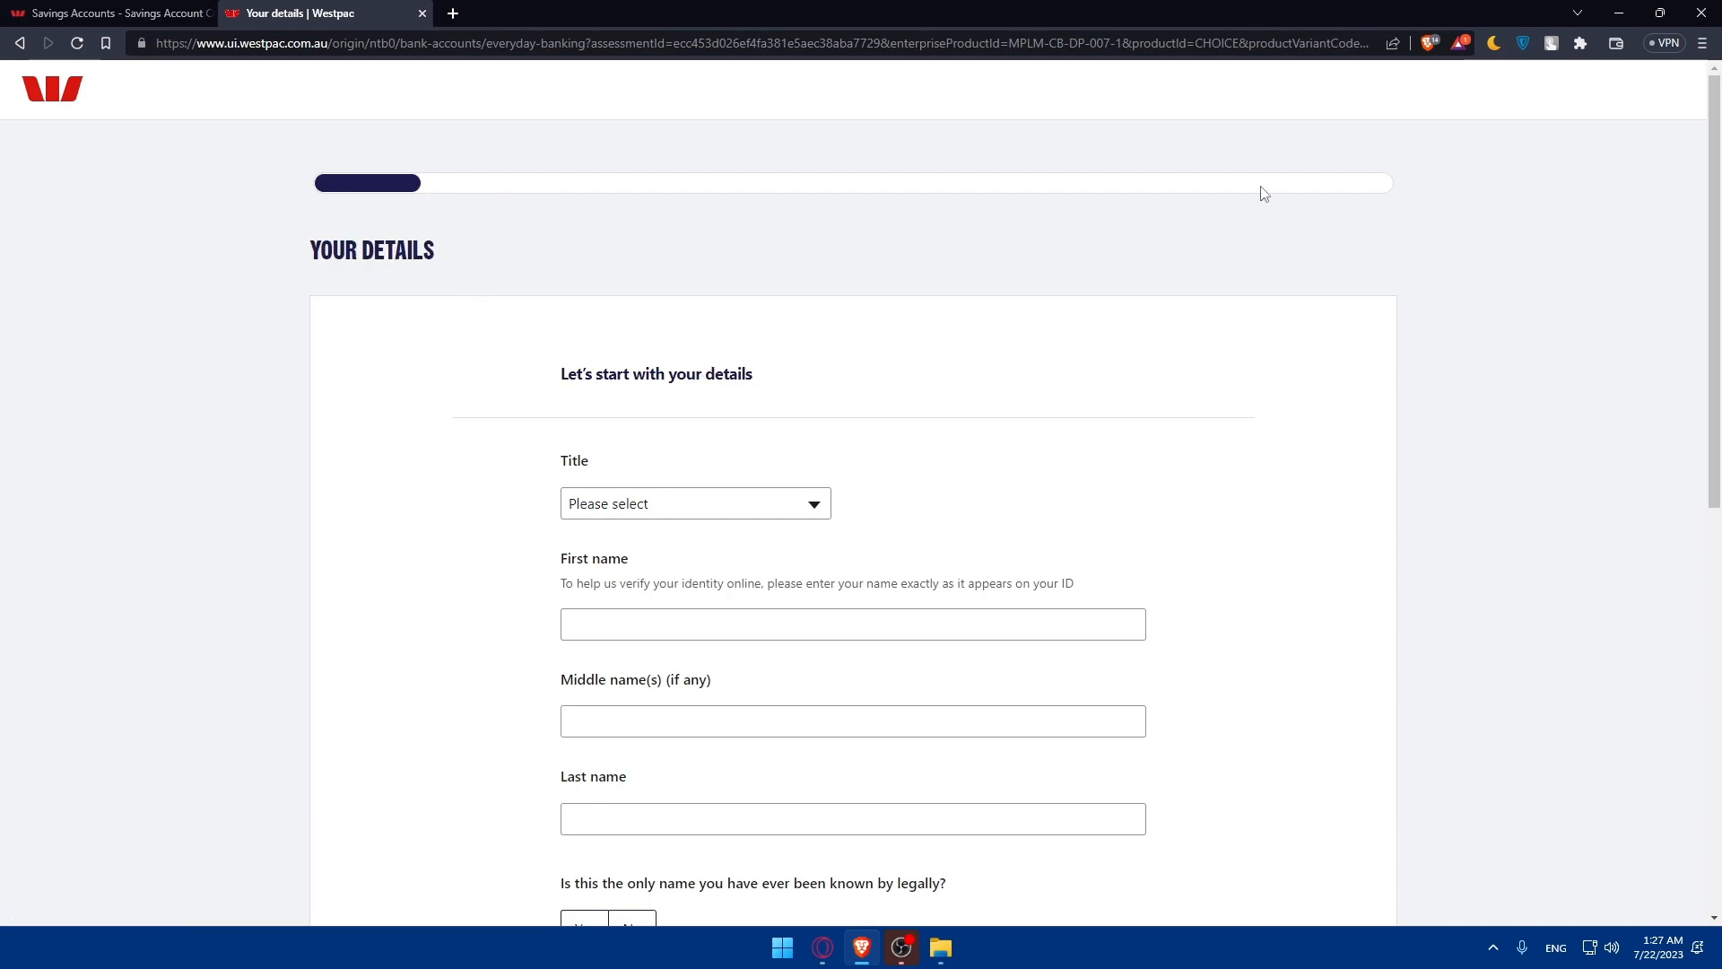
pyautogui.scroll(-3)
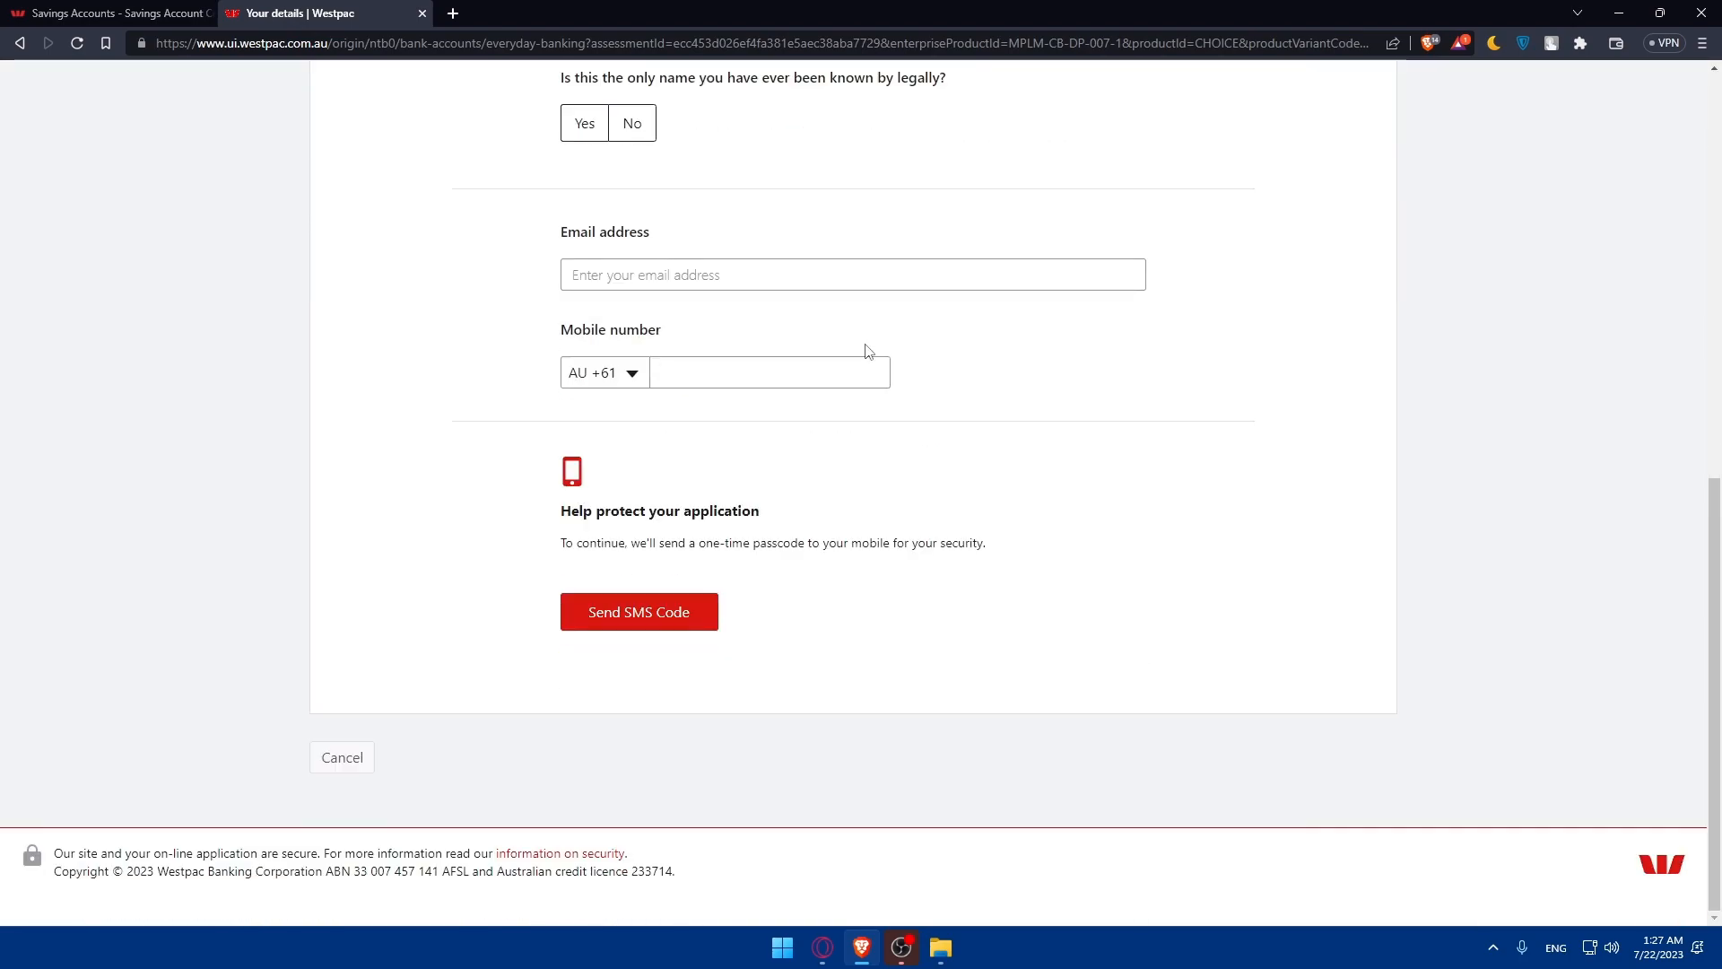
pyautogui.scroll(3)
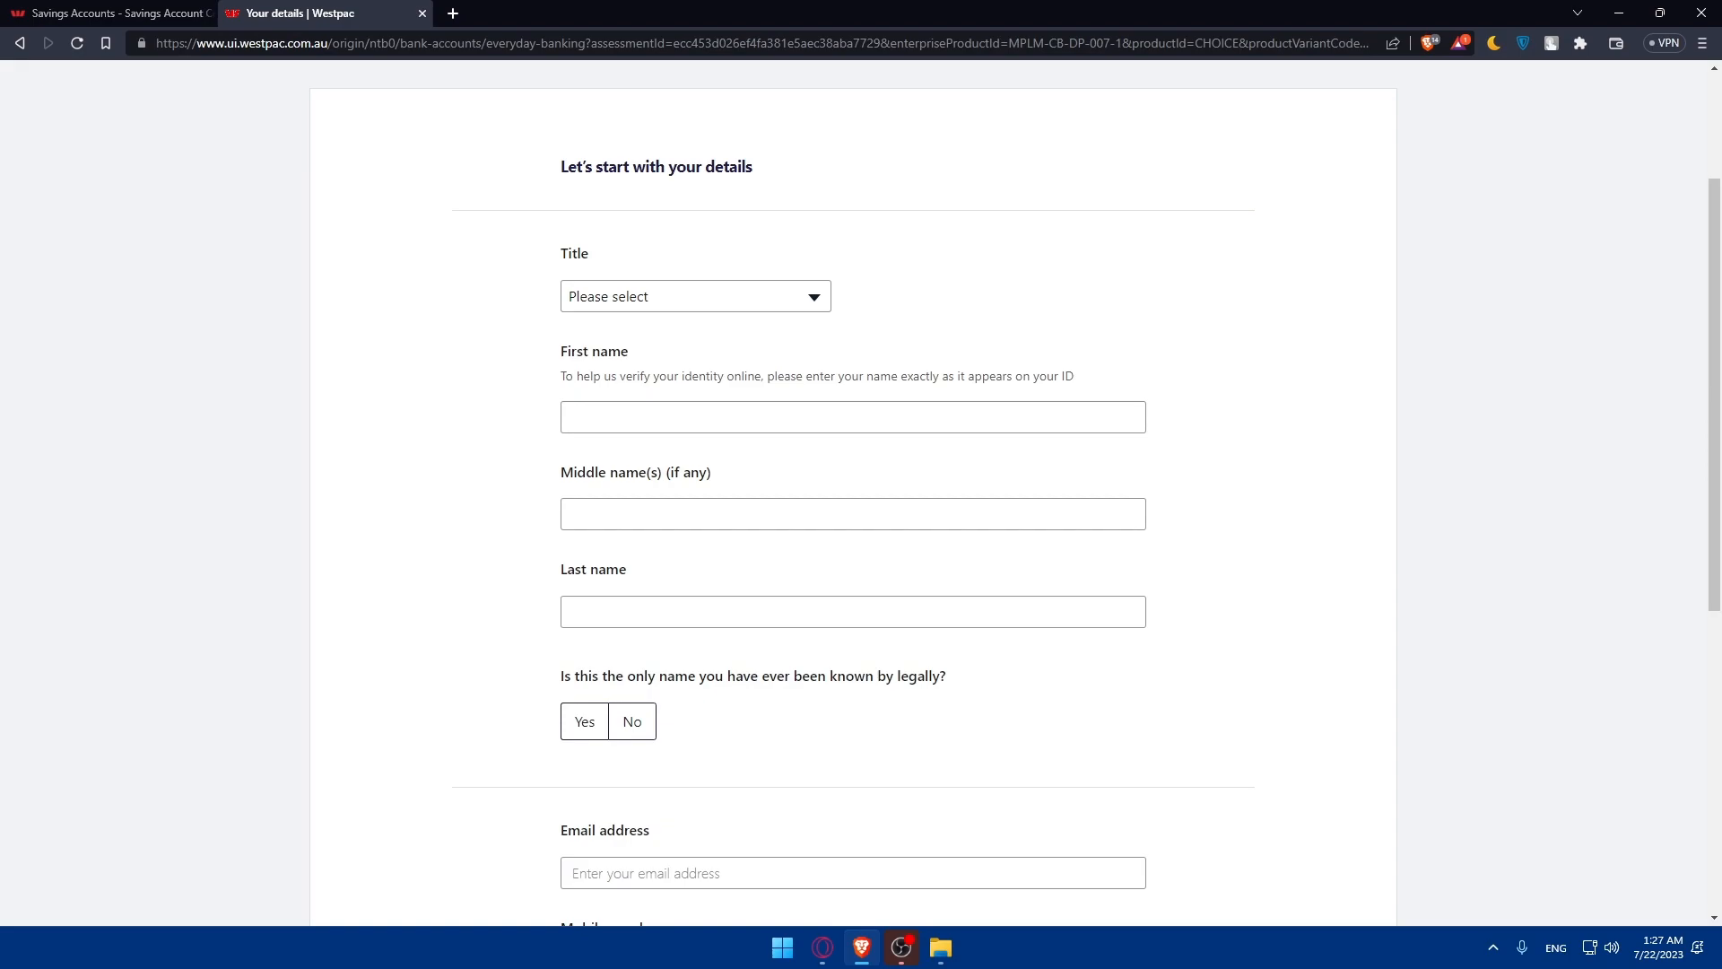
pyautogui.moveTo(159, 395)
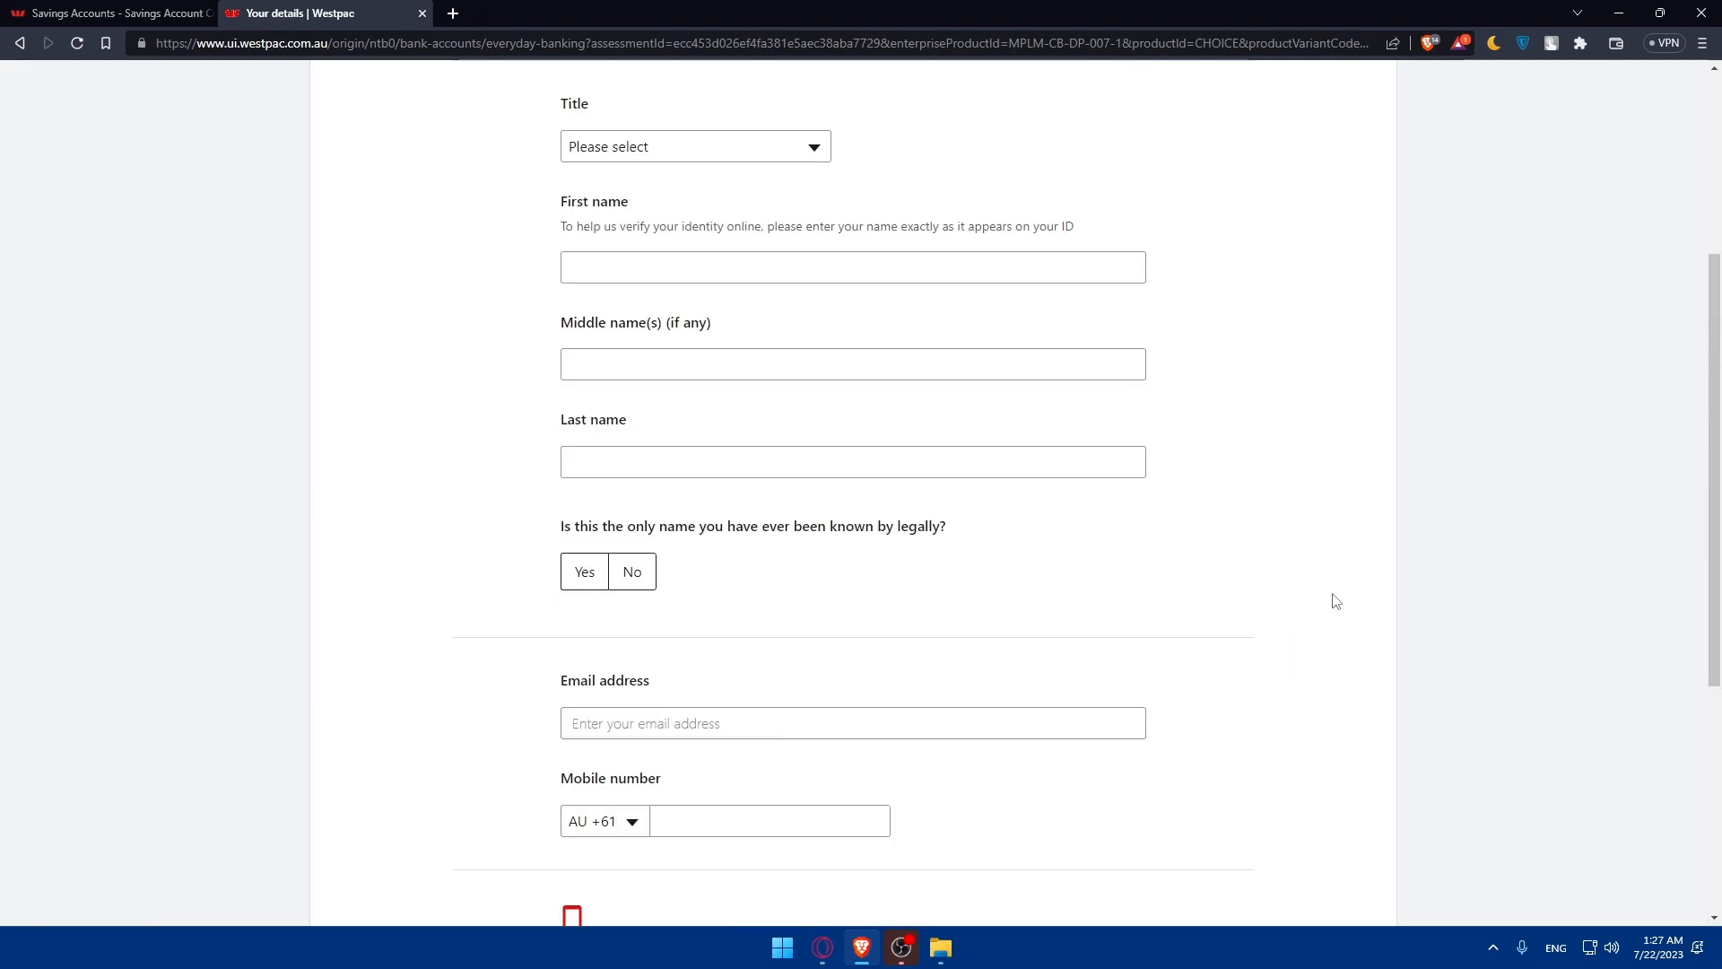
pyautogui.moveTo(1232, 596)
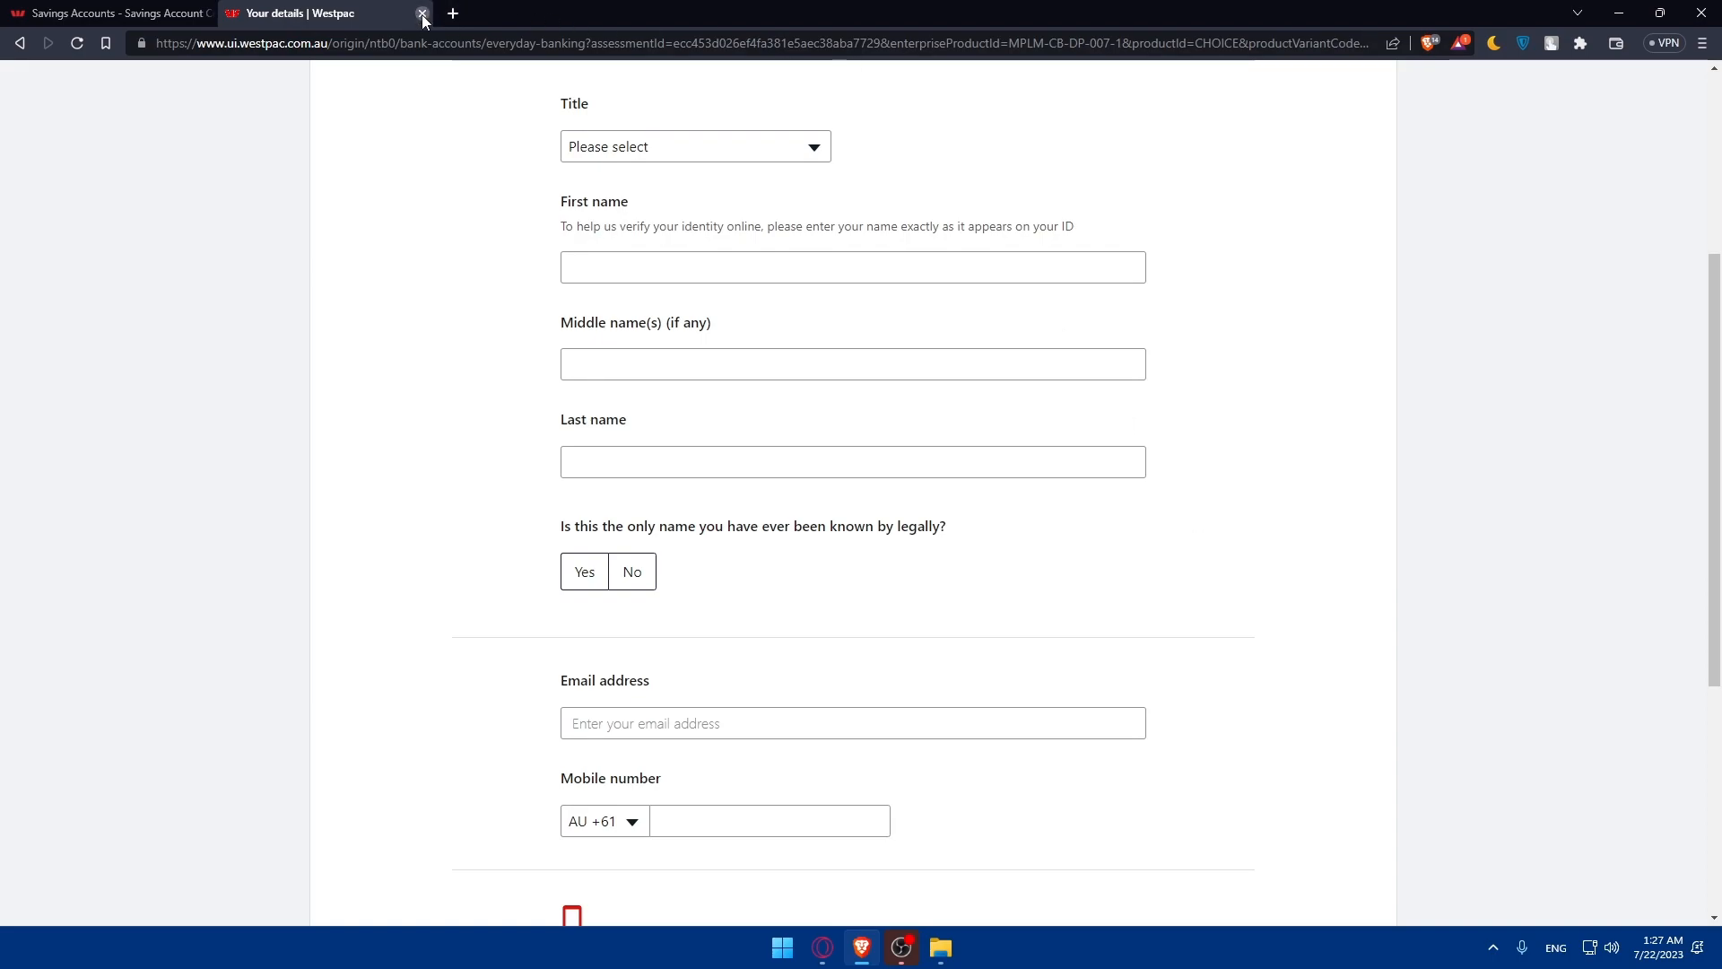
# Close the Your details tab and choose 'Open now' under Westpac Life on the Savings accounts page.
pyautogui.click(424, 13)
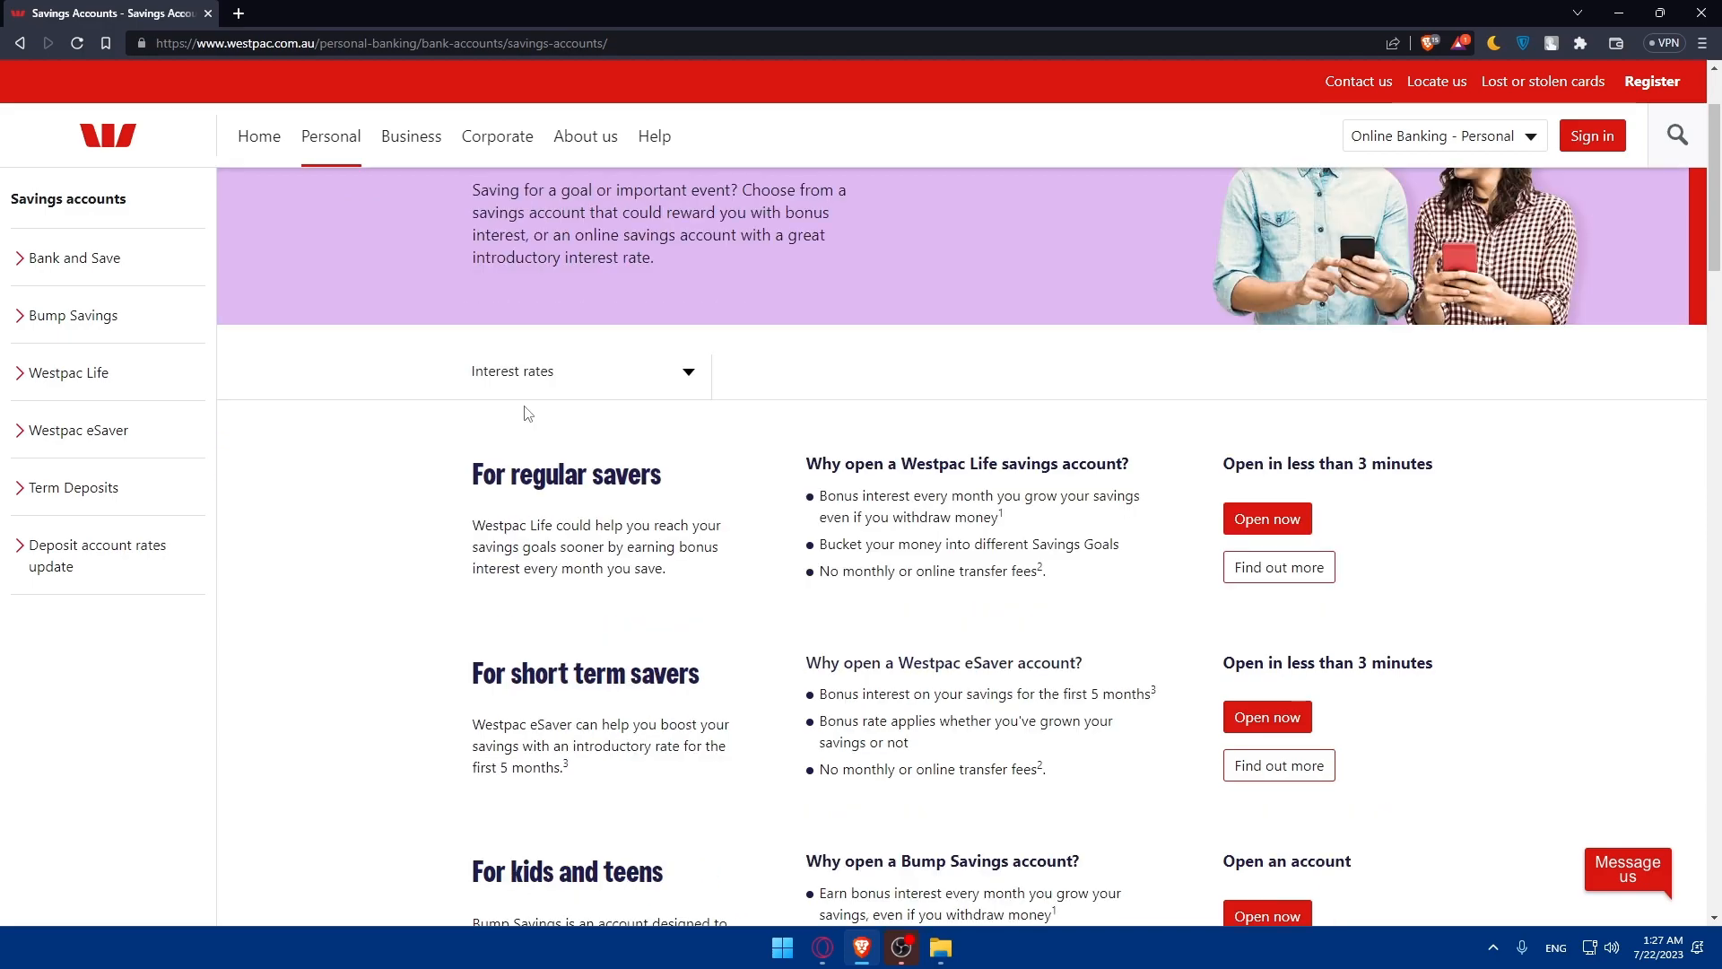
pyautogui.scroll(-3)
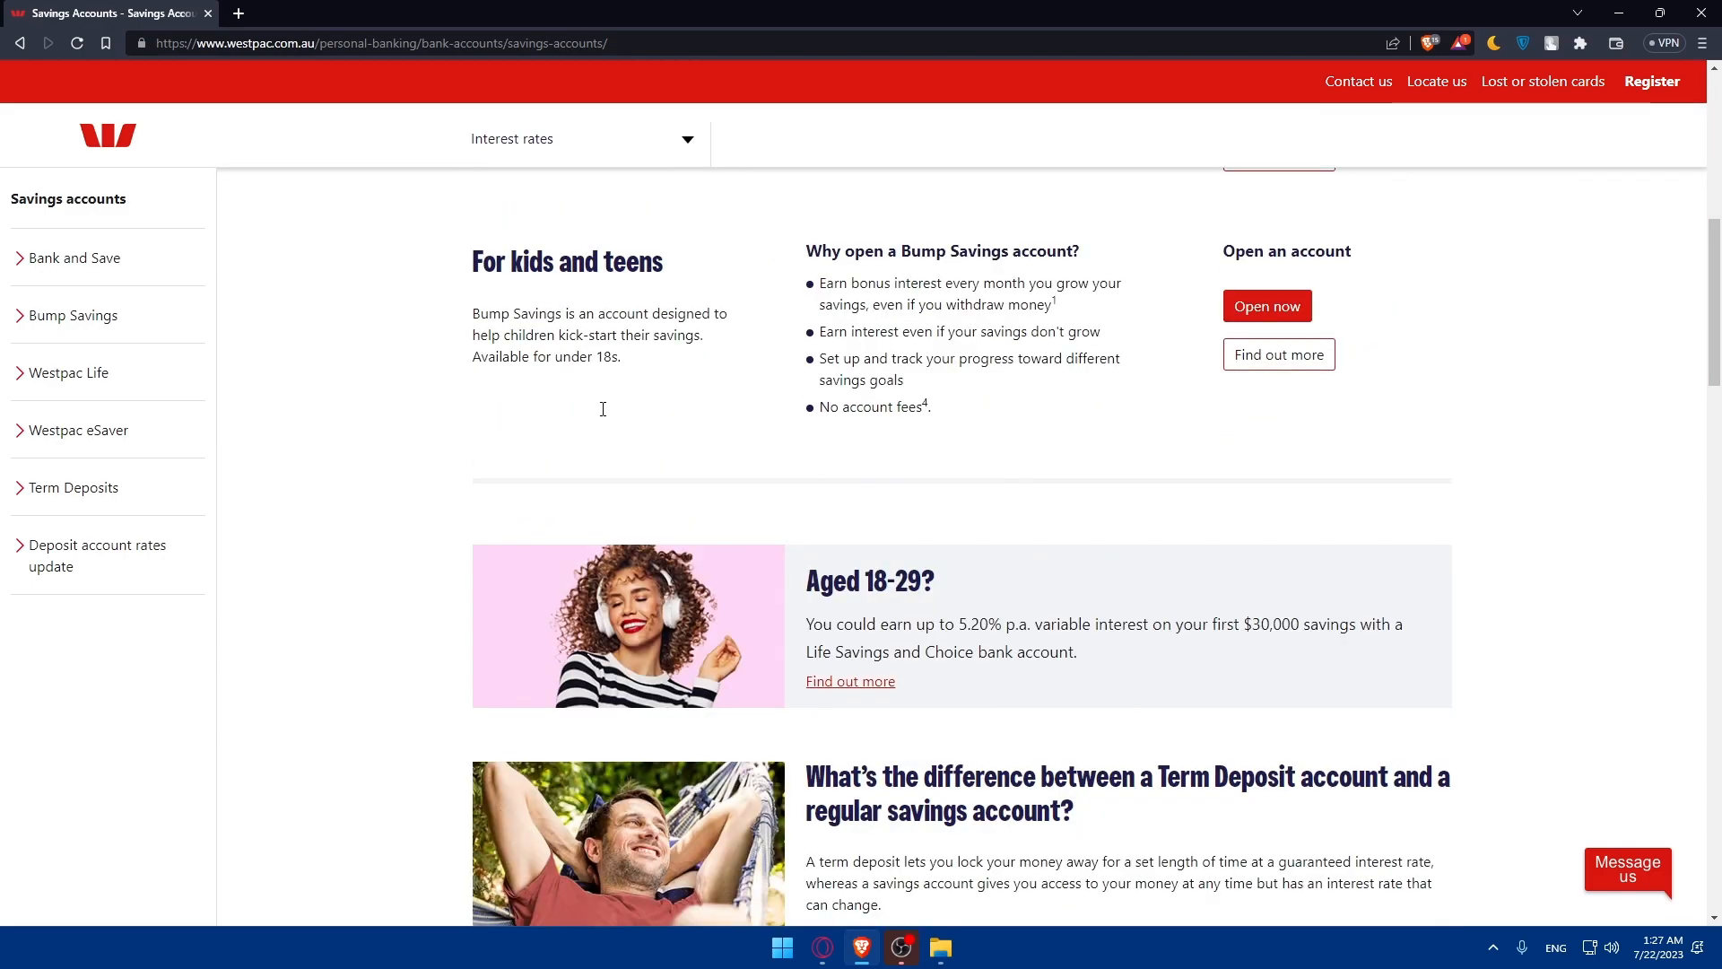
pyautogui.scroll(3)
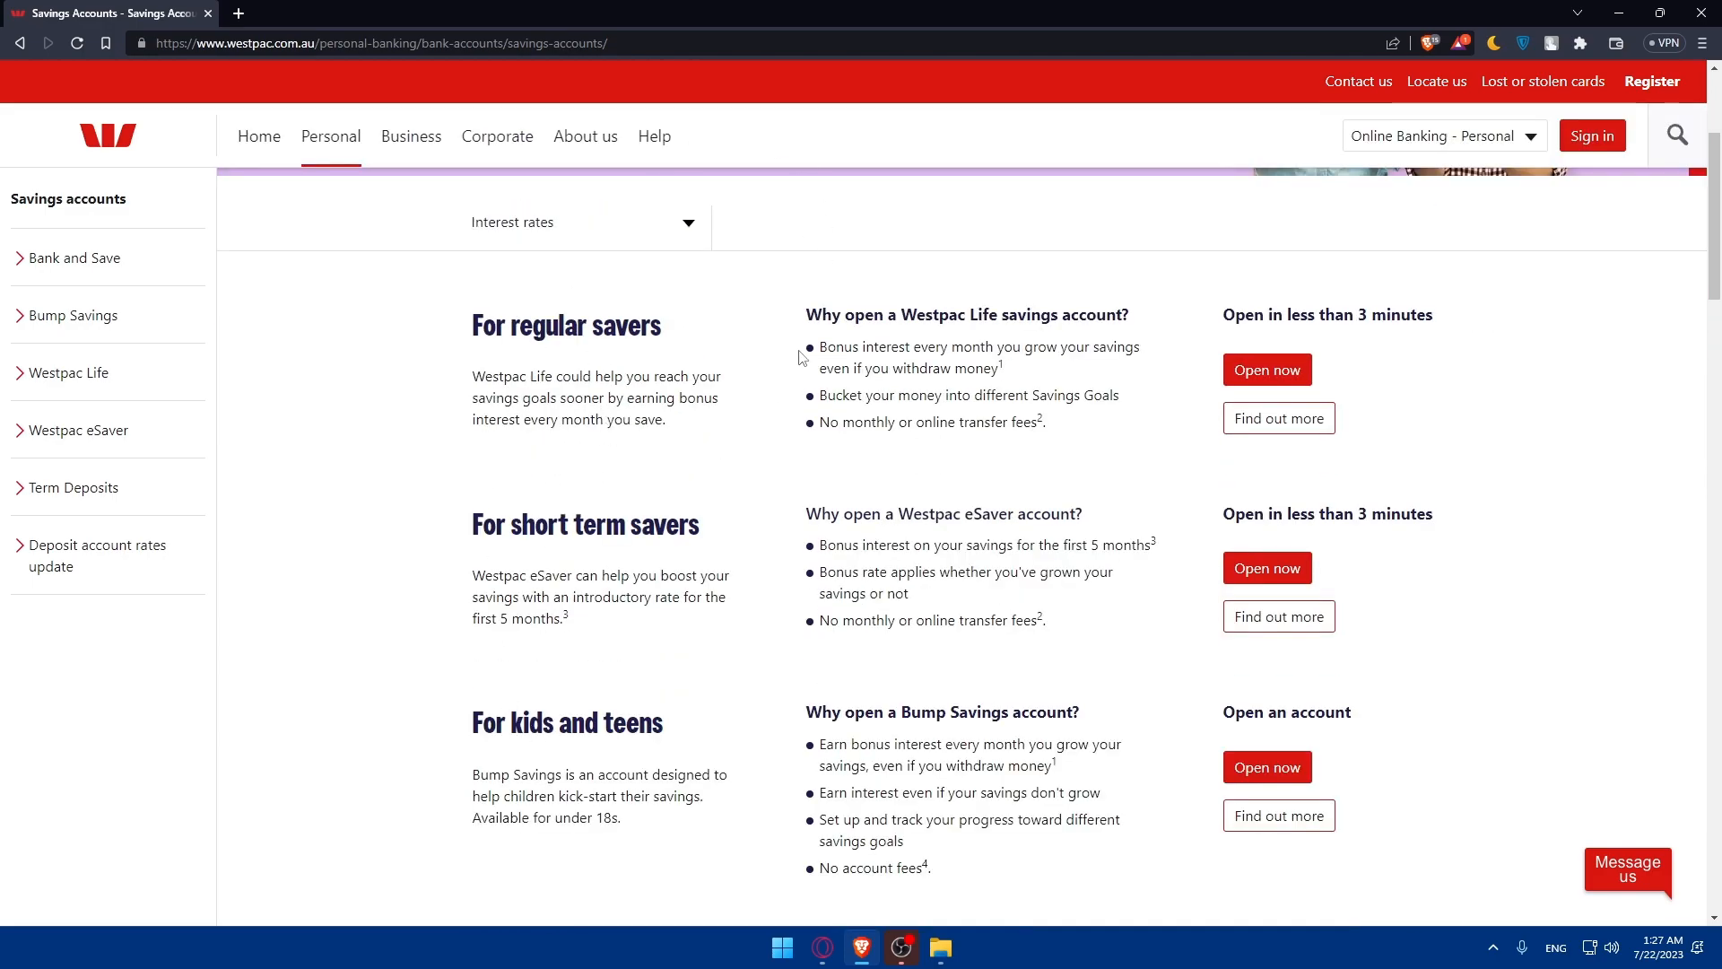
pyautogui.moveTo(699, 608)
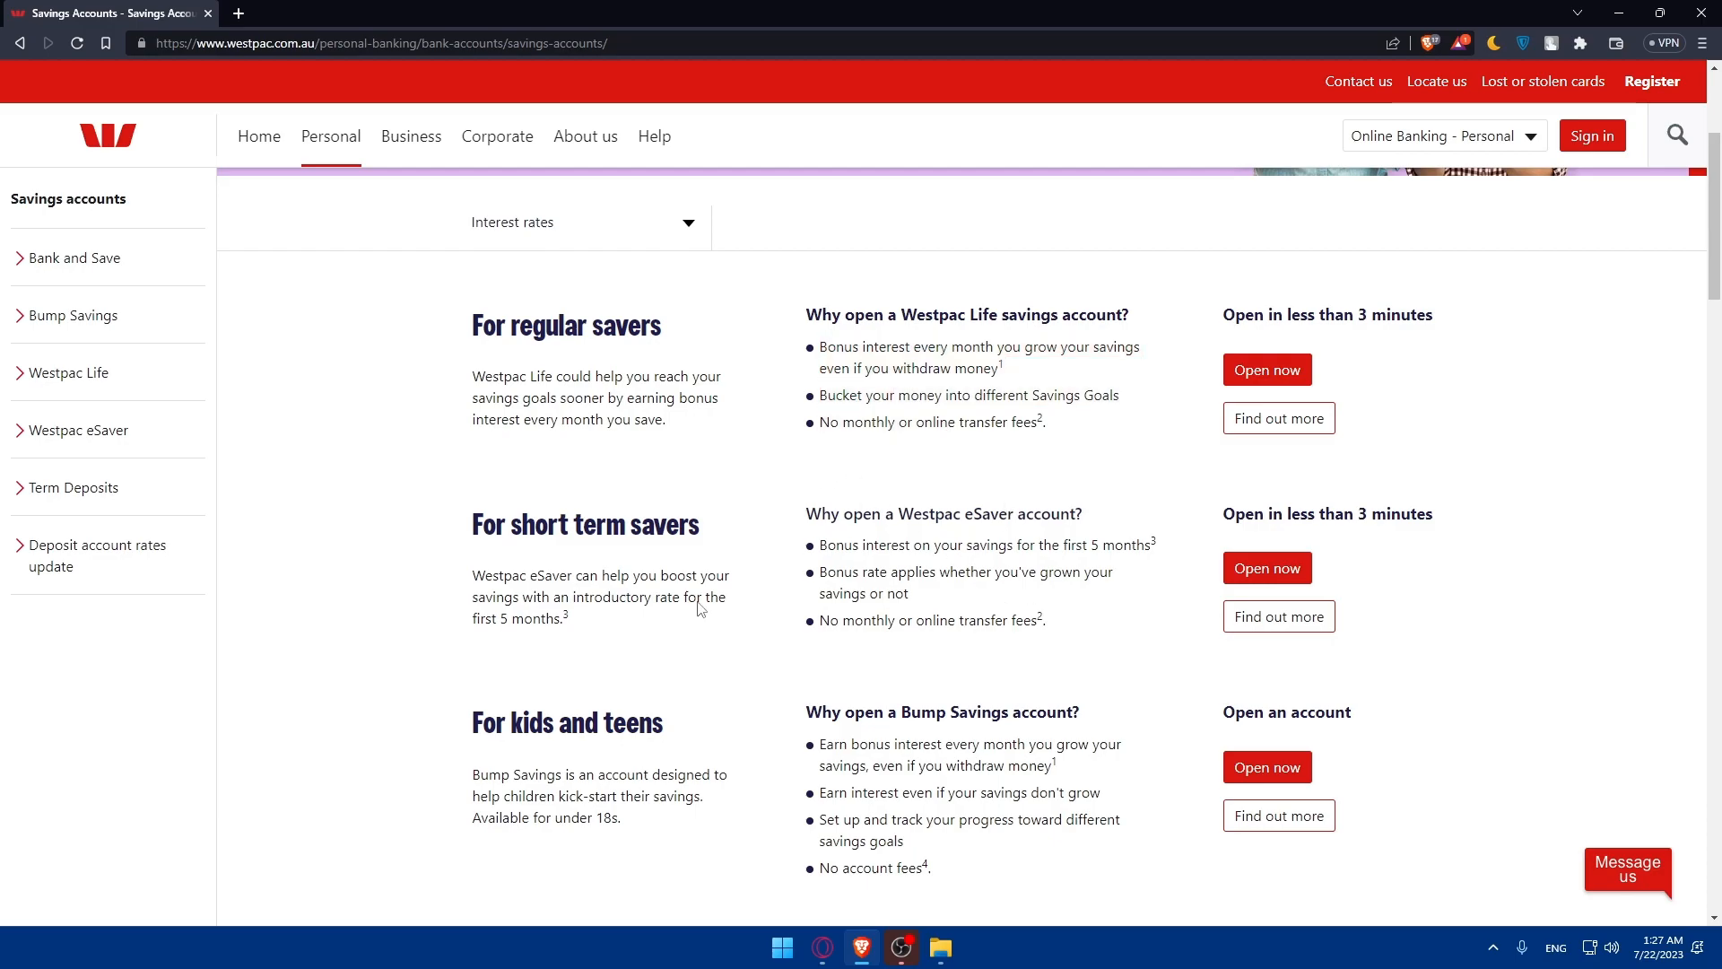
pyautogui.moveTo(603, 371)
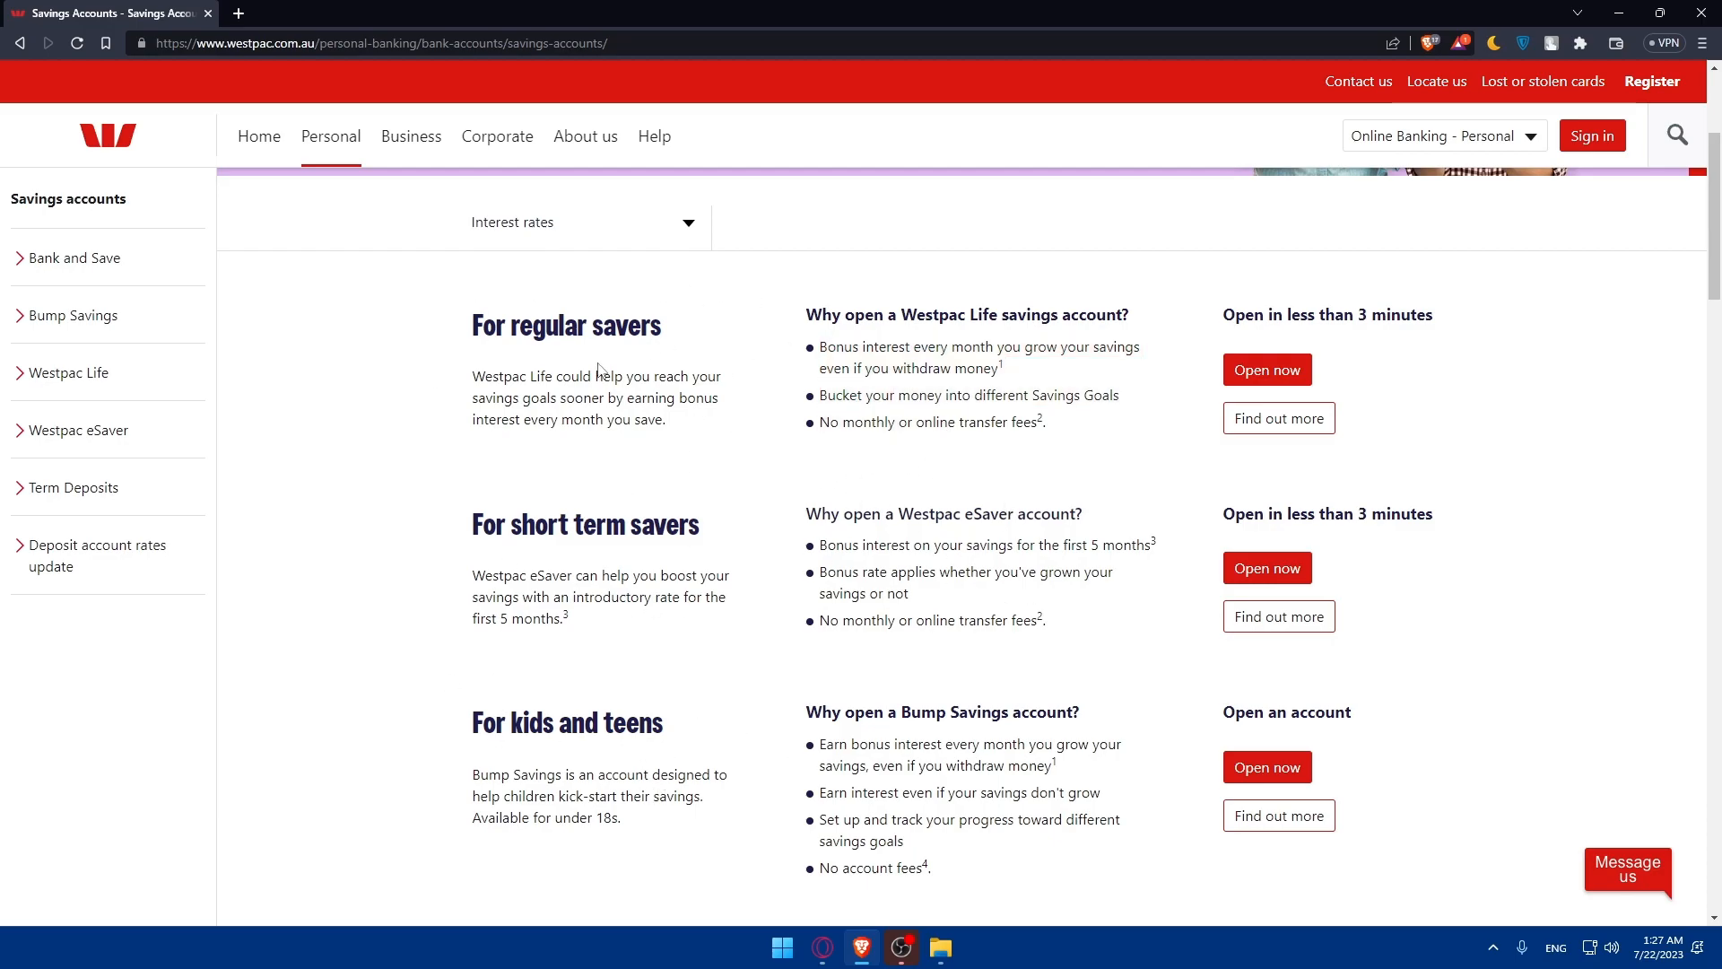
pyautogui.click(1266, 369)
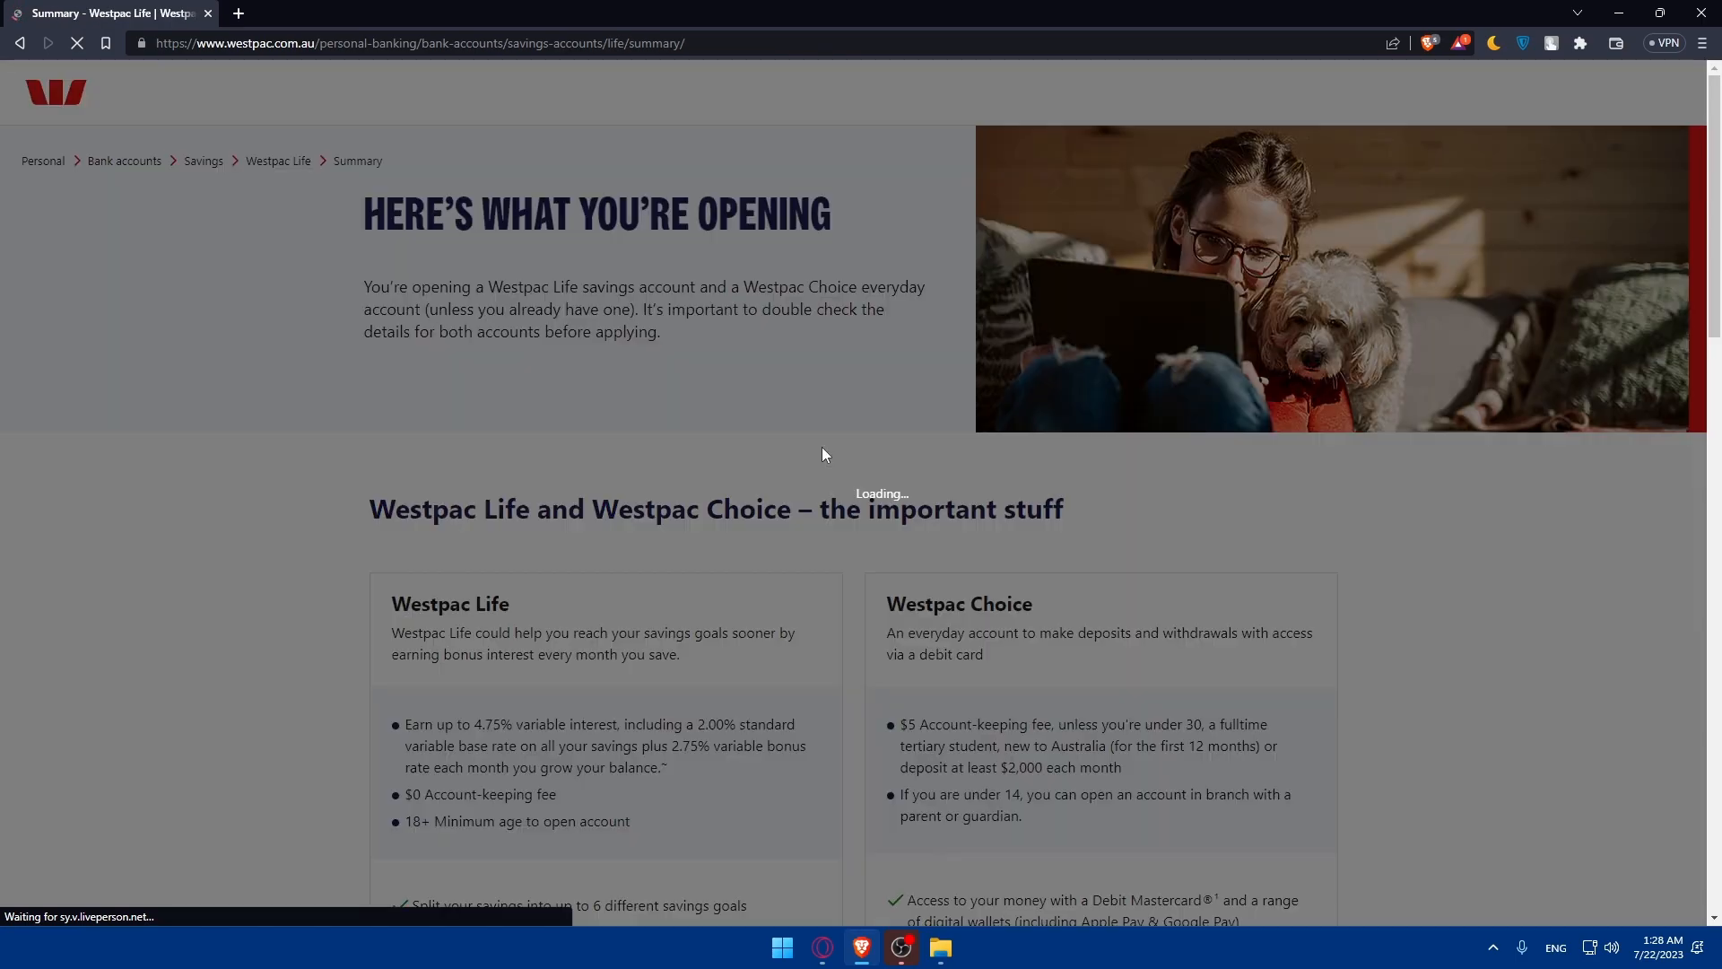
pyautogui.scroll(-3)
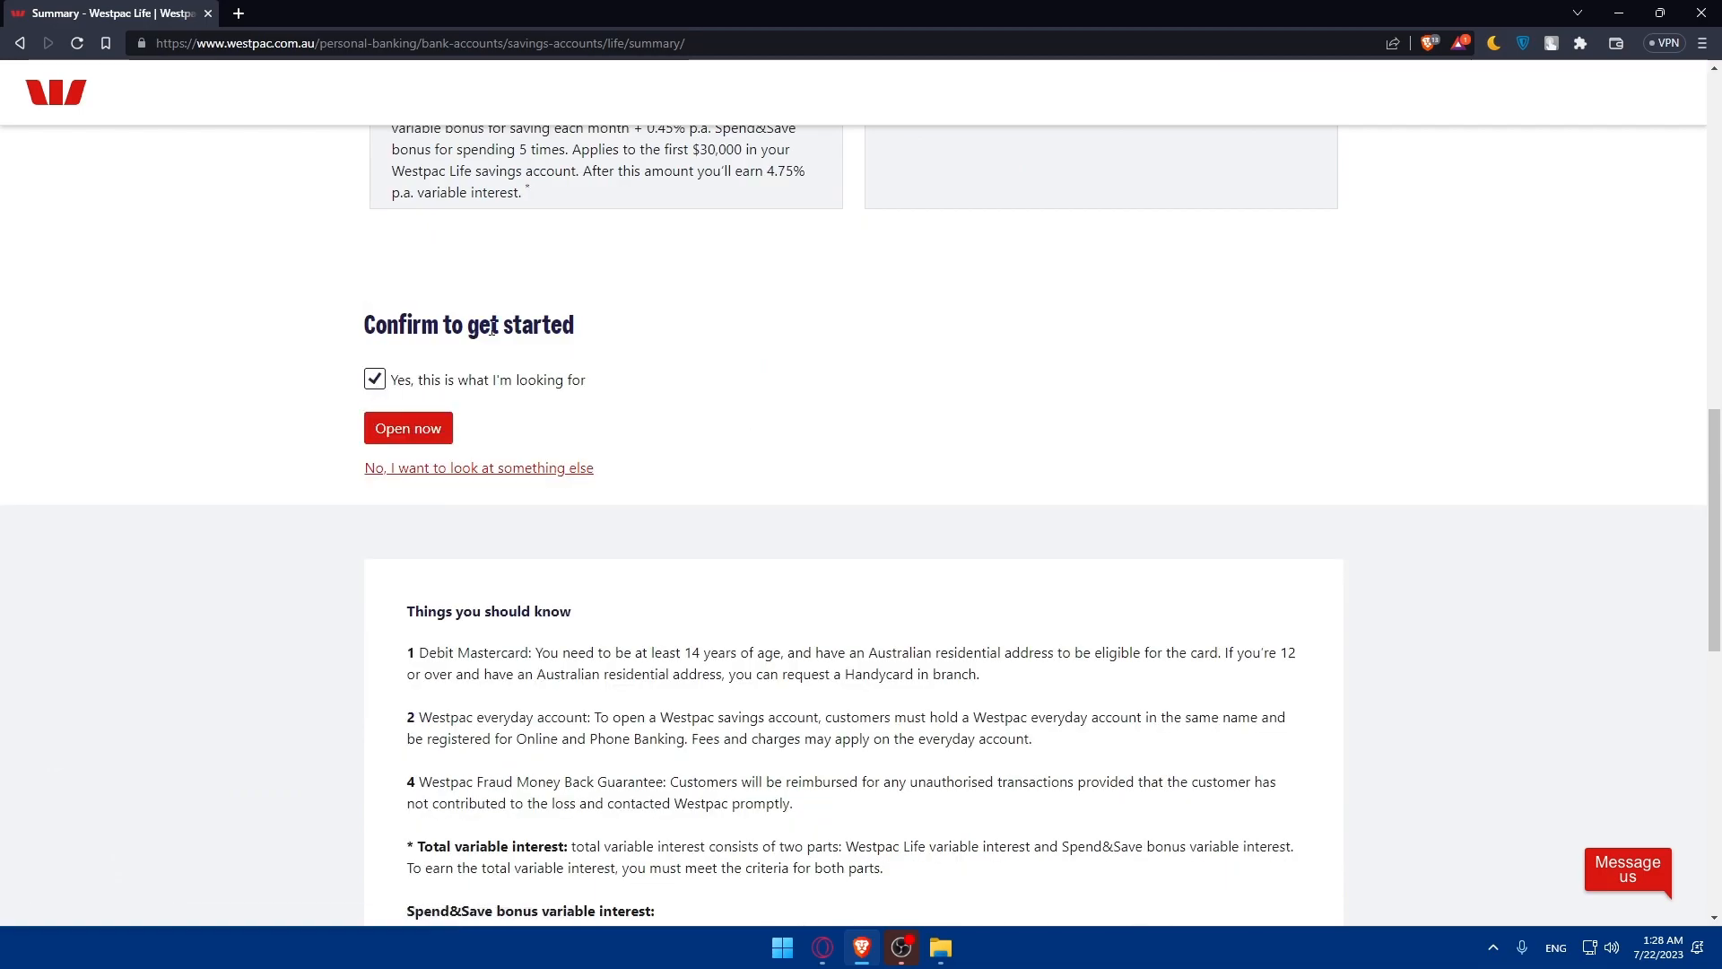
# Continue from the Westpac Life summary to its Get Started page with Single and existing-customer defaults.
pyautogui.click(408, 427)
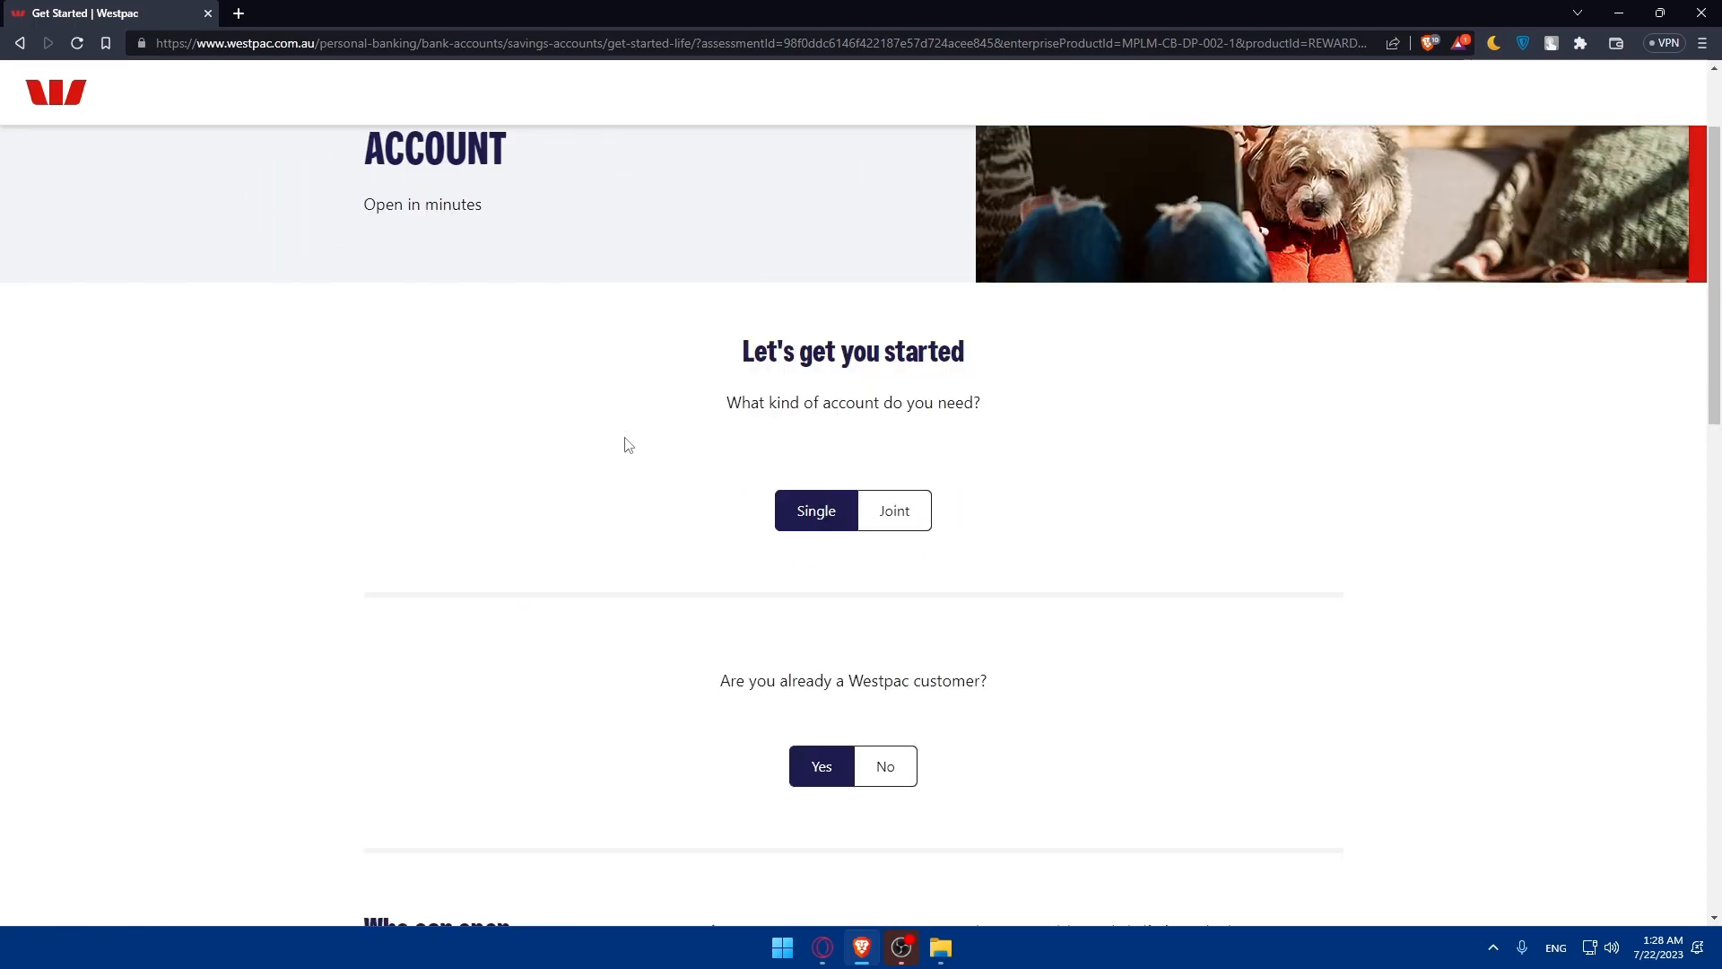
pyautogui.scroll(-3)
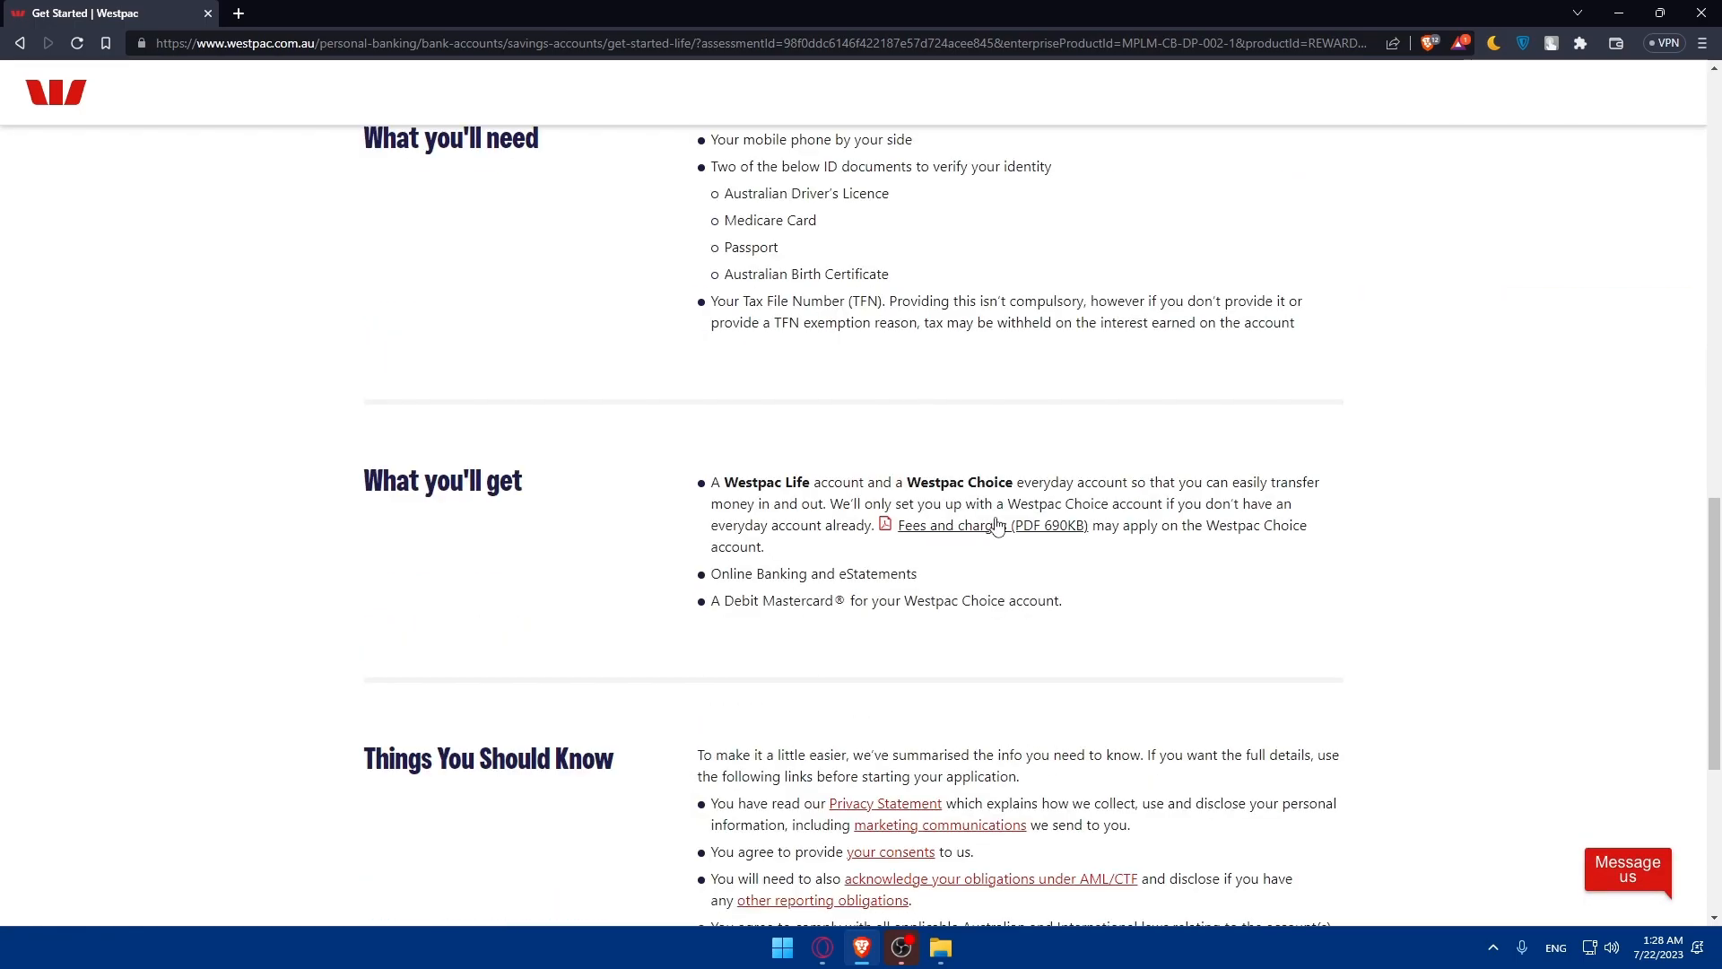
pyautogui.scroll(-3)
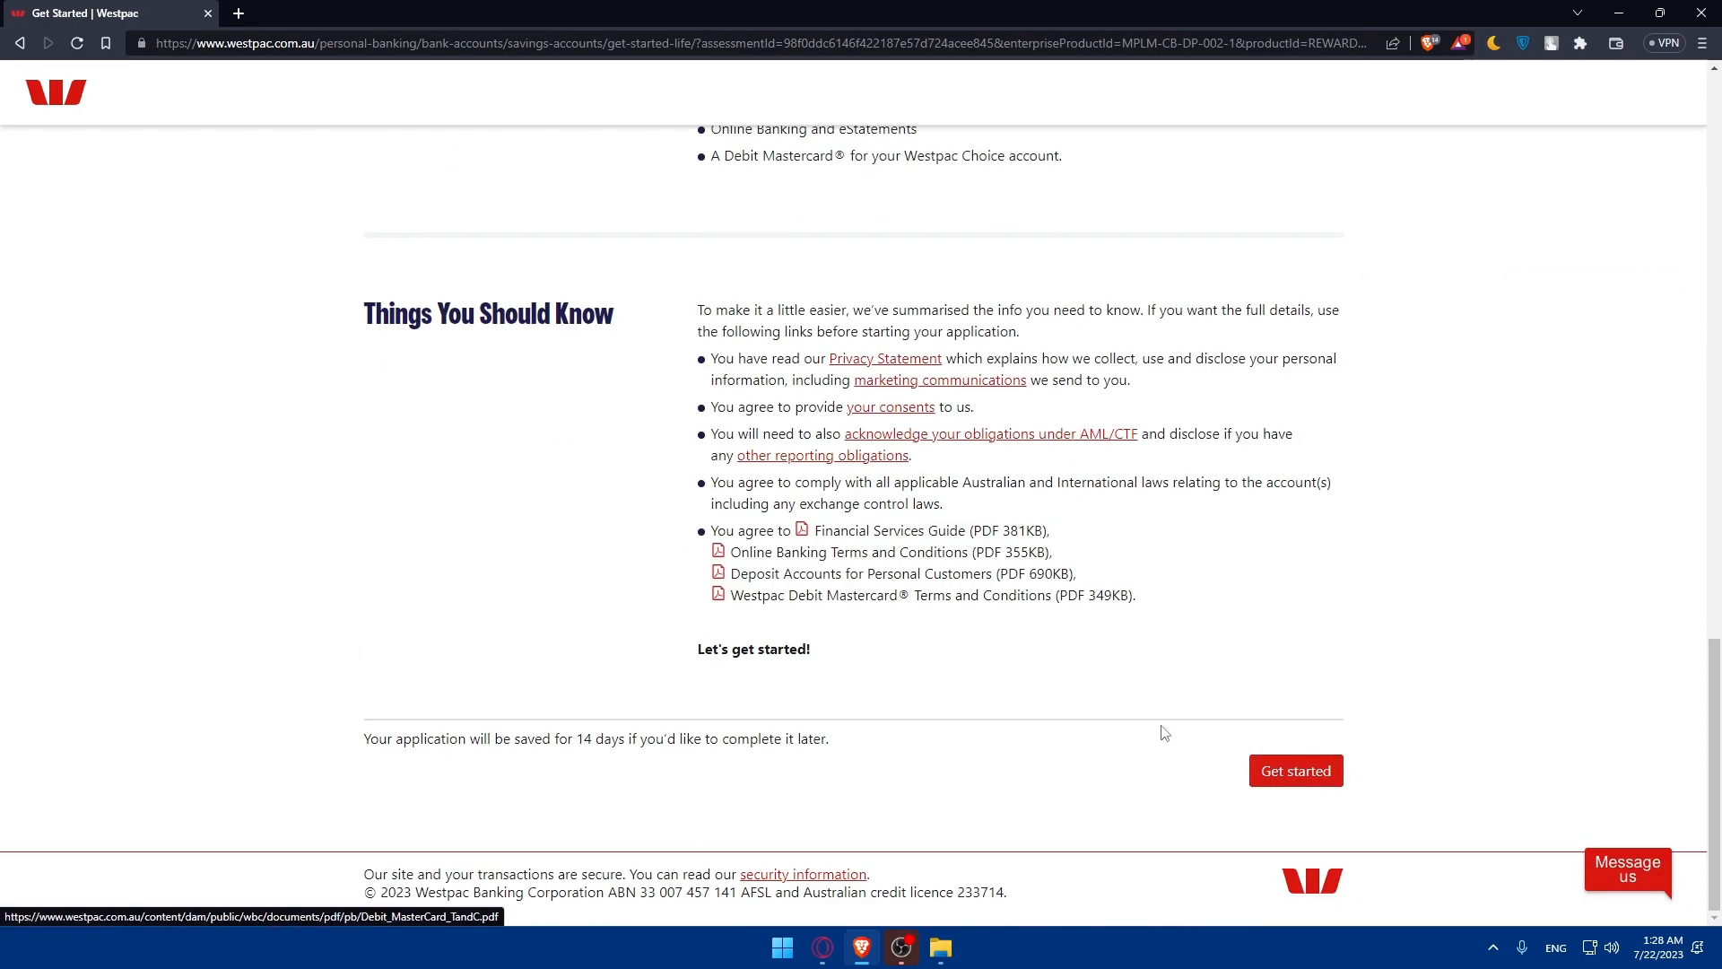
# Get started on the Westpac Life application to reach the empty Your details form.
pyautogui.click(1293, 769)
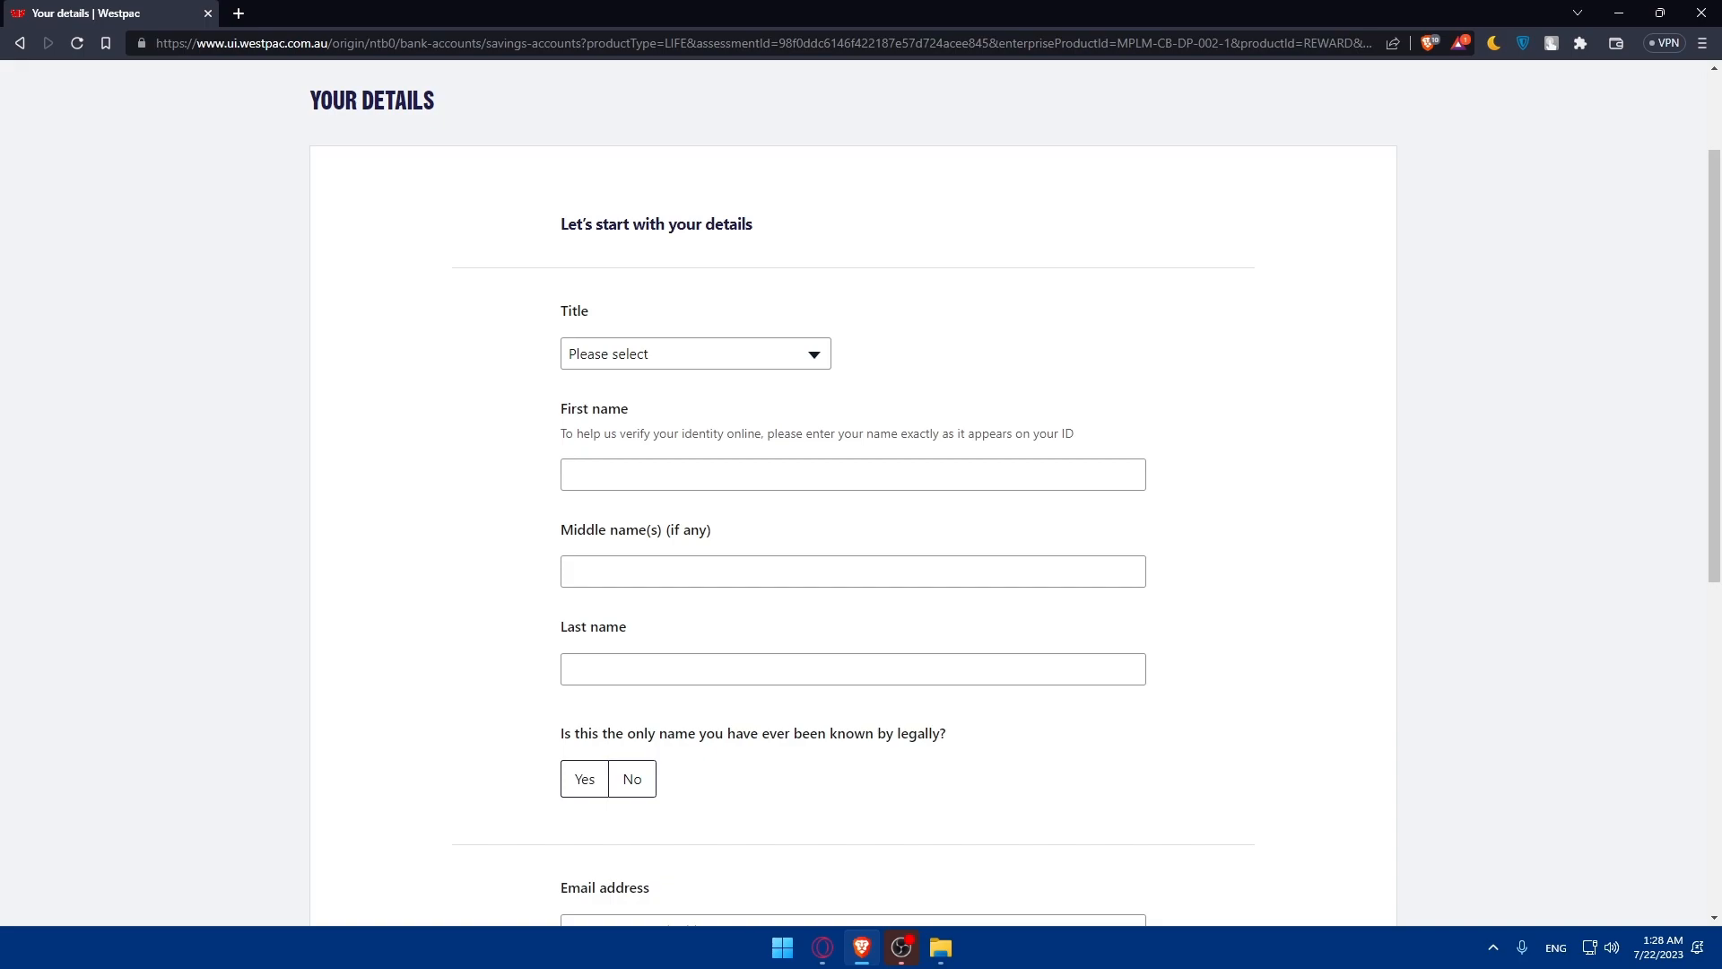
pyautogui.moveTo(1107, 357)
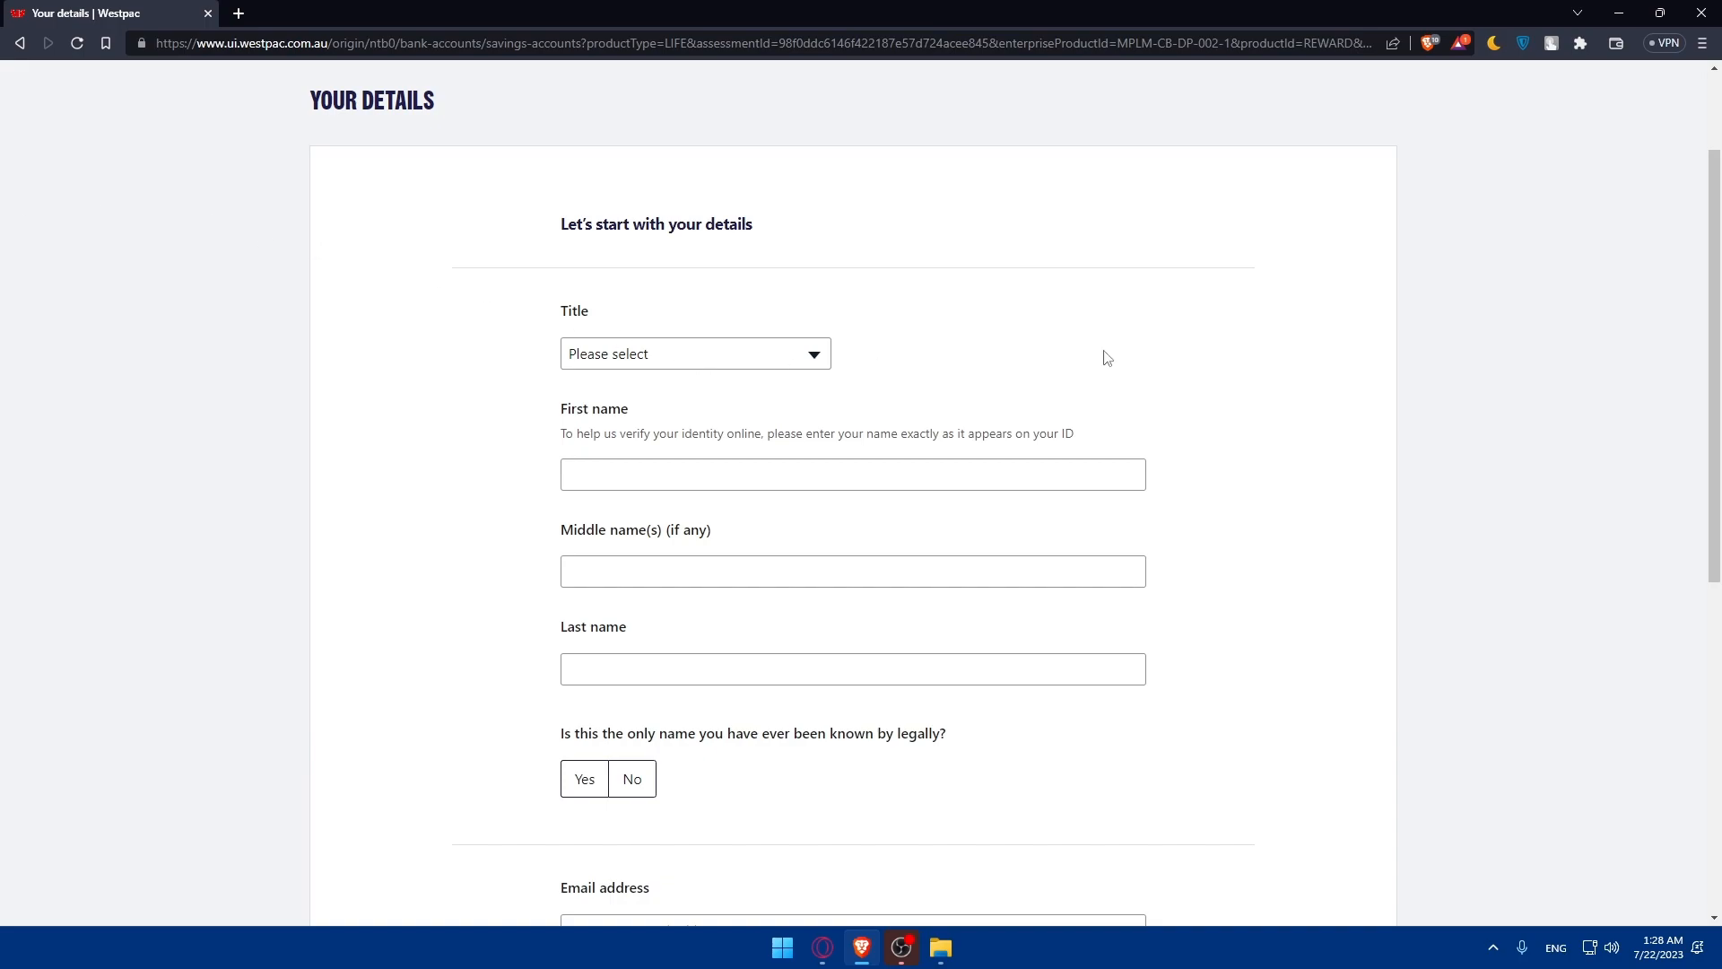
pyautogui.moveTo(1001, 325)
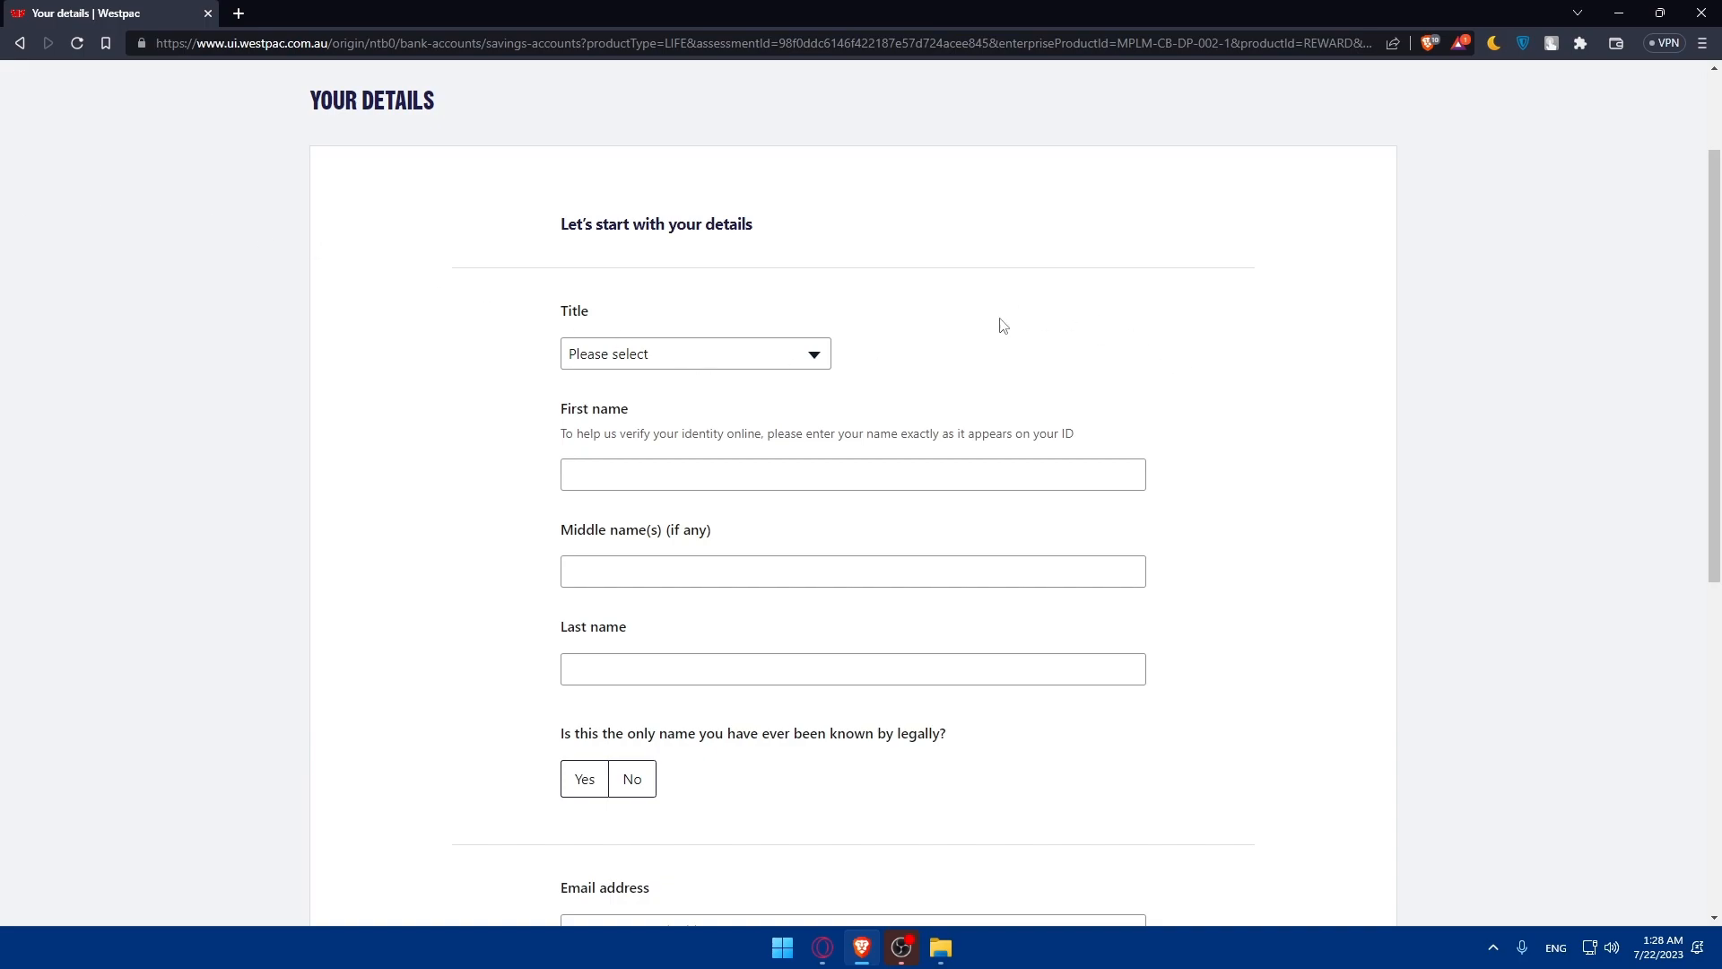
pyautogui.moveTo(723, 454)
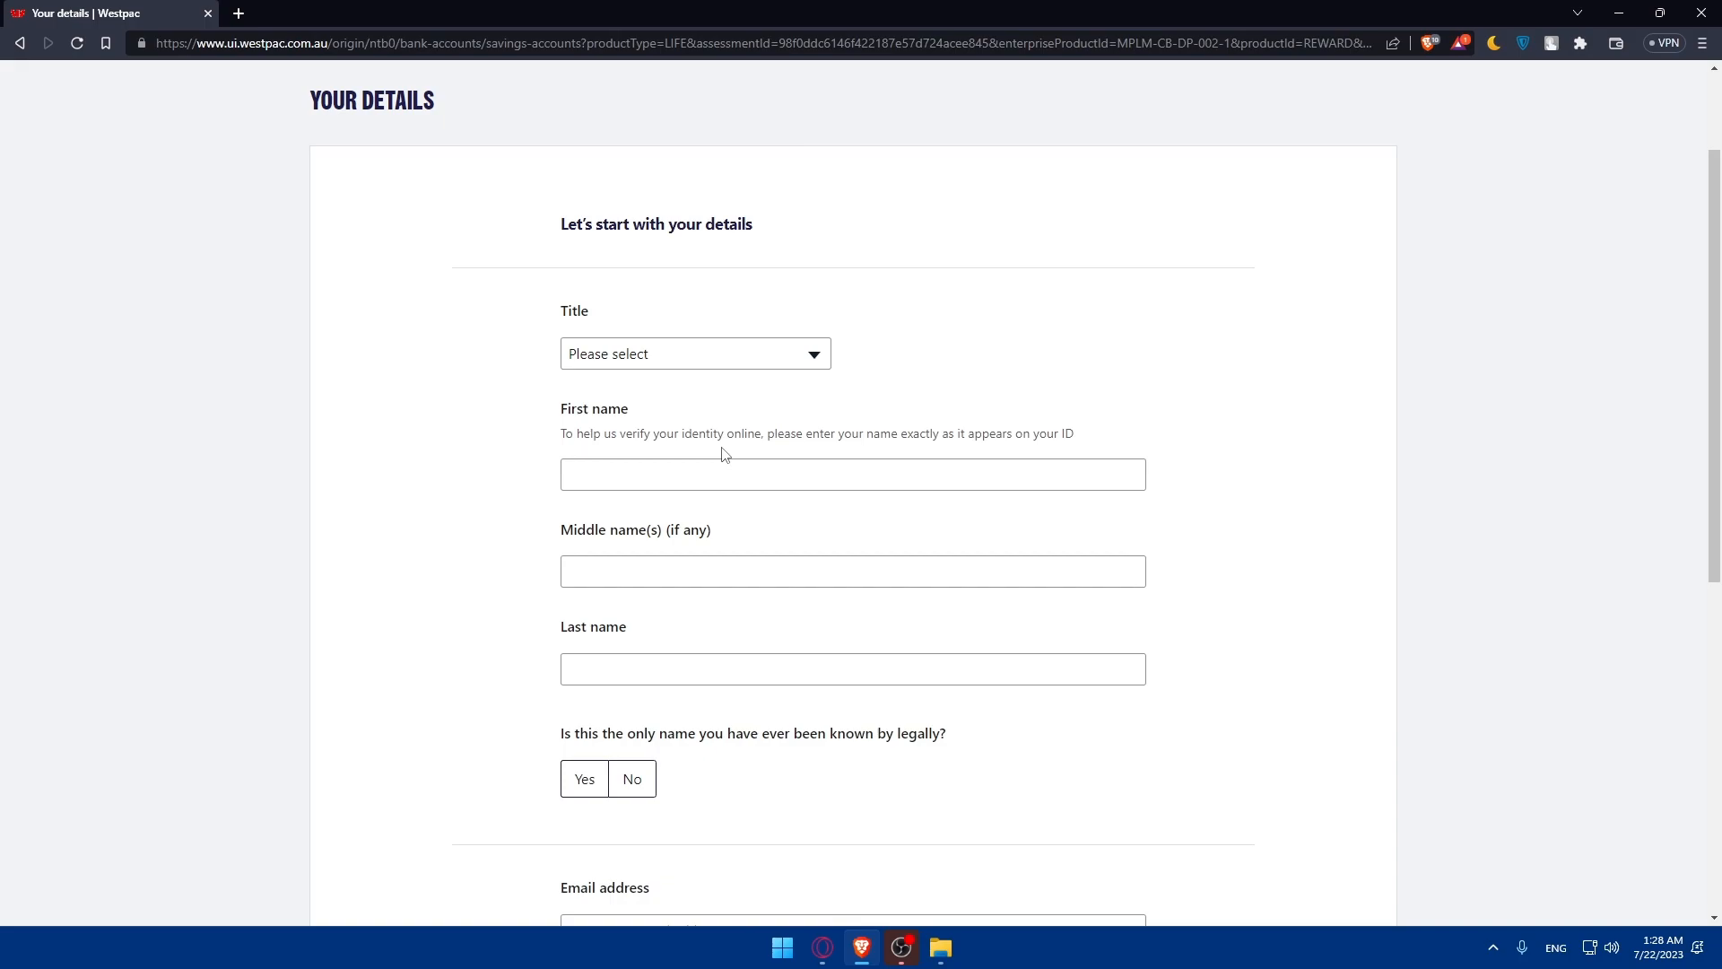